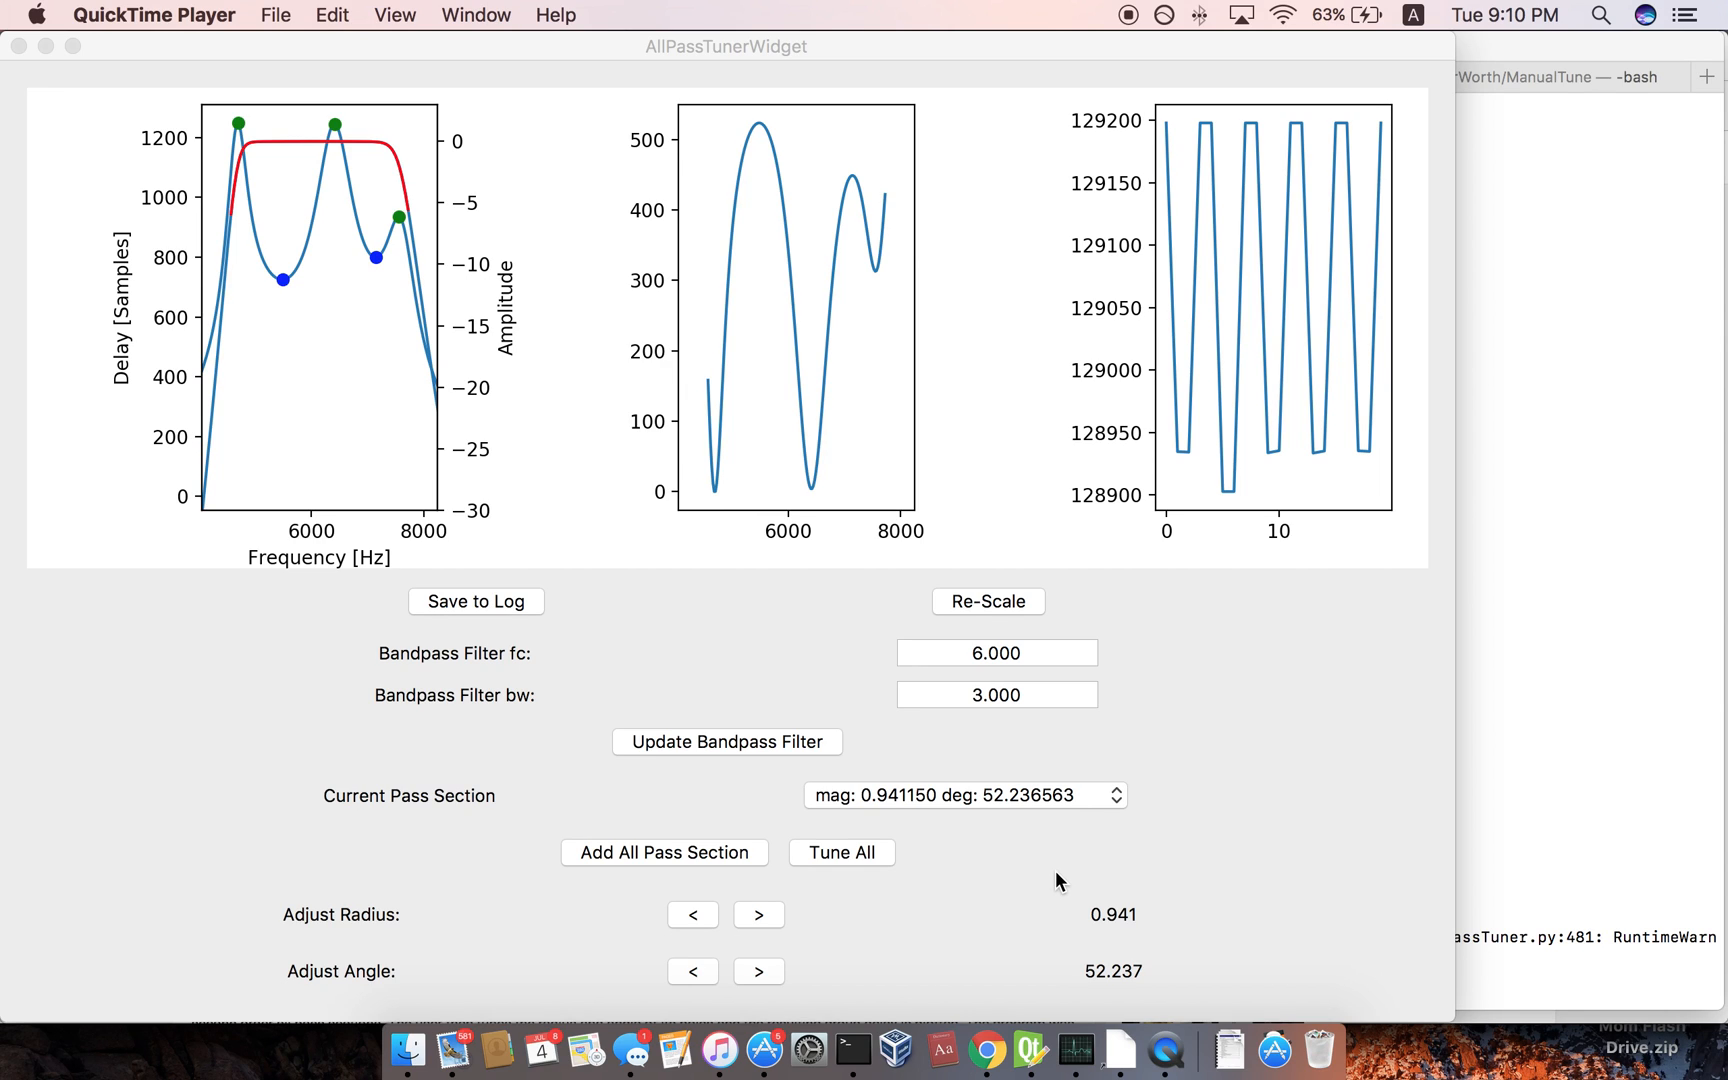
mouse_move(1272, 908)
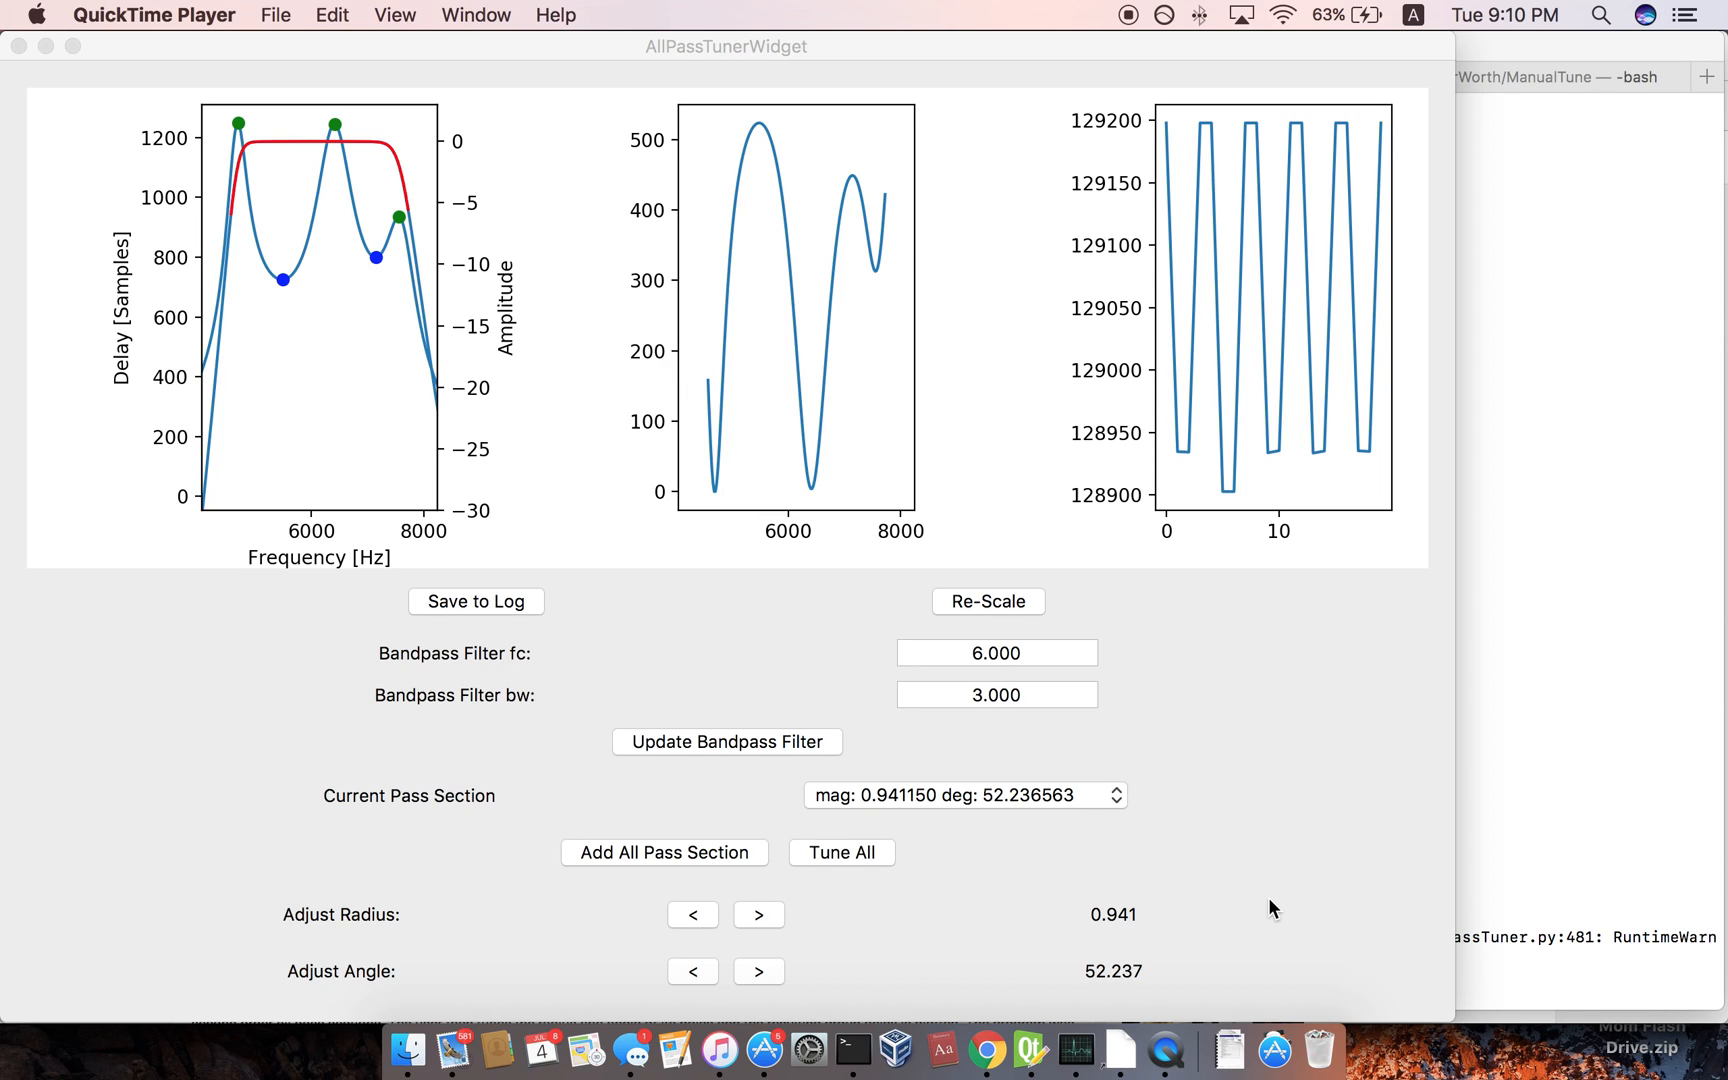
mouse_move(1474, 894)
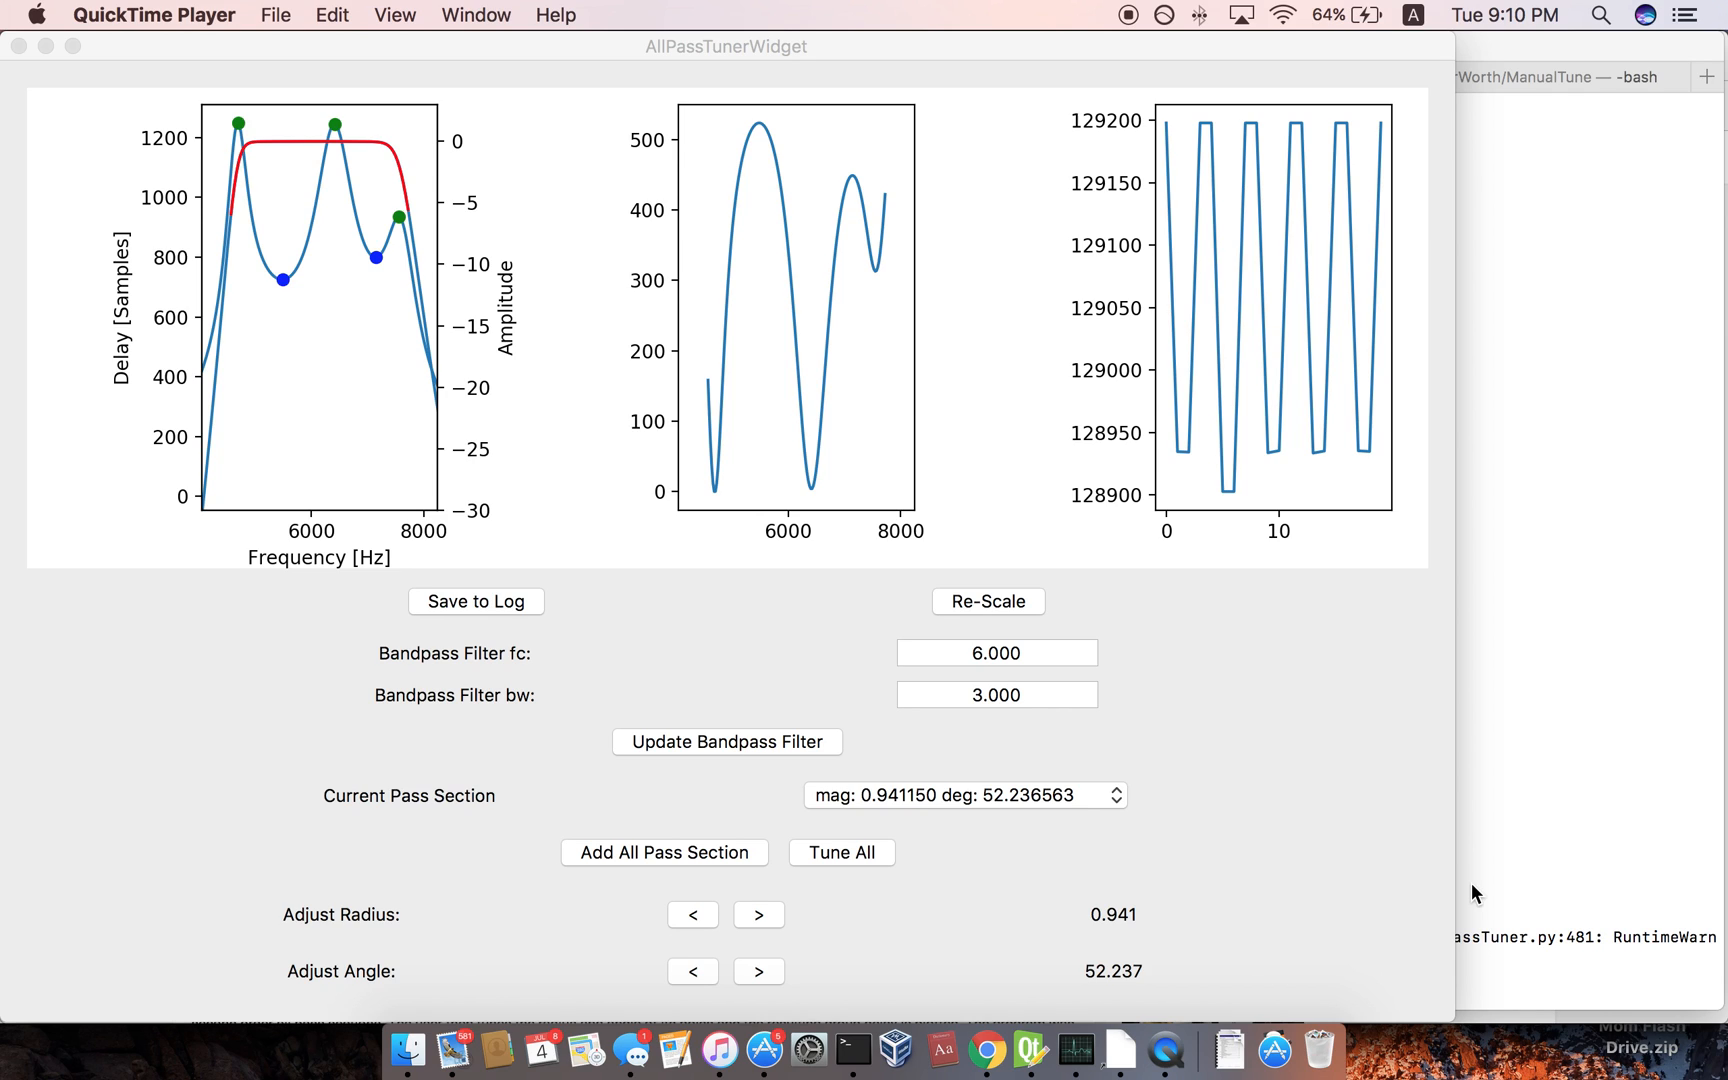
mouse_move(1458, 892)
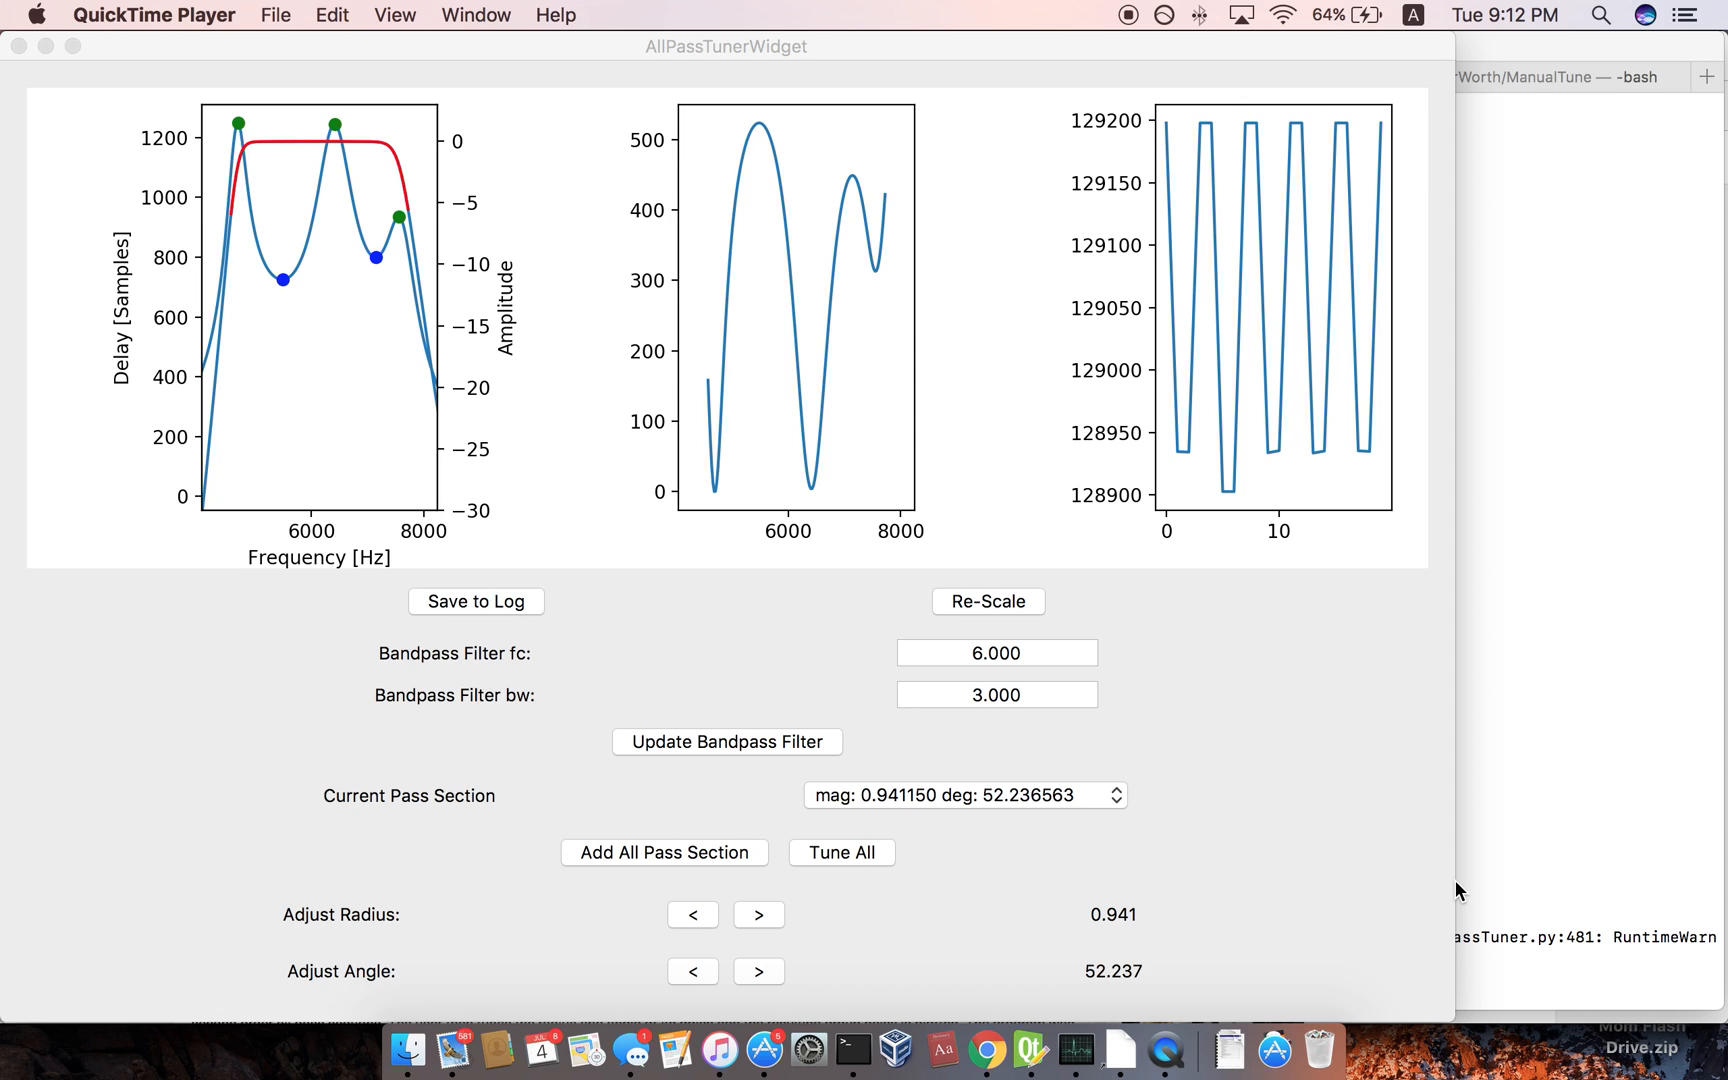
mouse_move(1308, 542)
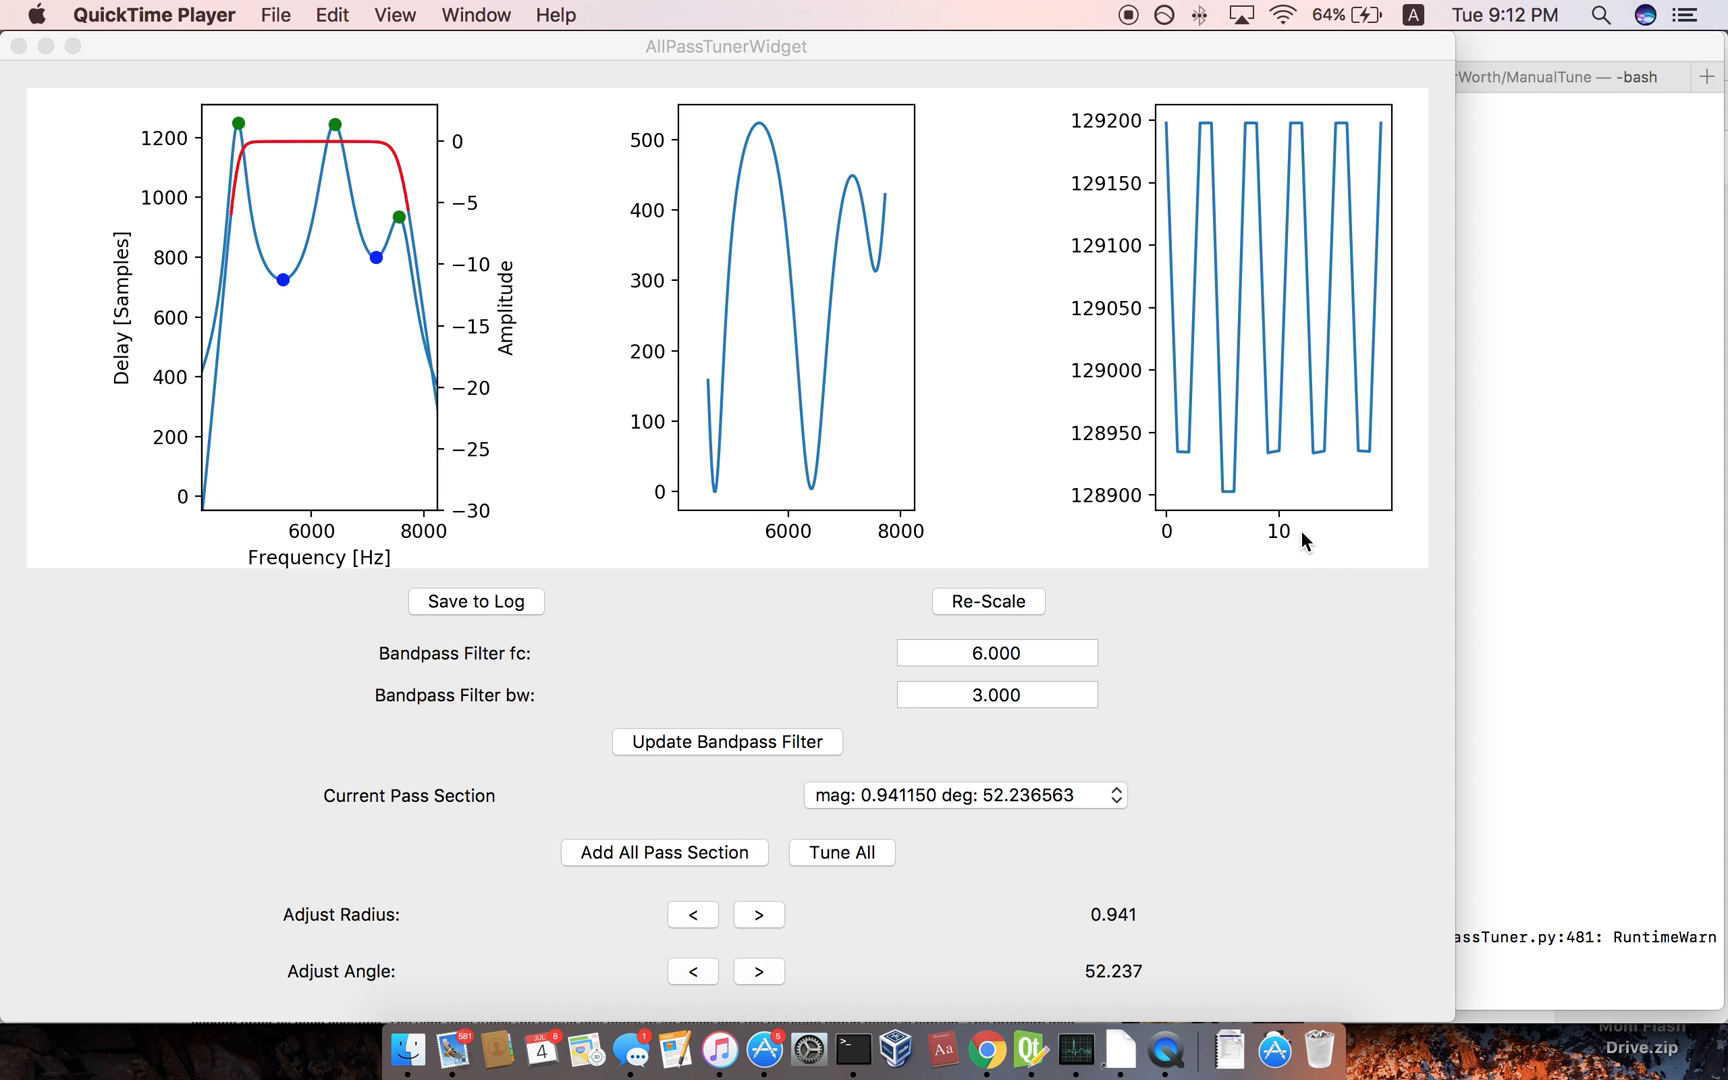
mouse_move(232, 156)
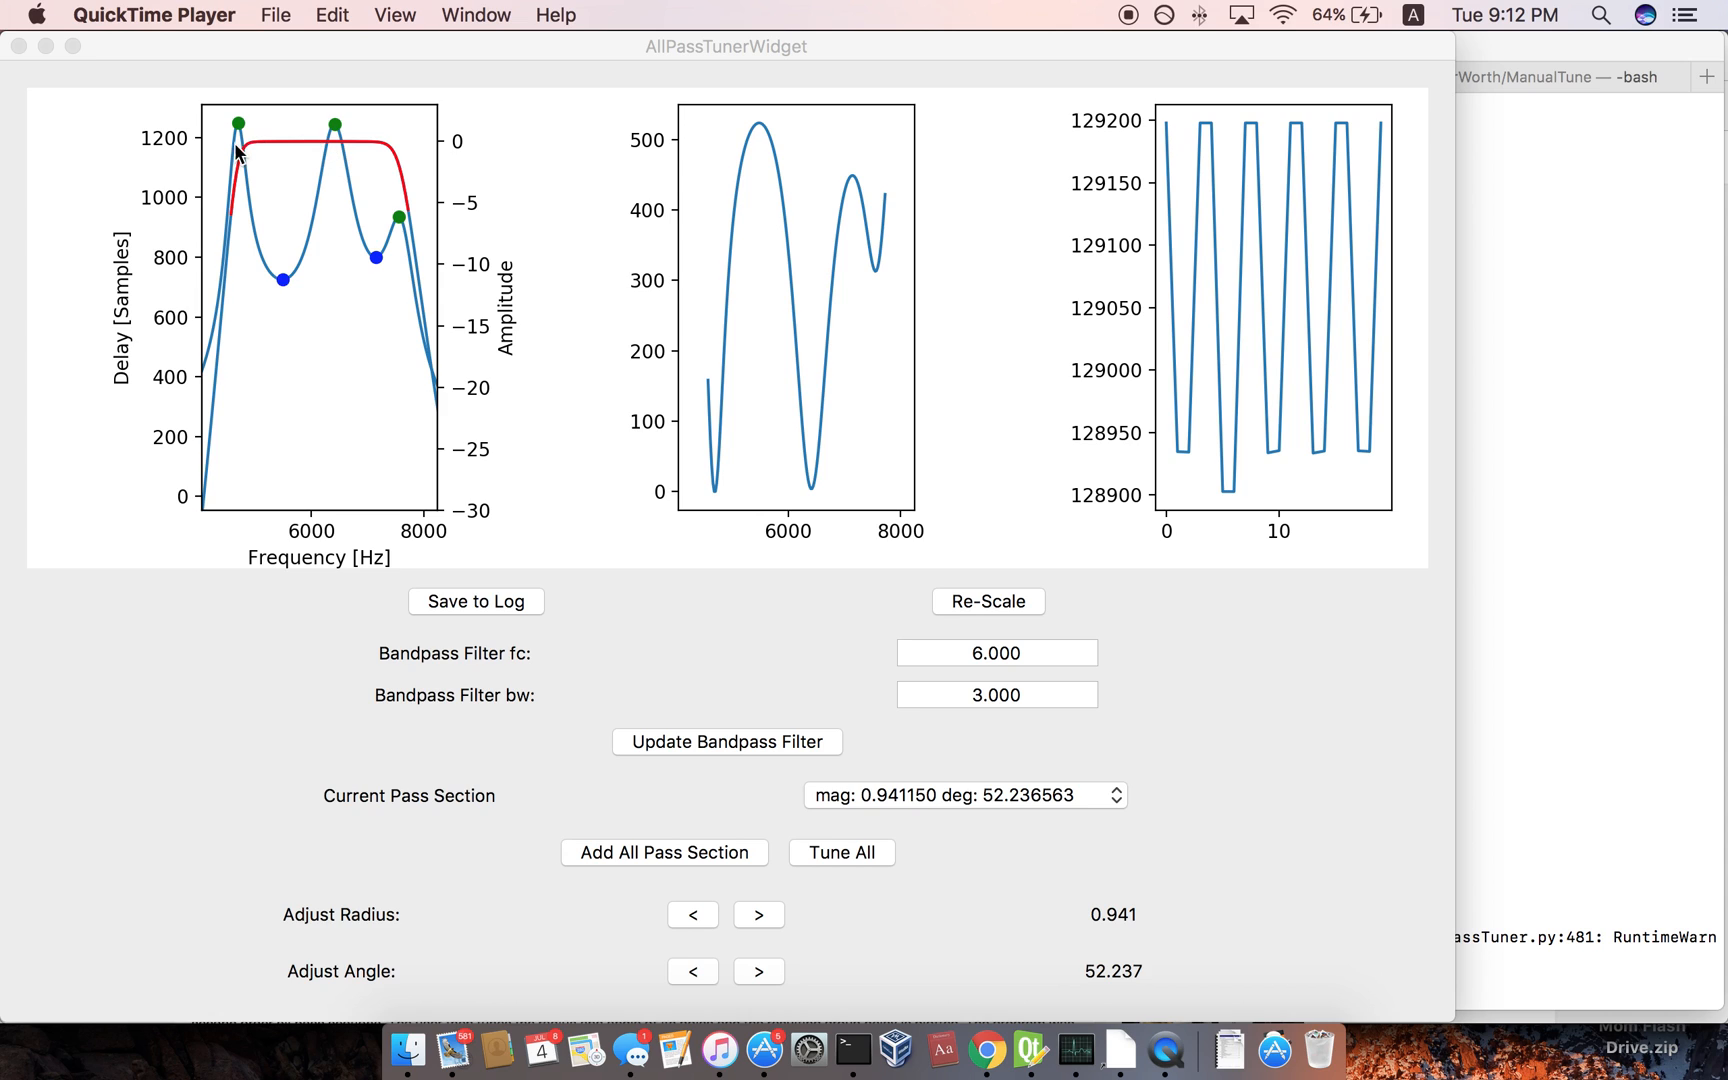
mouse_move(148, 204)
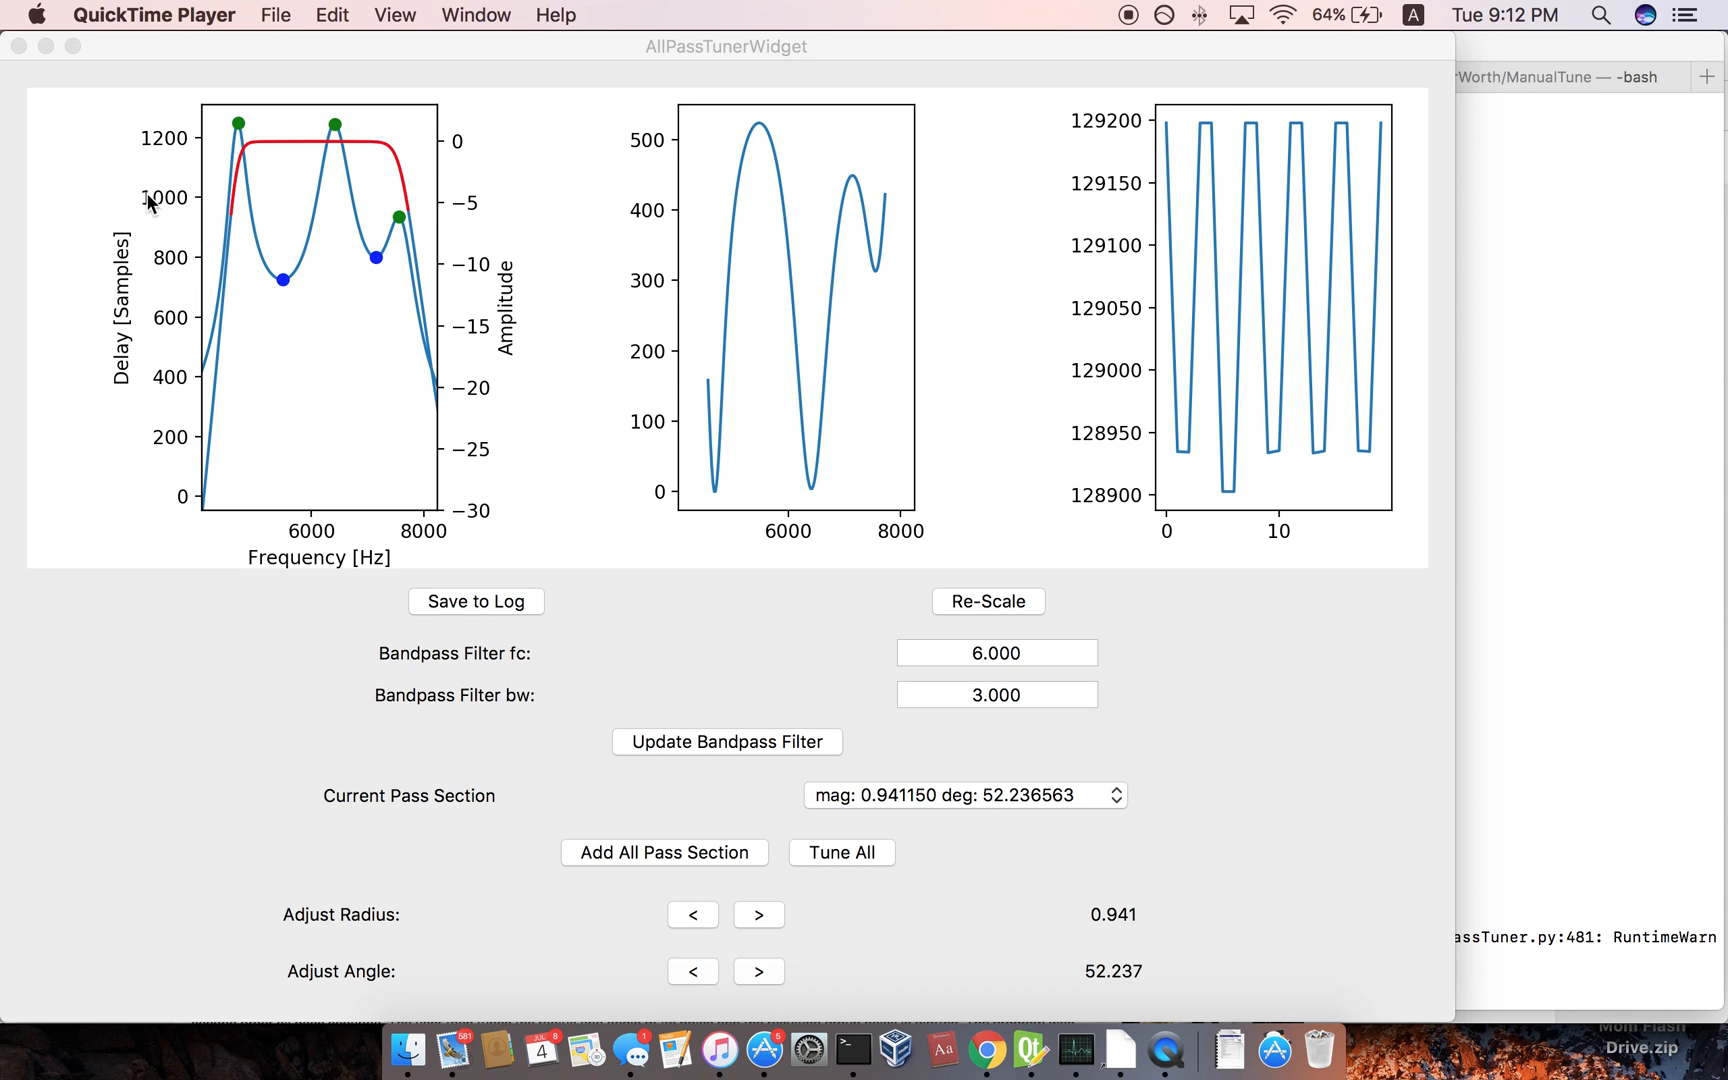
Nudge the current section's radius back and forth, then lower its pole angle in several one-click steps.
click(996, 652)
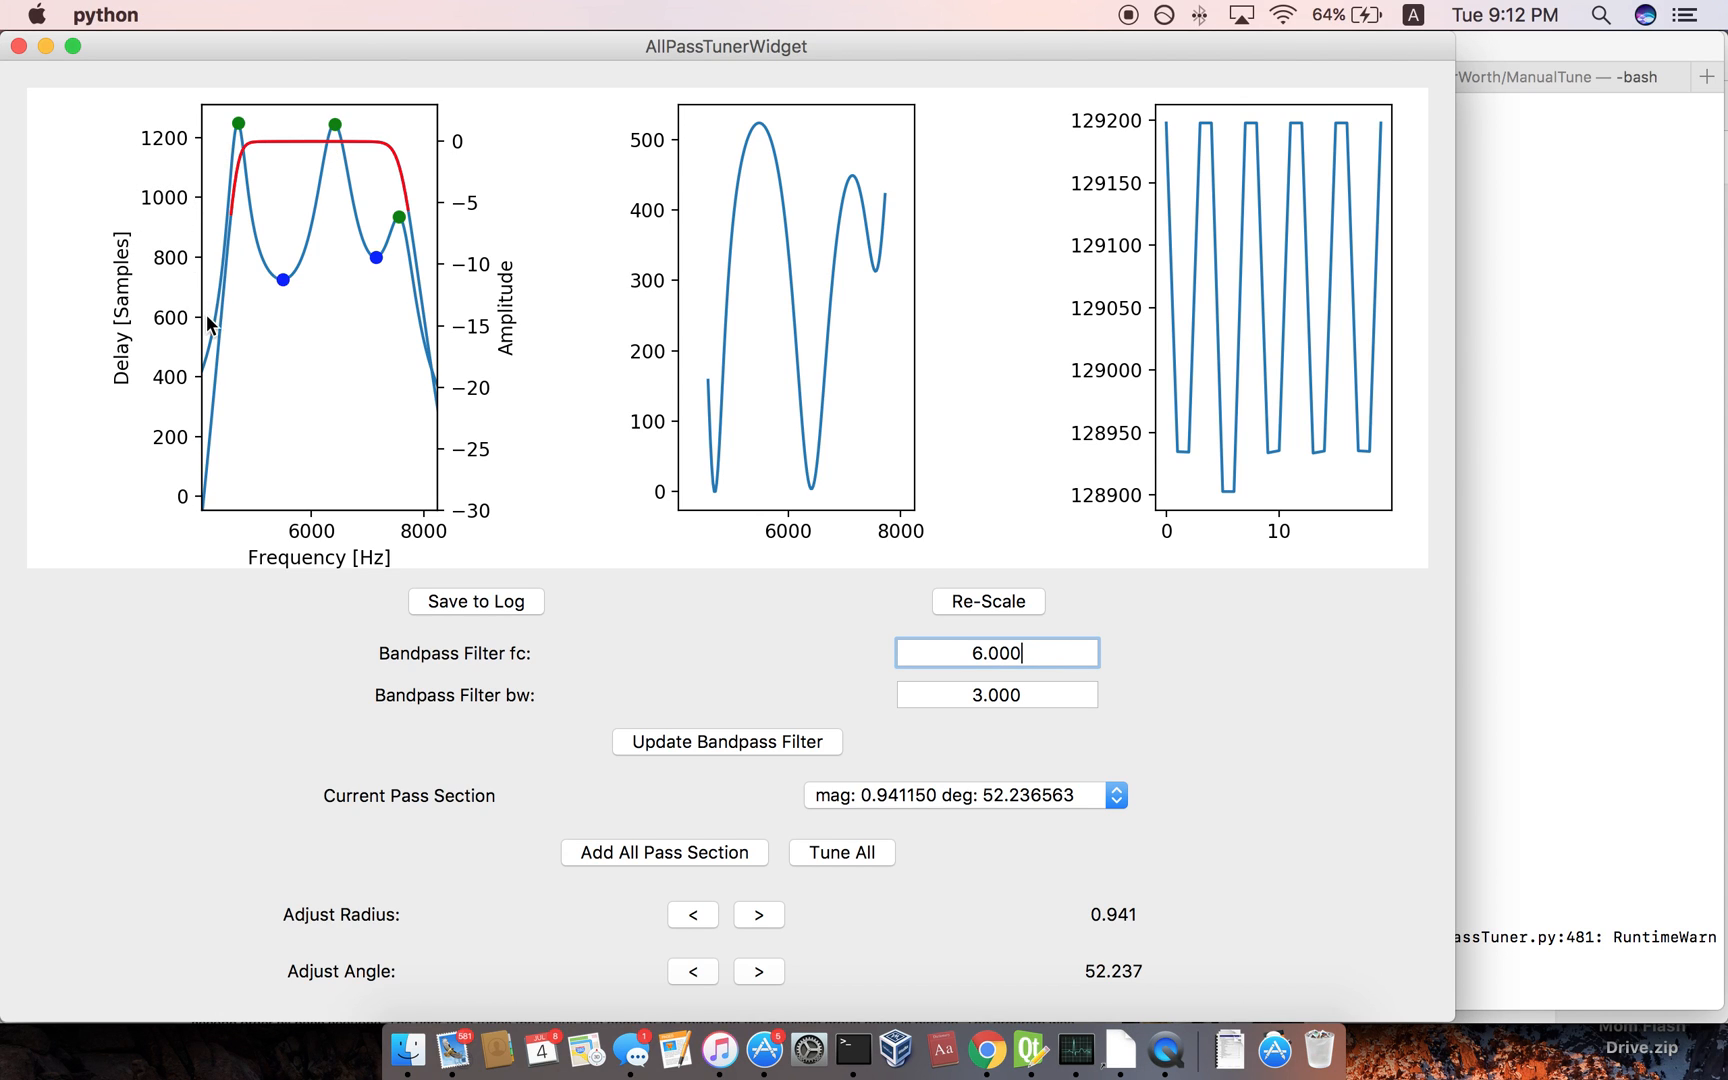
mouse_move(236, 132)
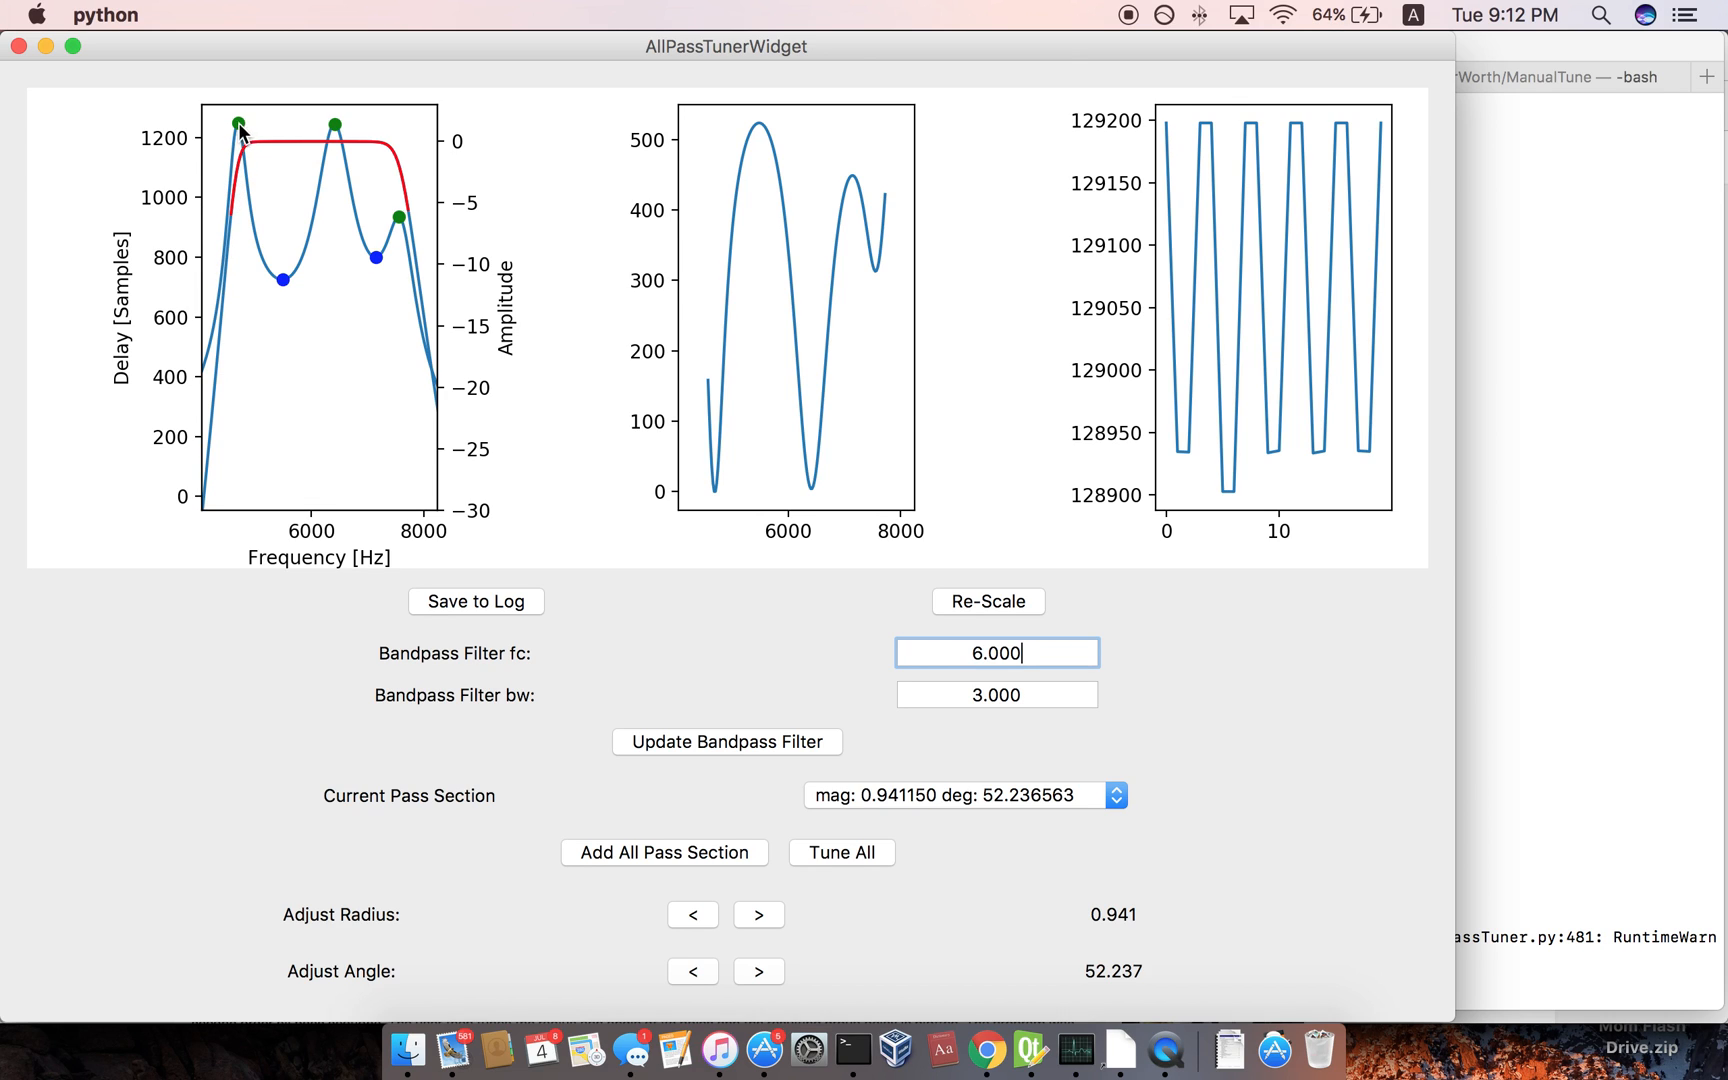
mouse_move(330, 208)
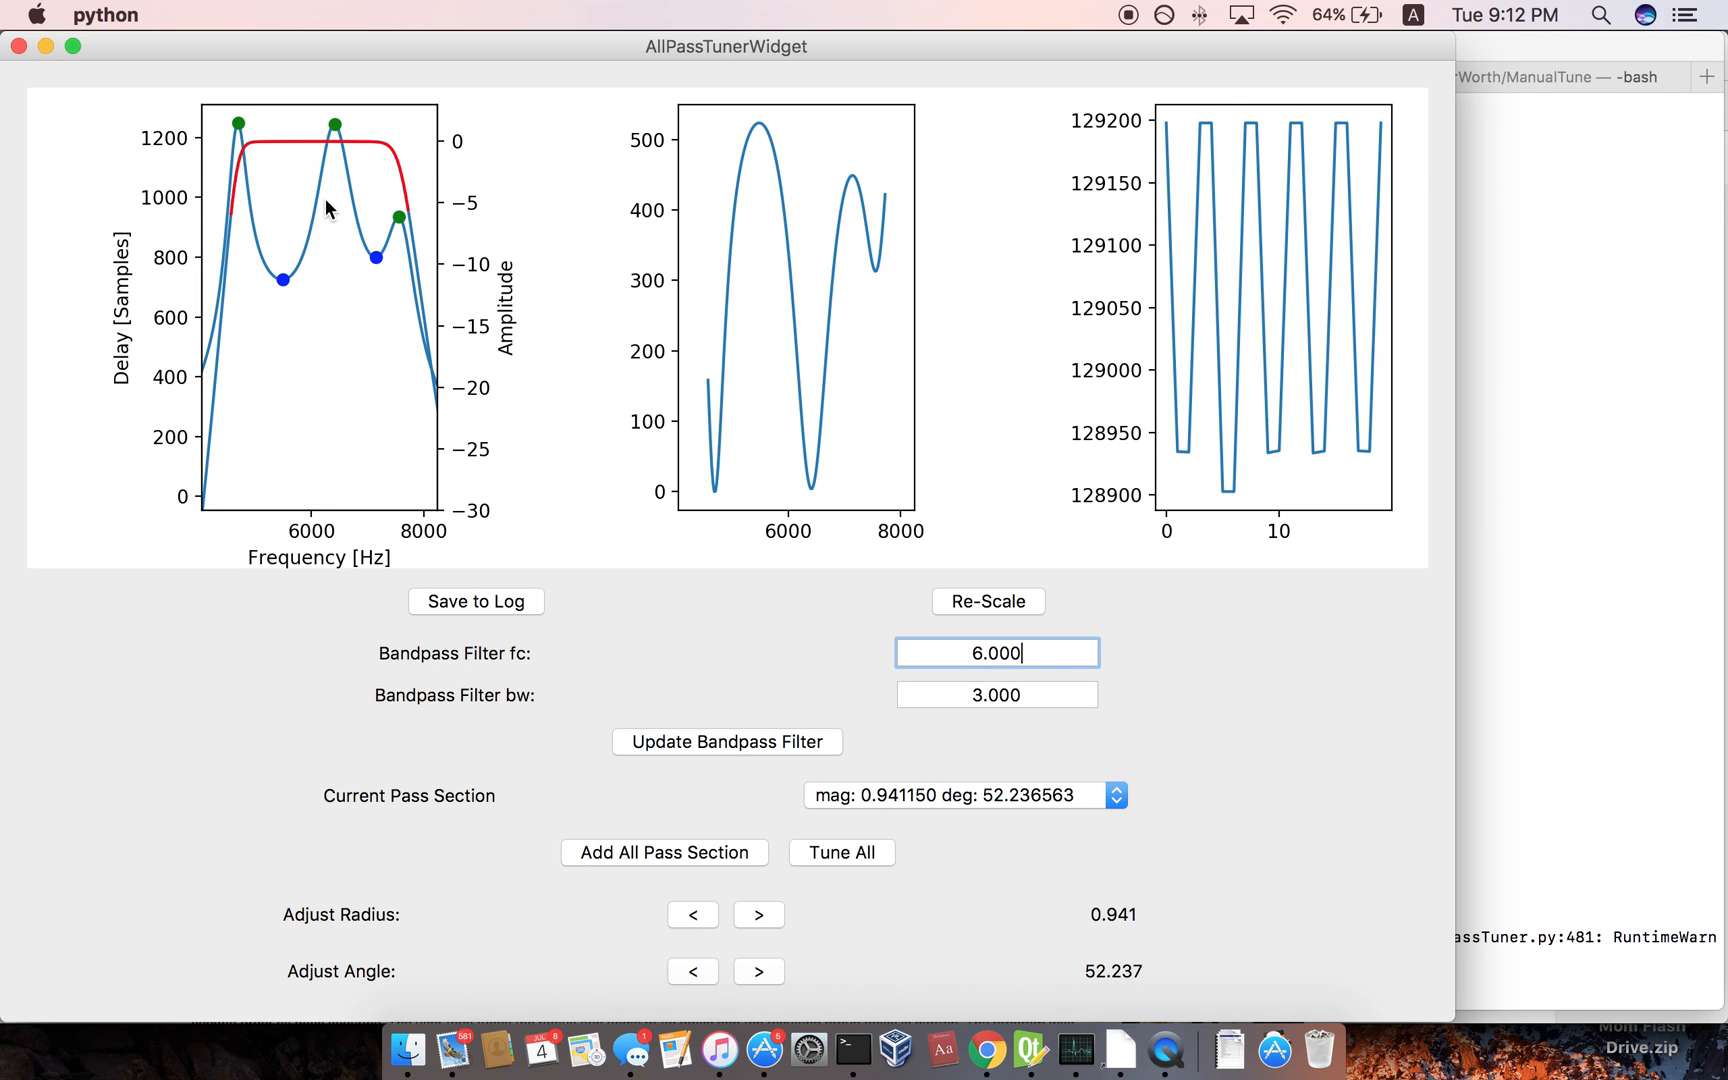
mouse_move(344, 250)
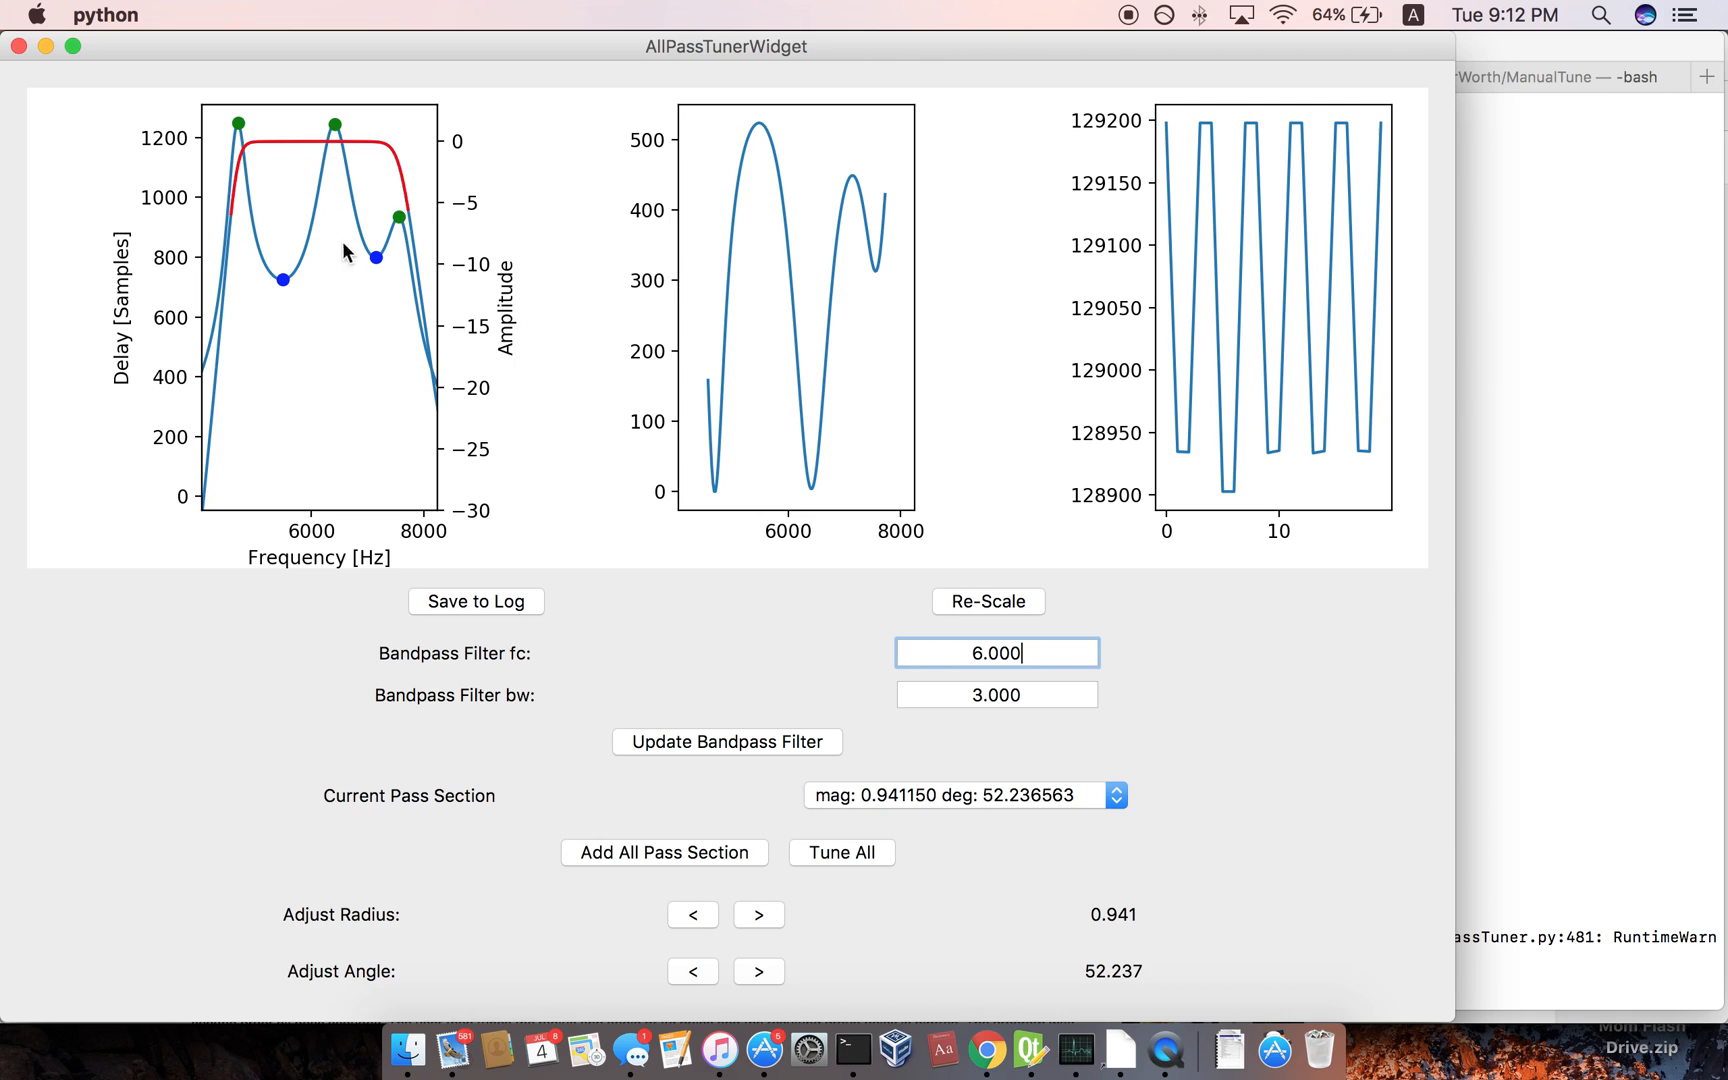
mouse_move(234, 180)
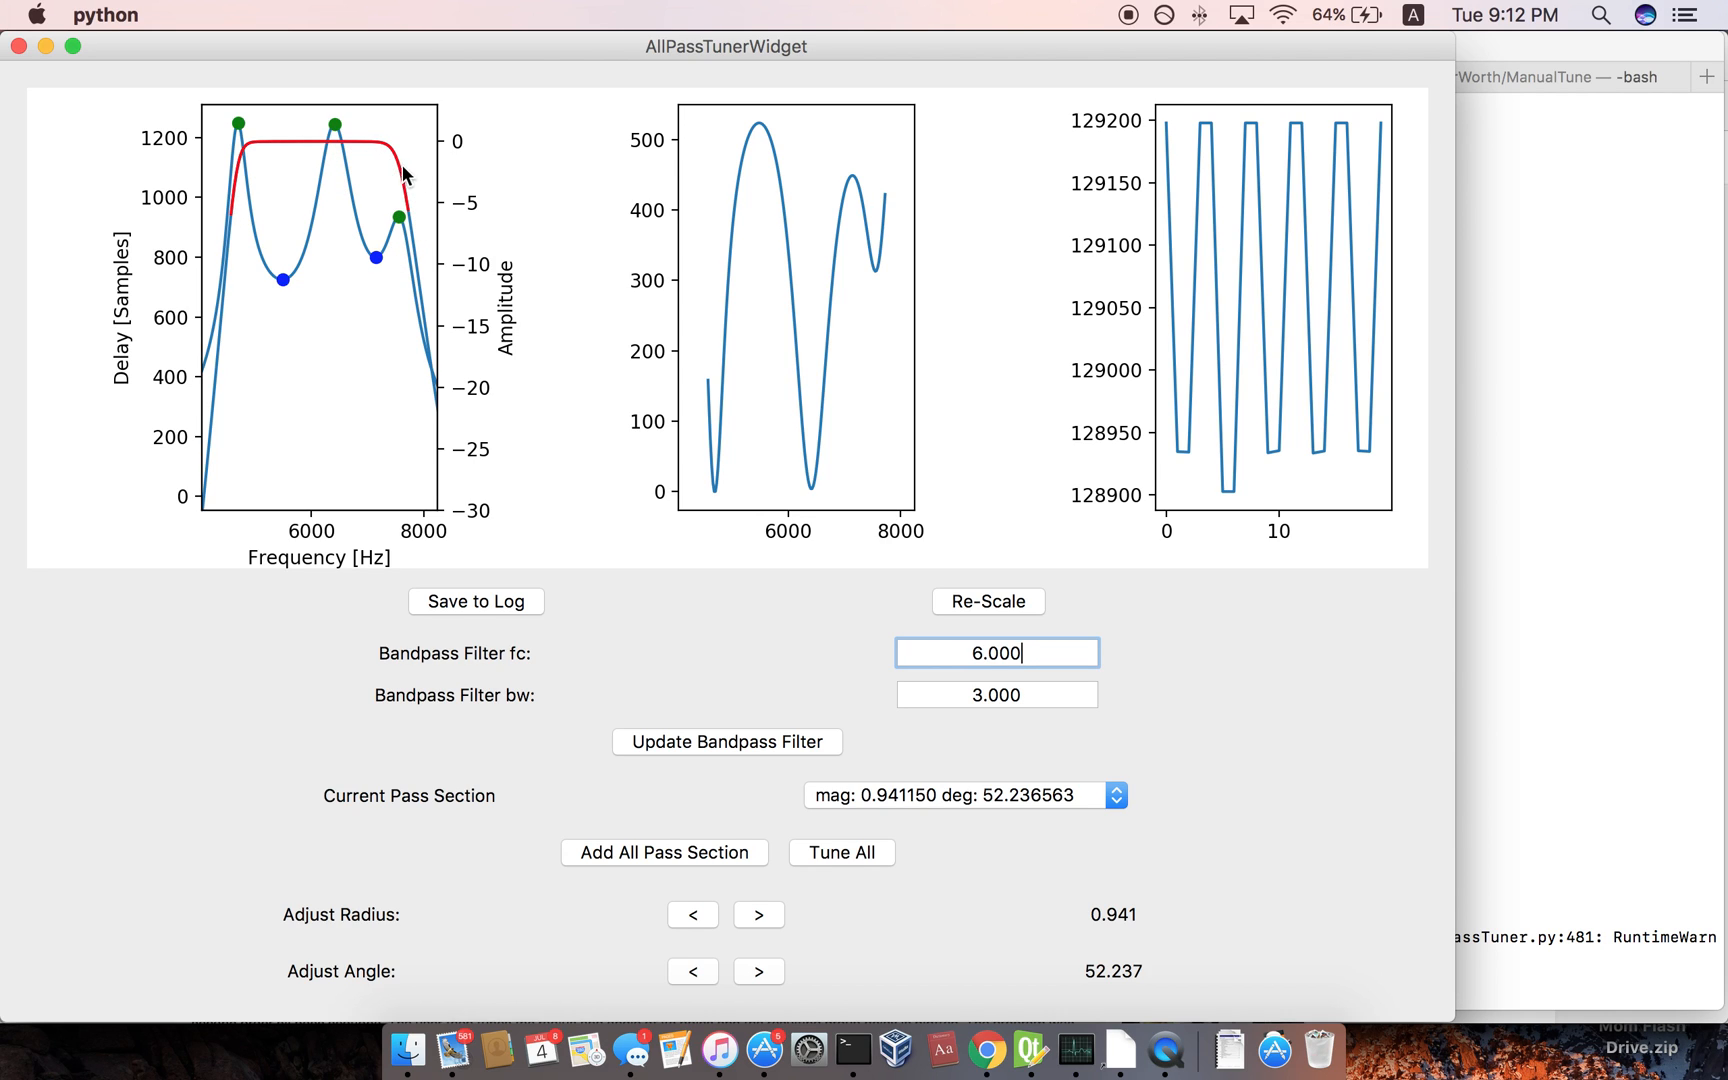
mouse_move(270, 148)
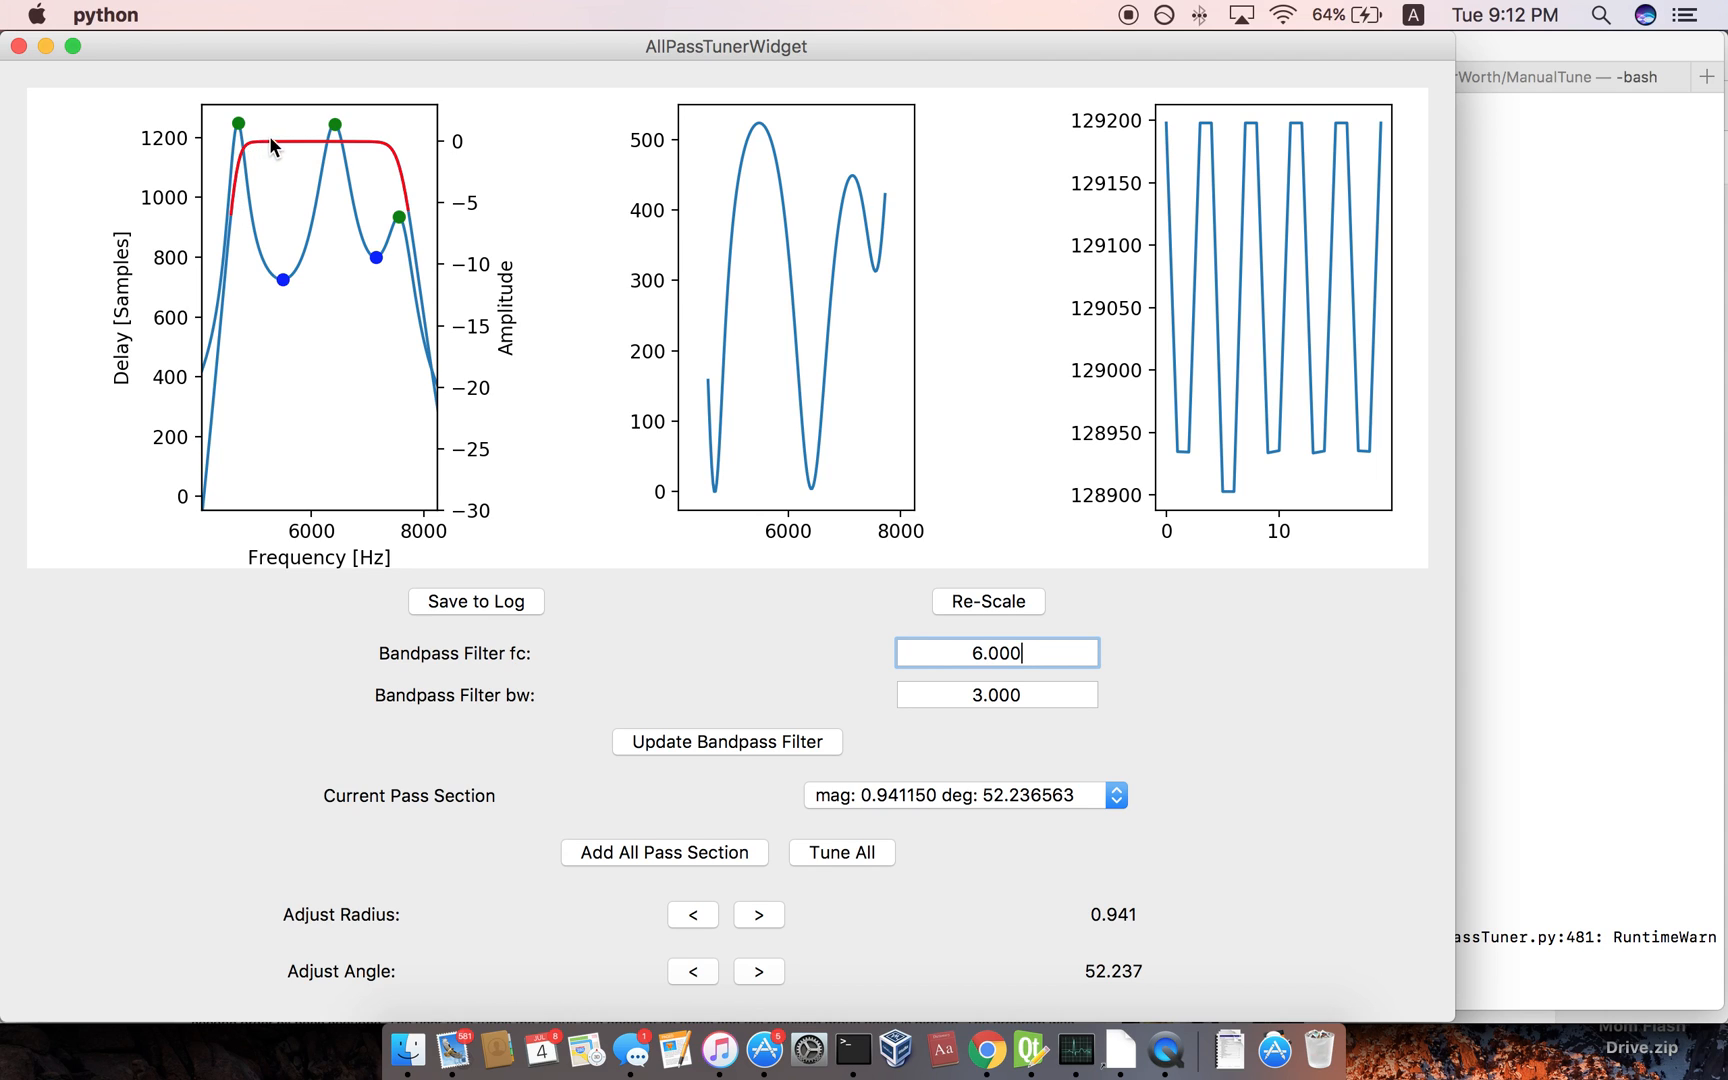
mouse_move(406, 202)
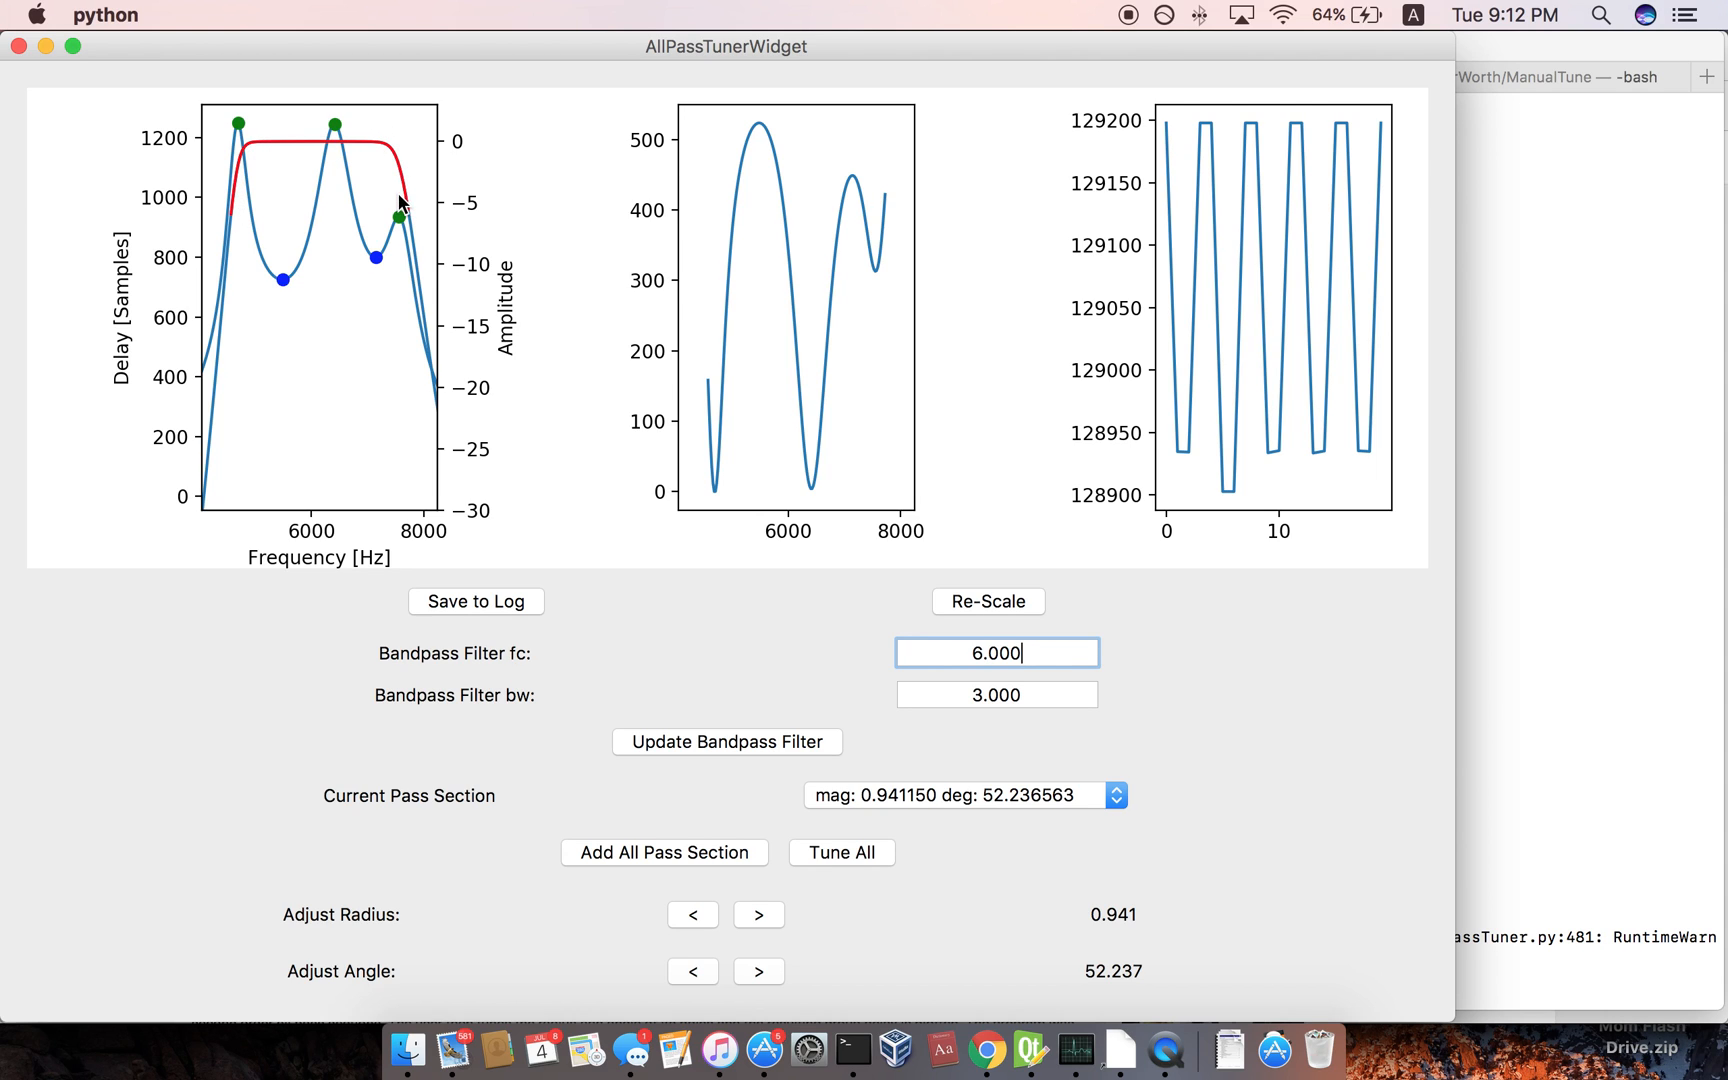
mouse_move(250, 222)
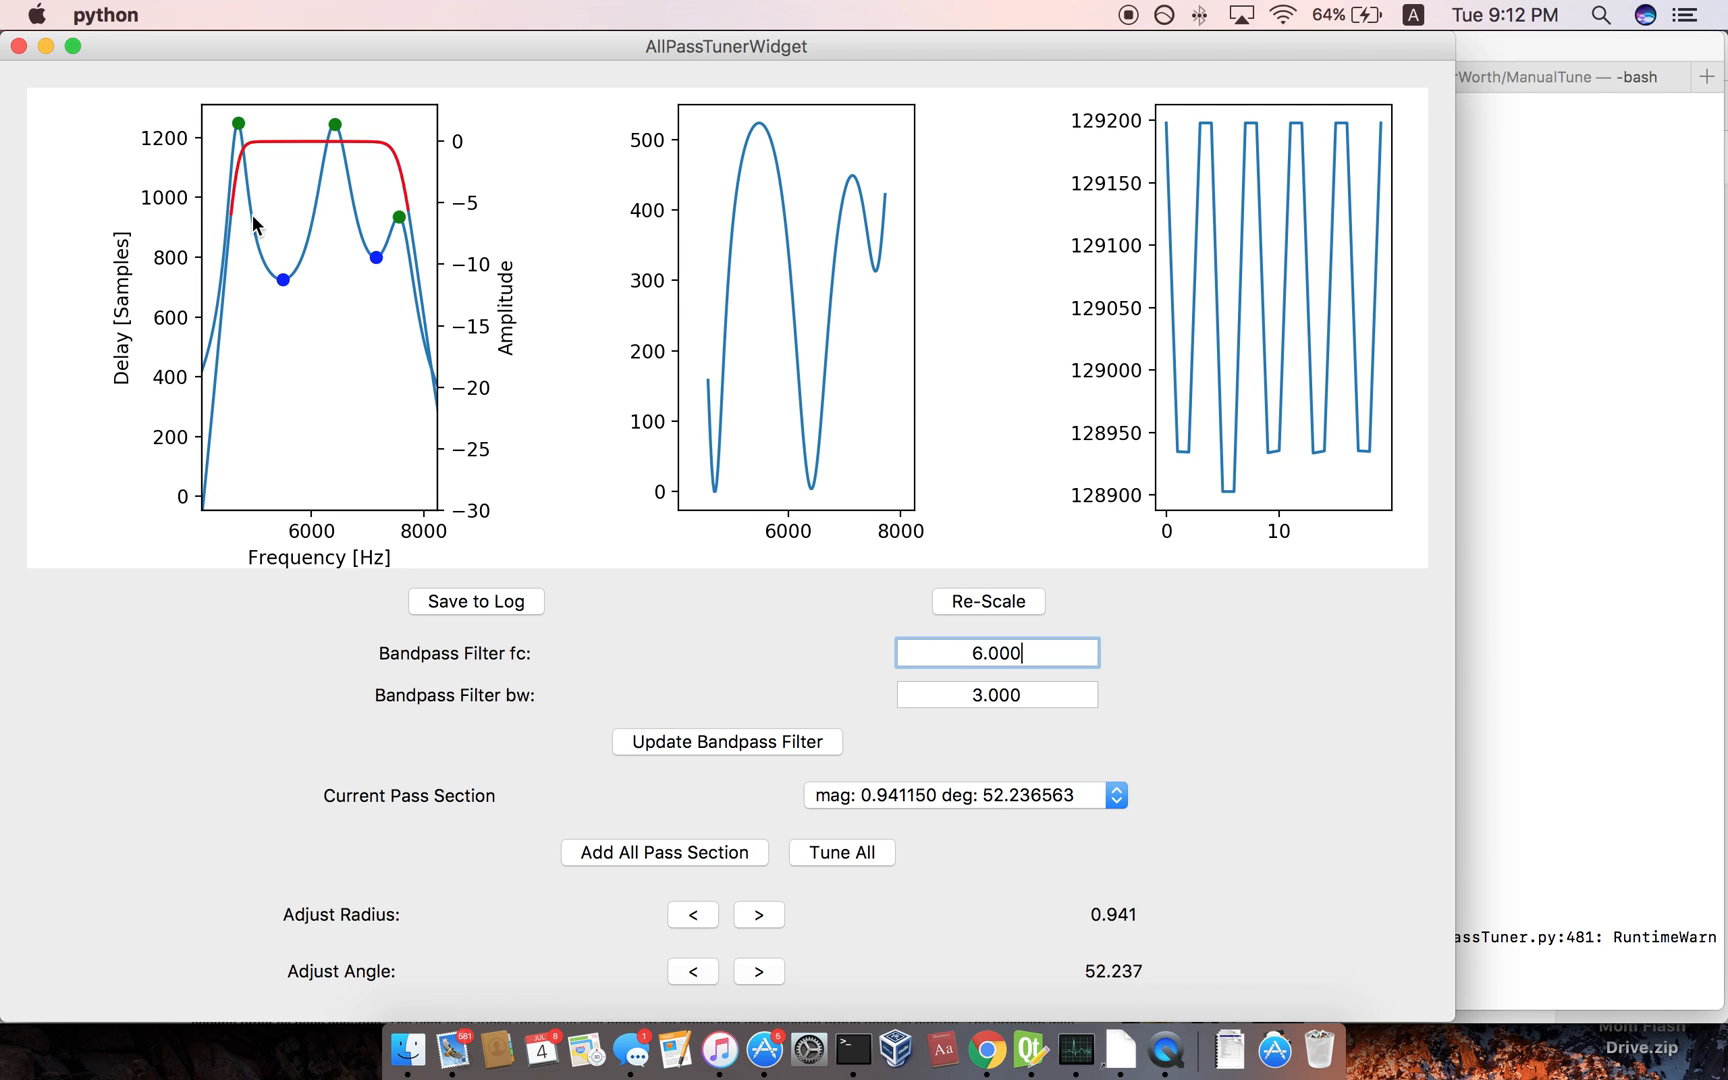
mouse_move(756, 440)
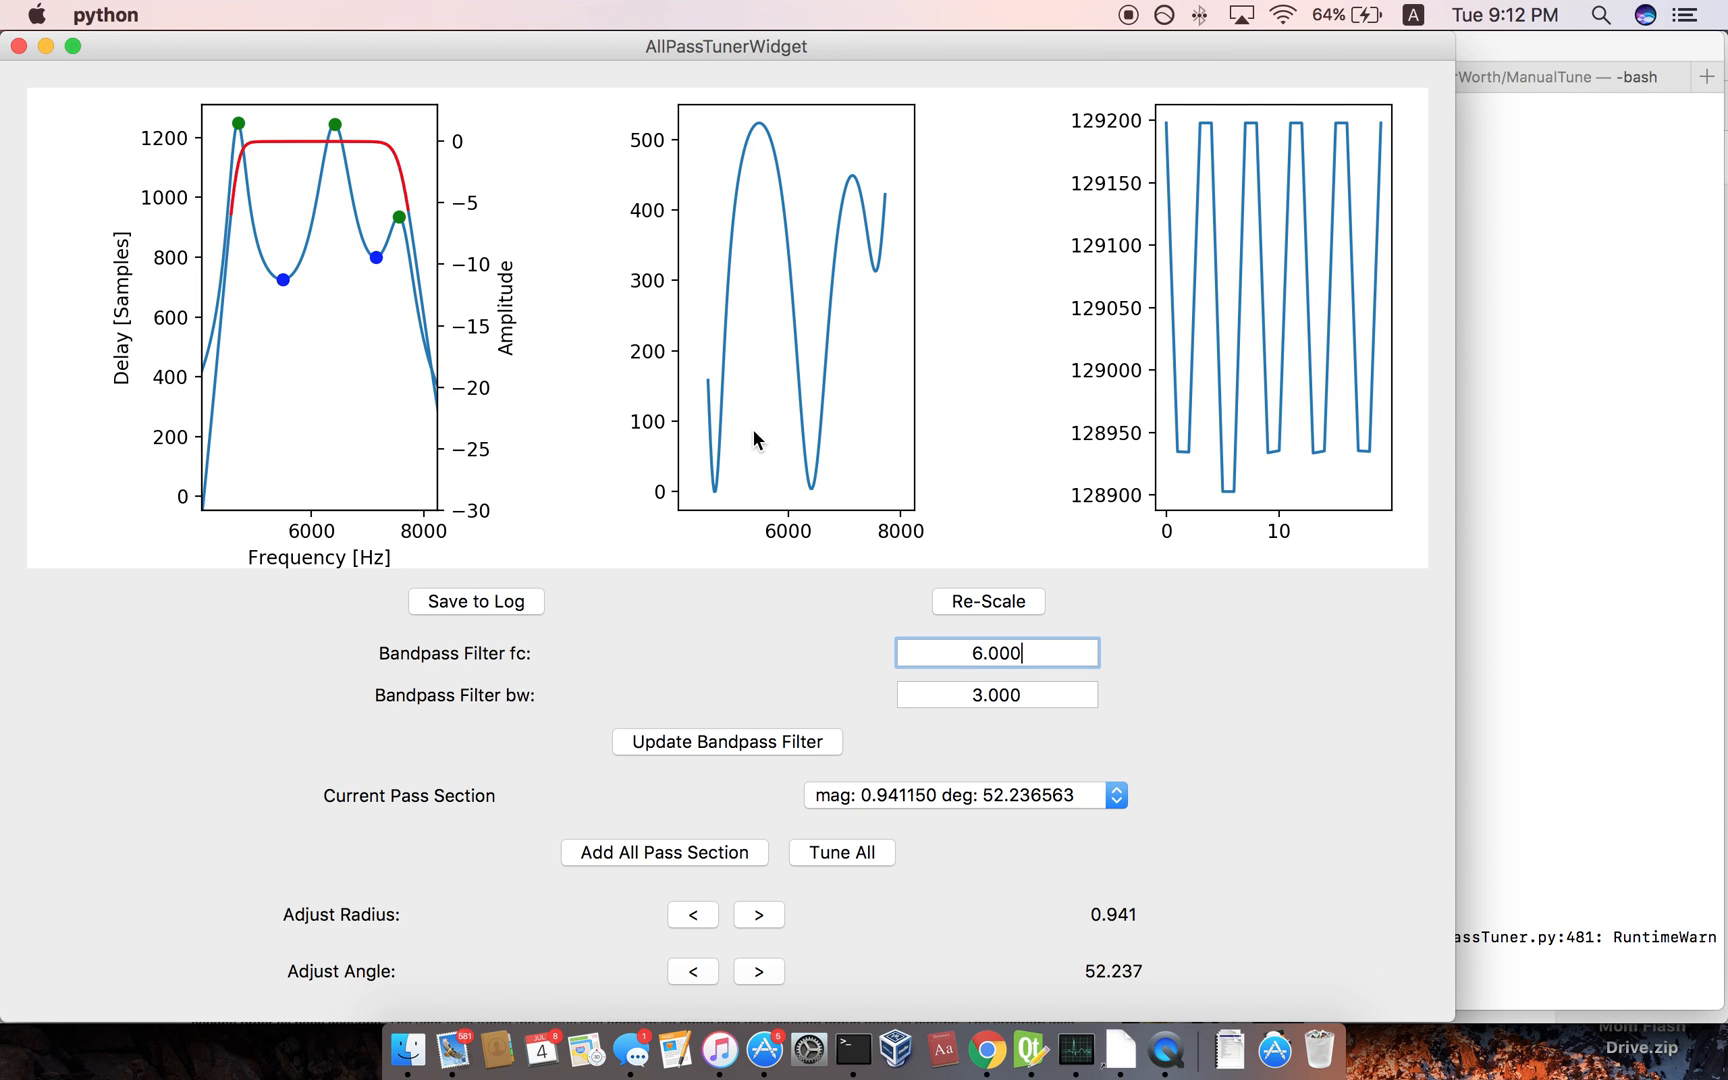
mouse_move(778, 296)
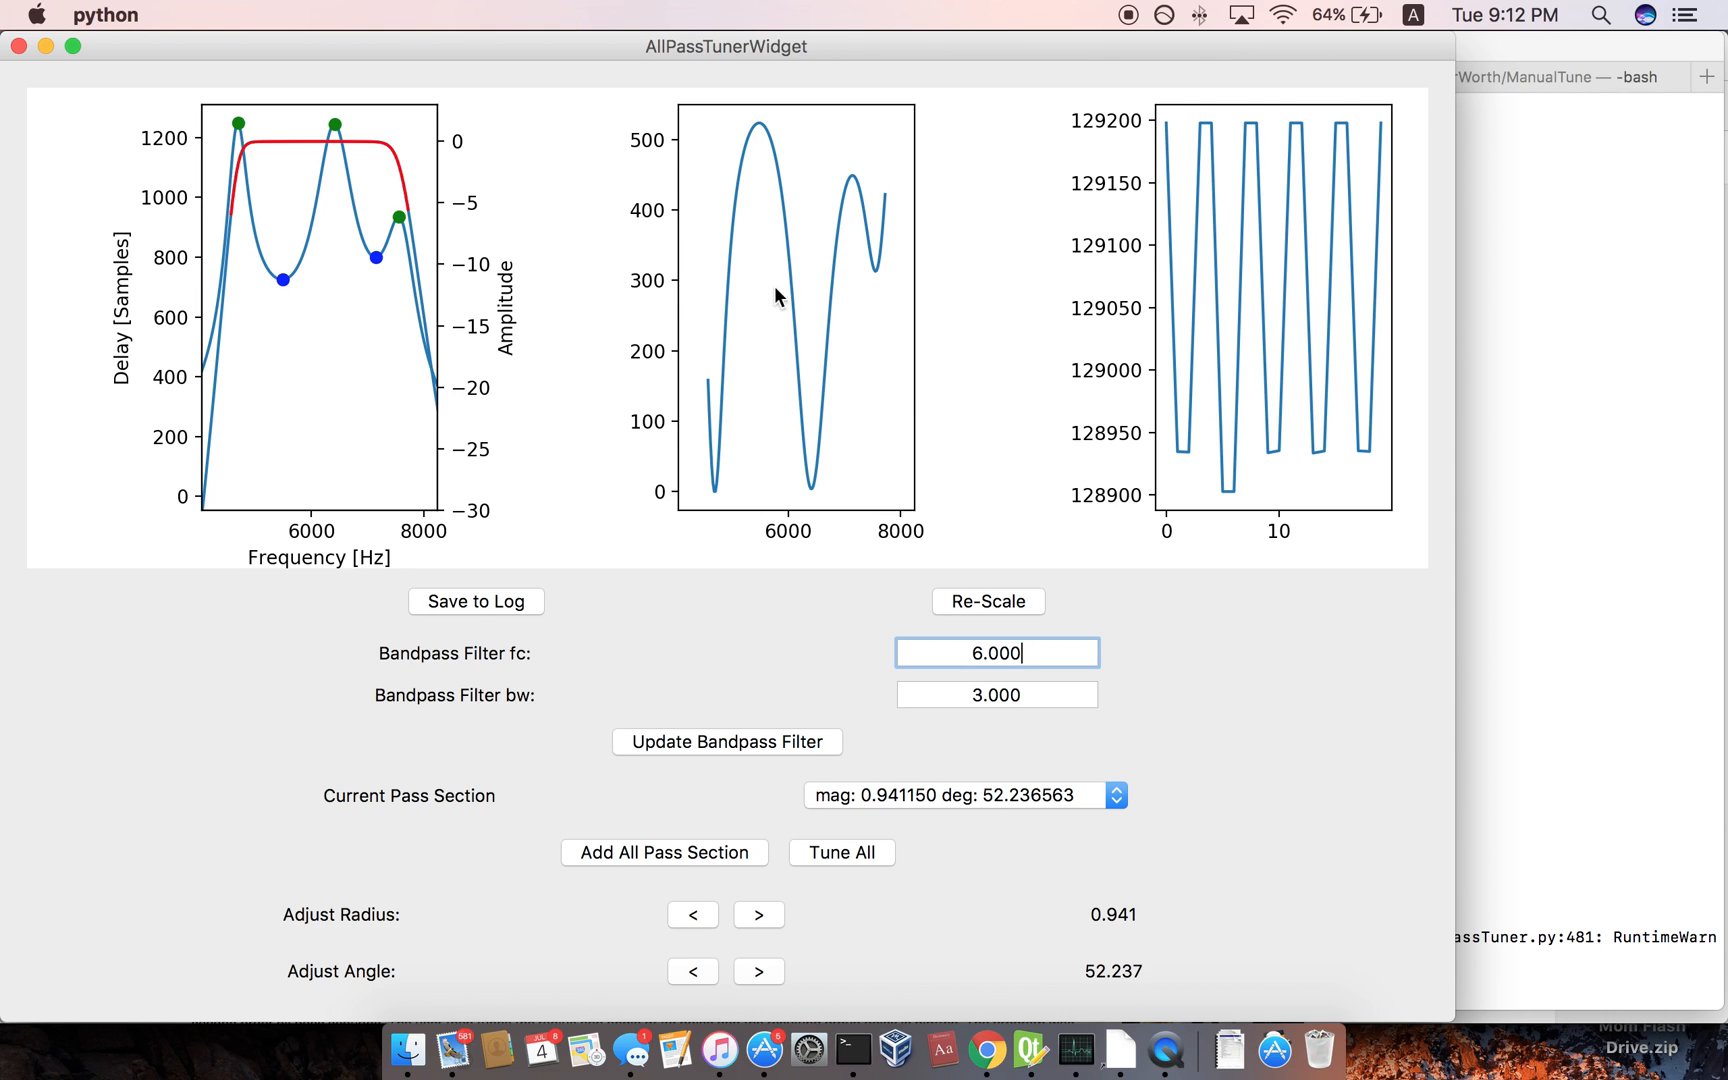
mouse_move(746, 306)
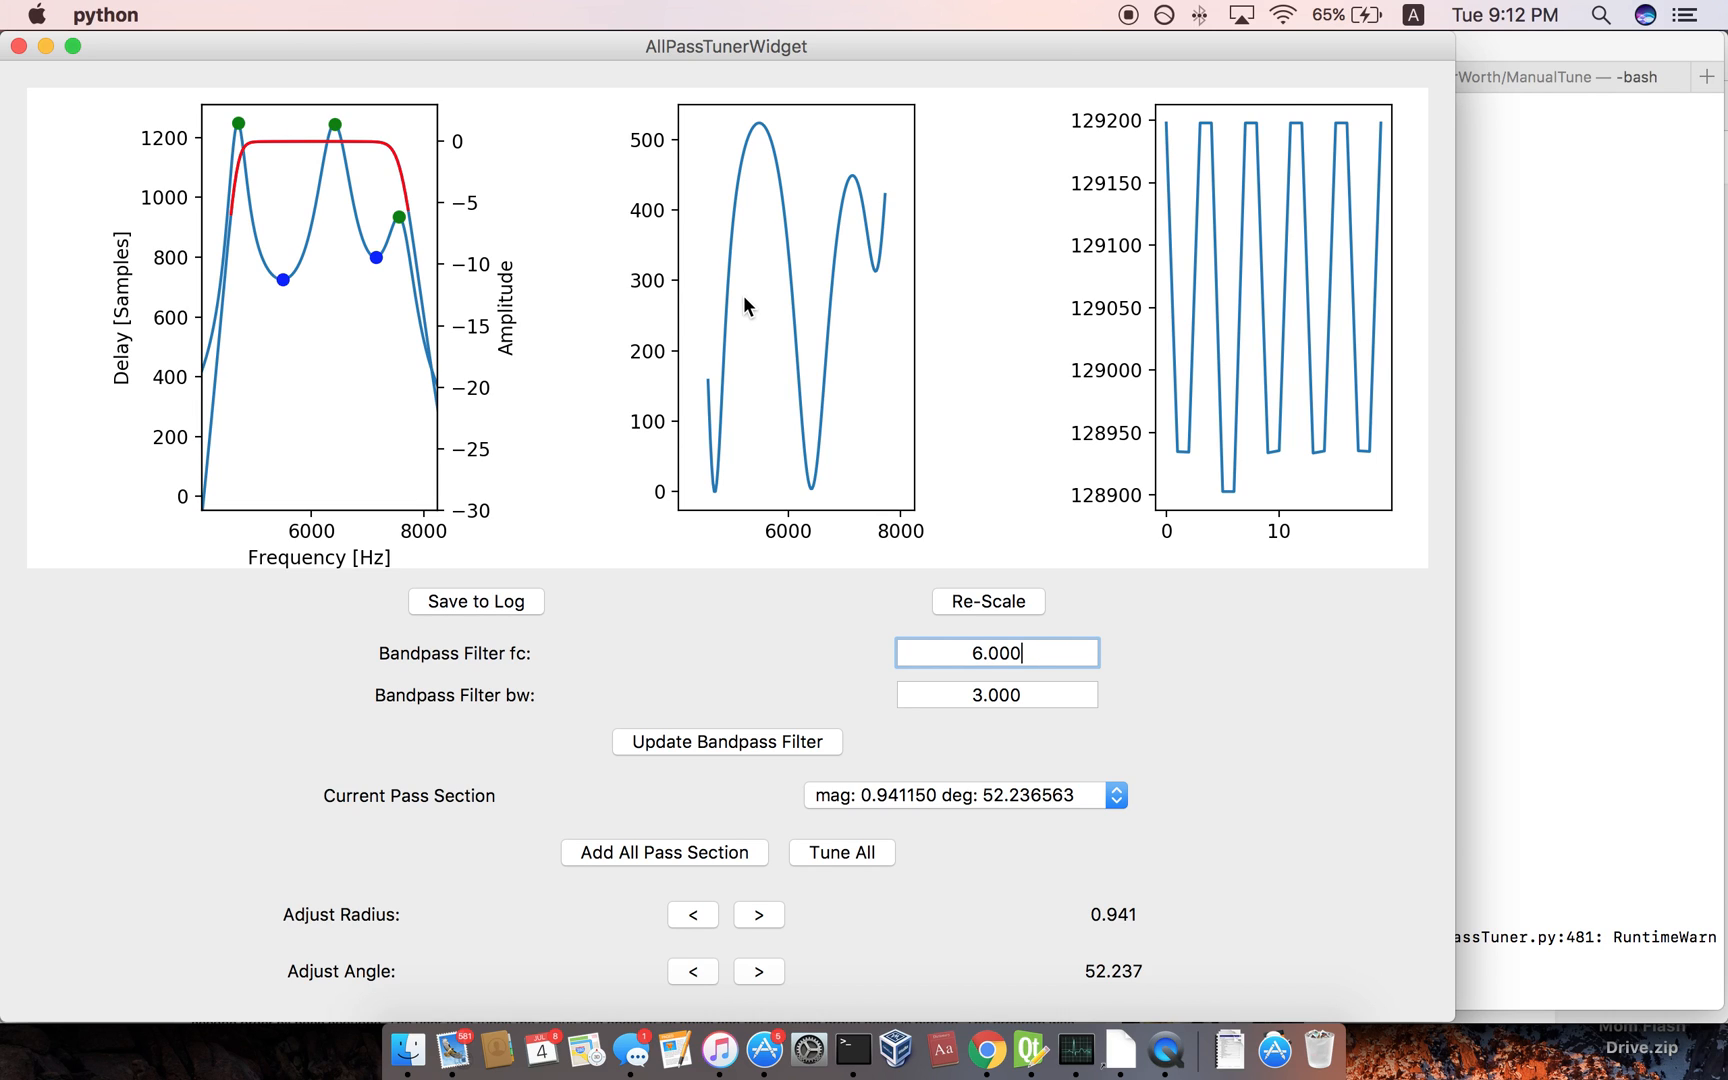
mouse_move(790, 304)
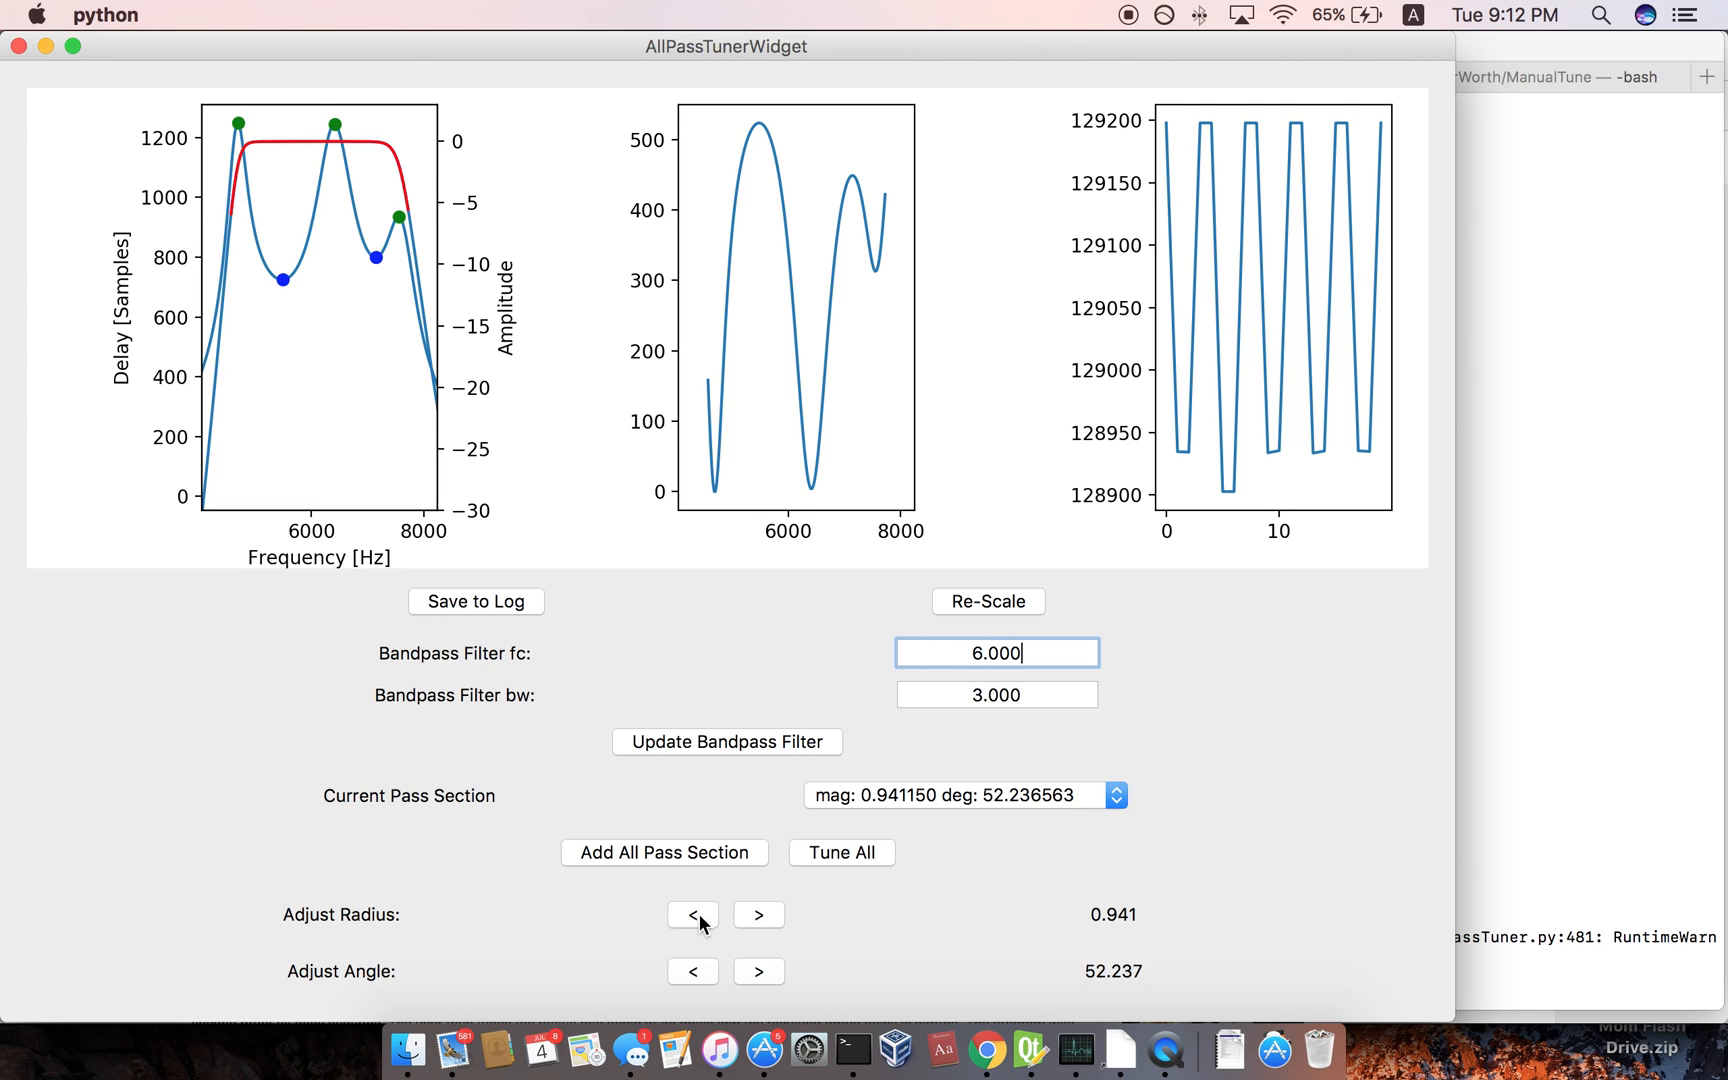
click(758, 916)
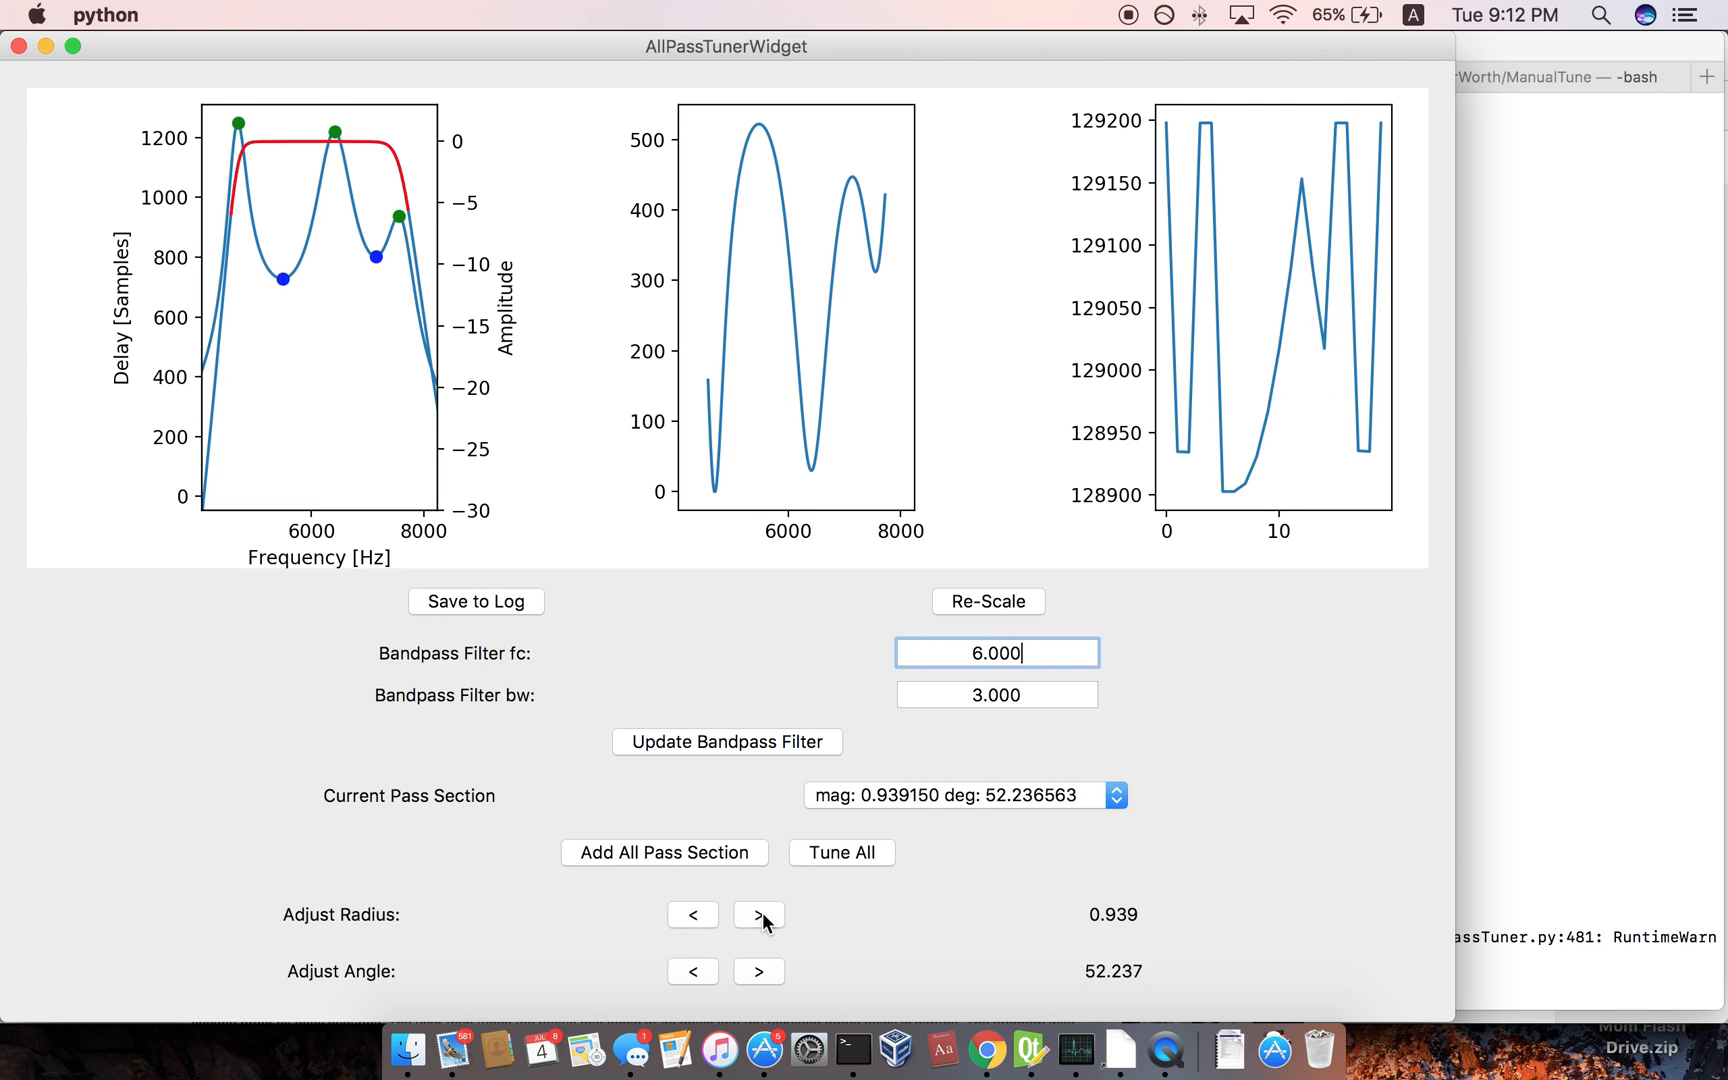
click(692, 972)
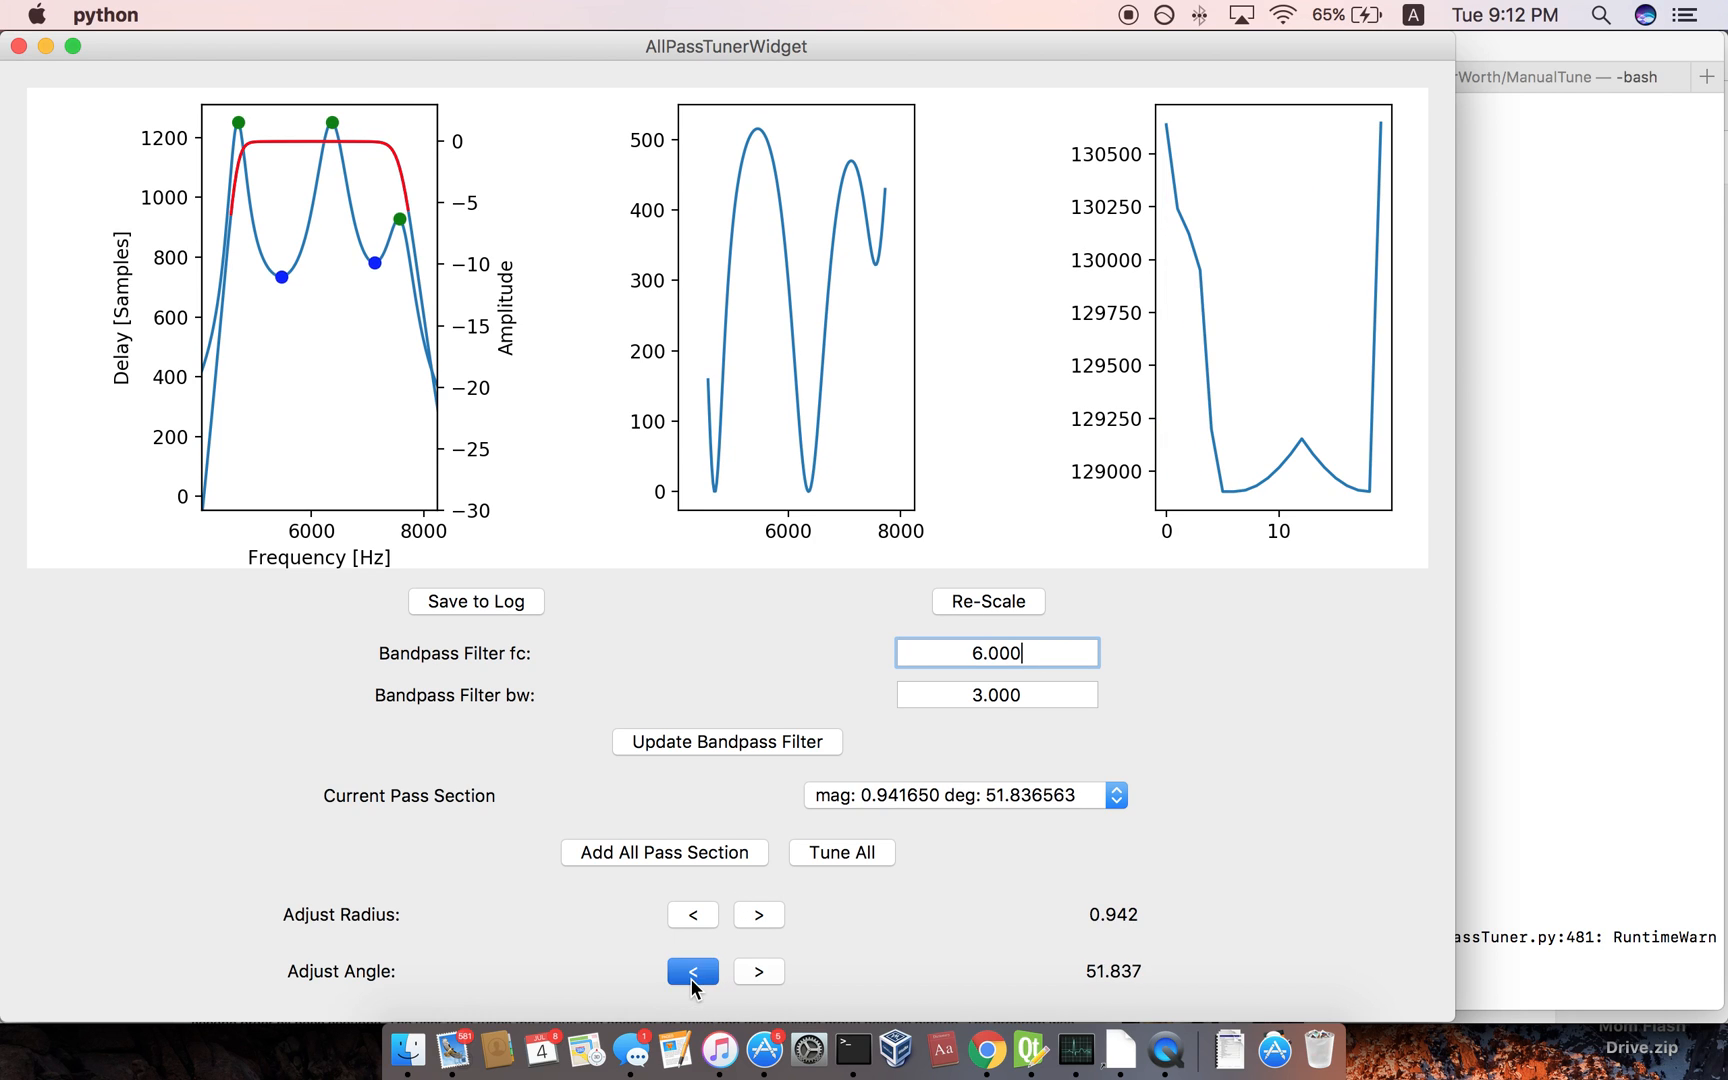
click(692, 972)
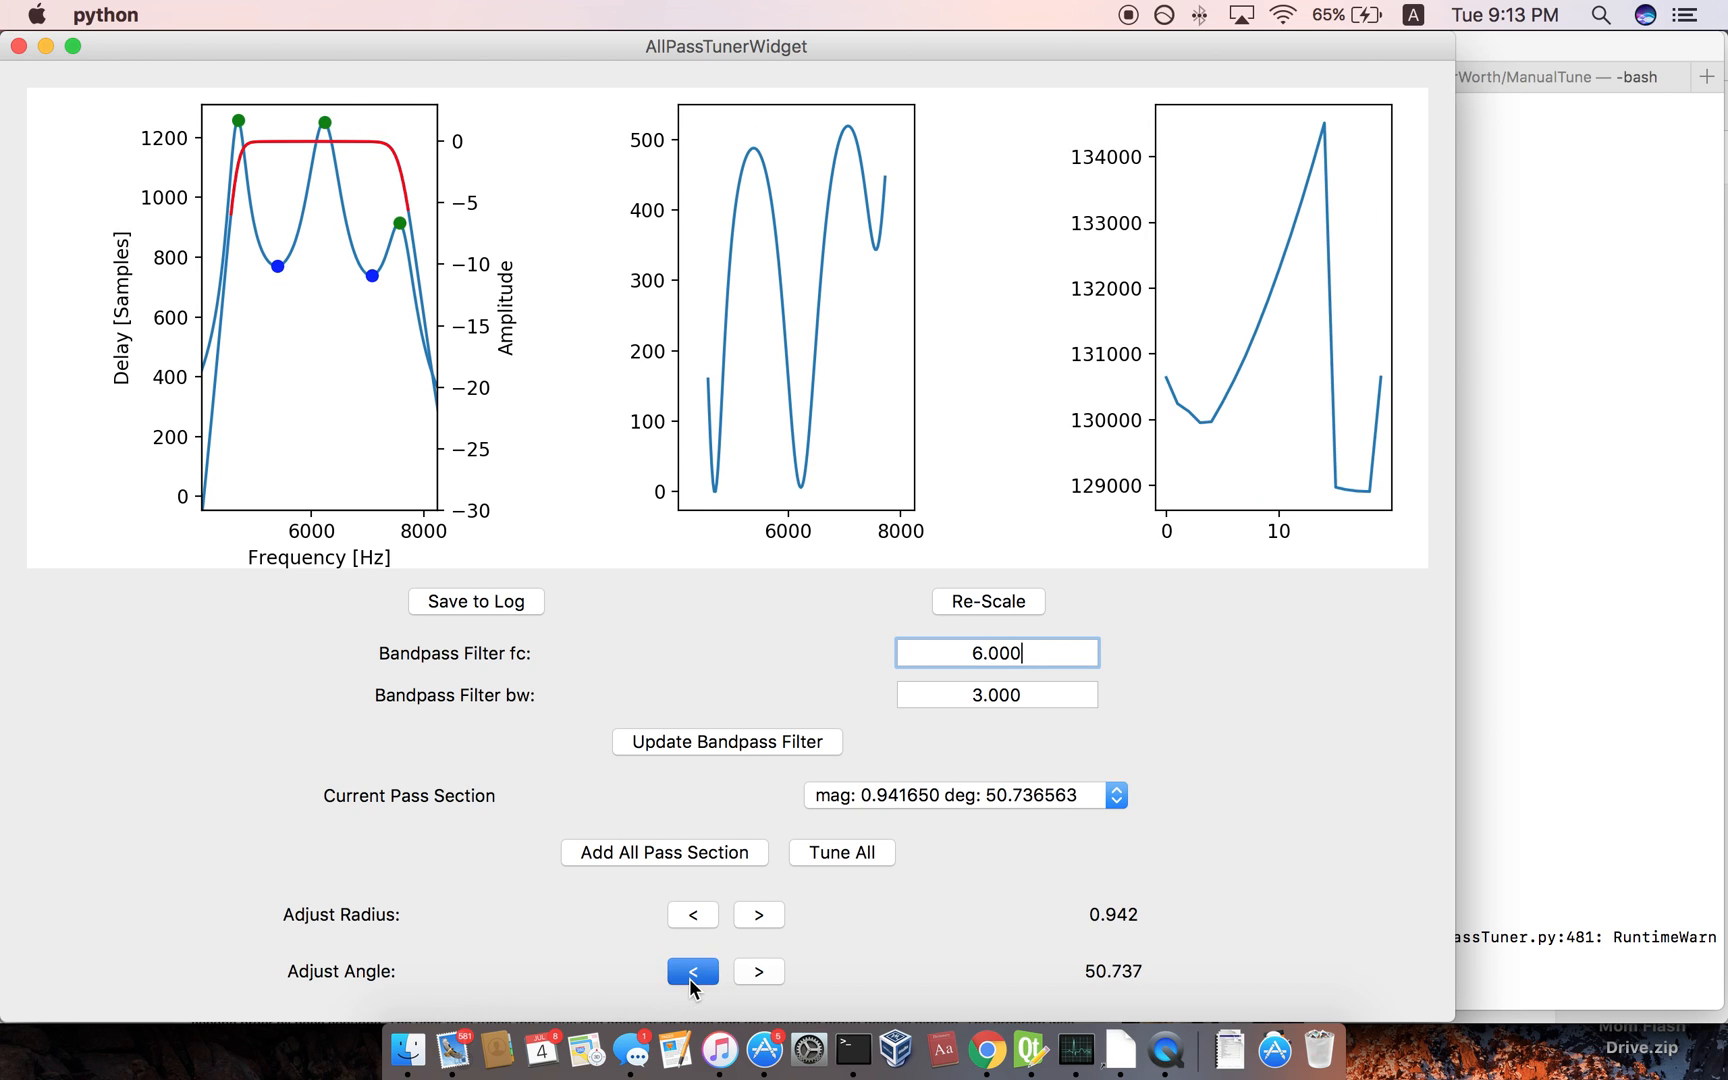
click(692, 972)
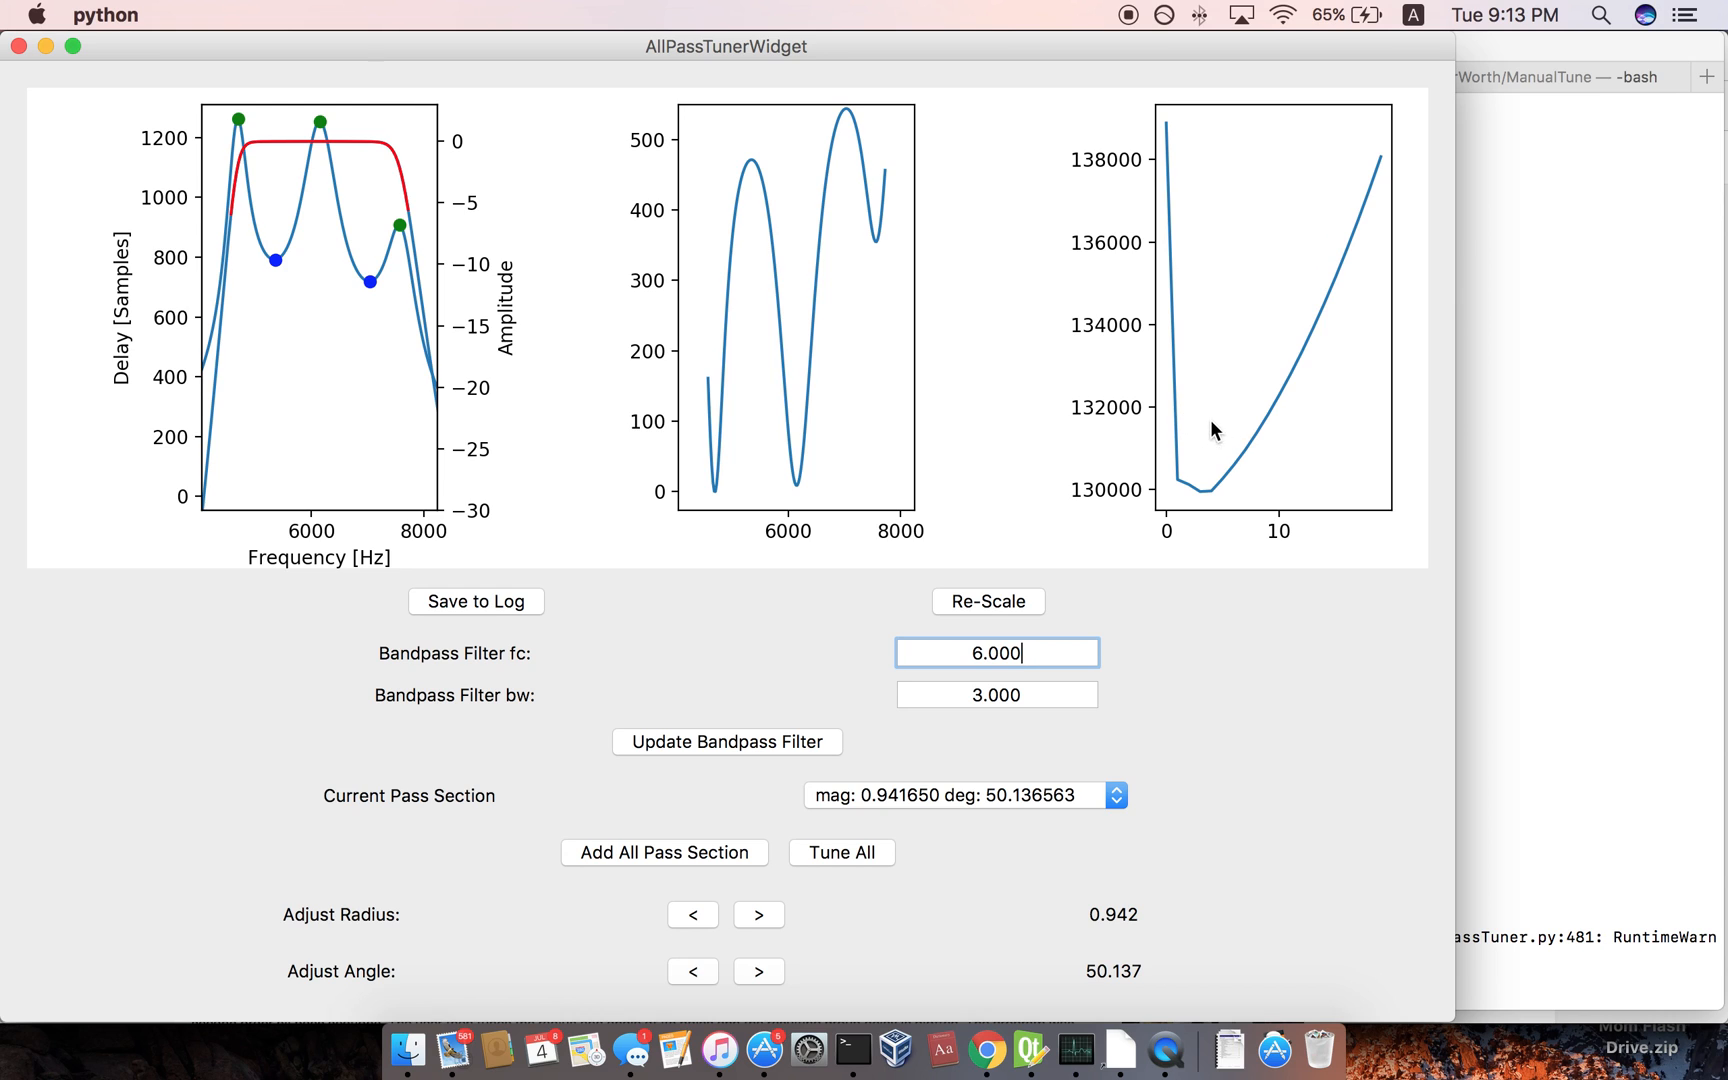
click(692, 972)
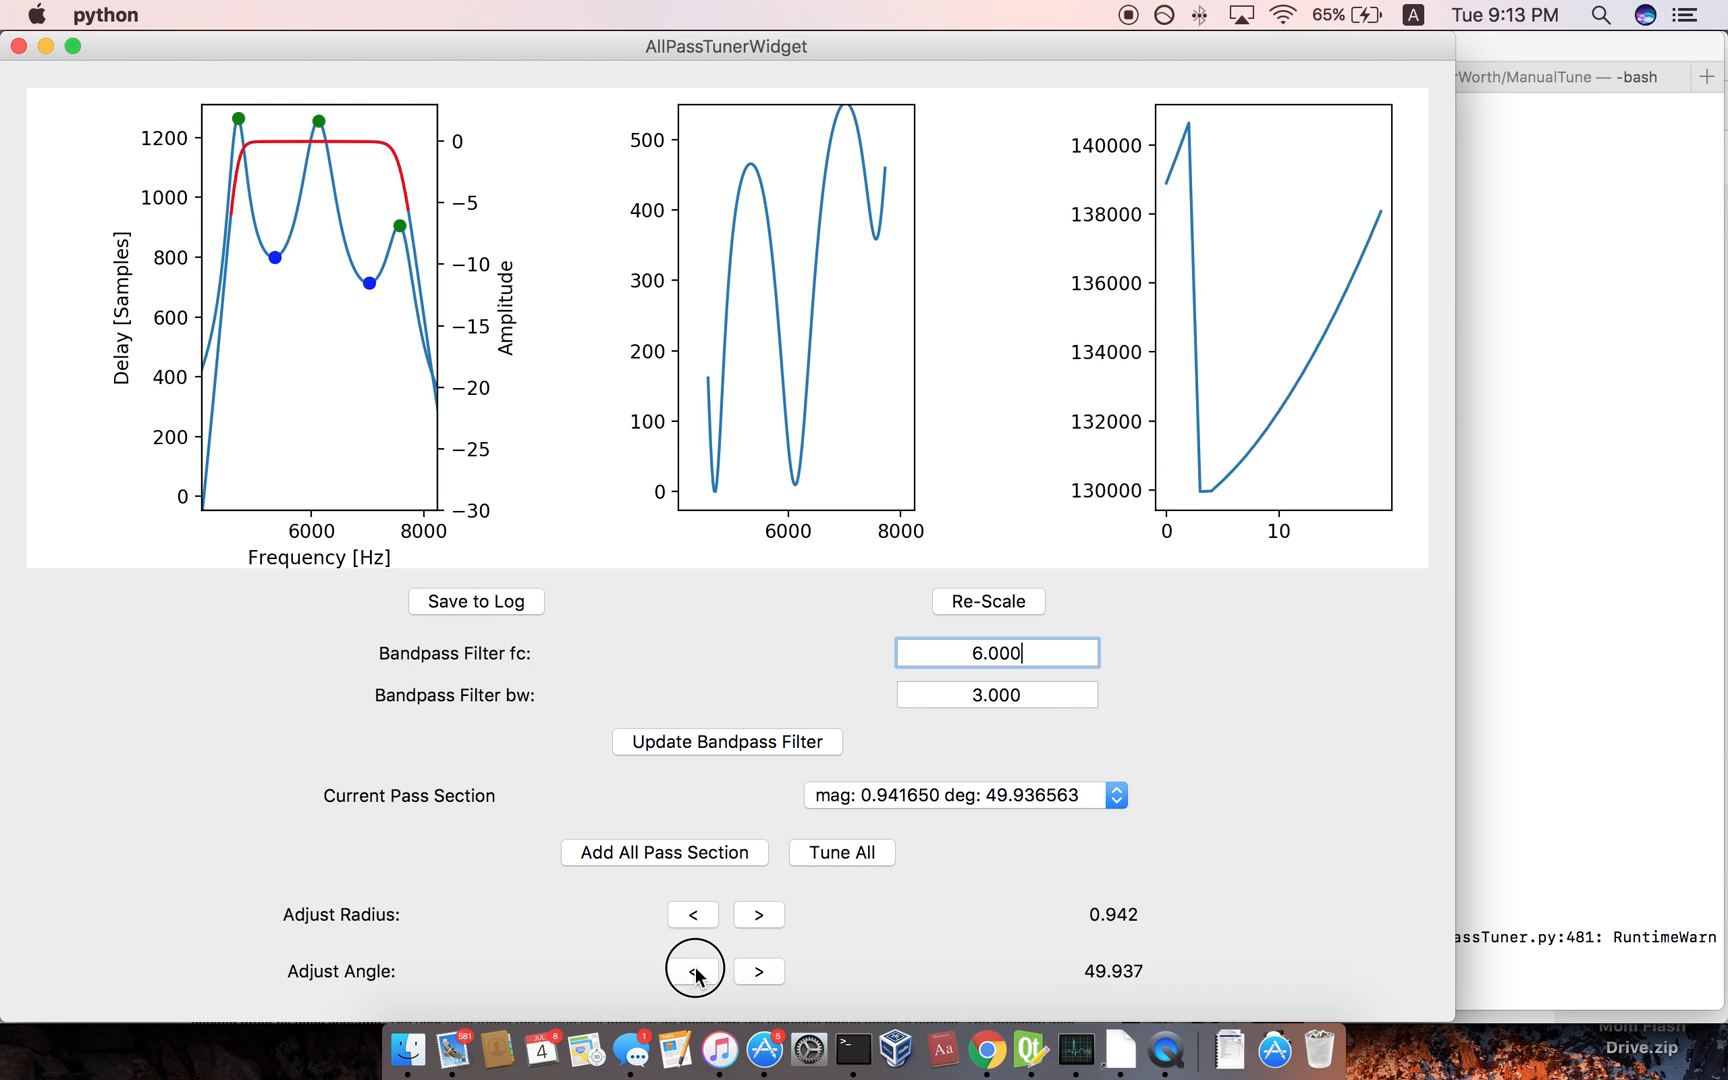
click(692, 970)
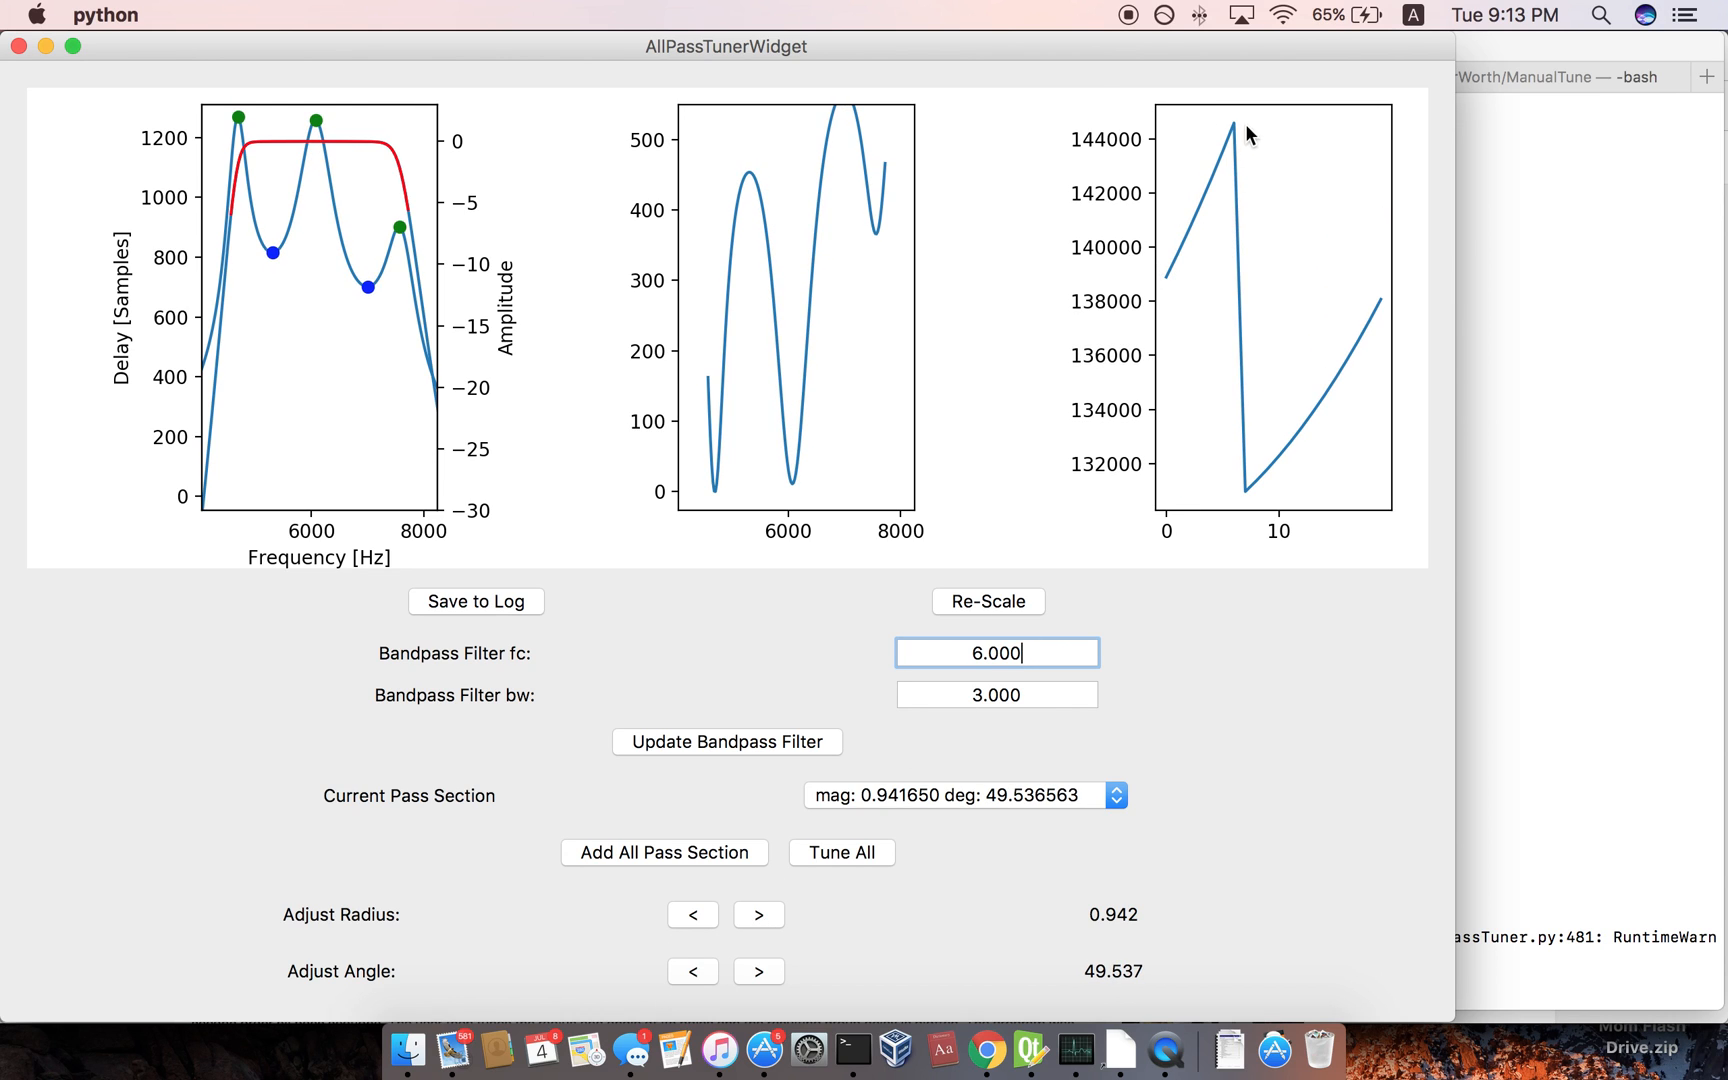
mouse_move(1124, 460)
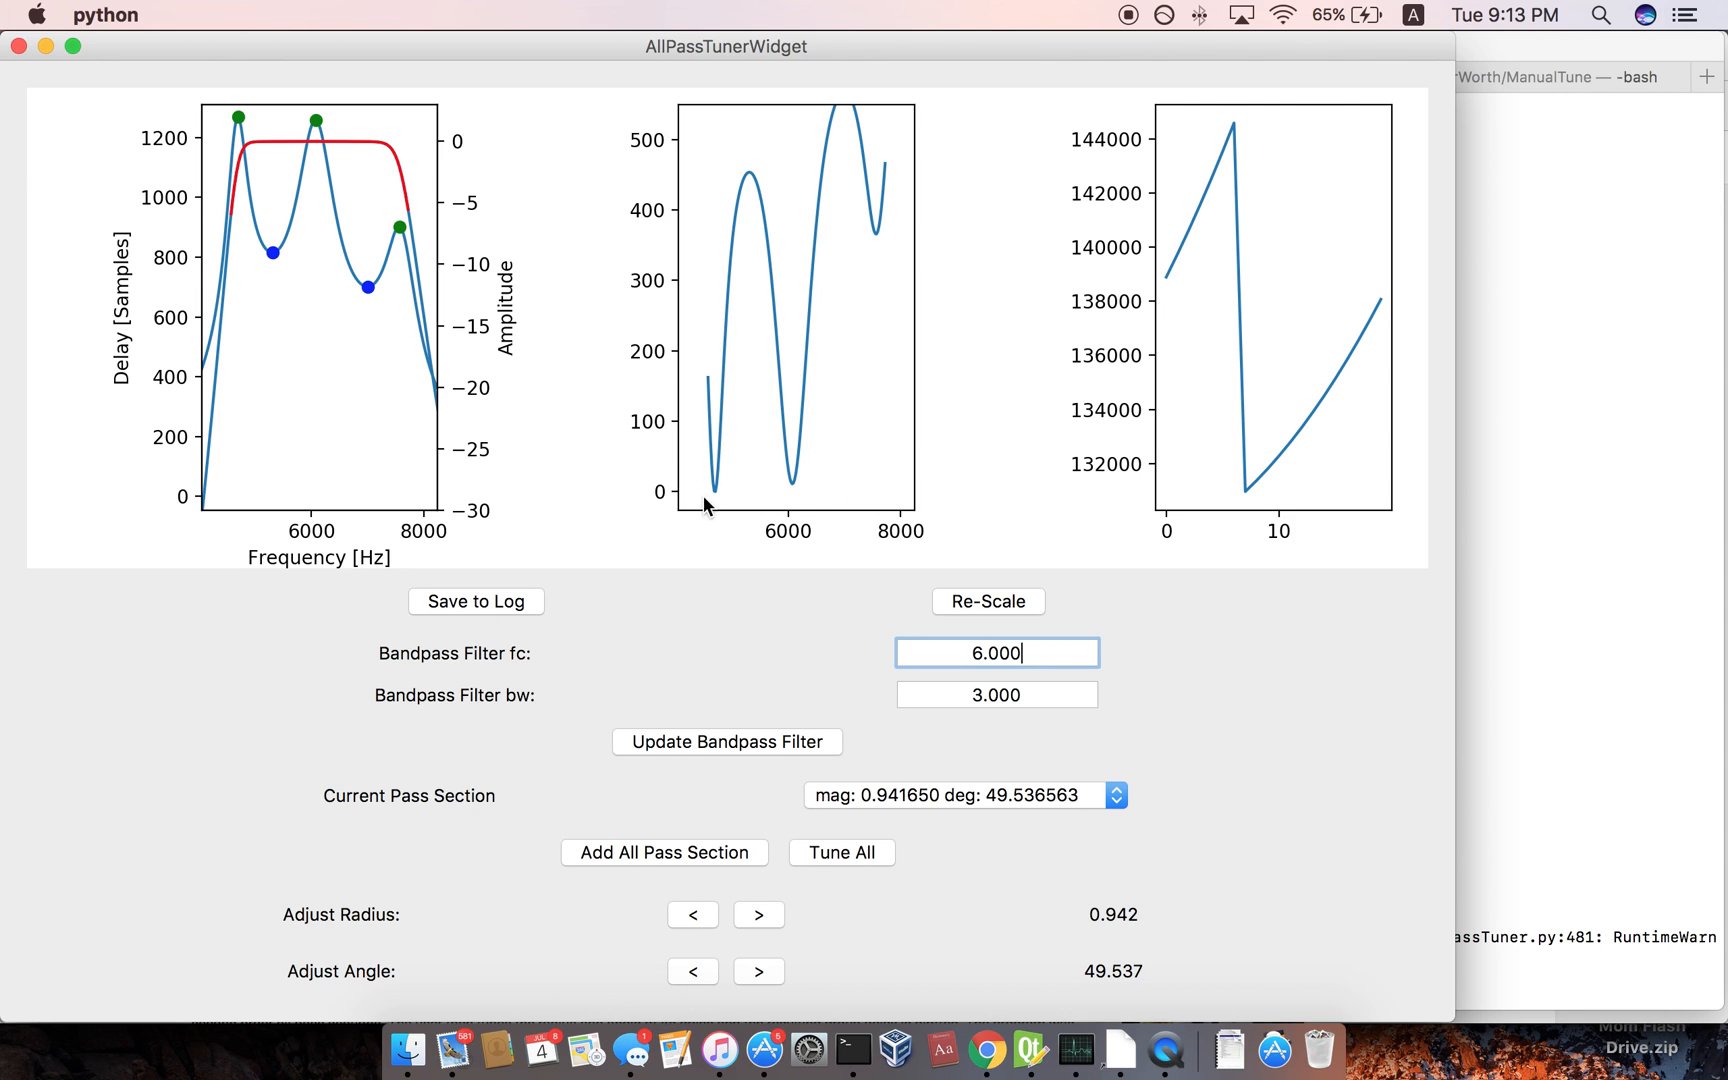
mouse_move(808, 224)
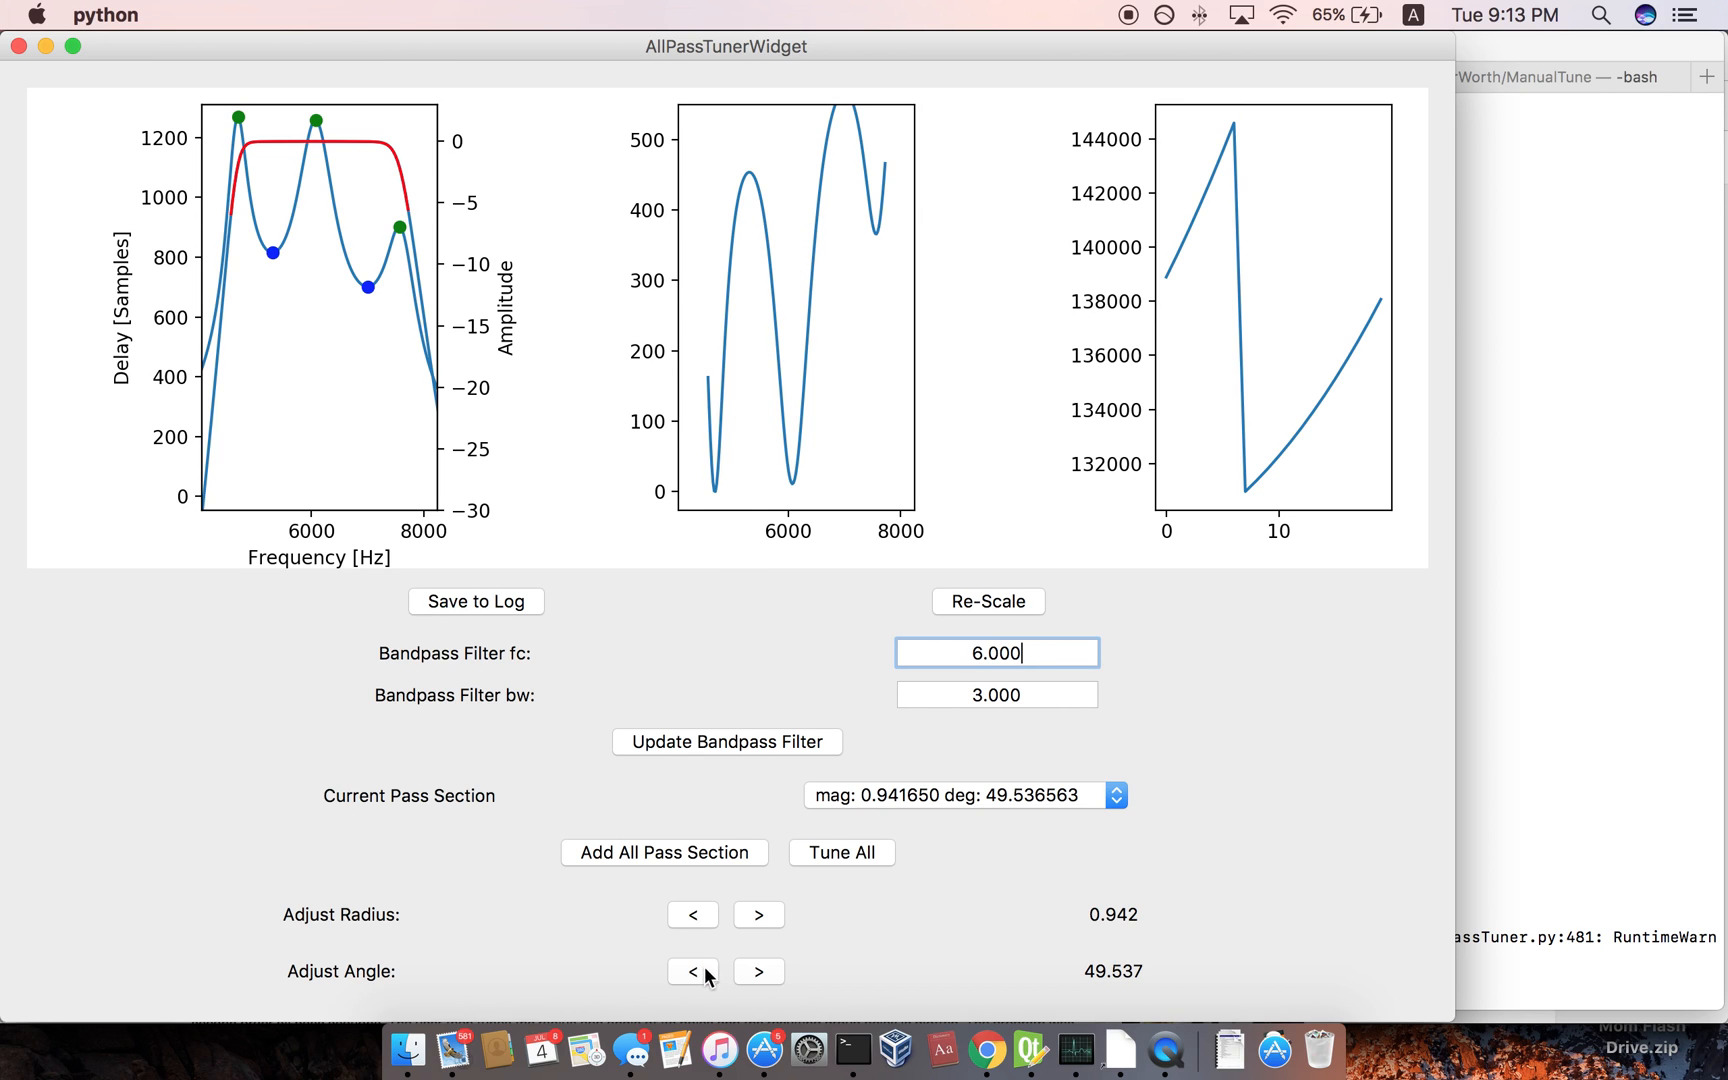
Raise the pole angle back up so the section settles near 50.5 degrees at radius 0.942.
click(692, 972)
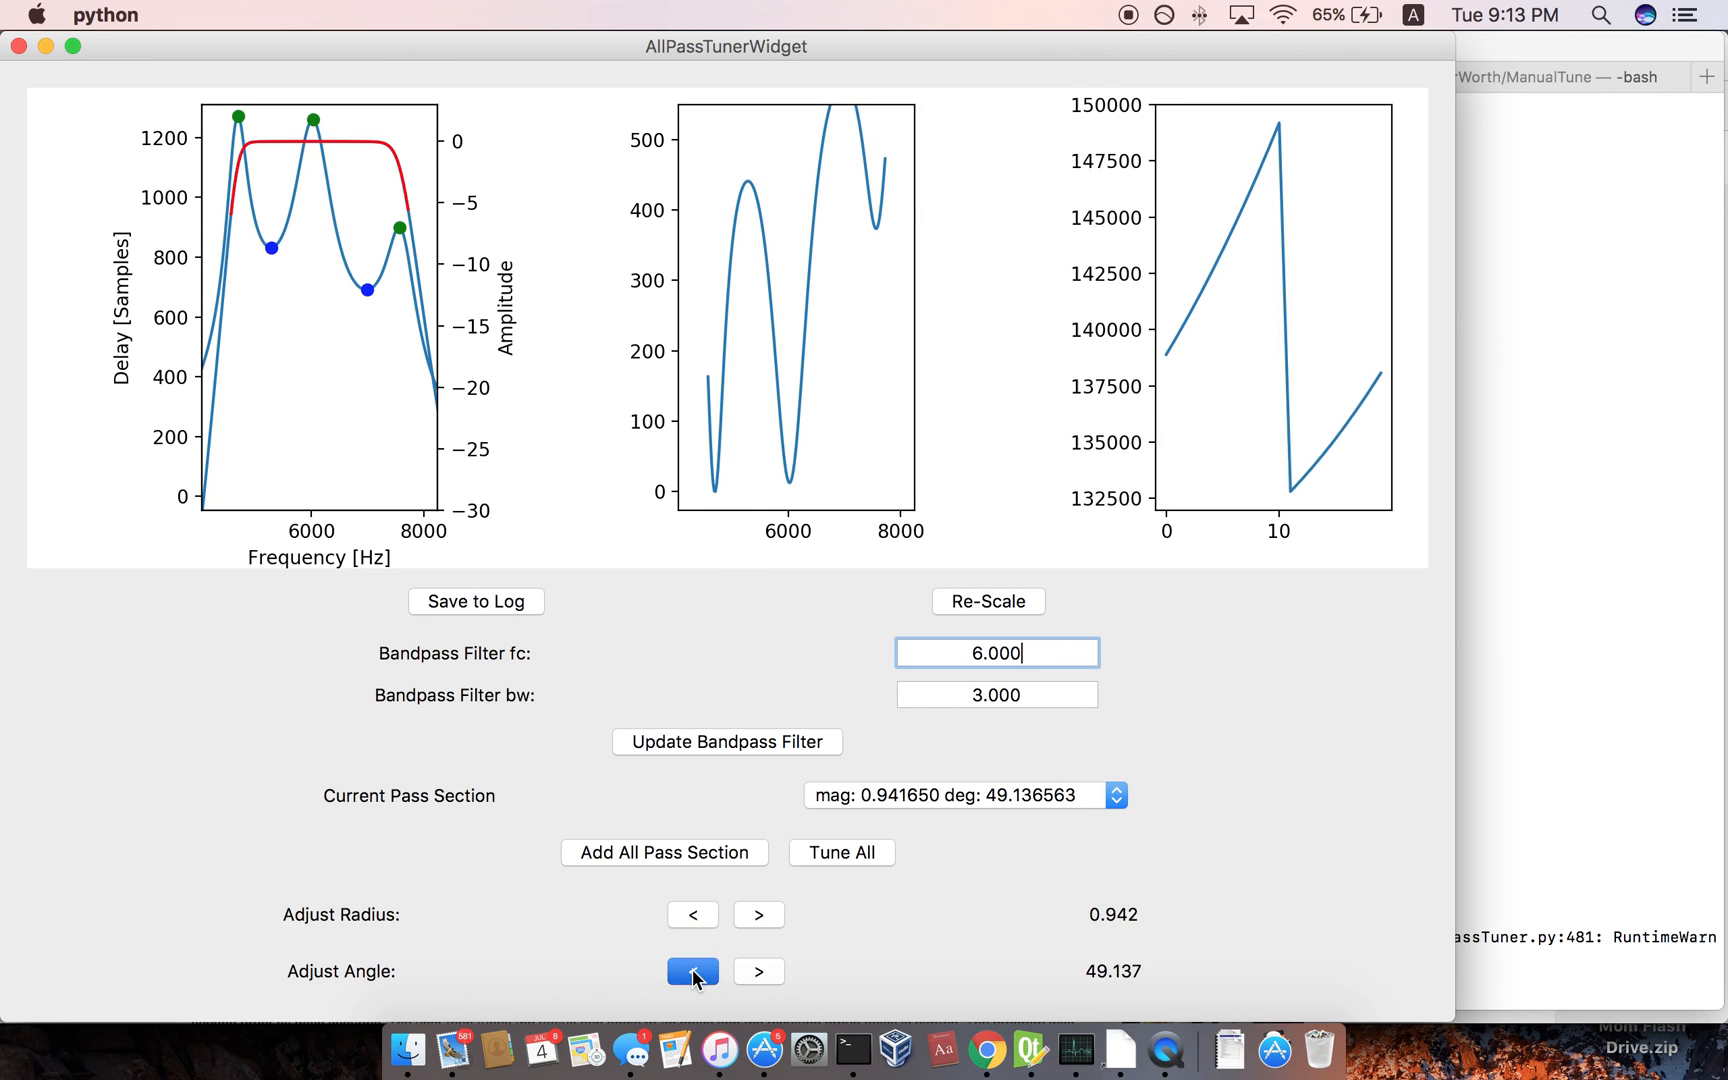
click(758, 972)
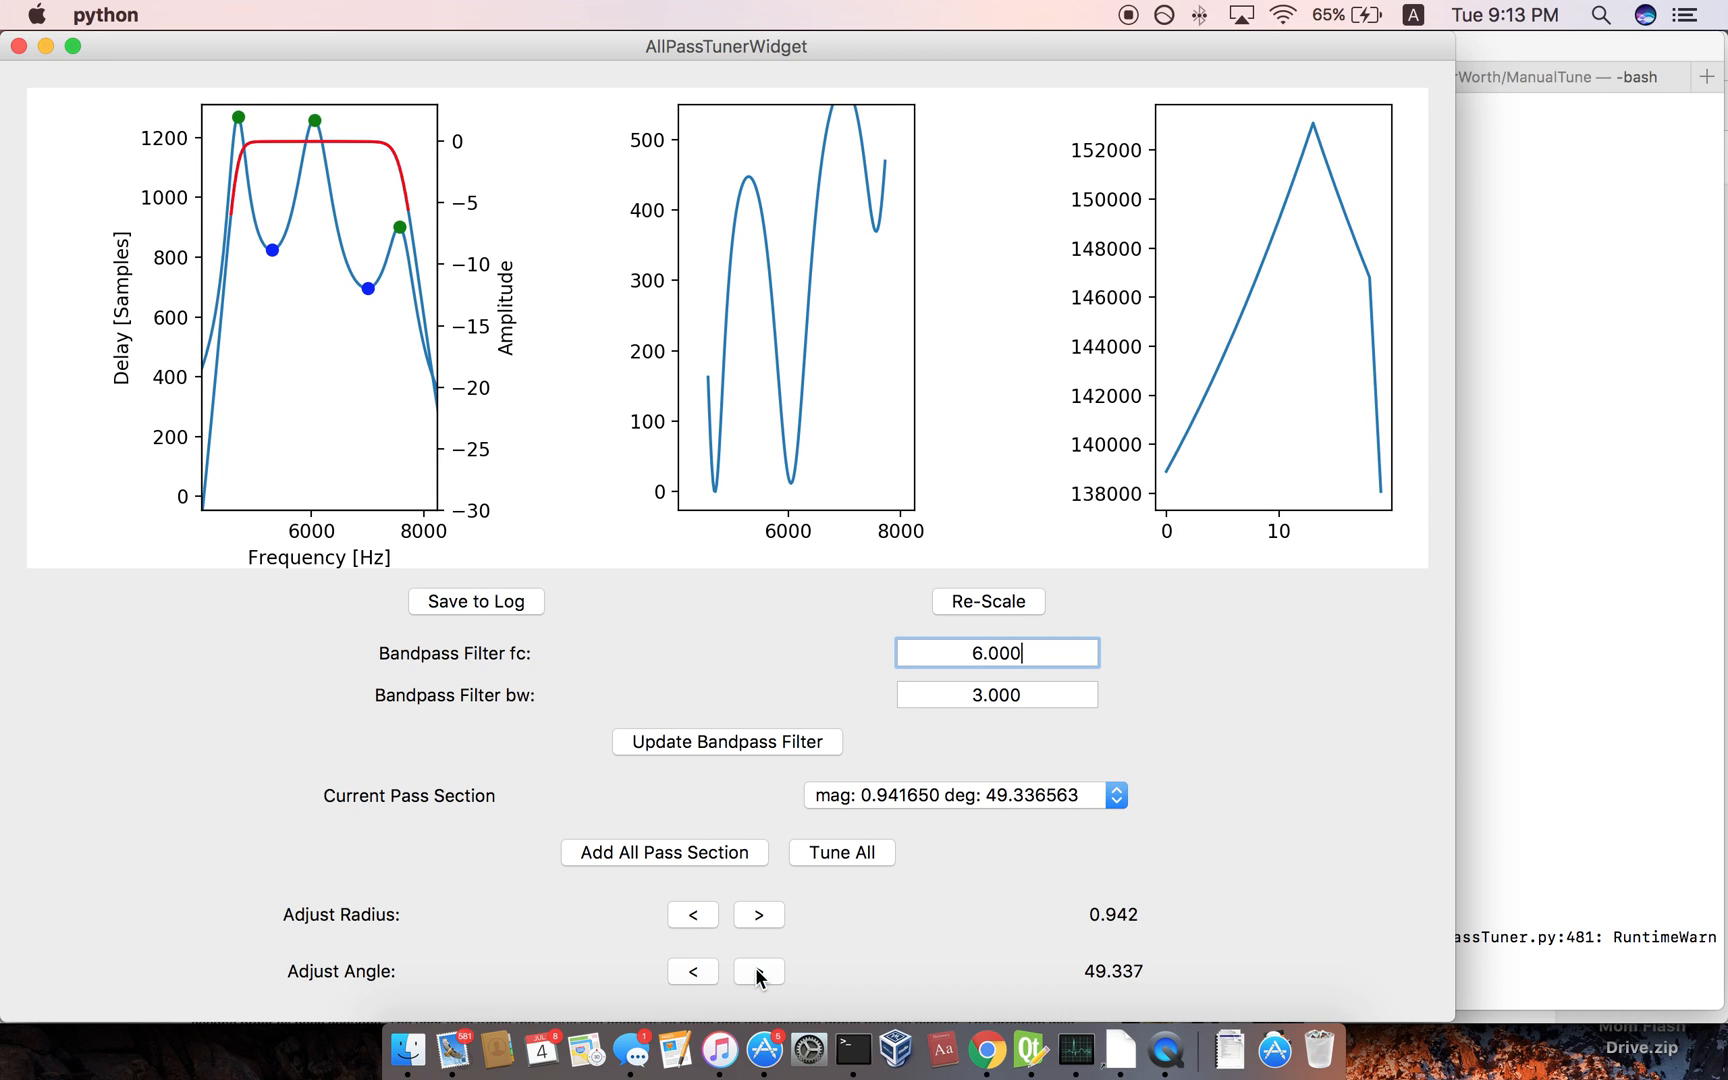
click(758, 972)
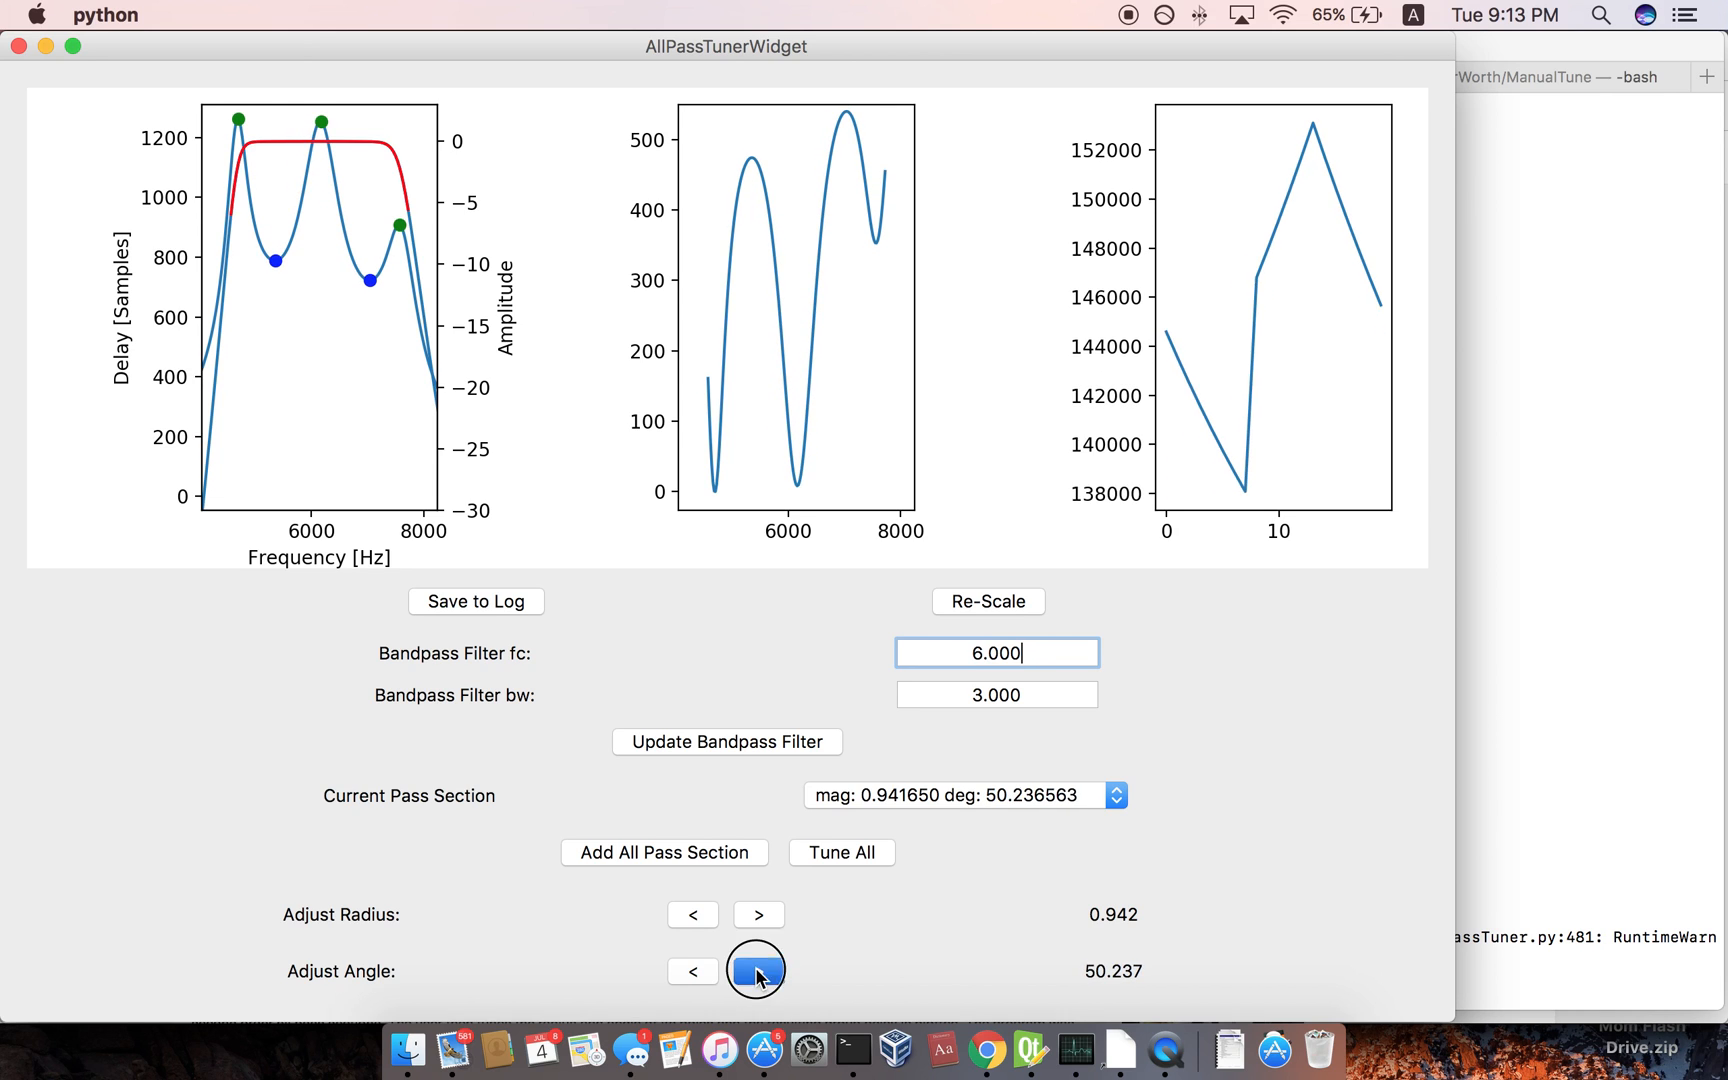
click(756, 972)
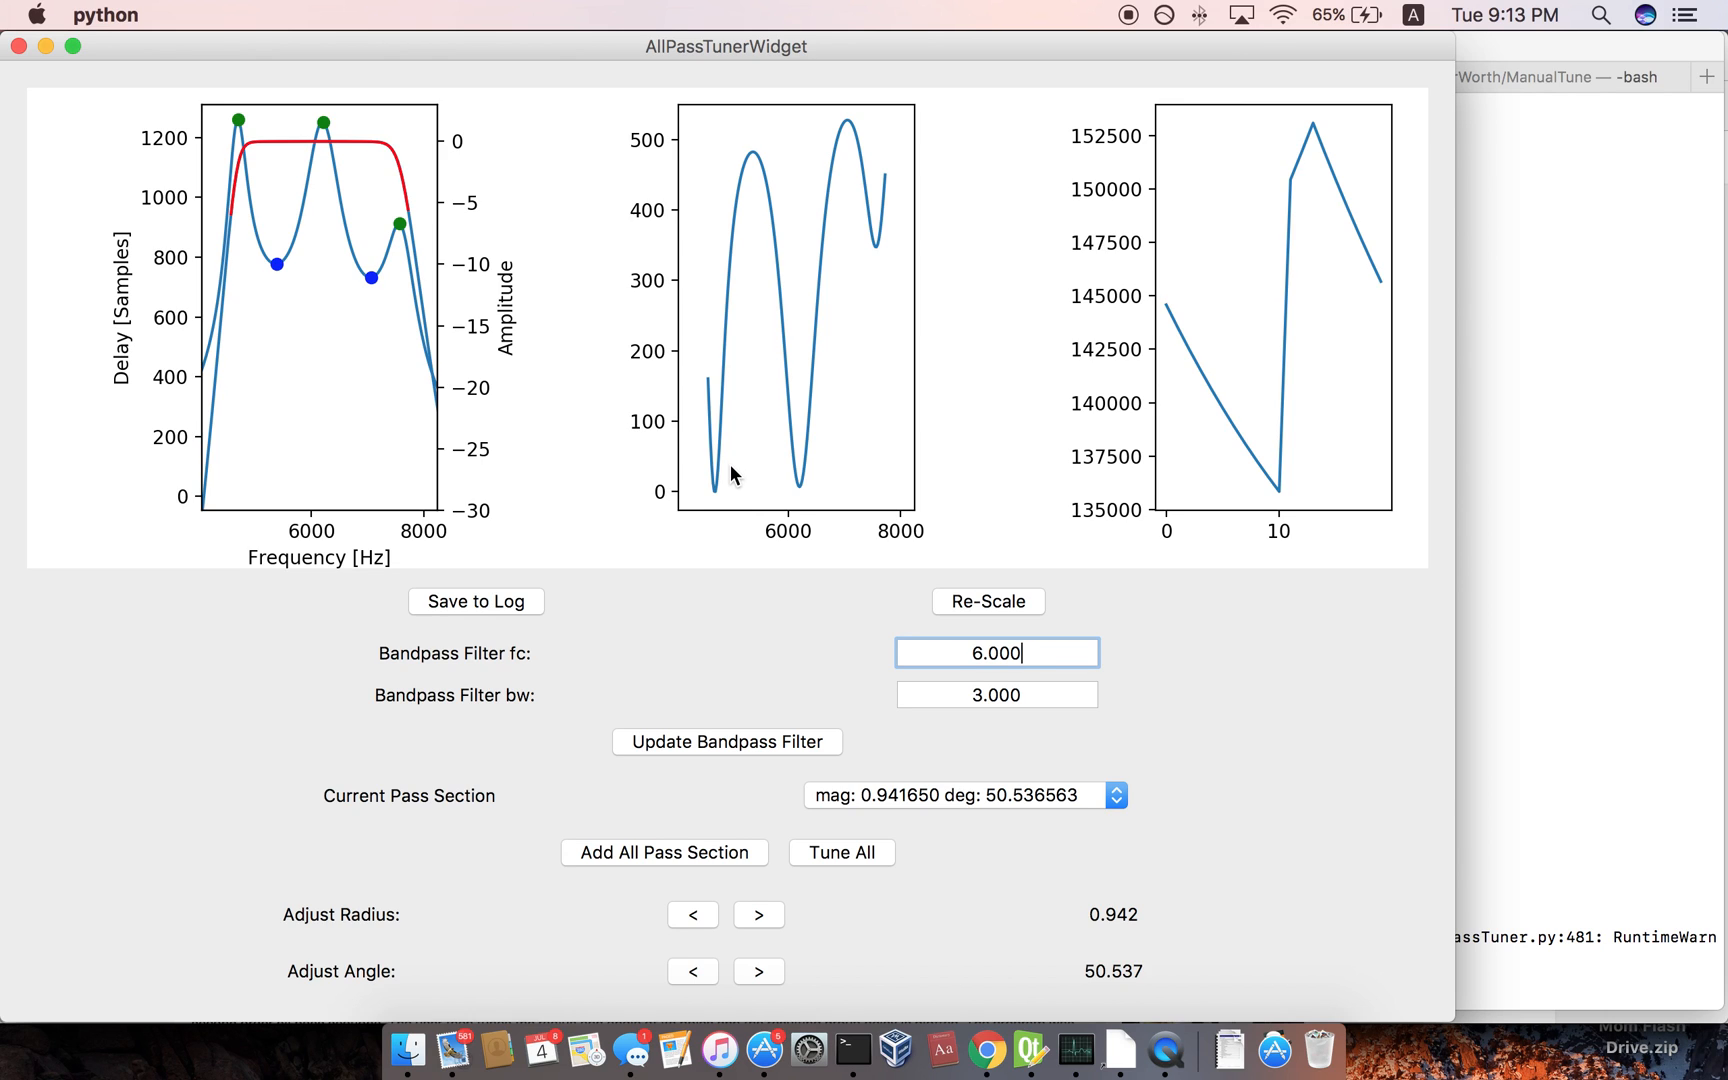
mouse_move(864, 348)
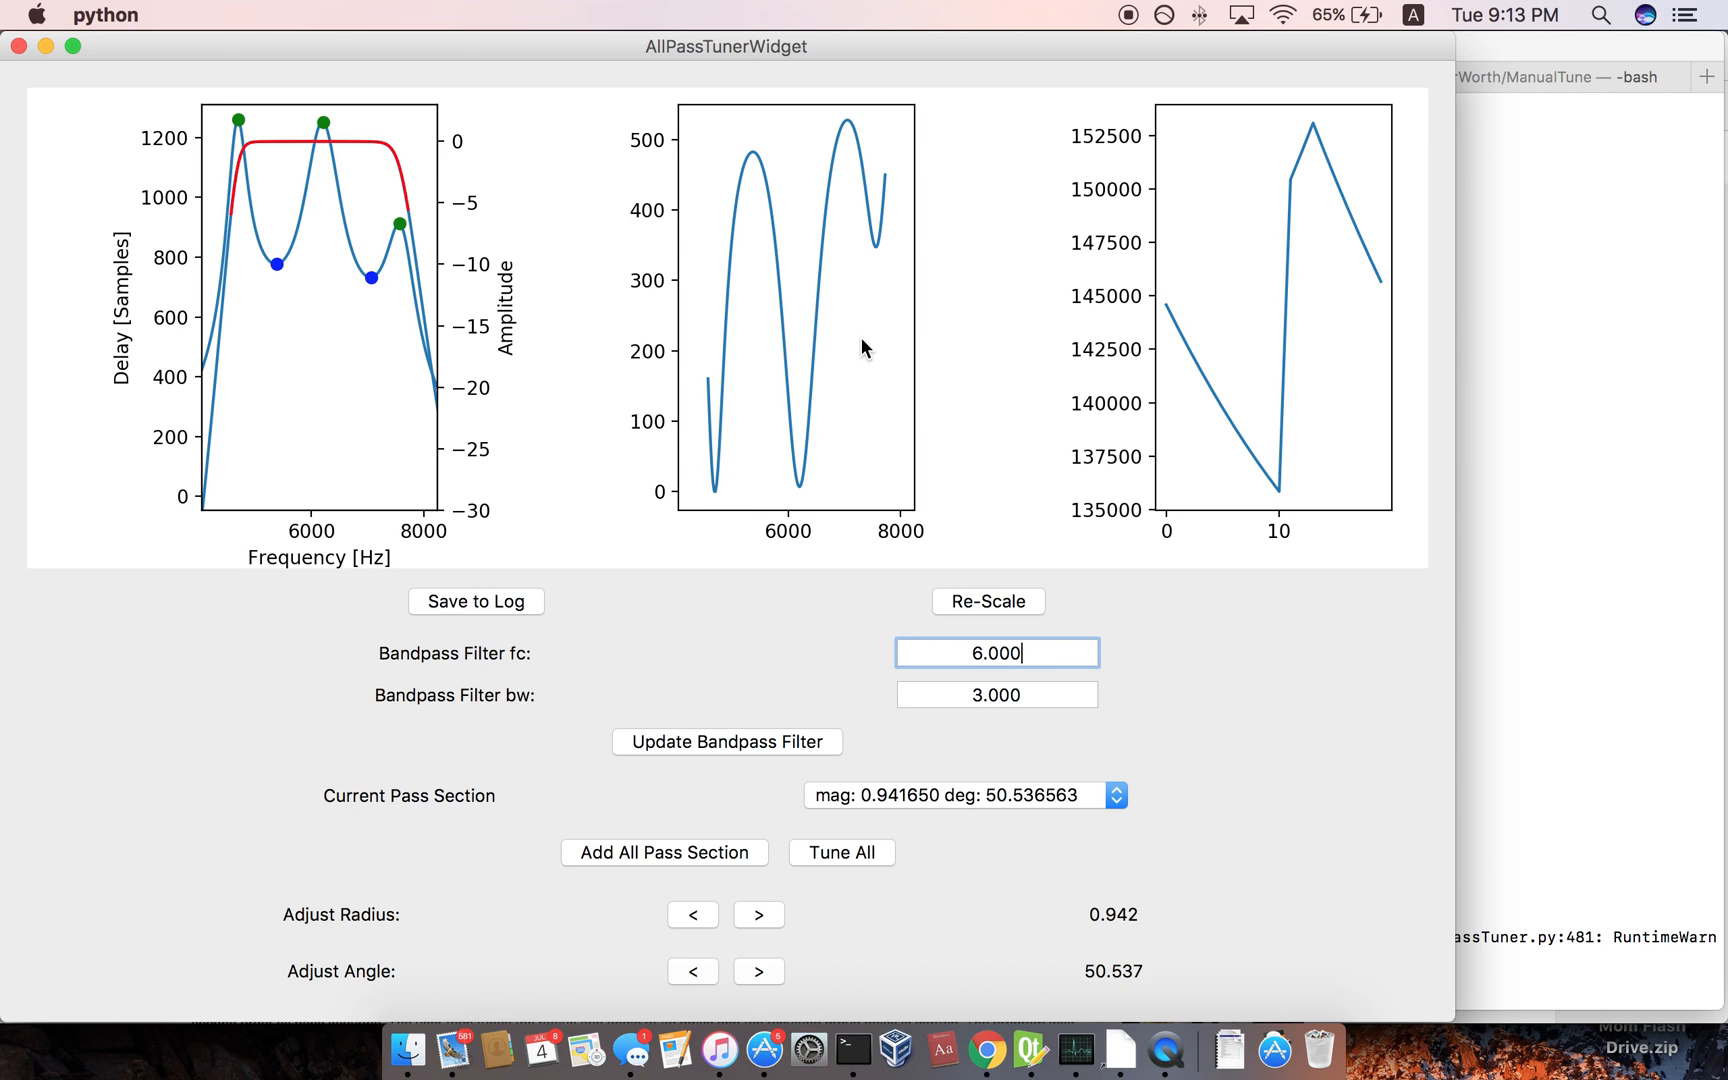
mouse_move(830, 330)
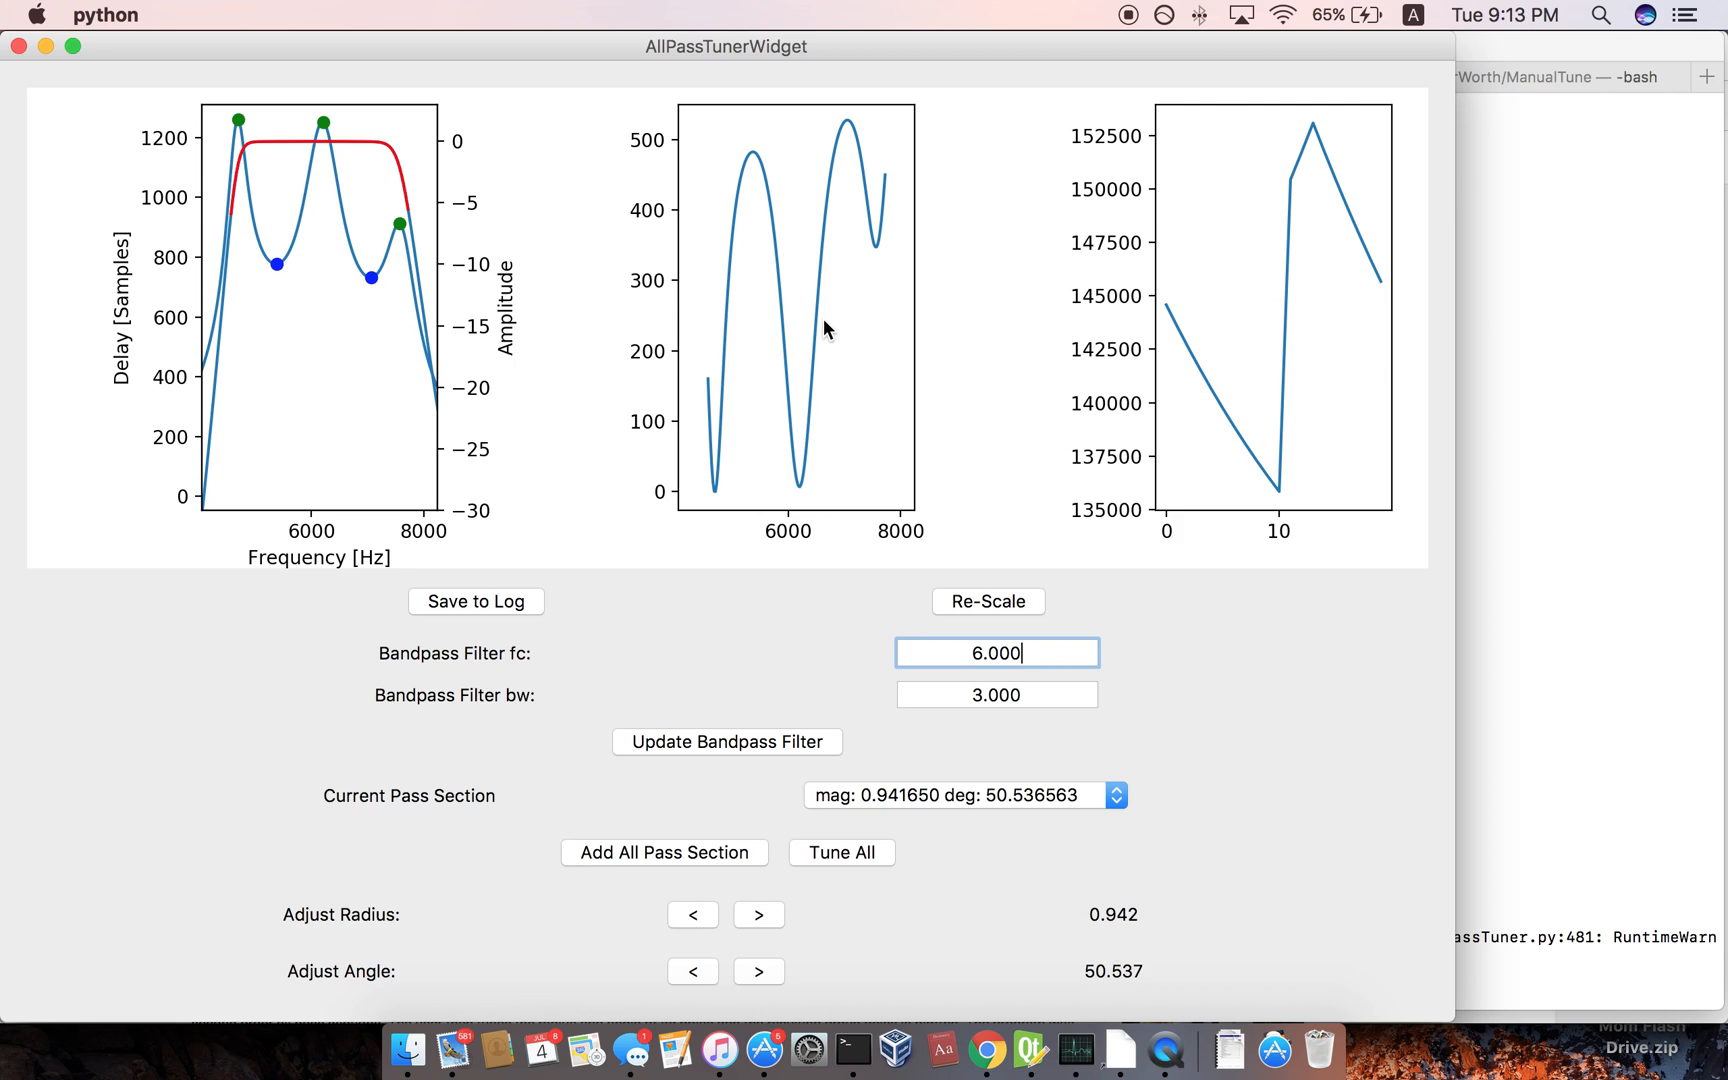
mouse_move(808, 312)
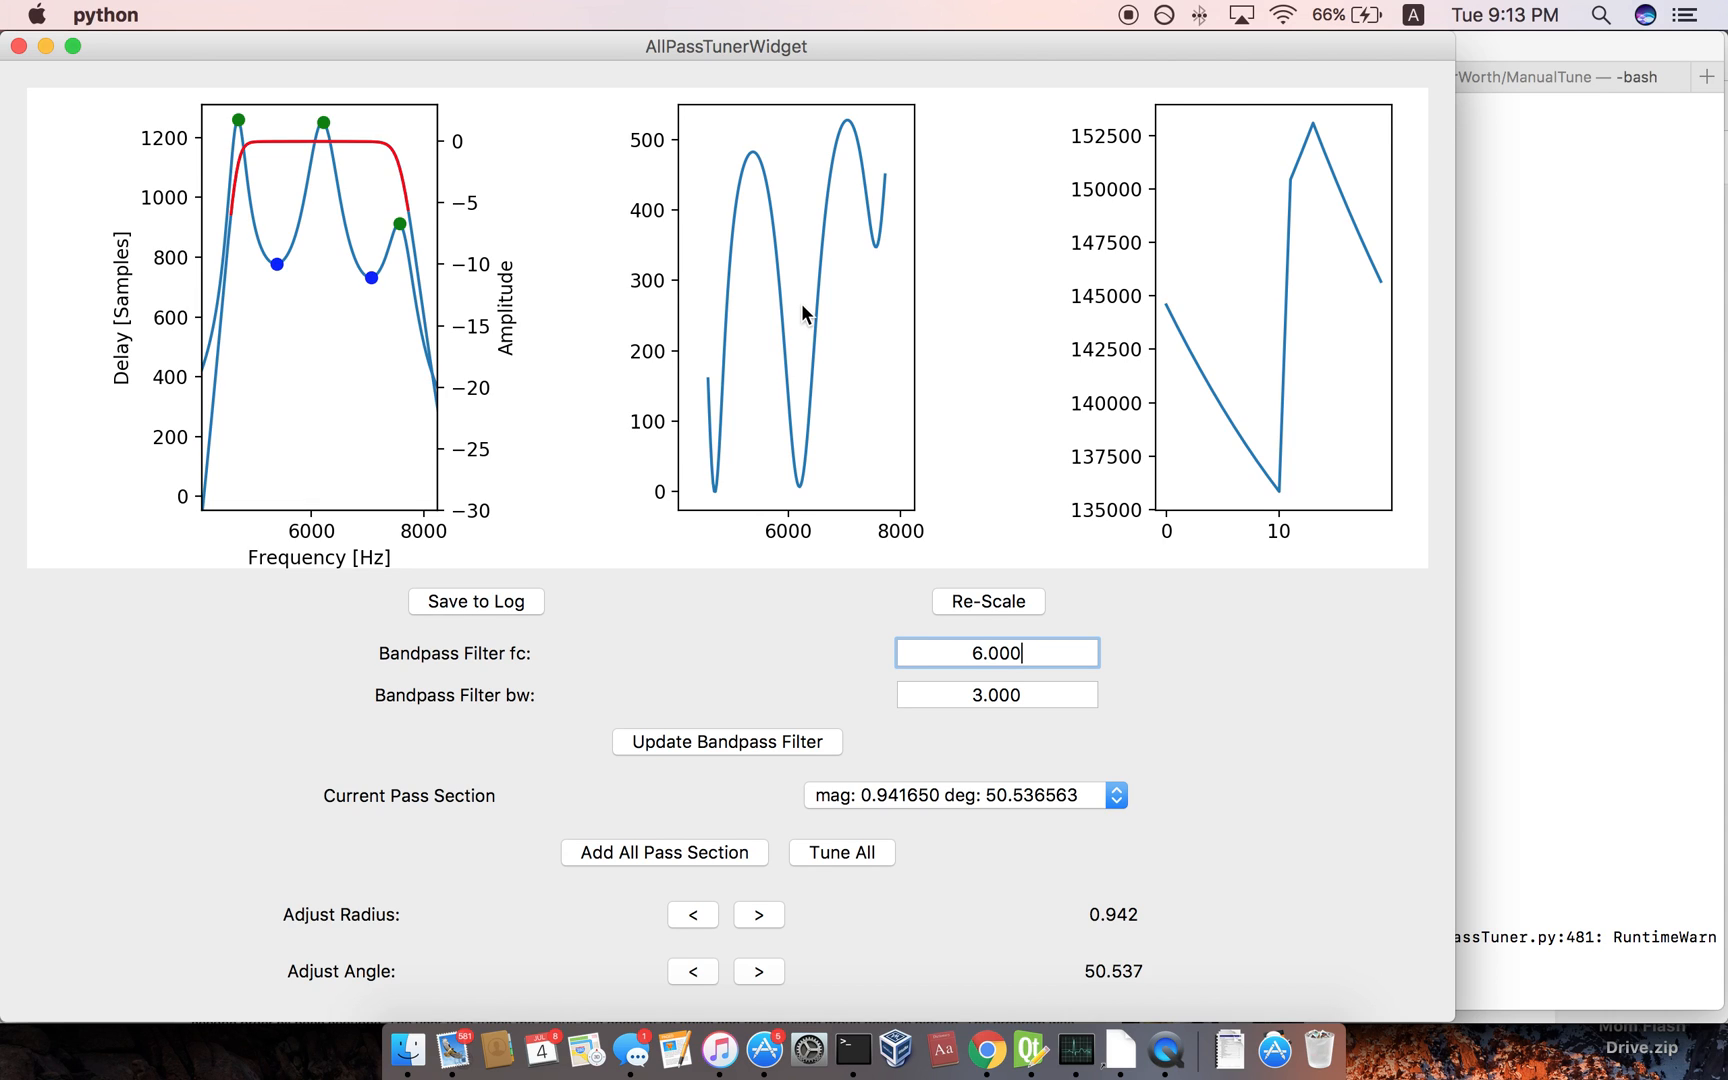
mouse_move(472, 210)
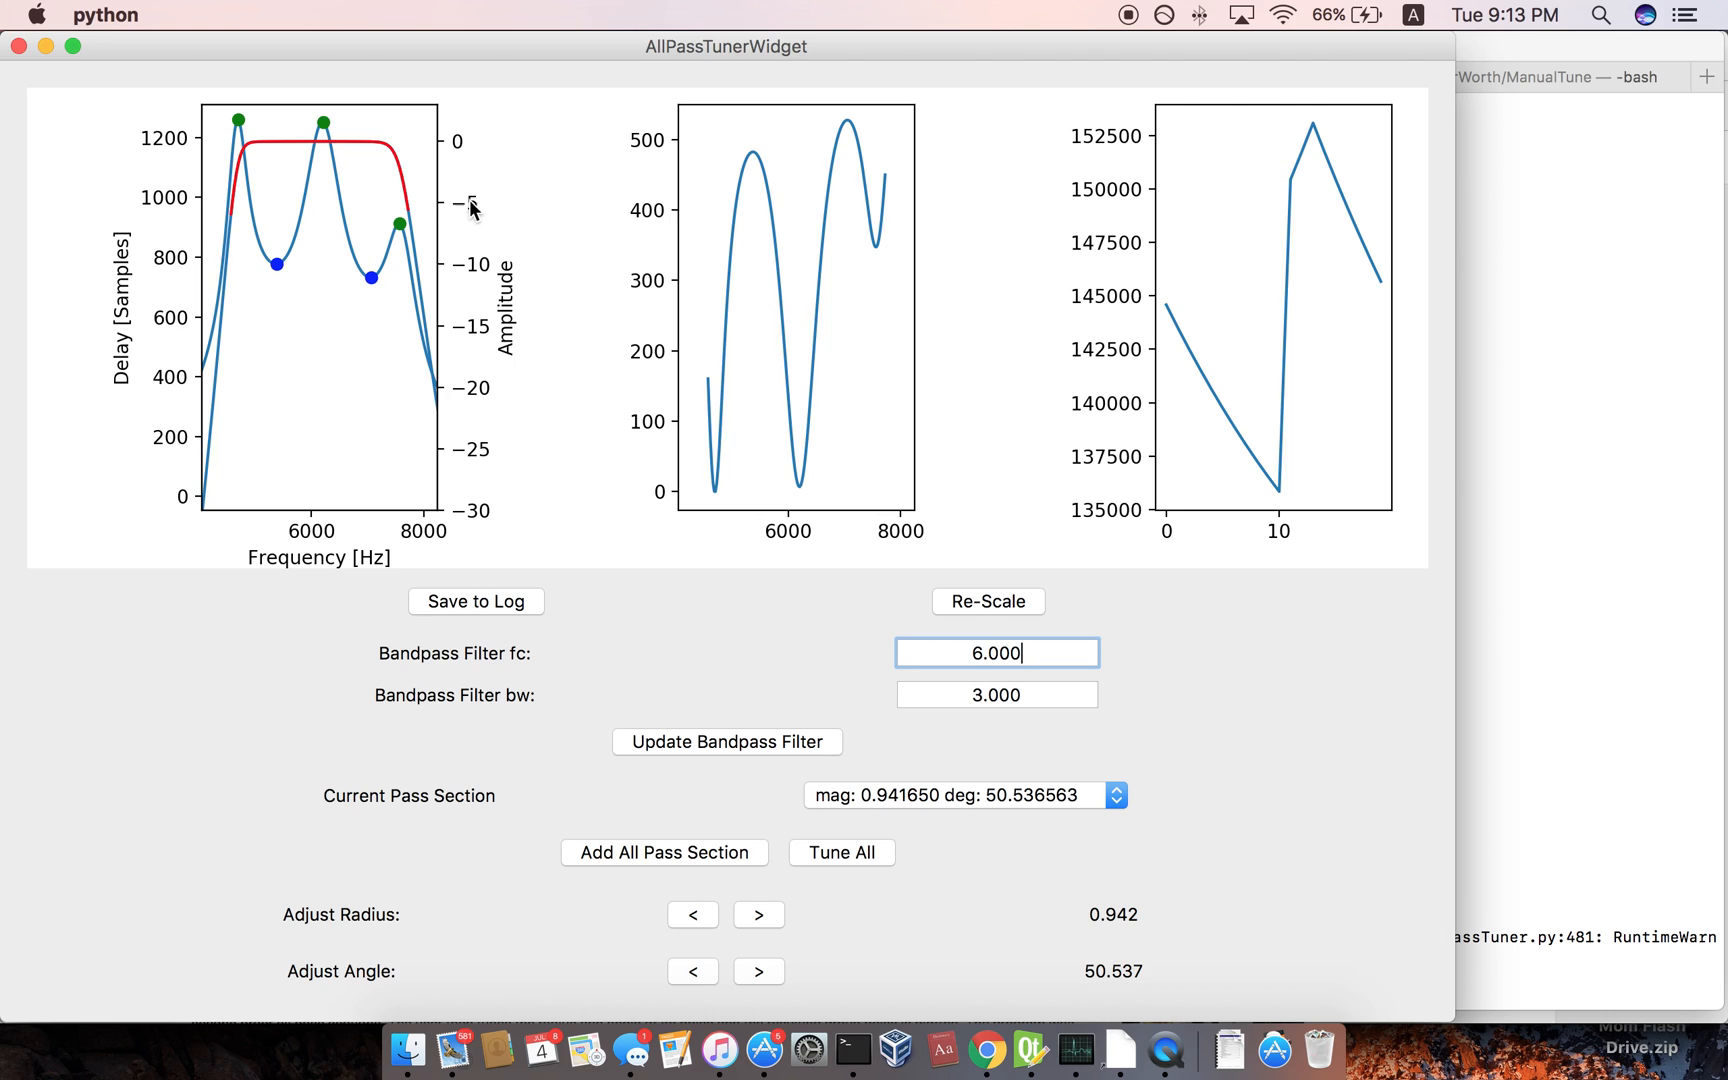
mouse_move(432, 242)
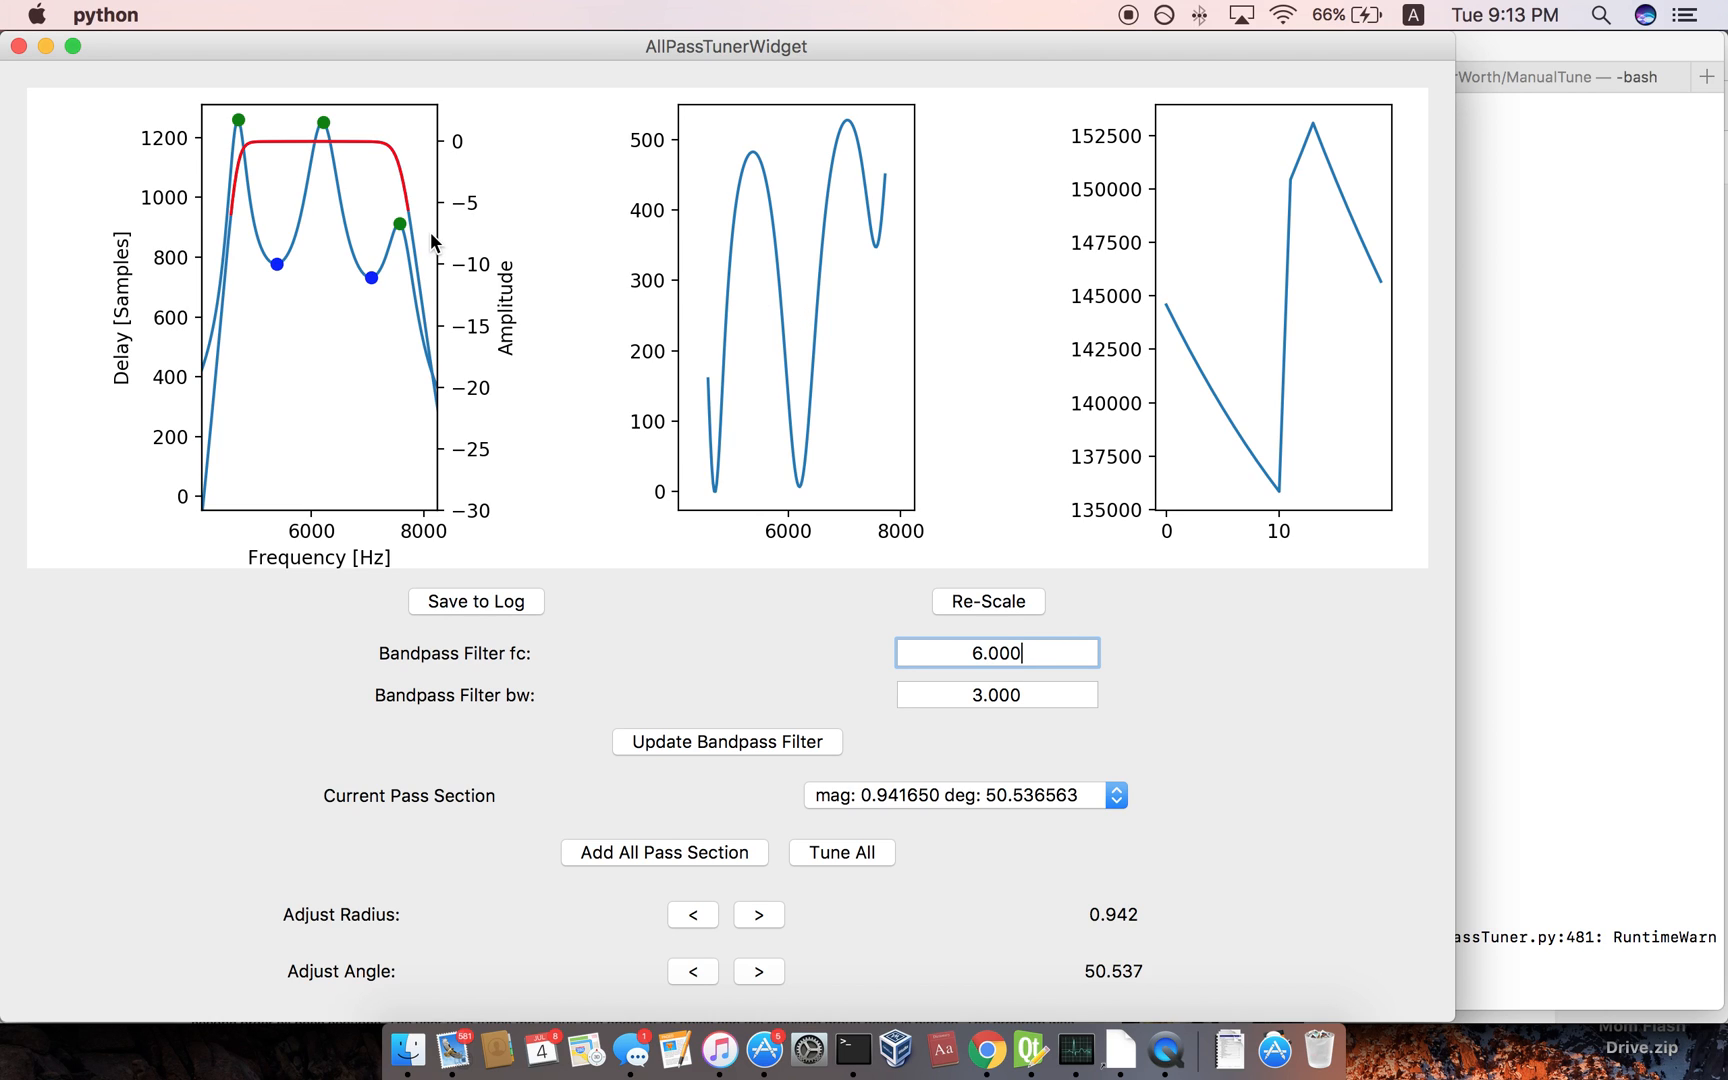
mouse_move(330, 214)
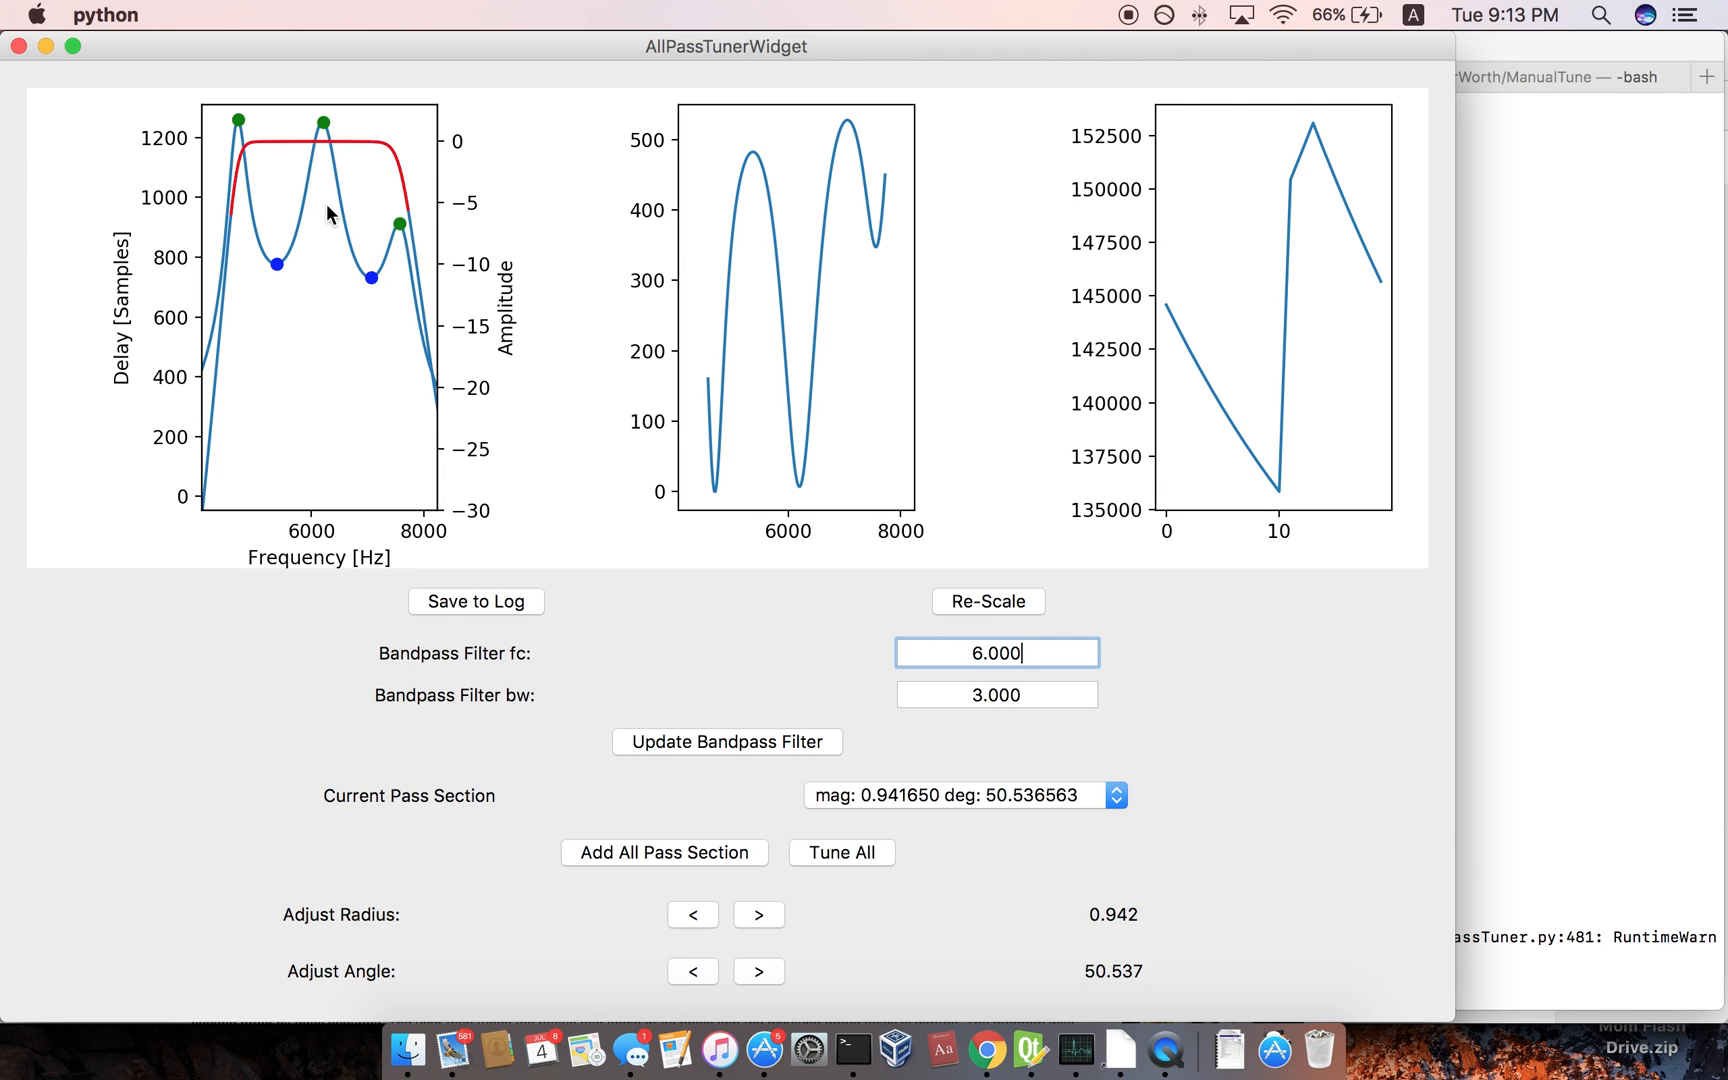
mouse_move(362, 114)
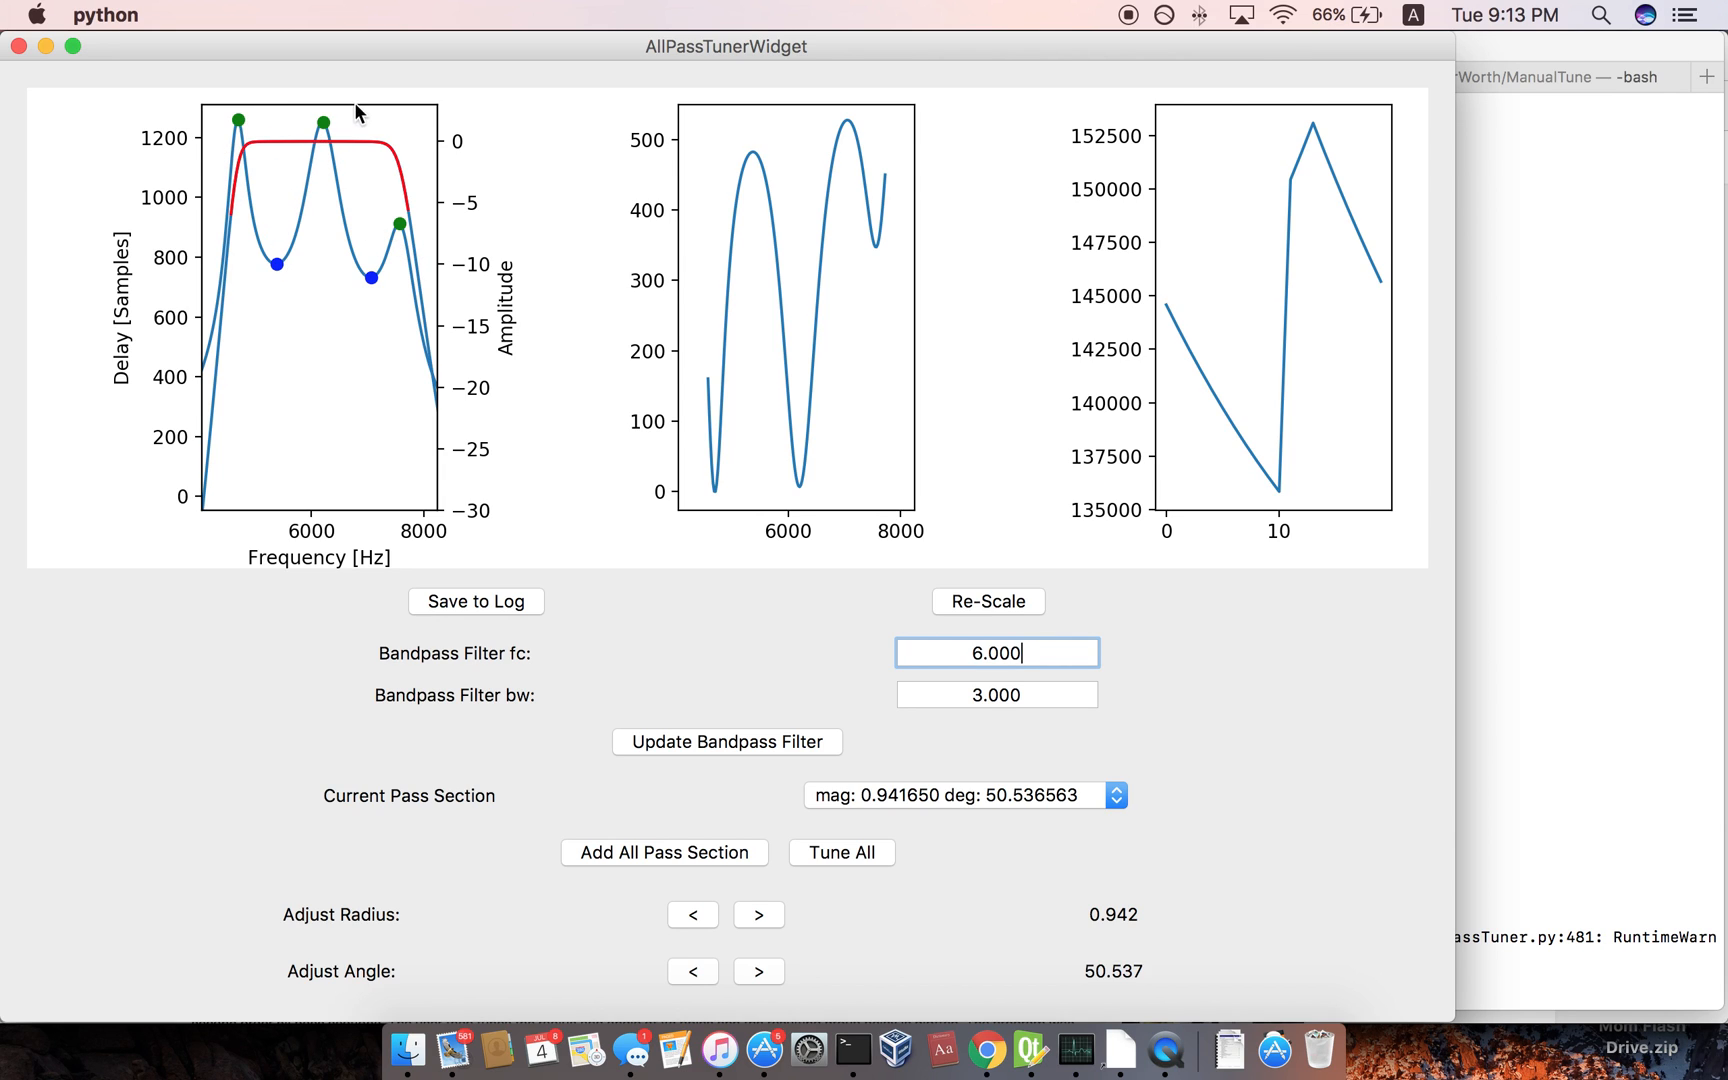
mouse_move(416, 214)
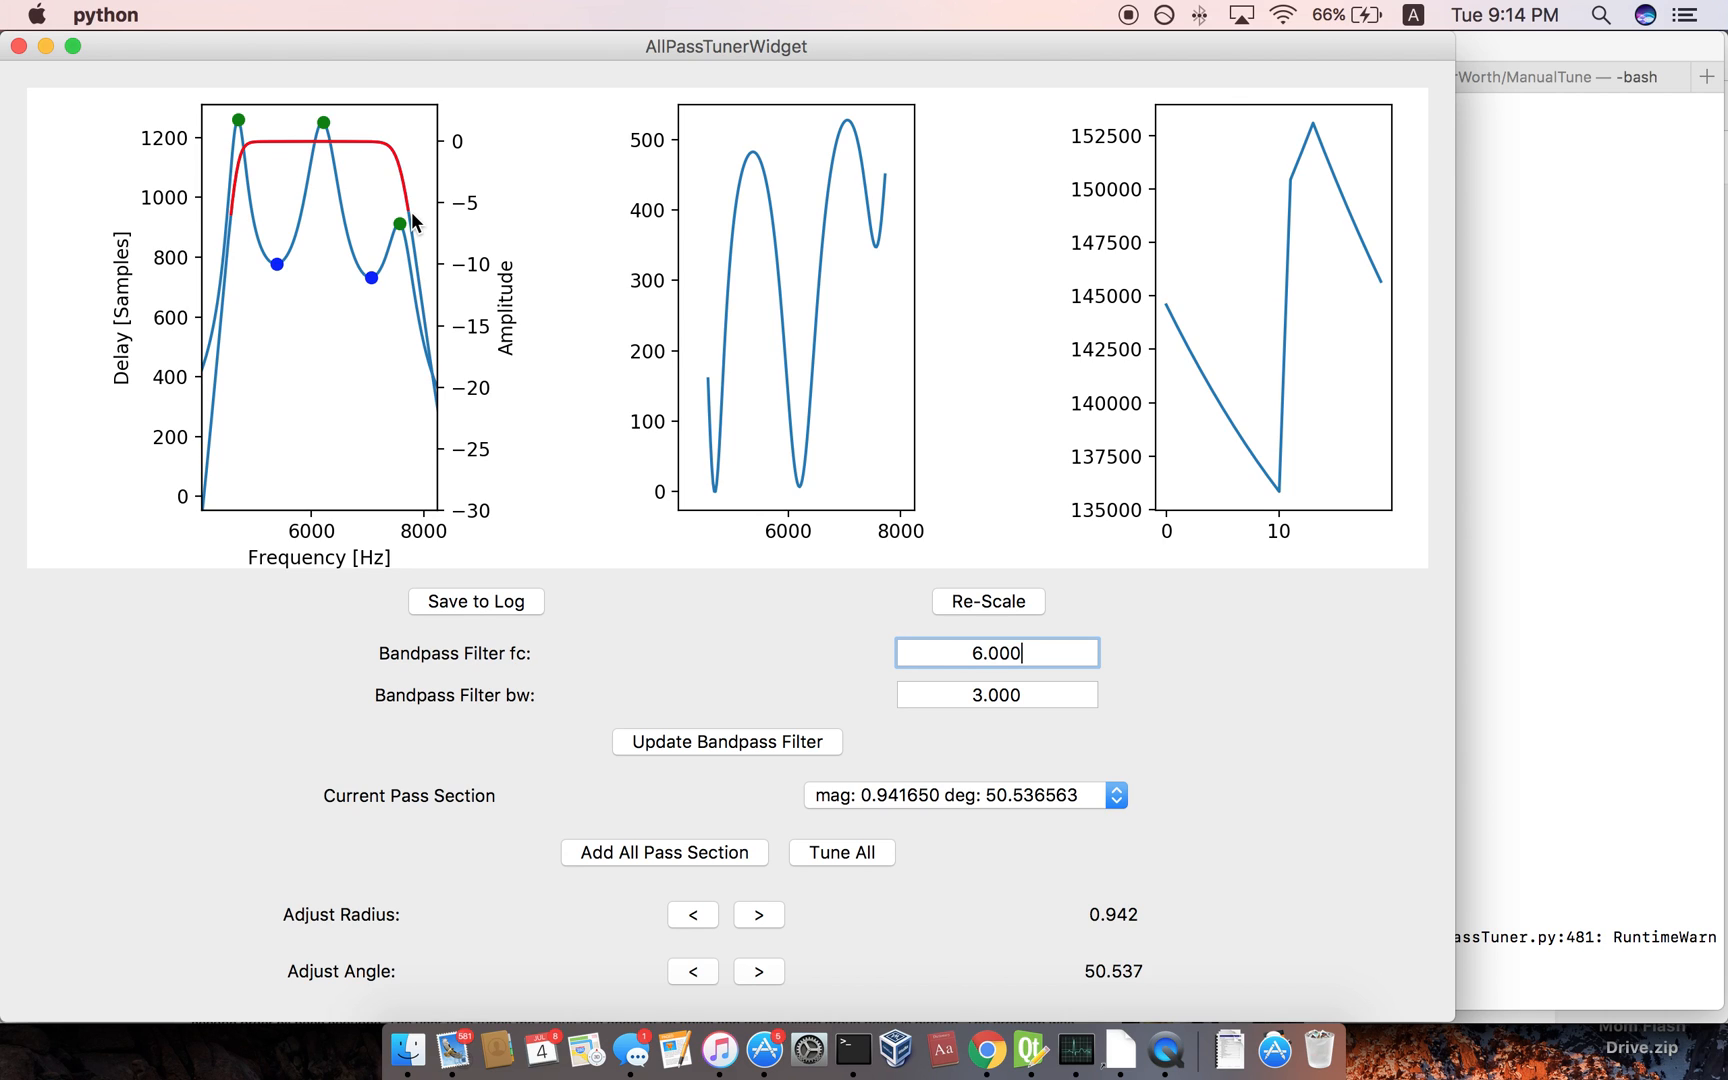
mouse_move(346, 270)
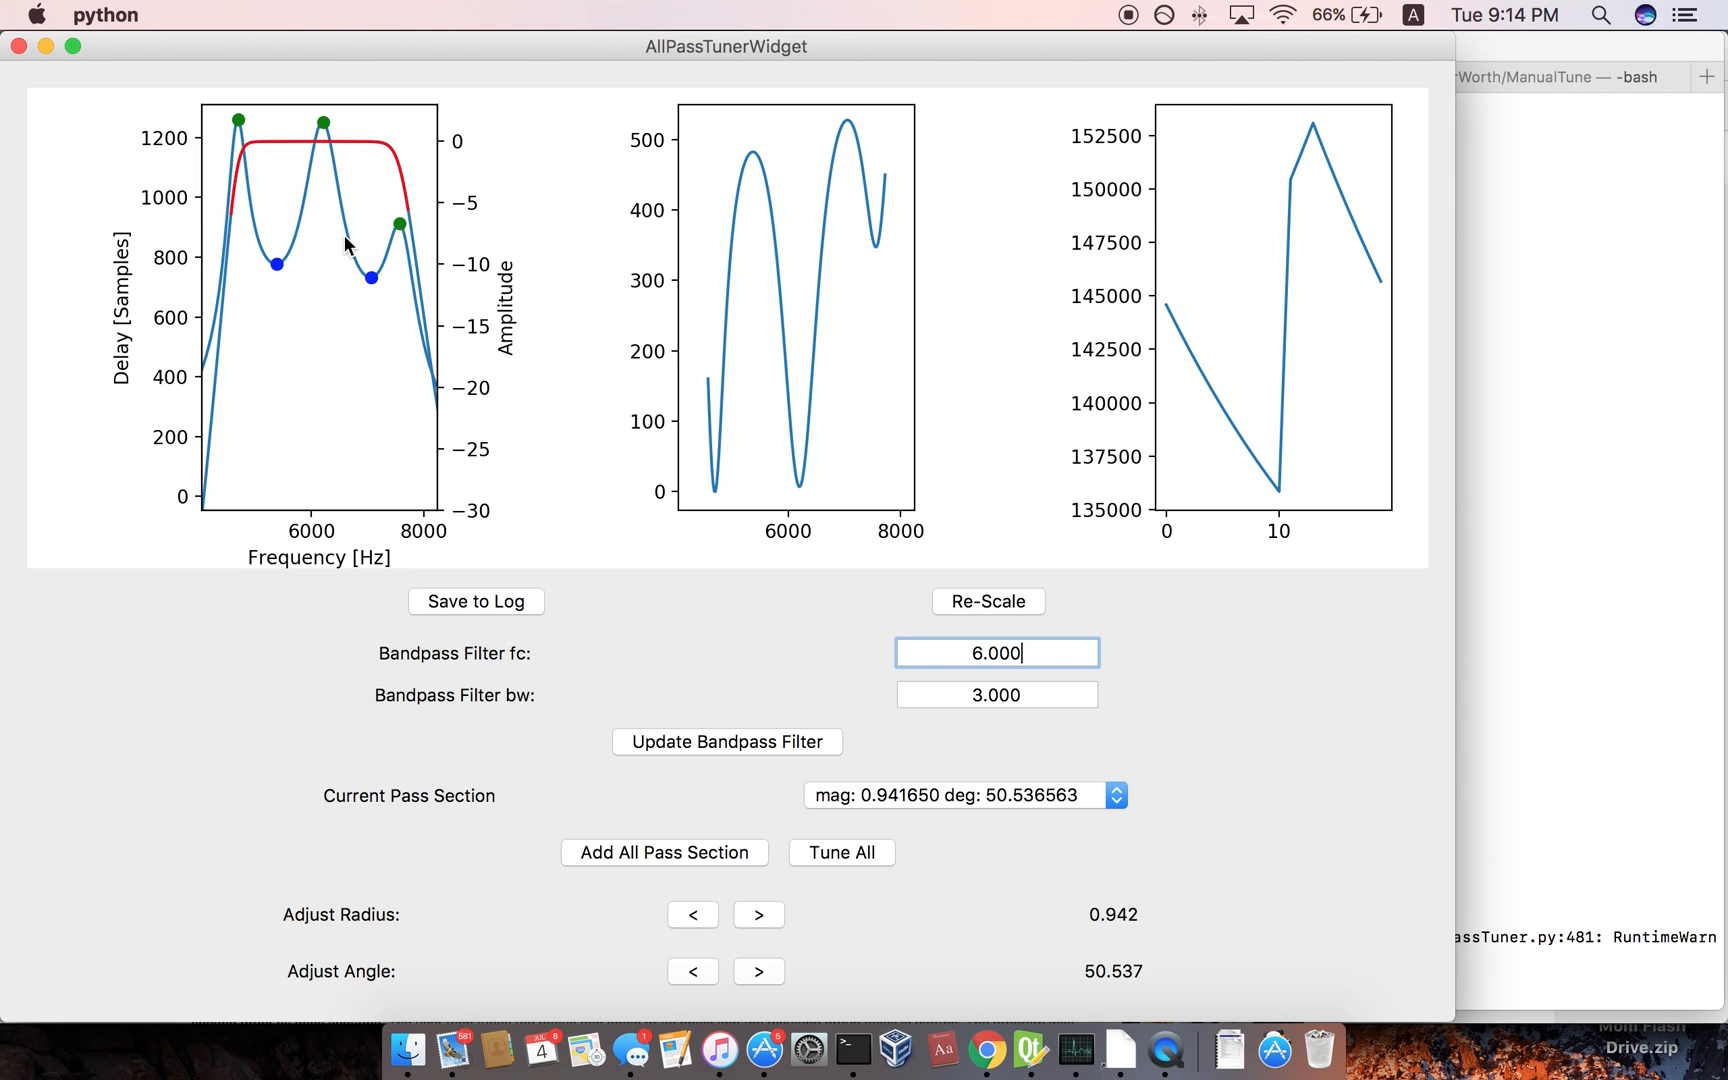
mouse_move(236, 130)
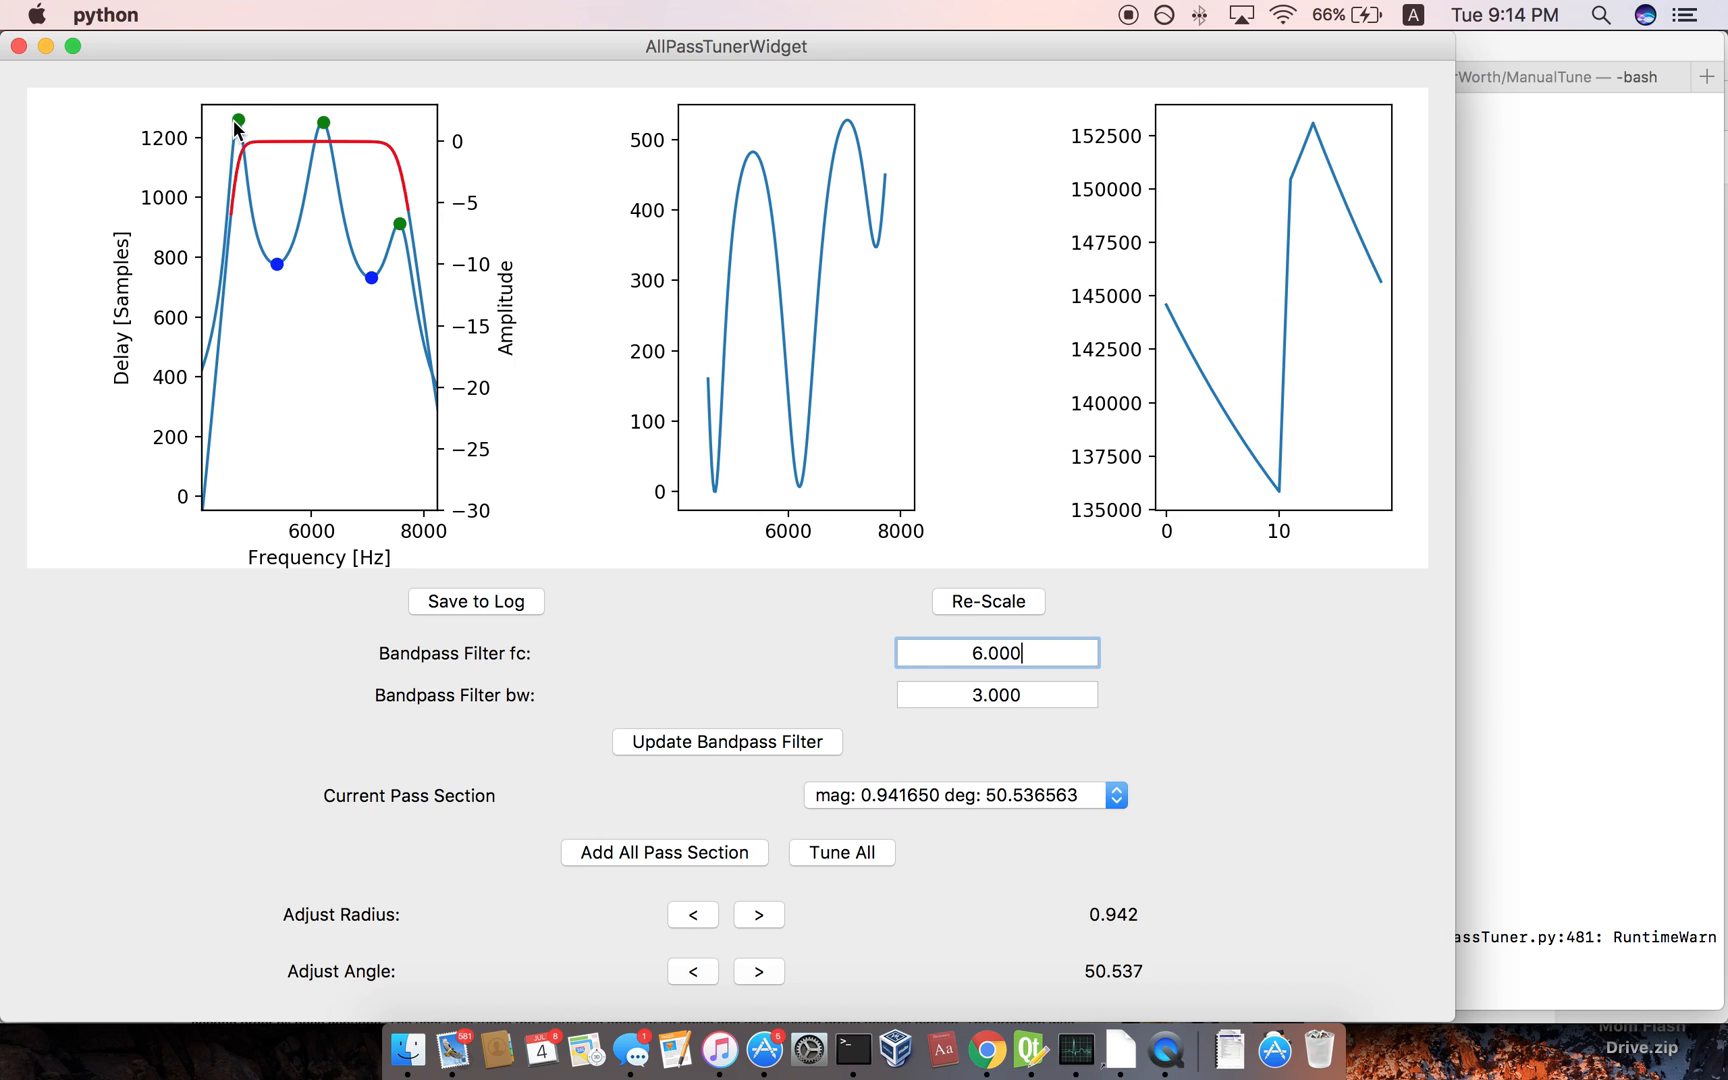
mouse_move(232, 152)
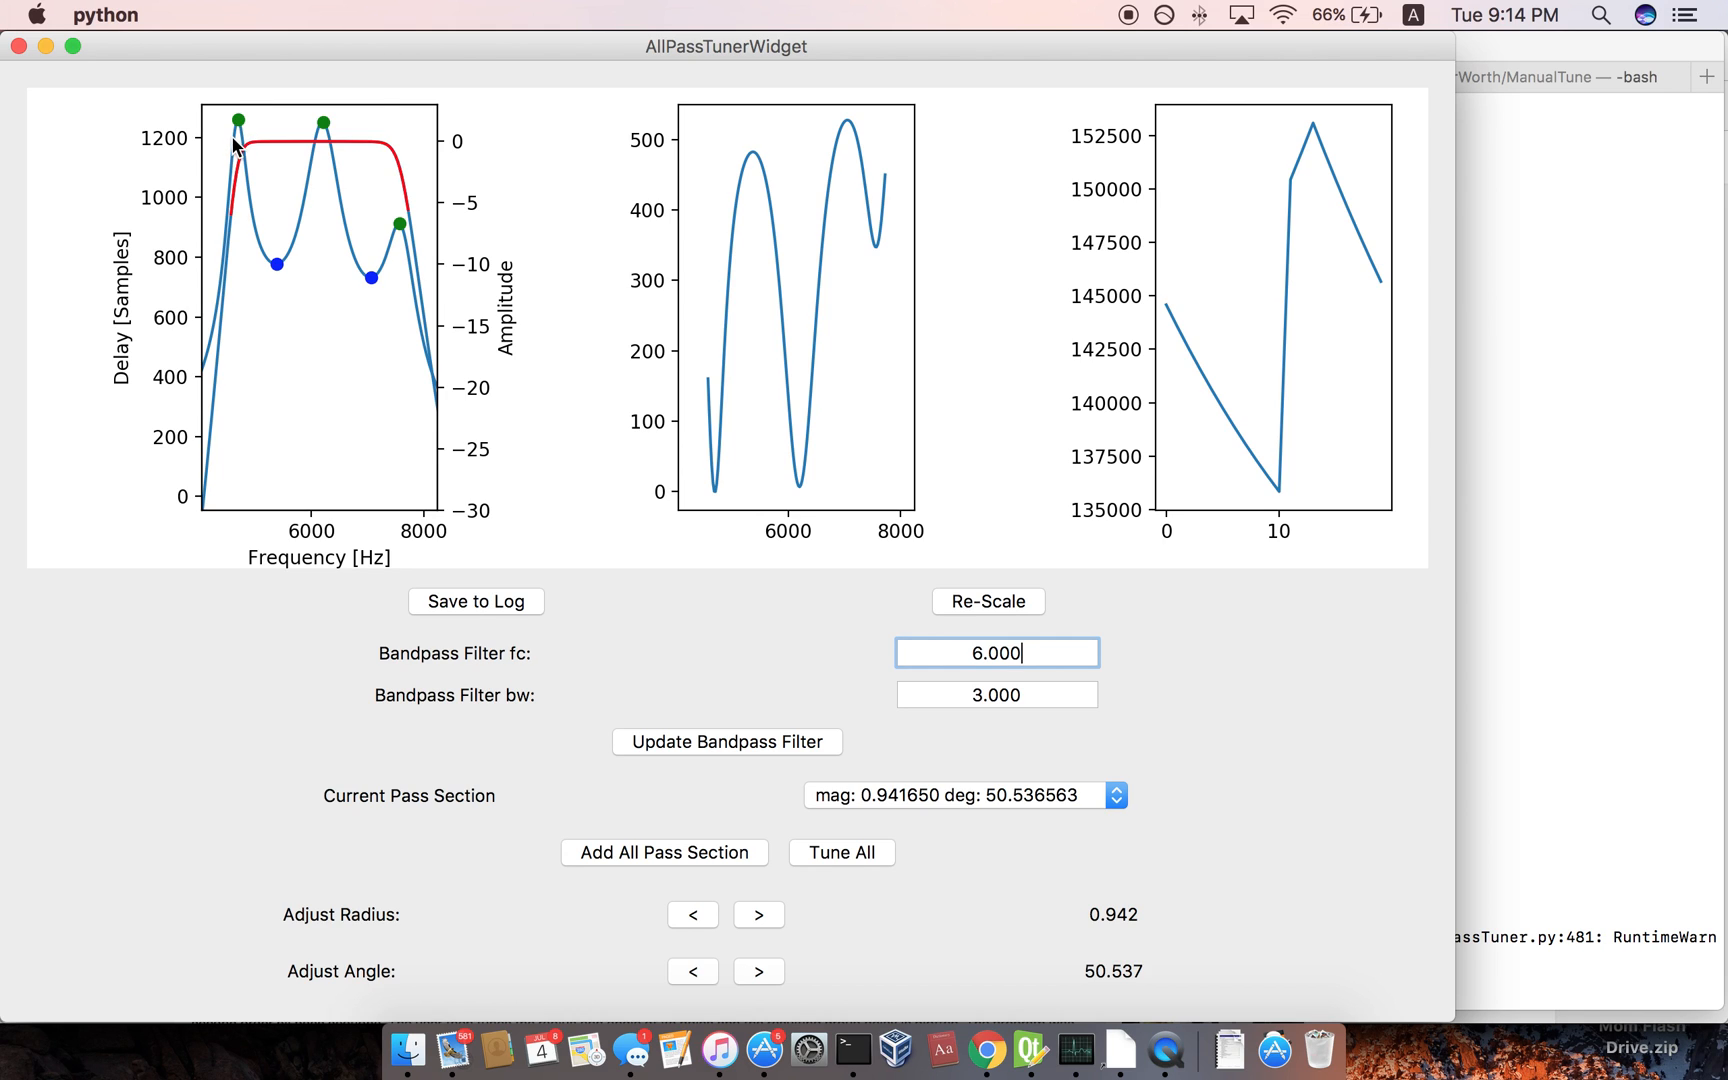
mouse_move(228, 212)
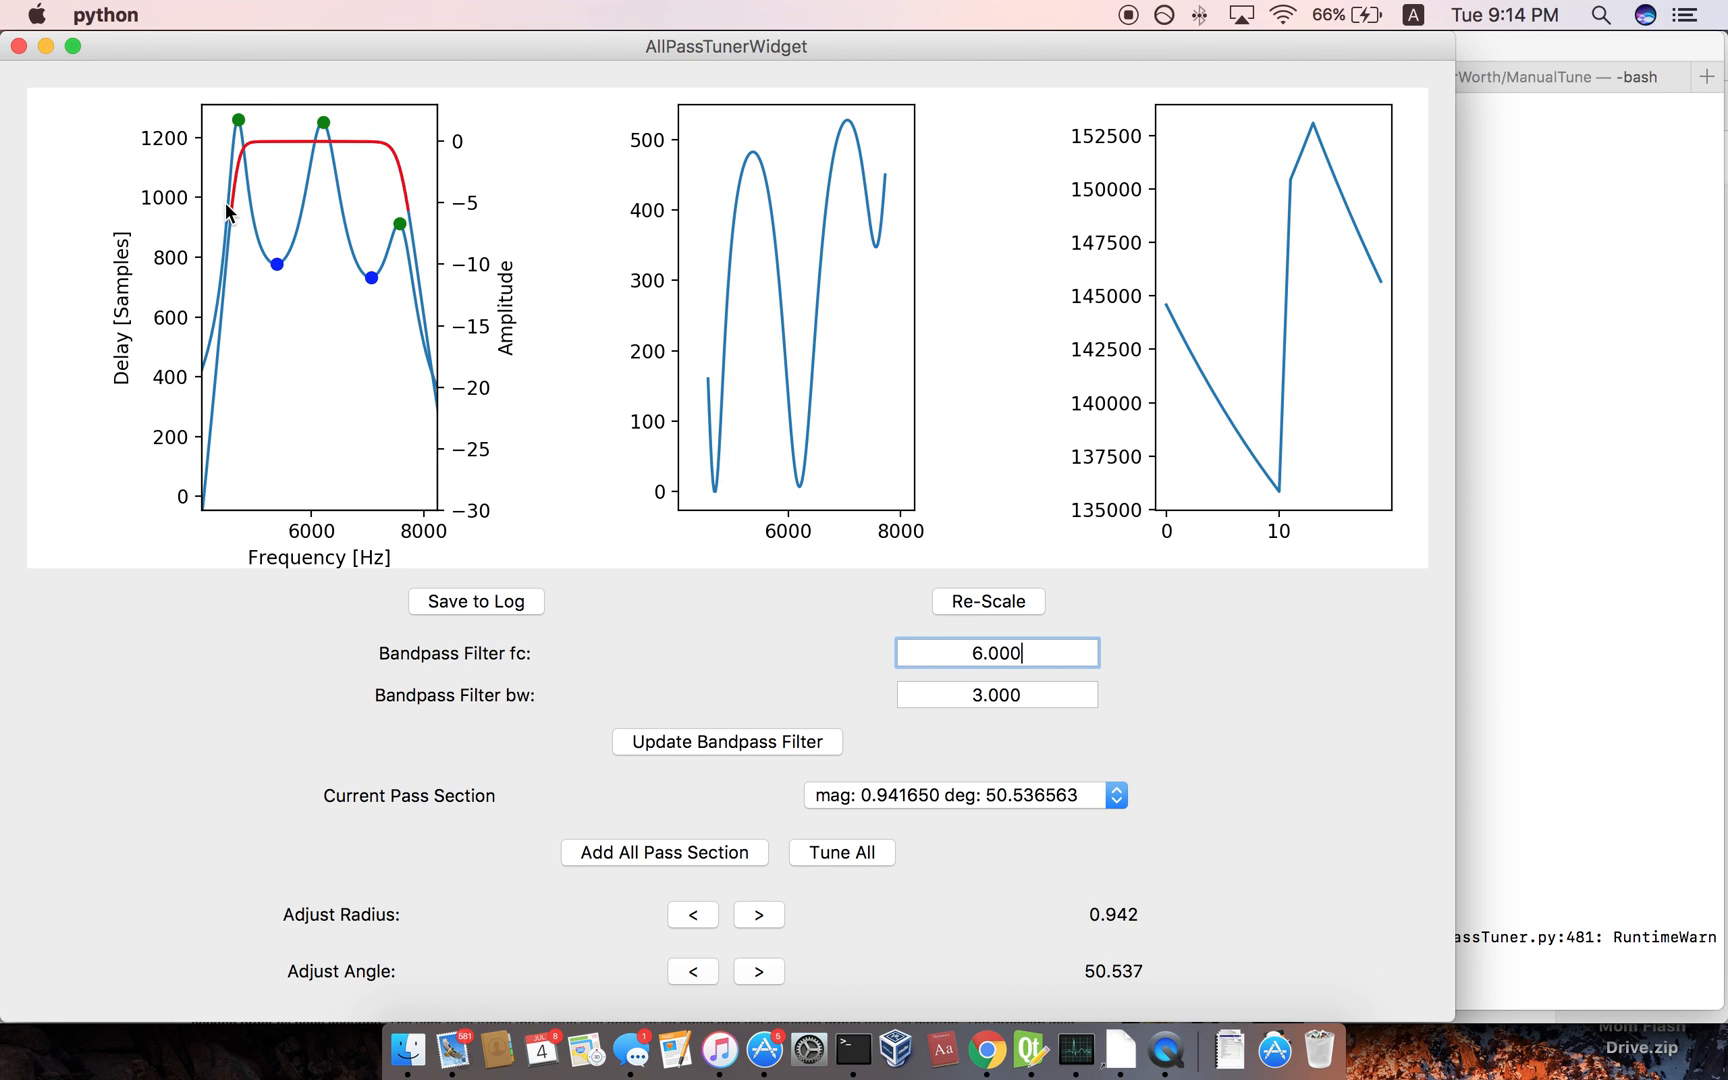
mouse_move(232, 228)
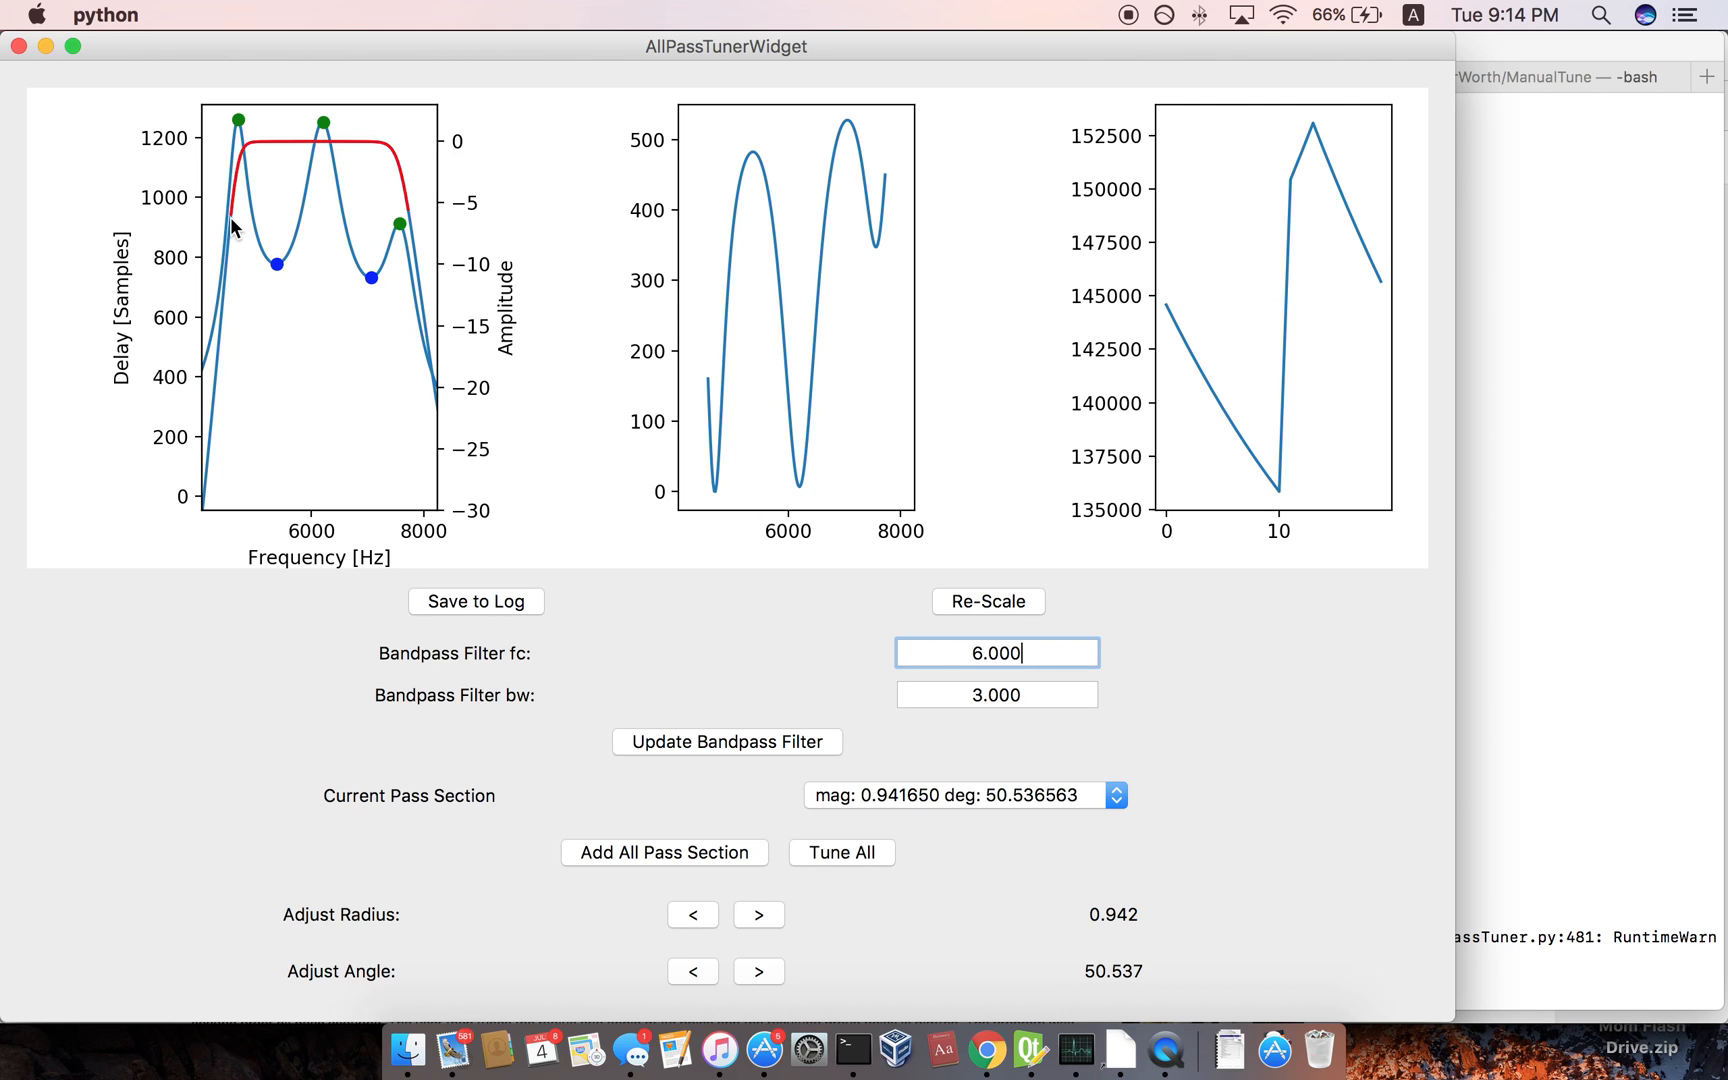
mouse_move(414, 220)
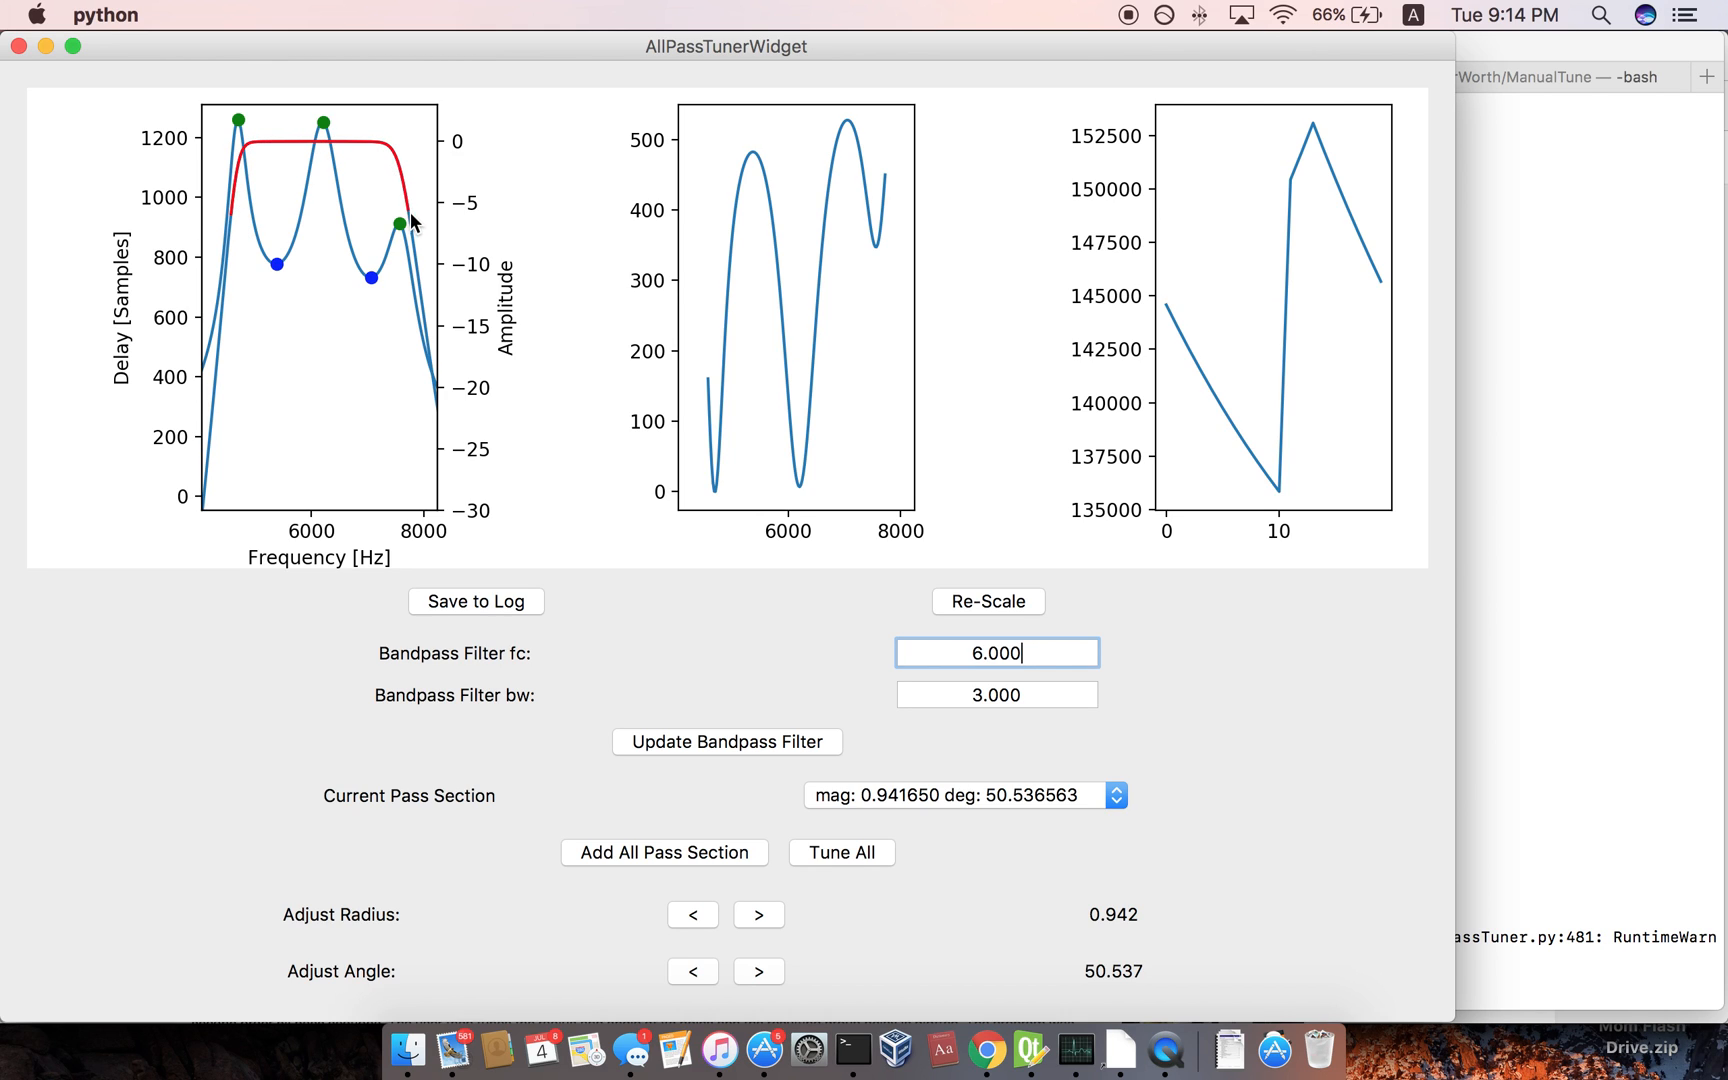
mouse_move(244, 214)
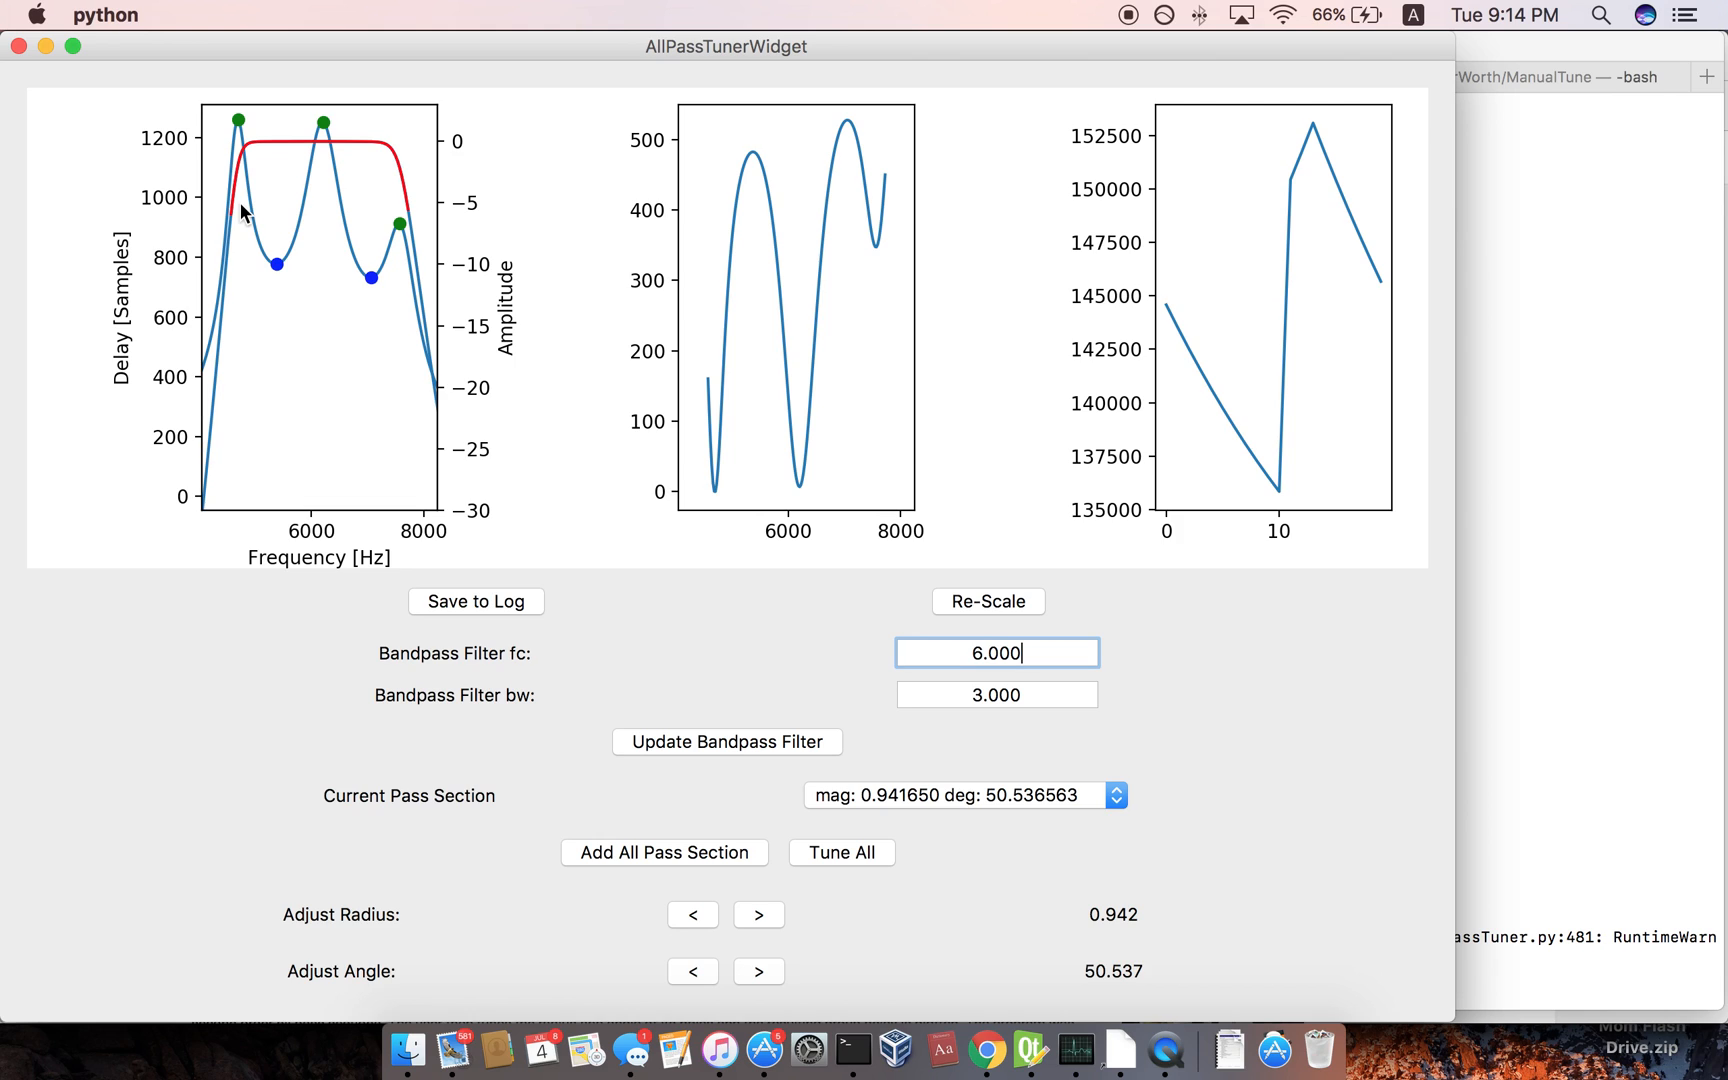
mouse_move(180, 292)
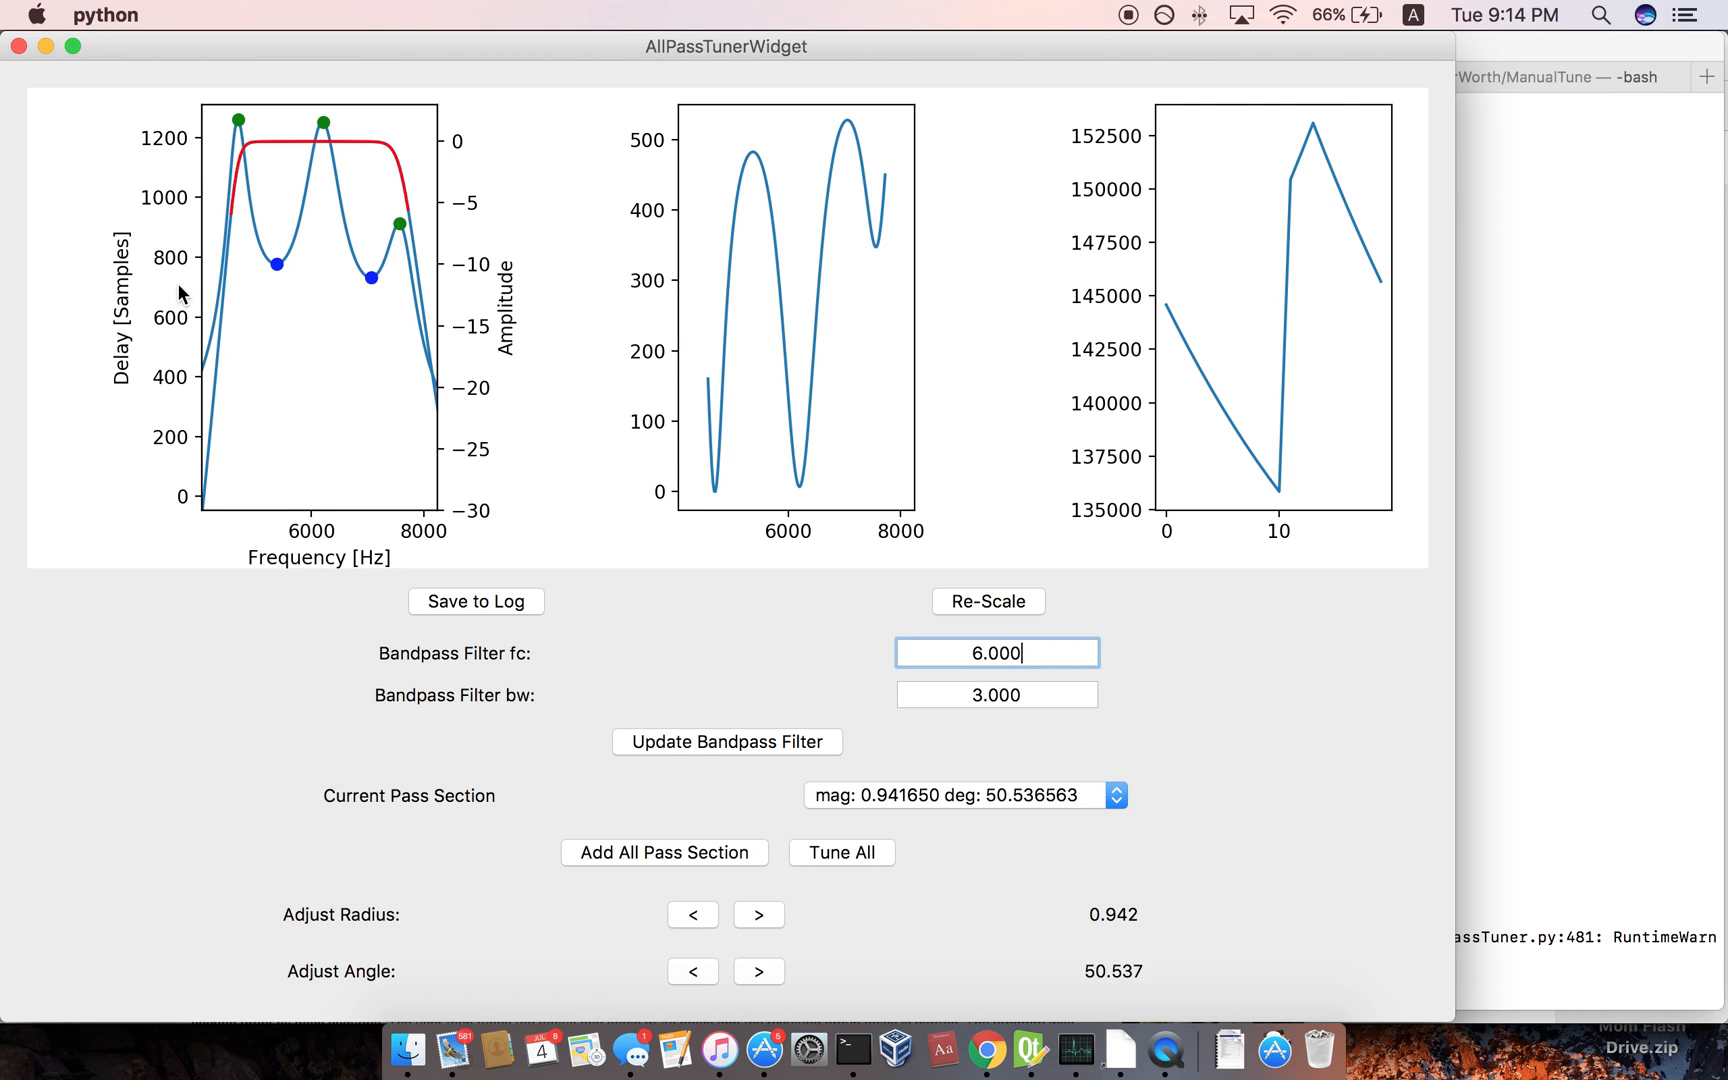
mouse_move(228, 150)
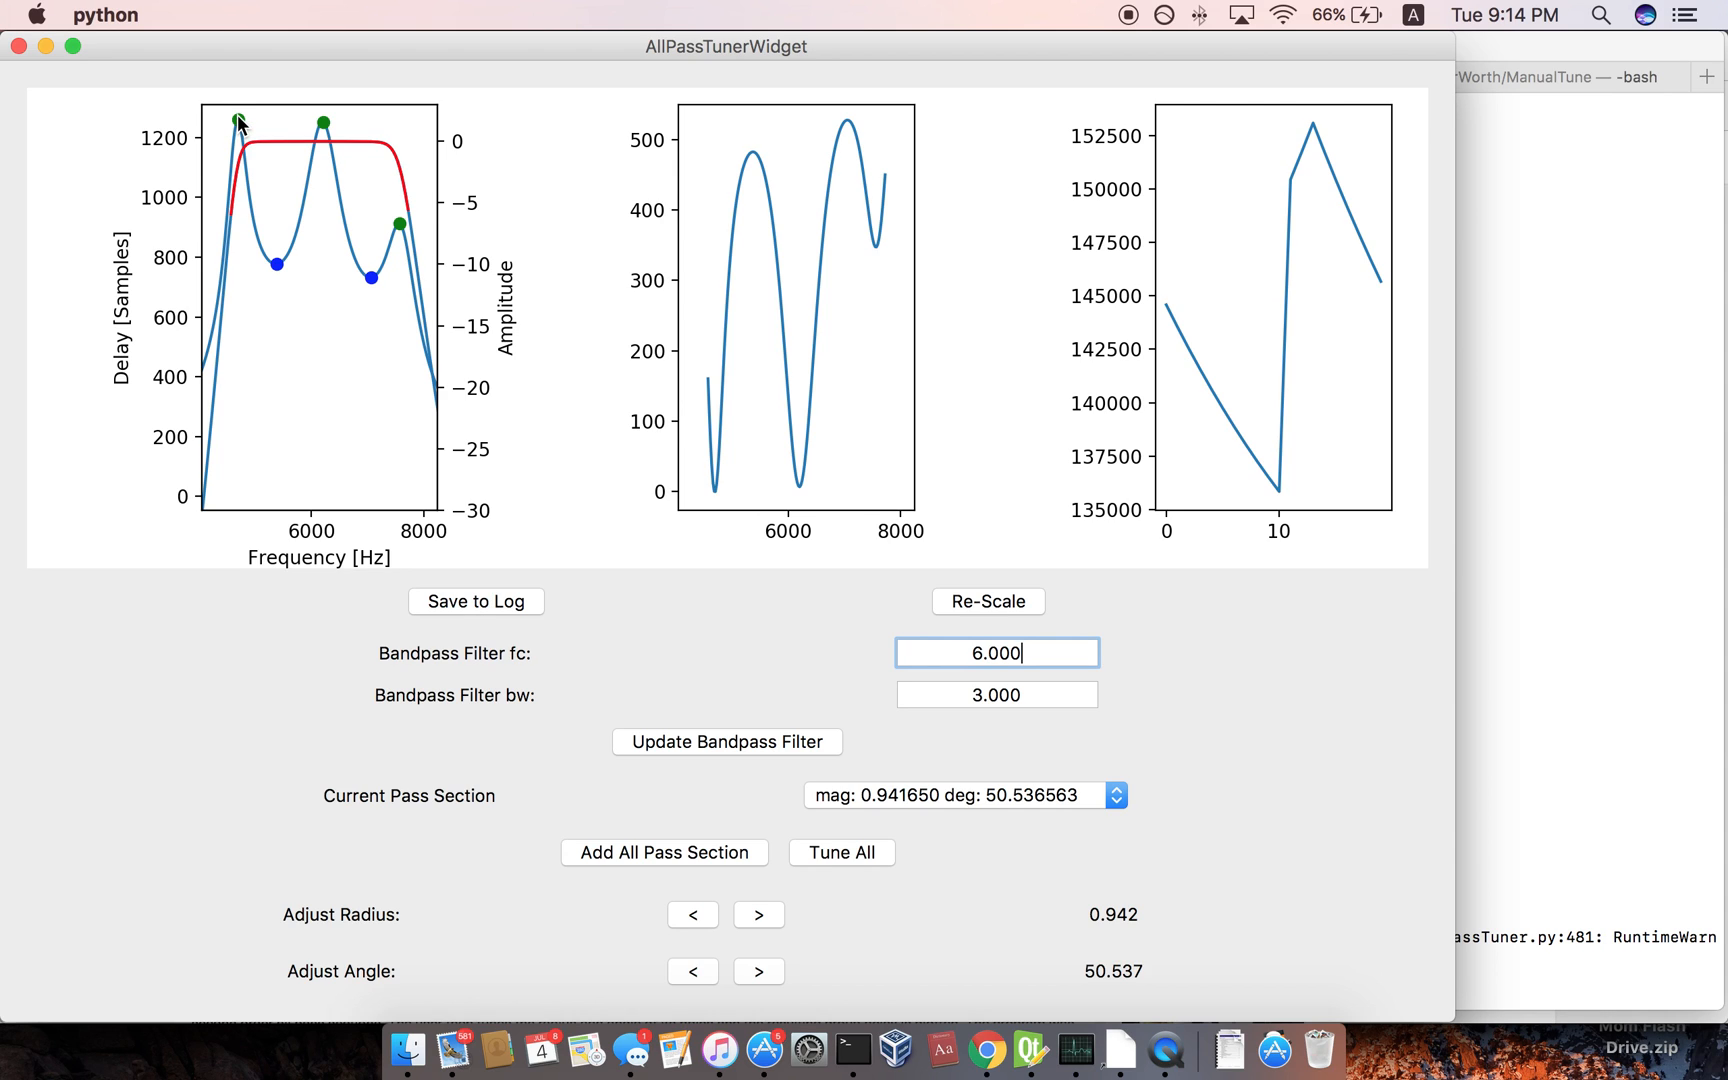
mouse_move(424, 230)
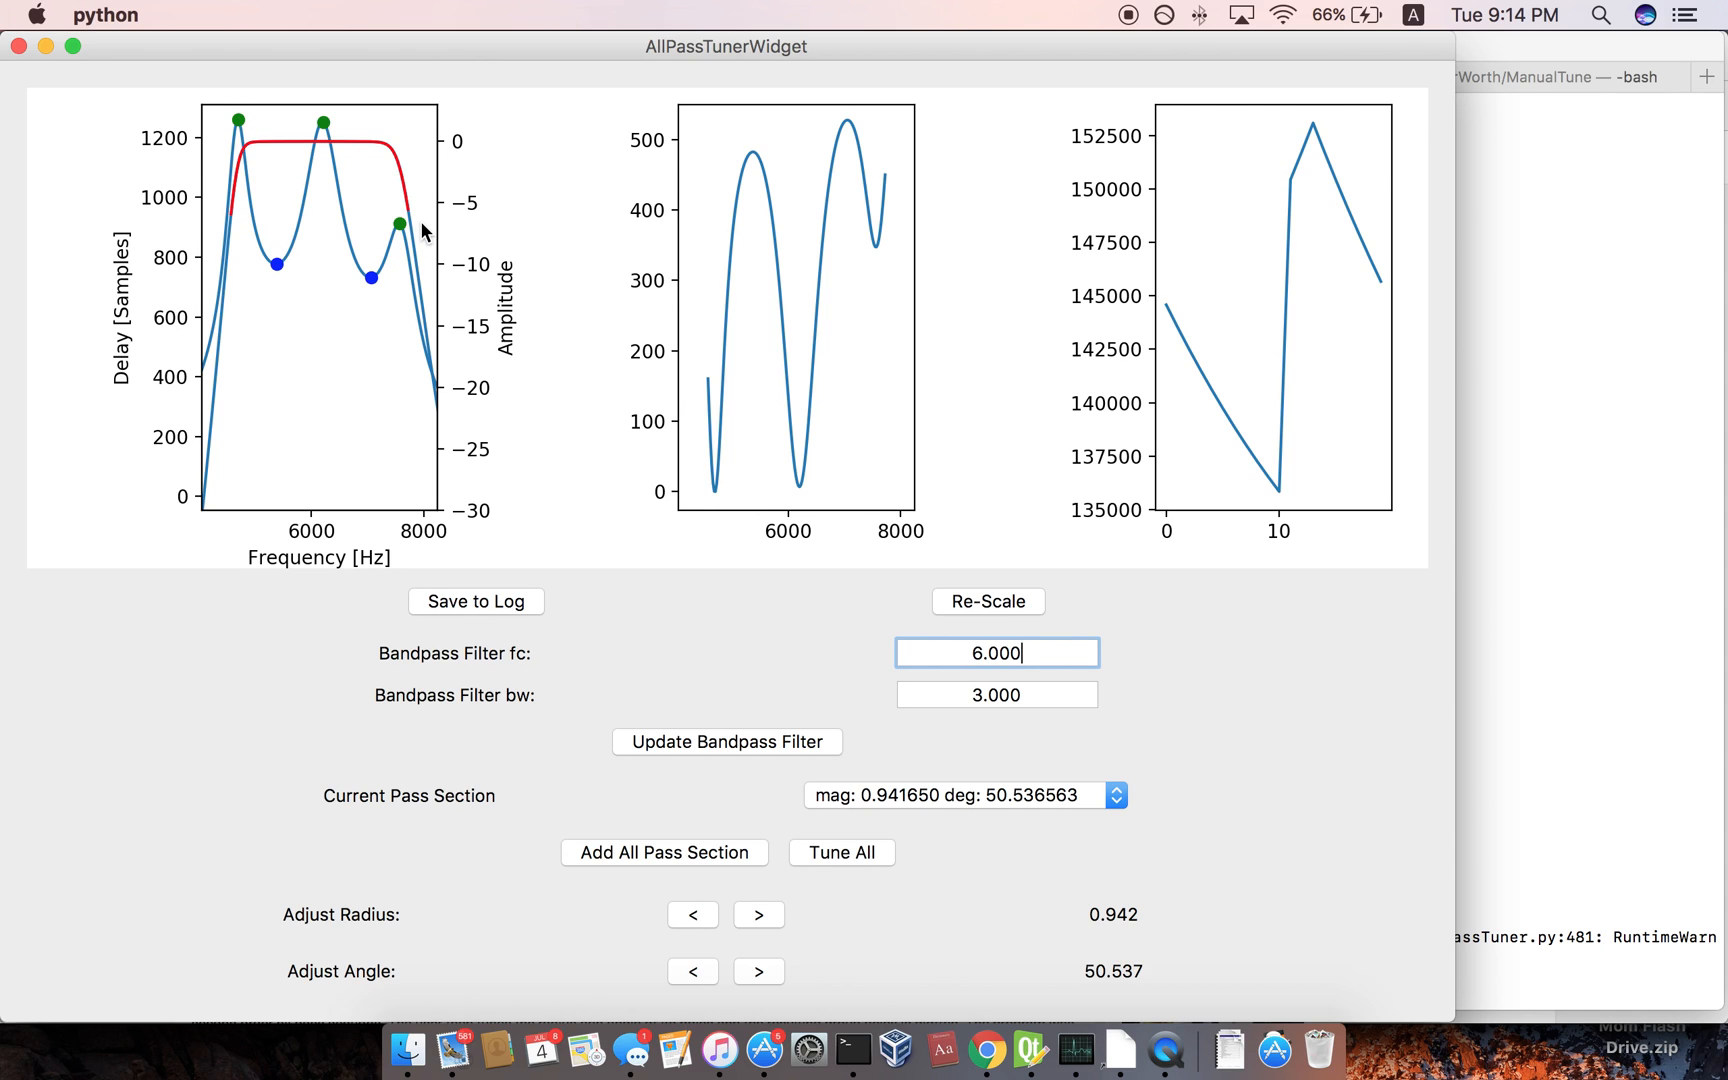
mouse_move(716, 368)
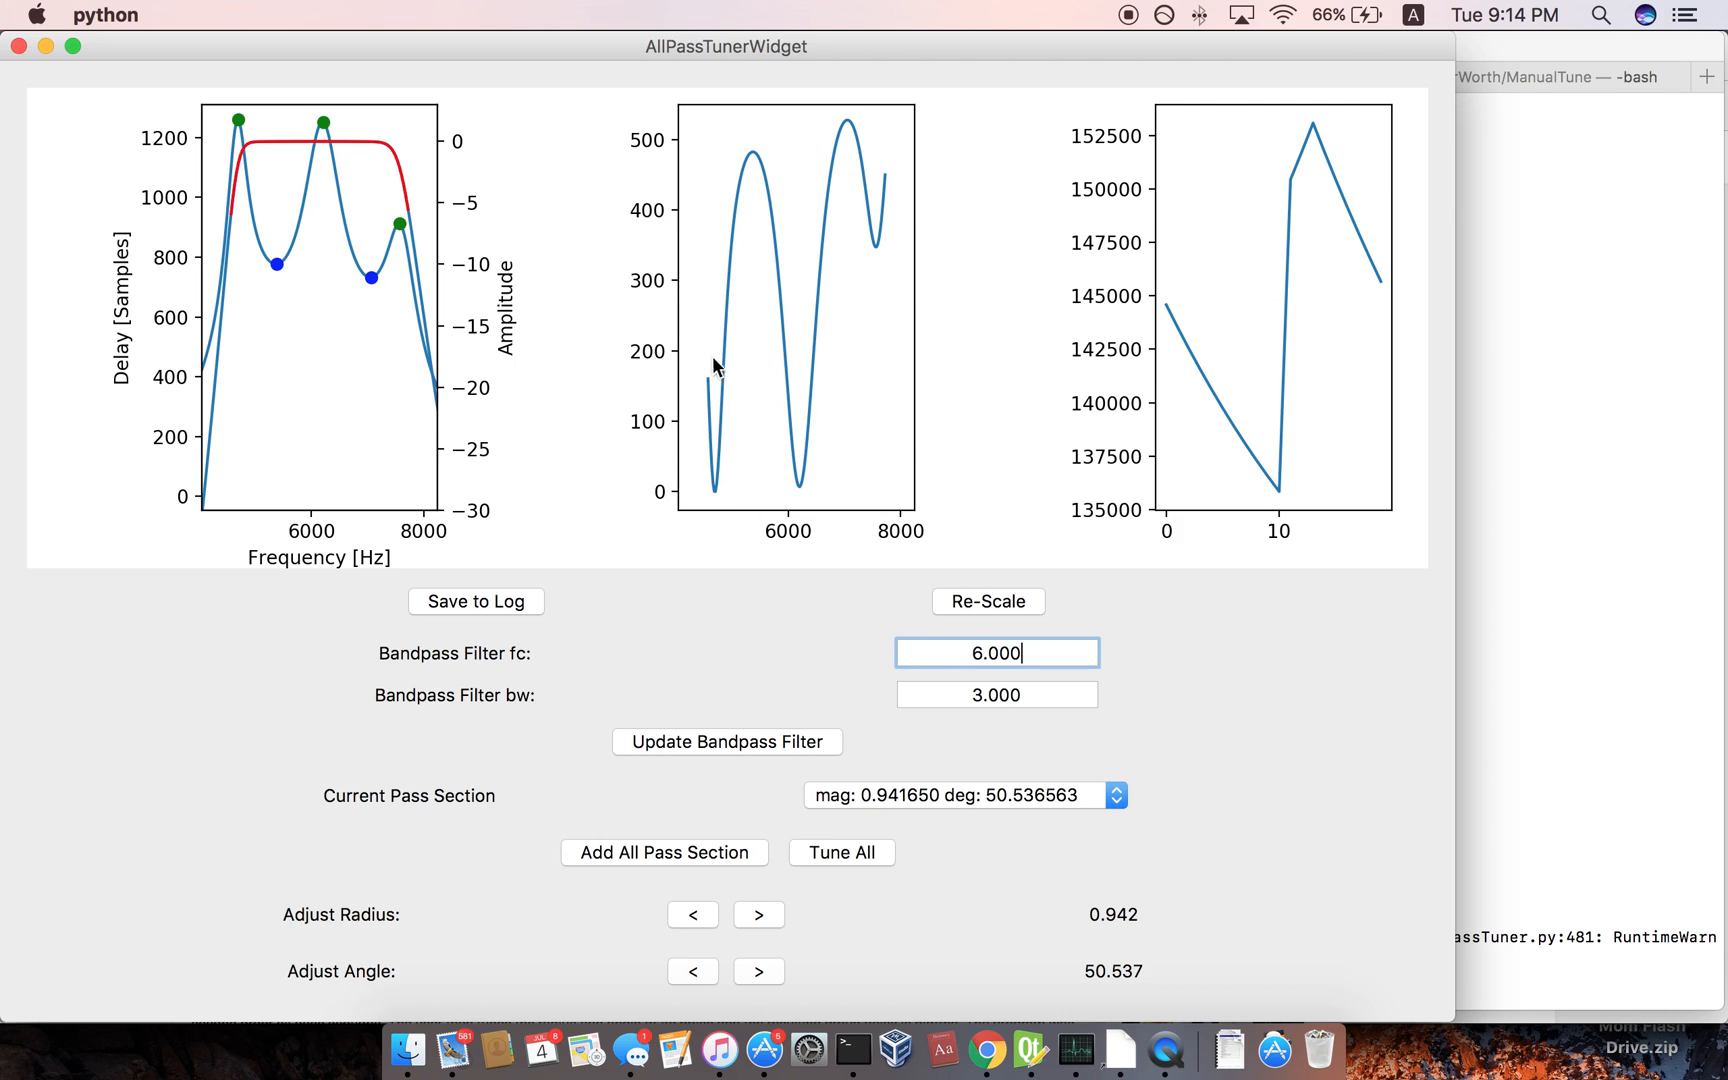
mouse_move(724, 510)
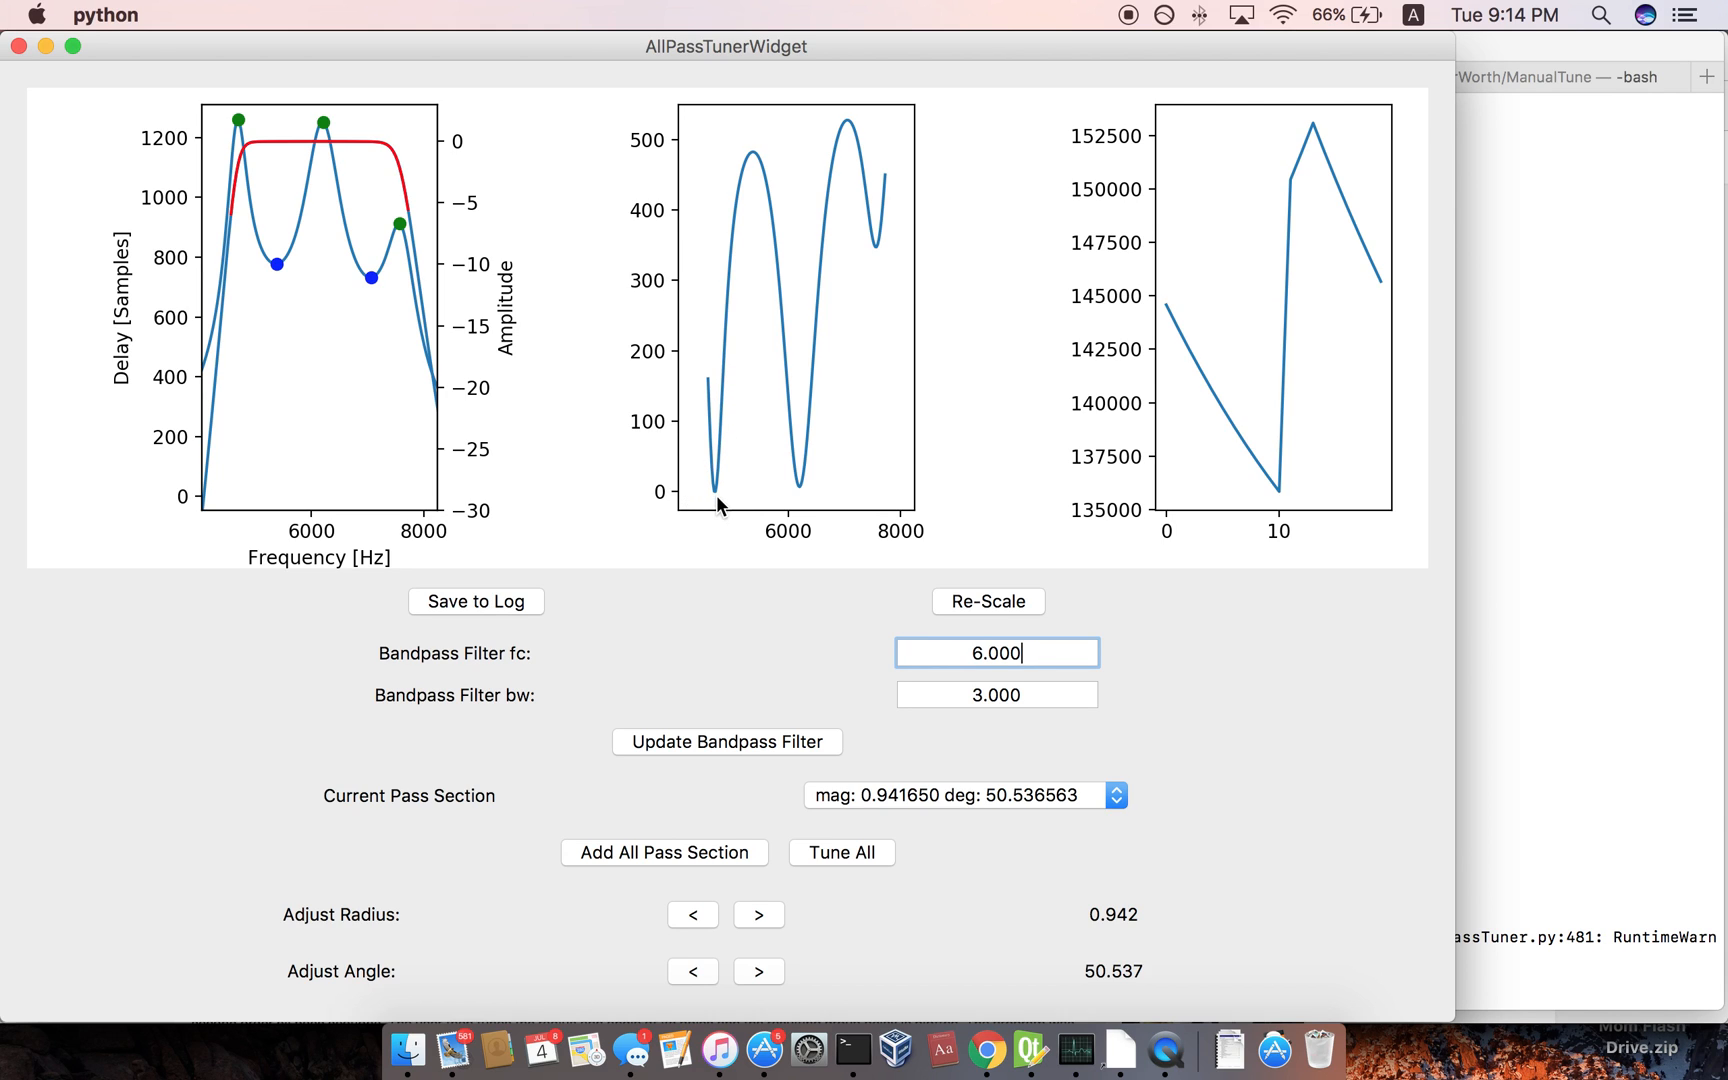
mouse_move(234, 144)
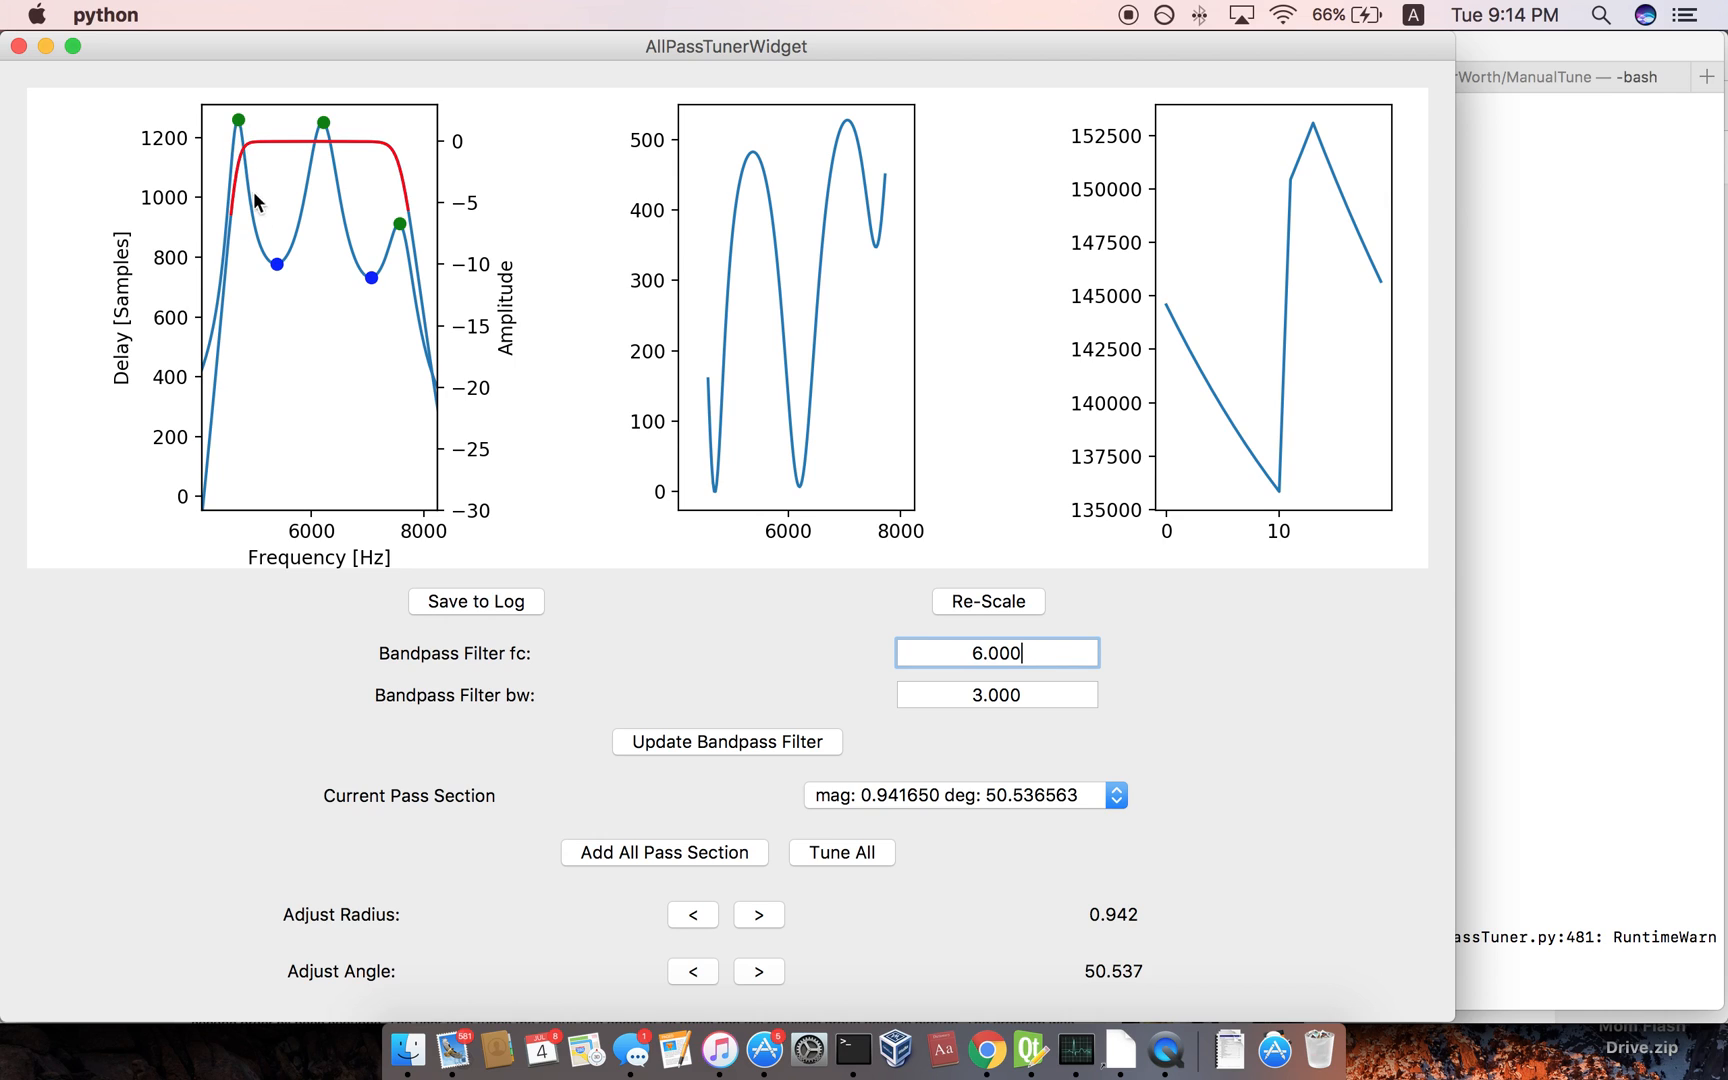
mouse_move(1276, 424)
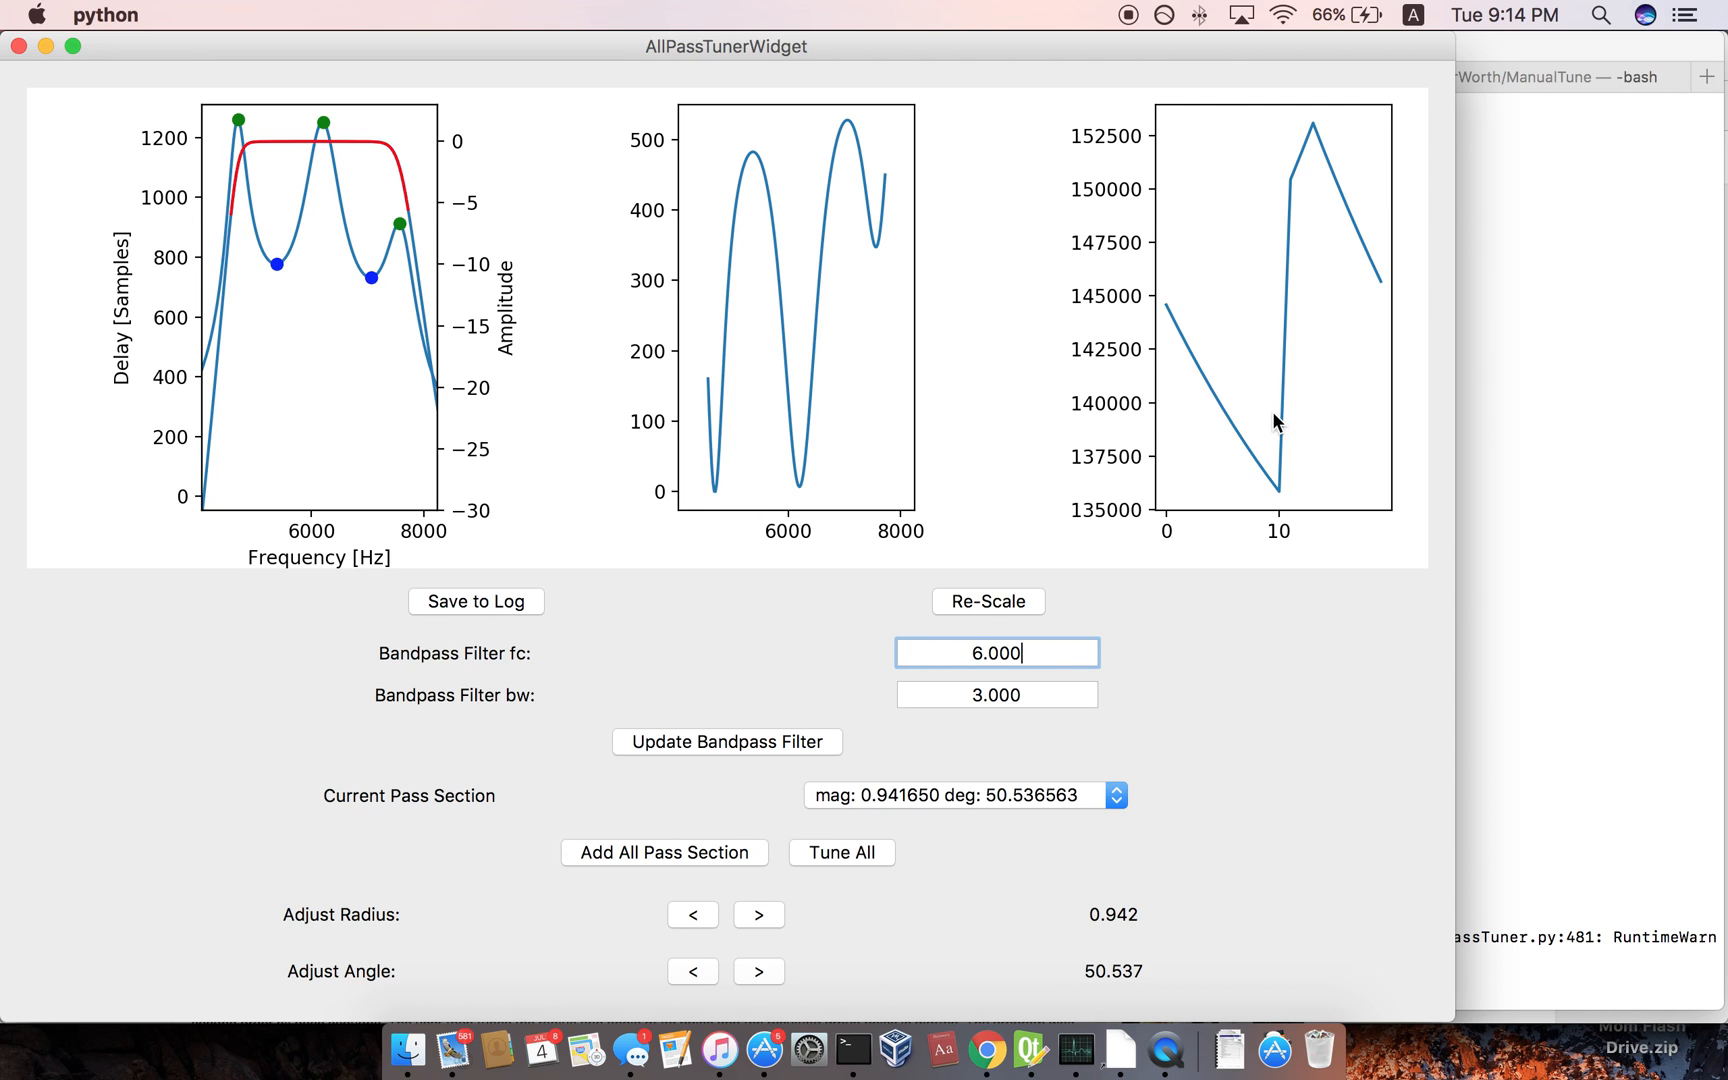
mouse_move(1288, 514)
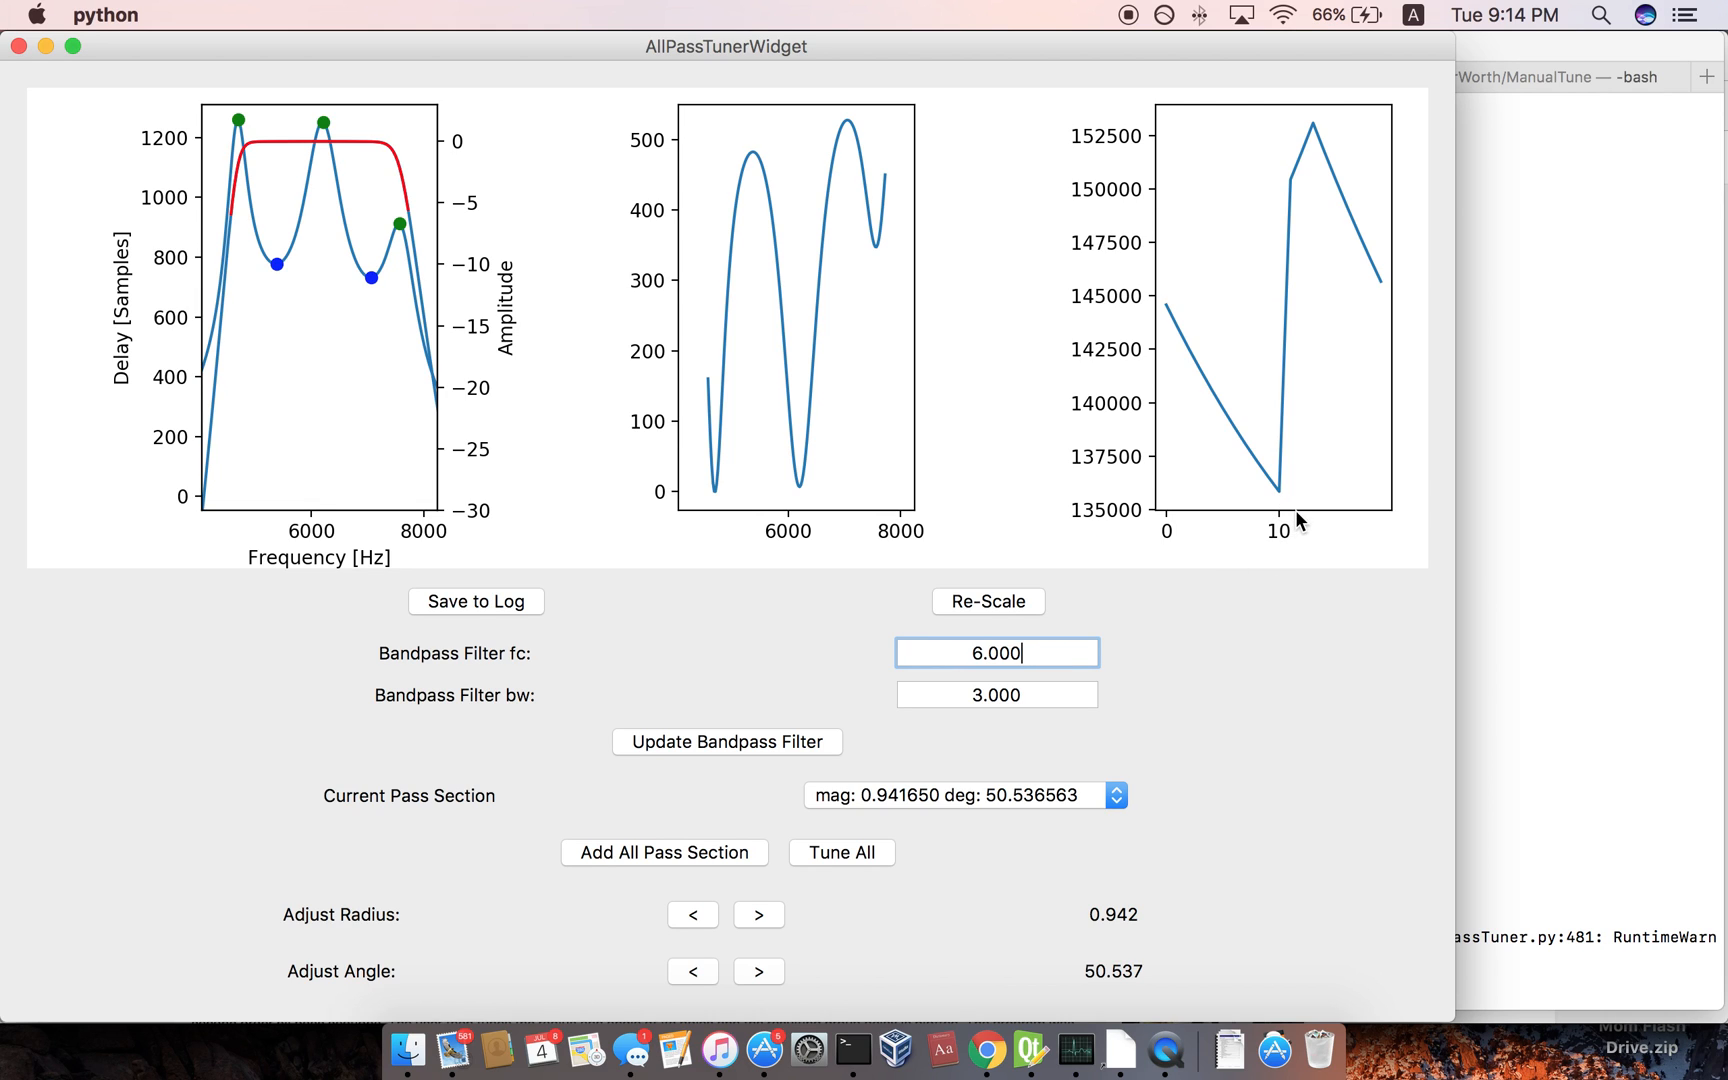
mouse_move(1398, 524)
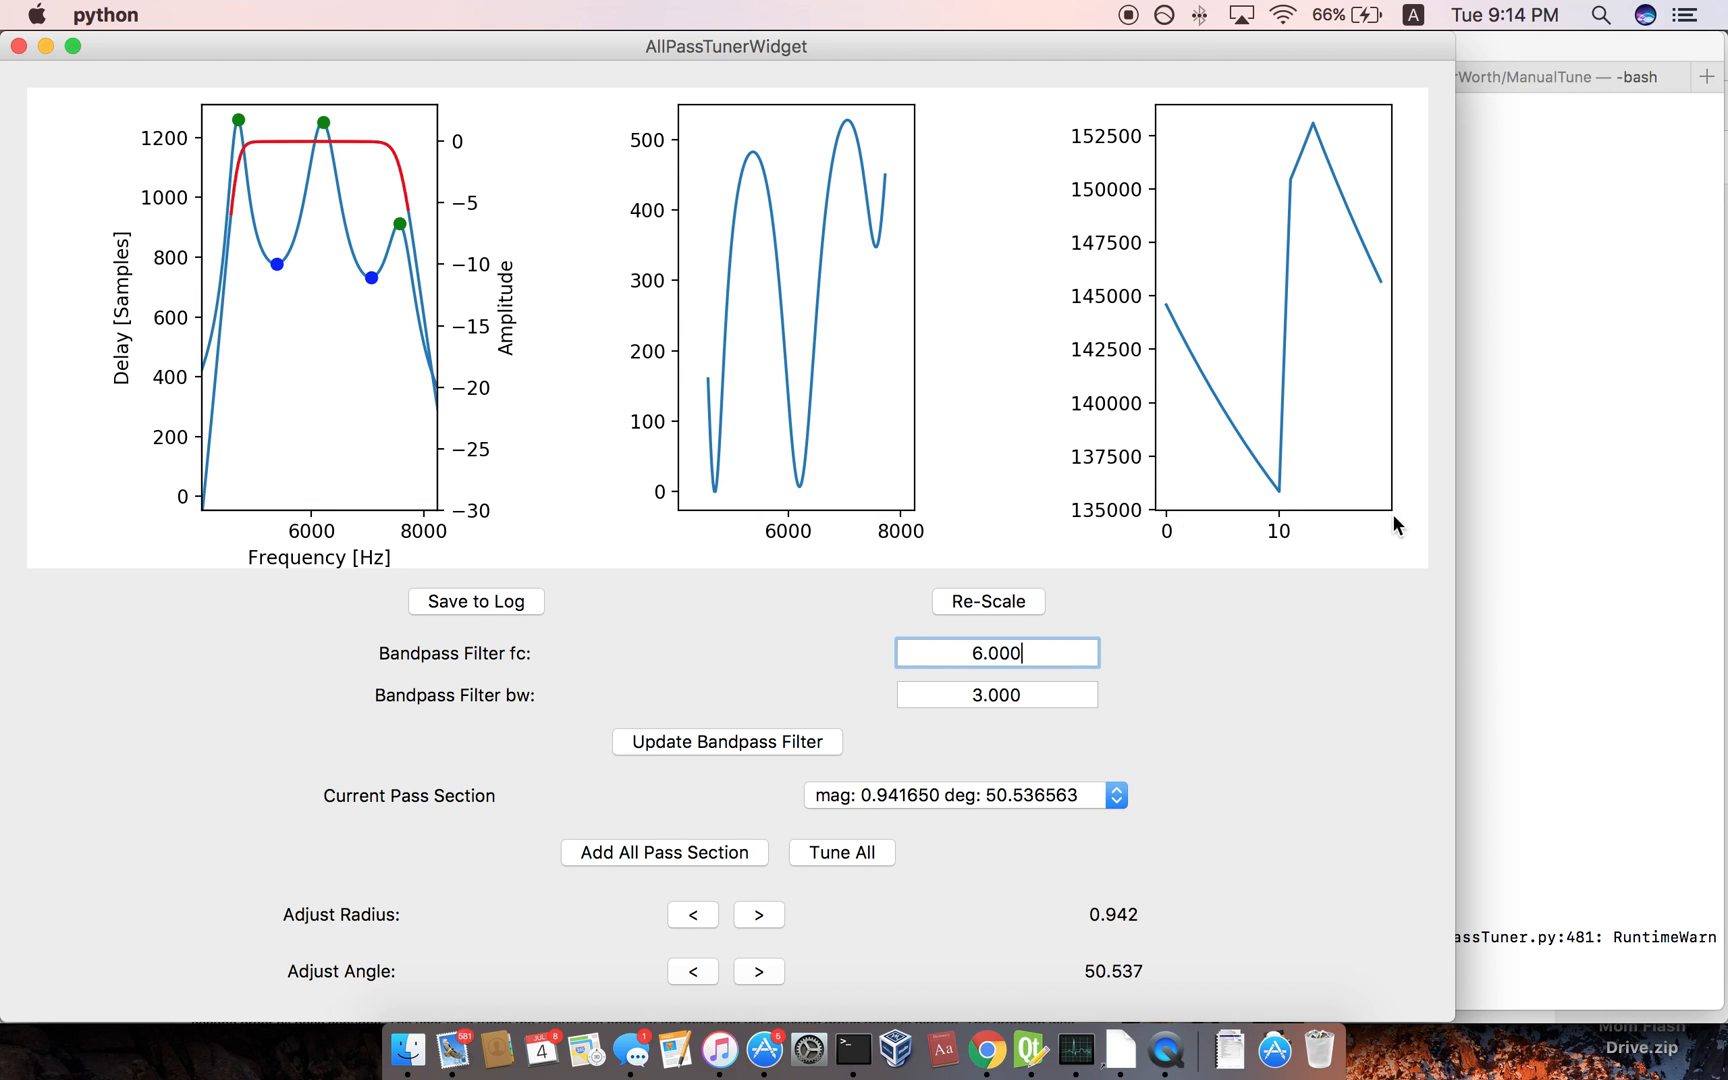
mouse_move(1164, 520)
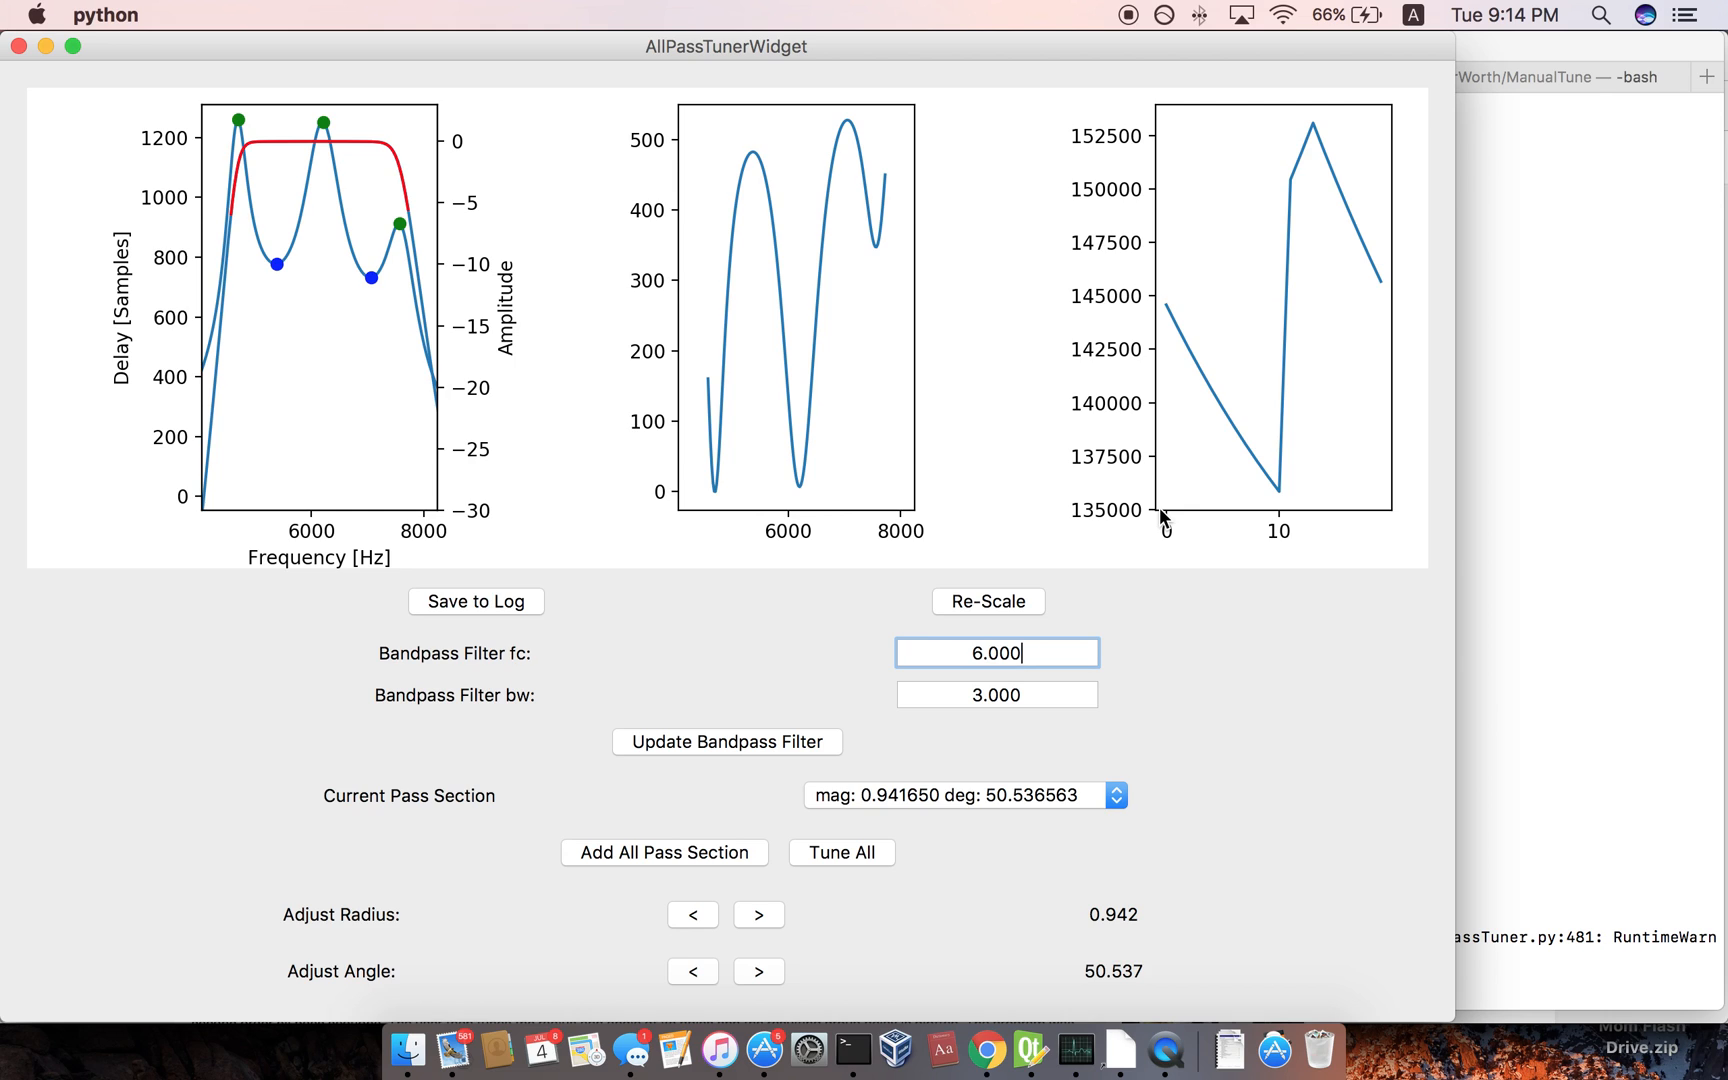
mouse_move(1196, 534)
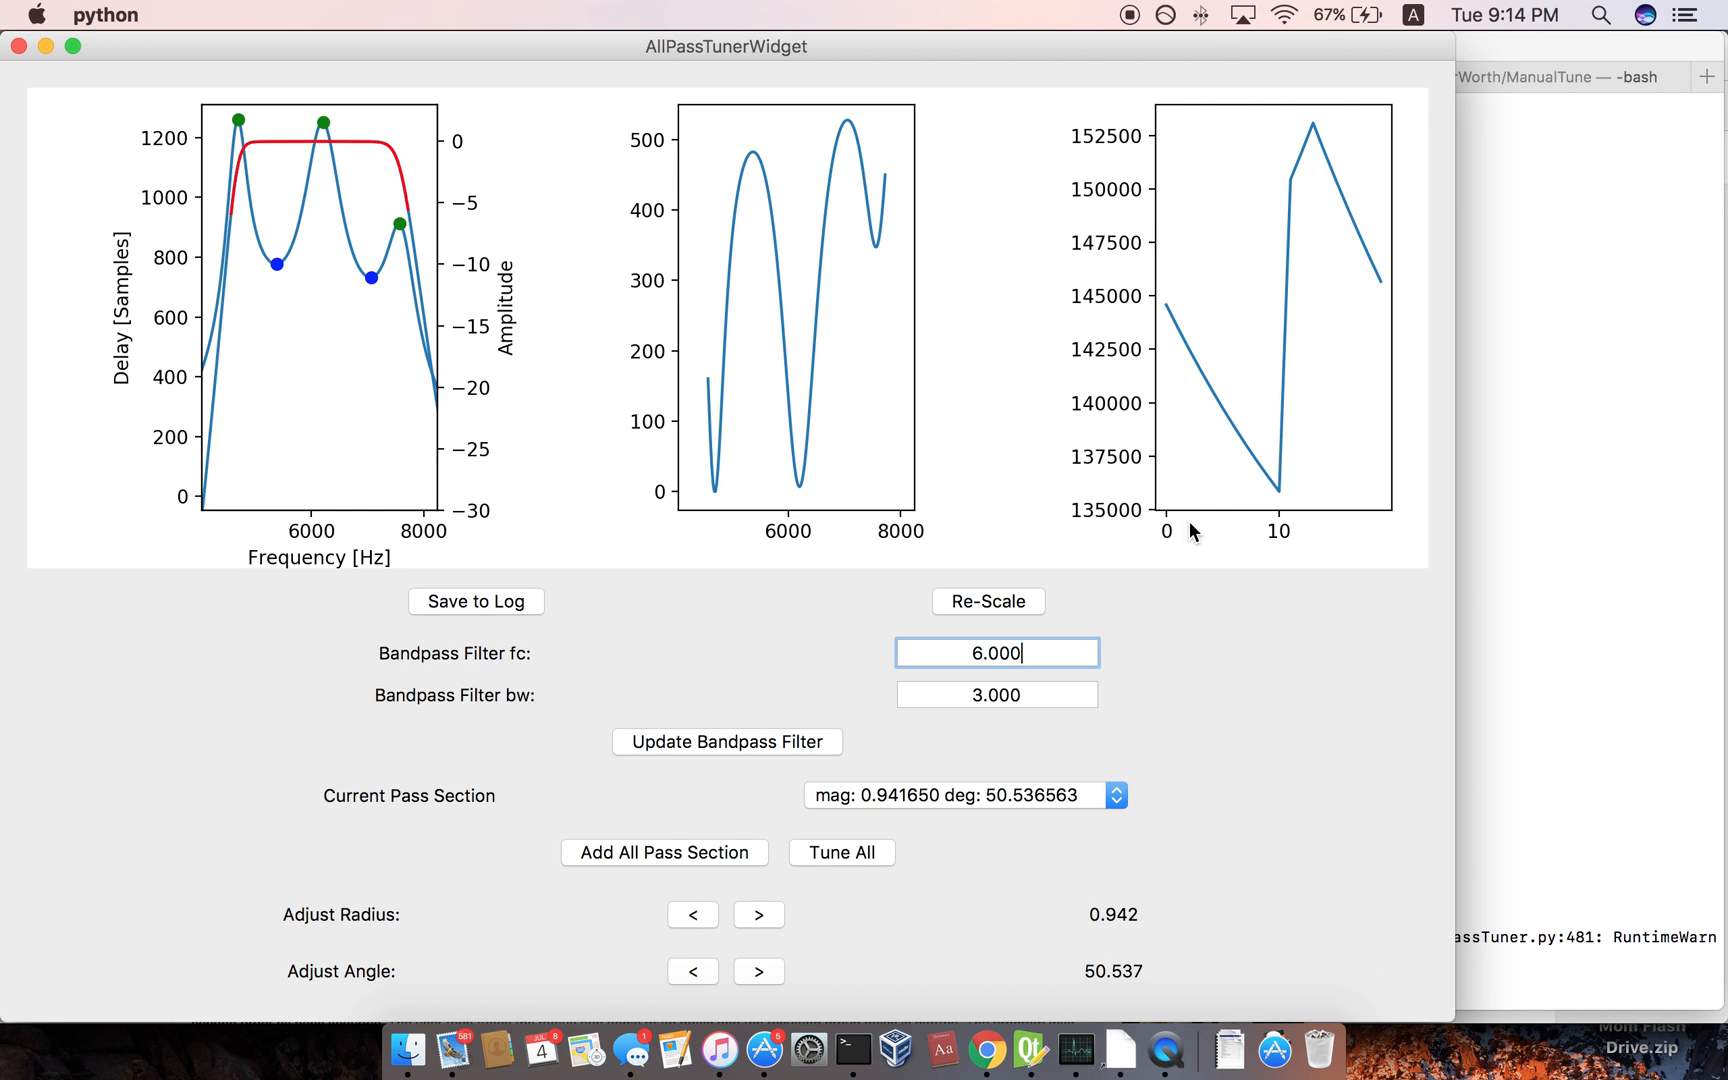
mouse_move(320, 210)
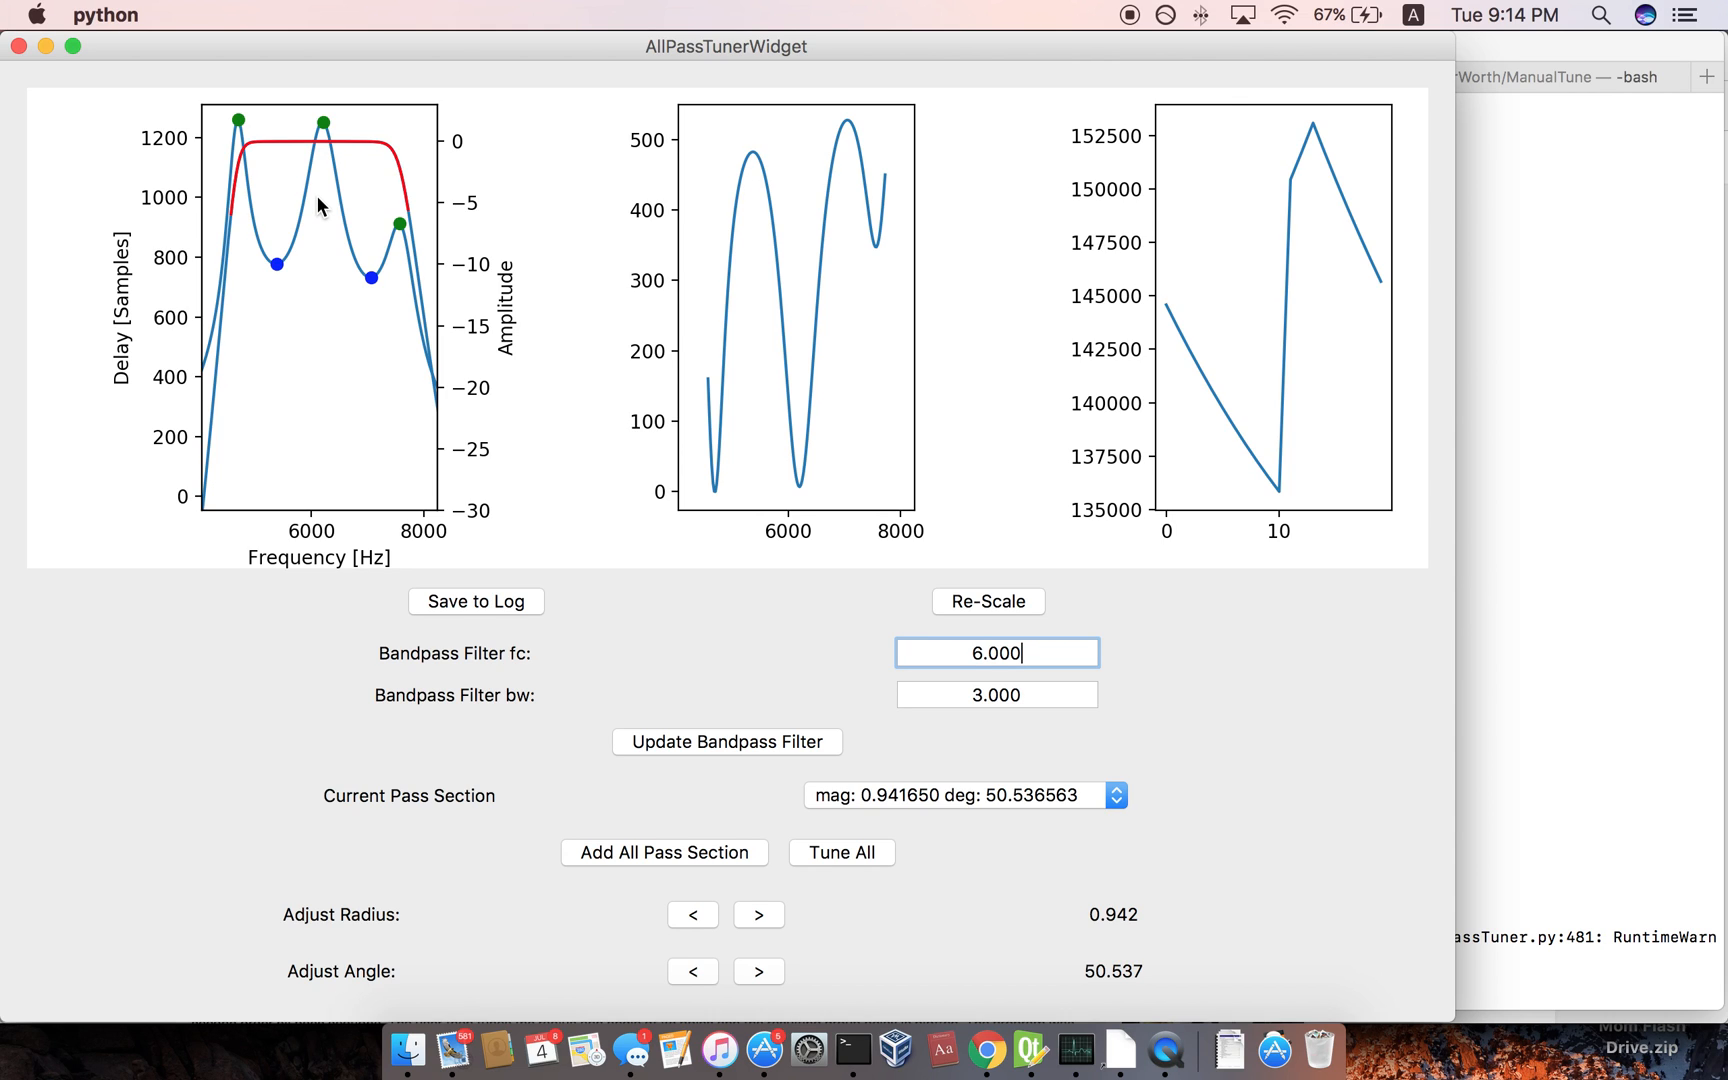
mouse_move(336, 532)
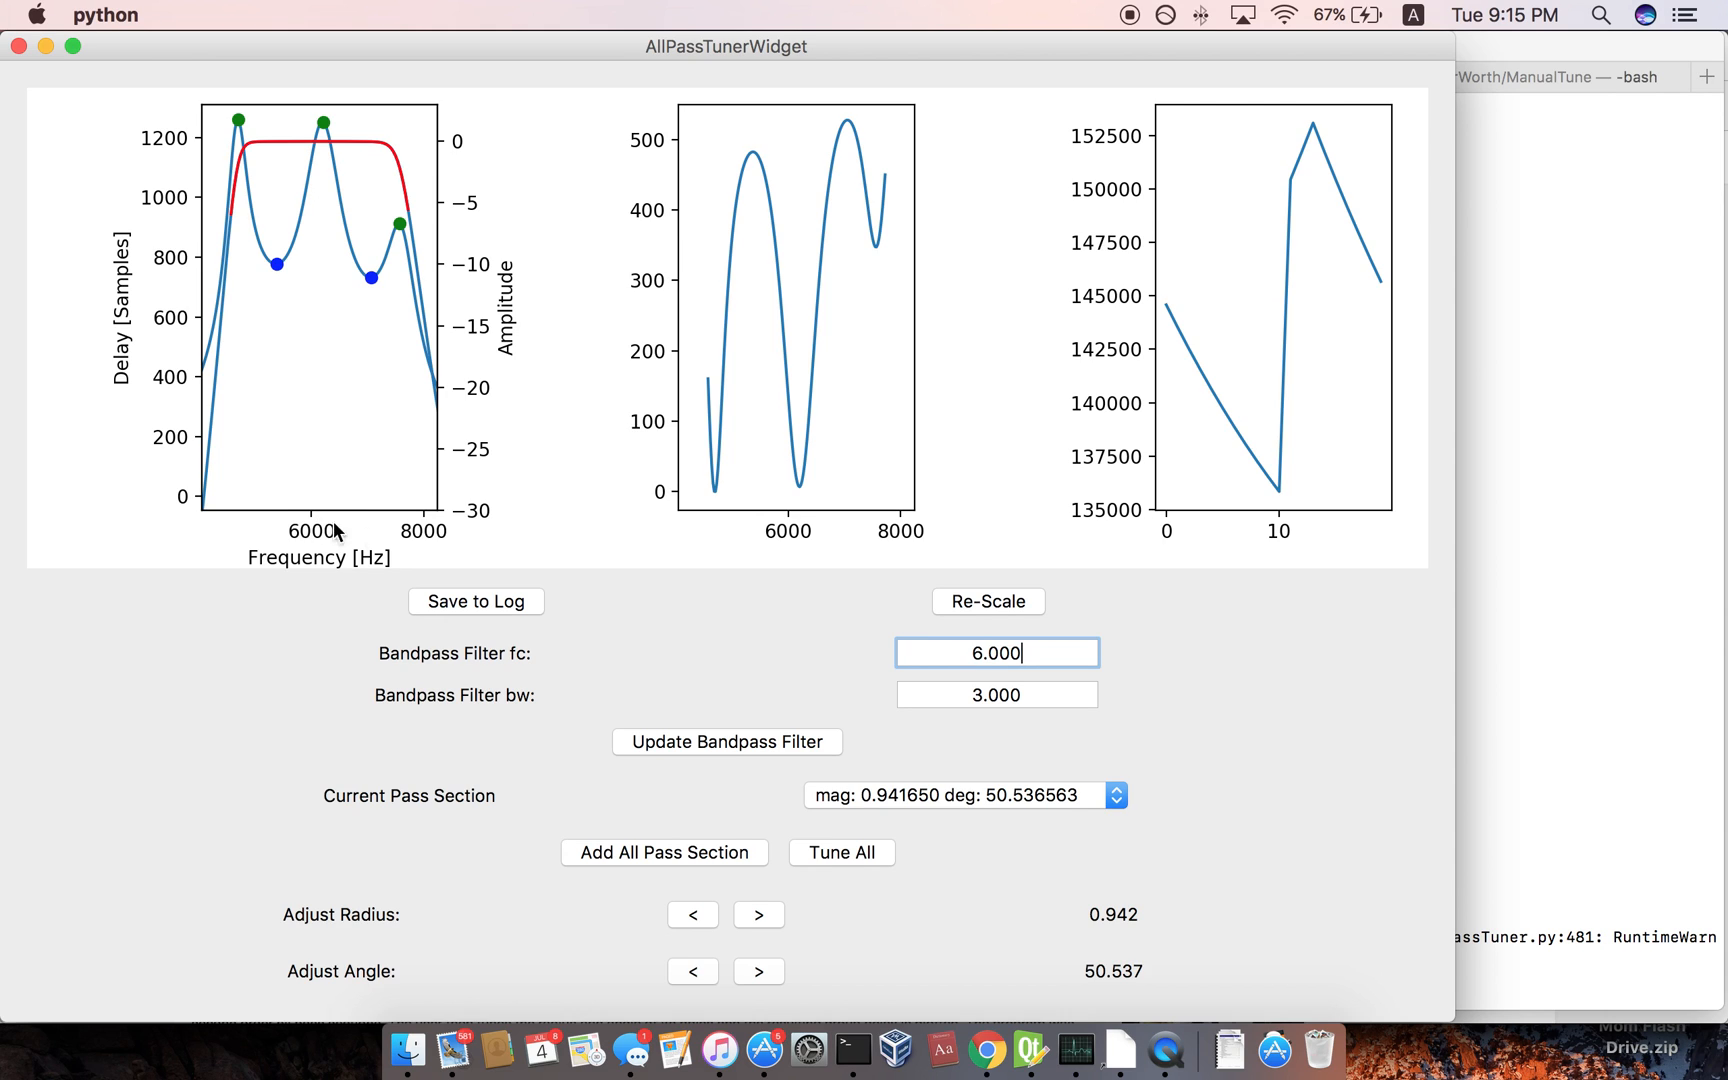
mouse_move(288, 482)
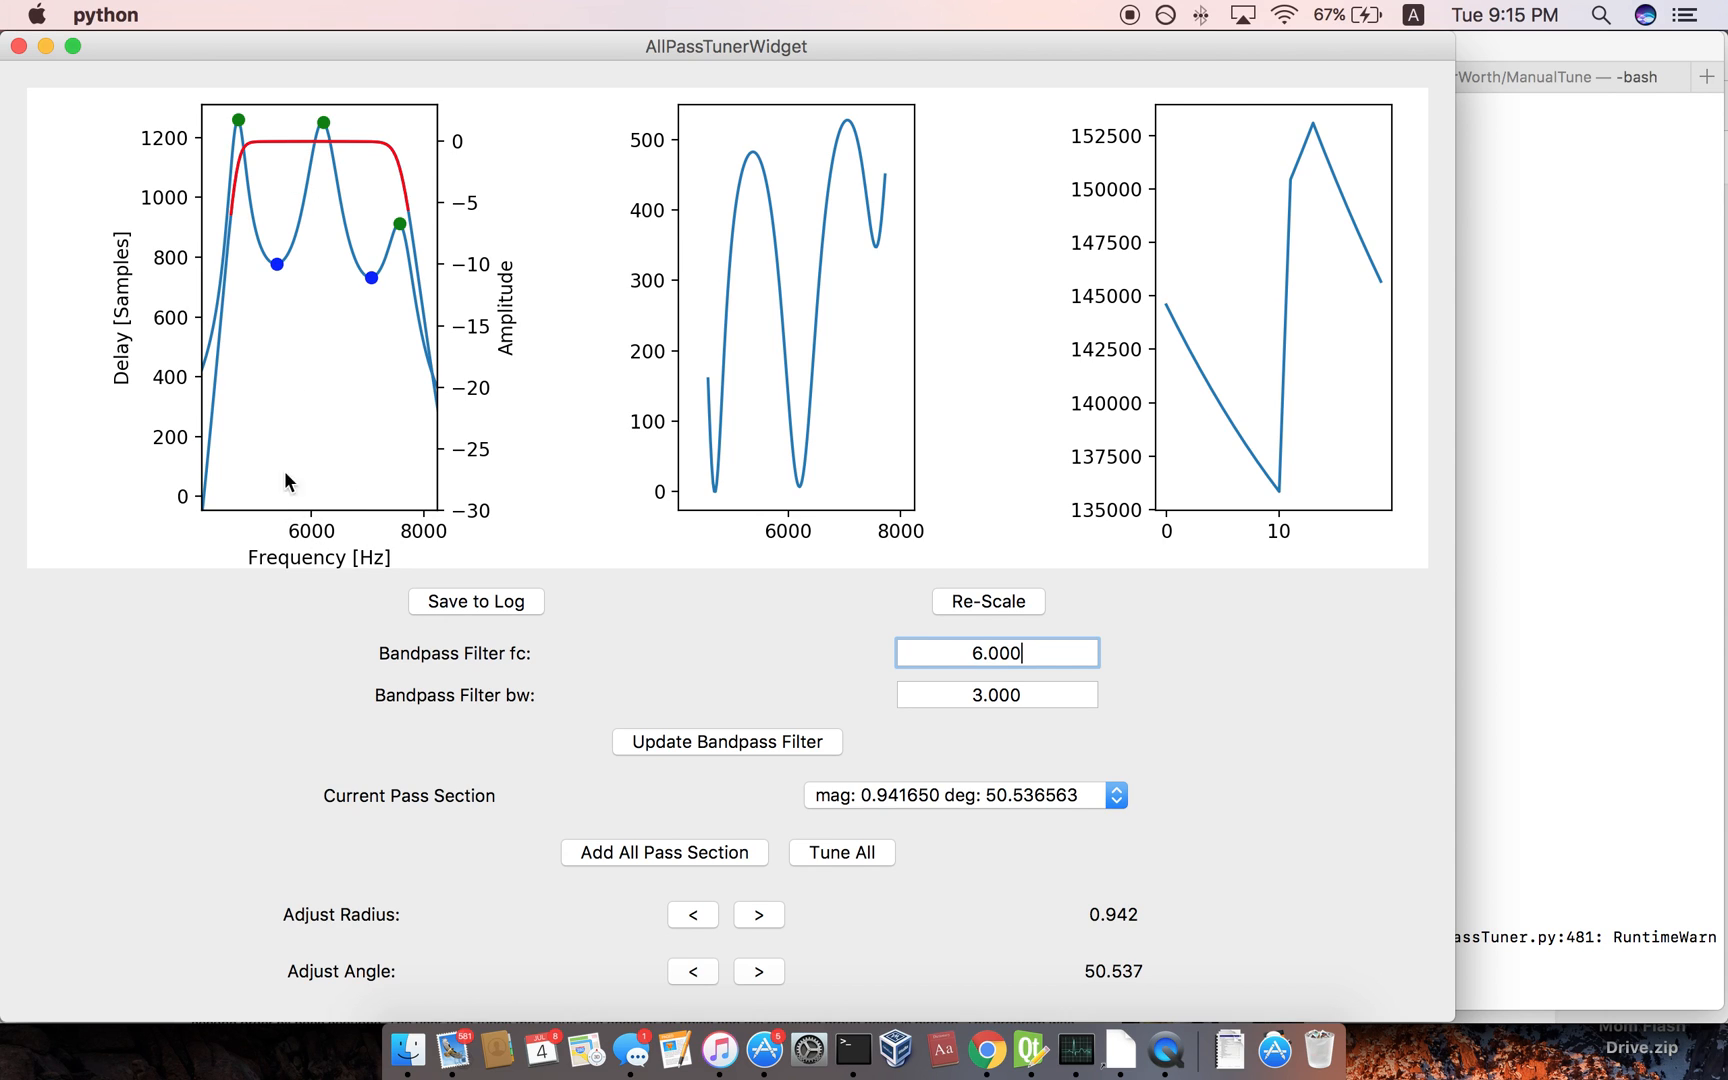
mouse_move(320, 312)
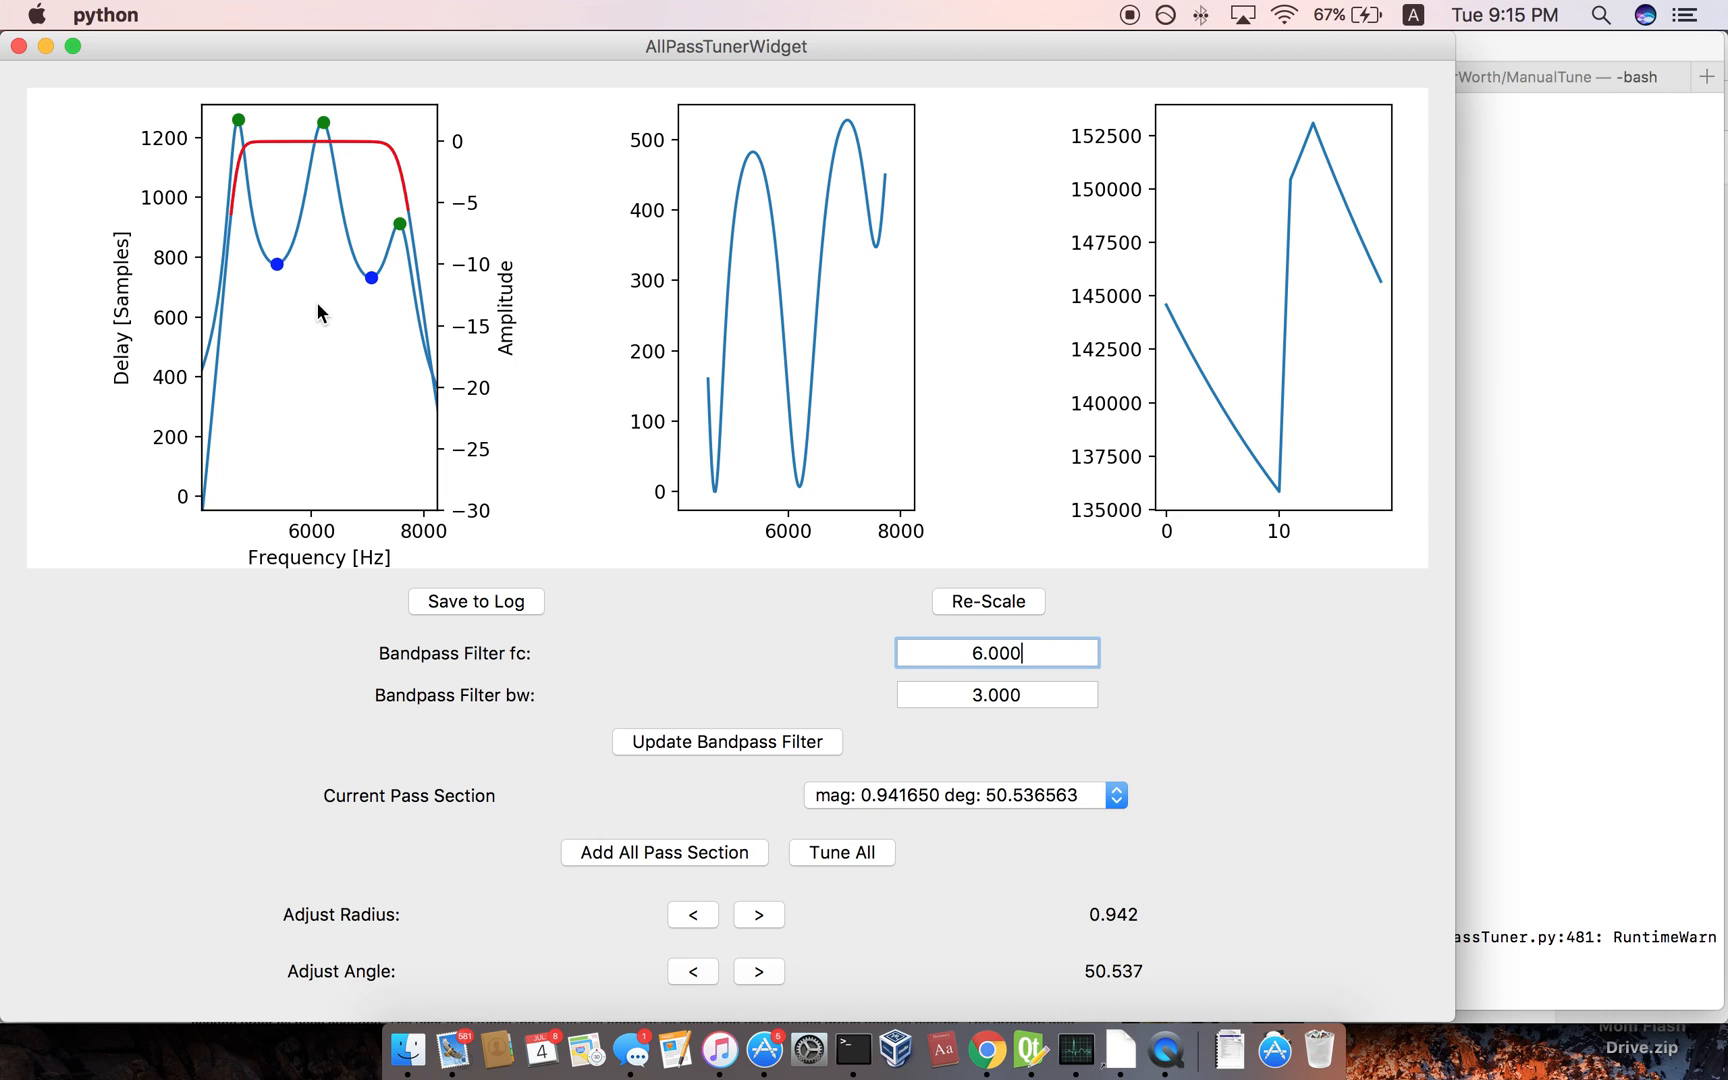
mouse_move(286, 516)
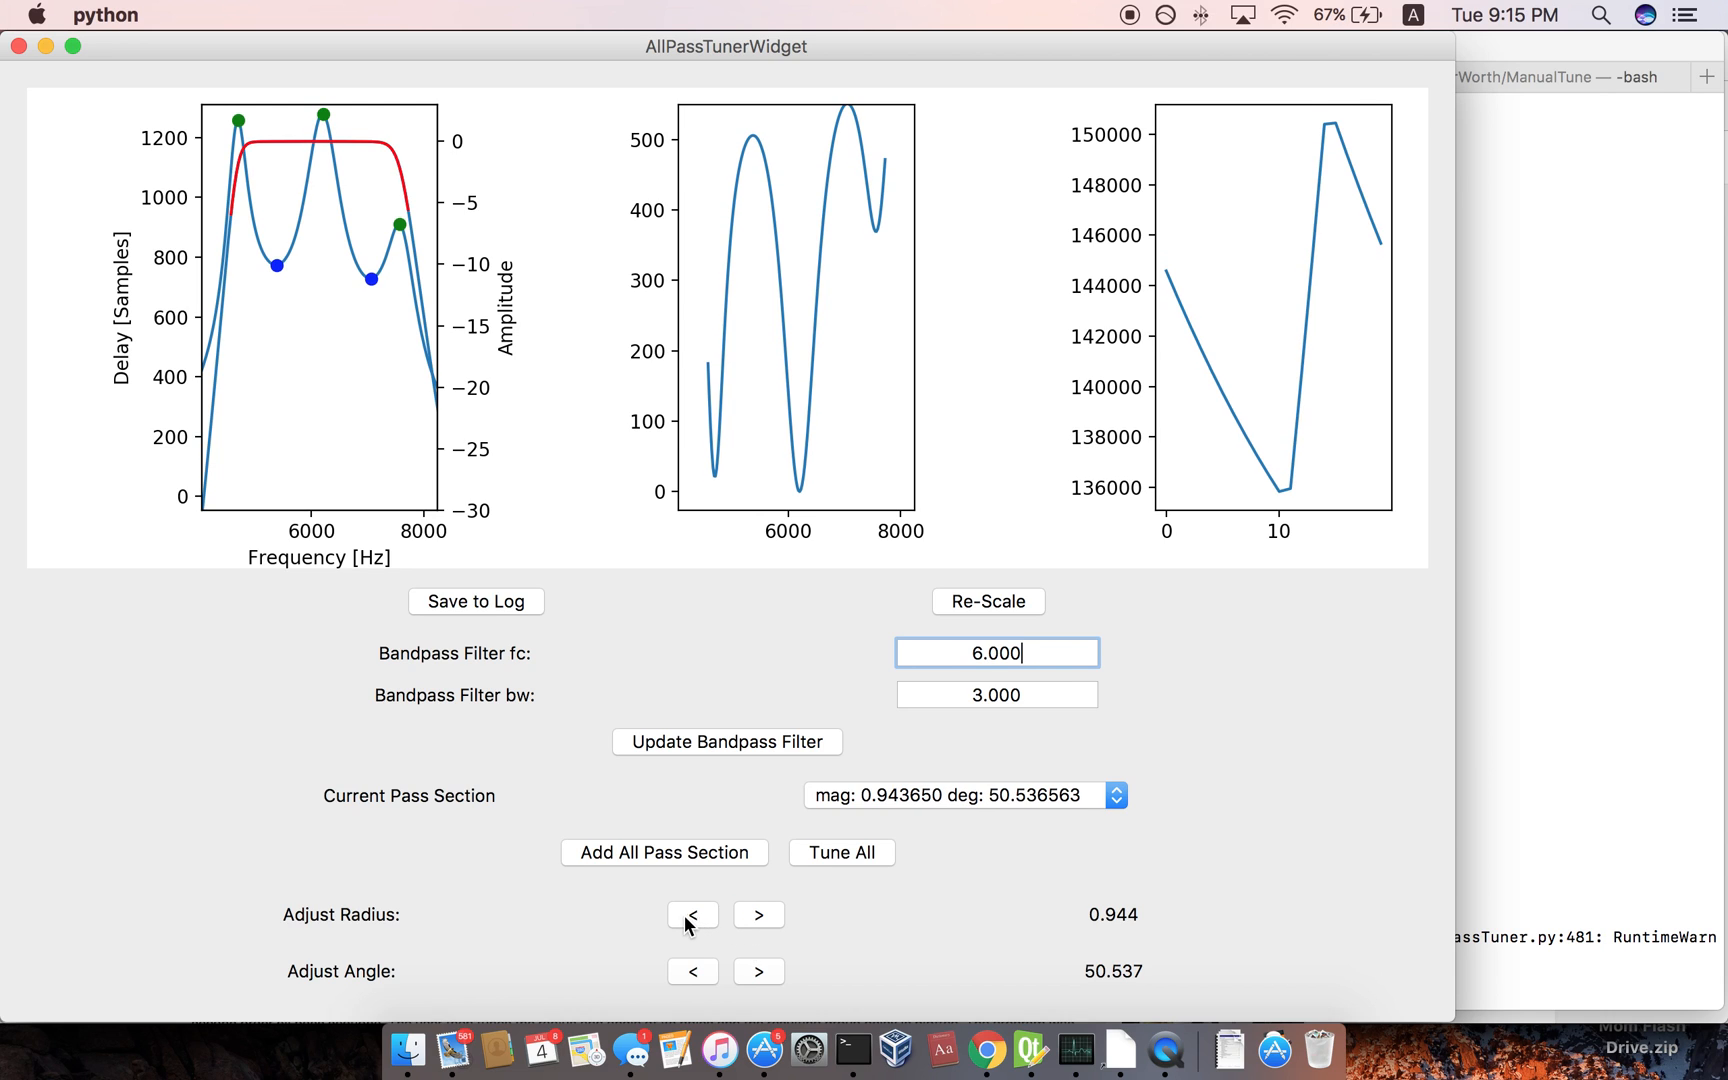
Nudge the section radius down and up until it settles at 0.943 (mag 0.942650), angle 50.537.
click(758, 914)
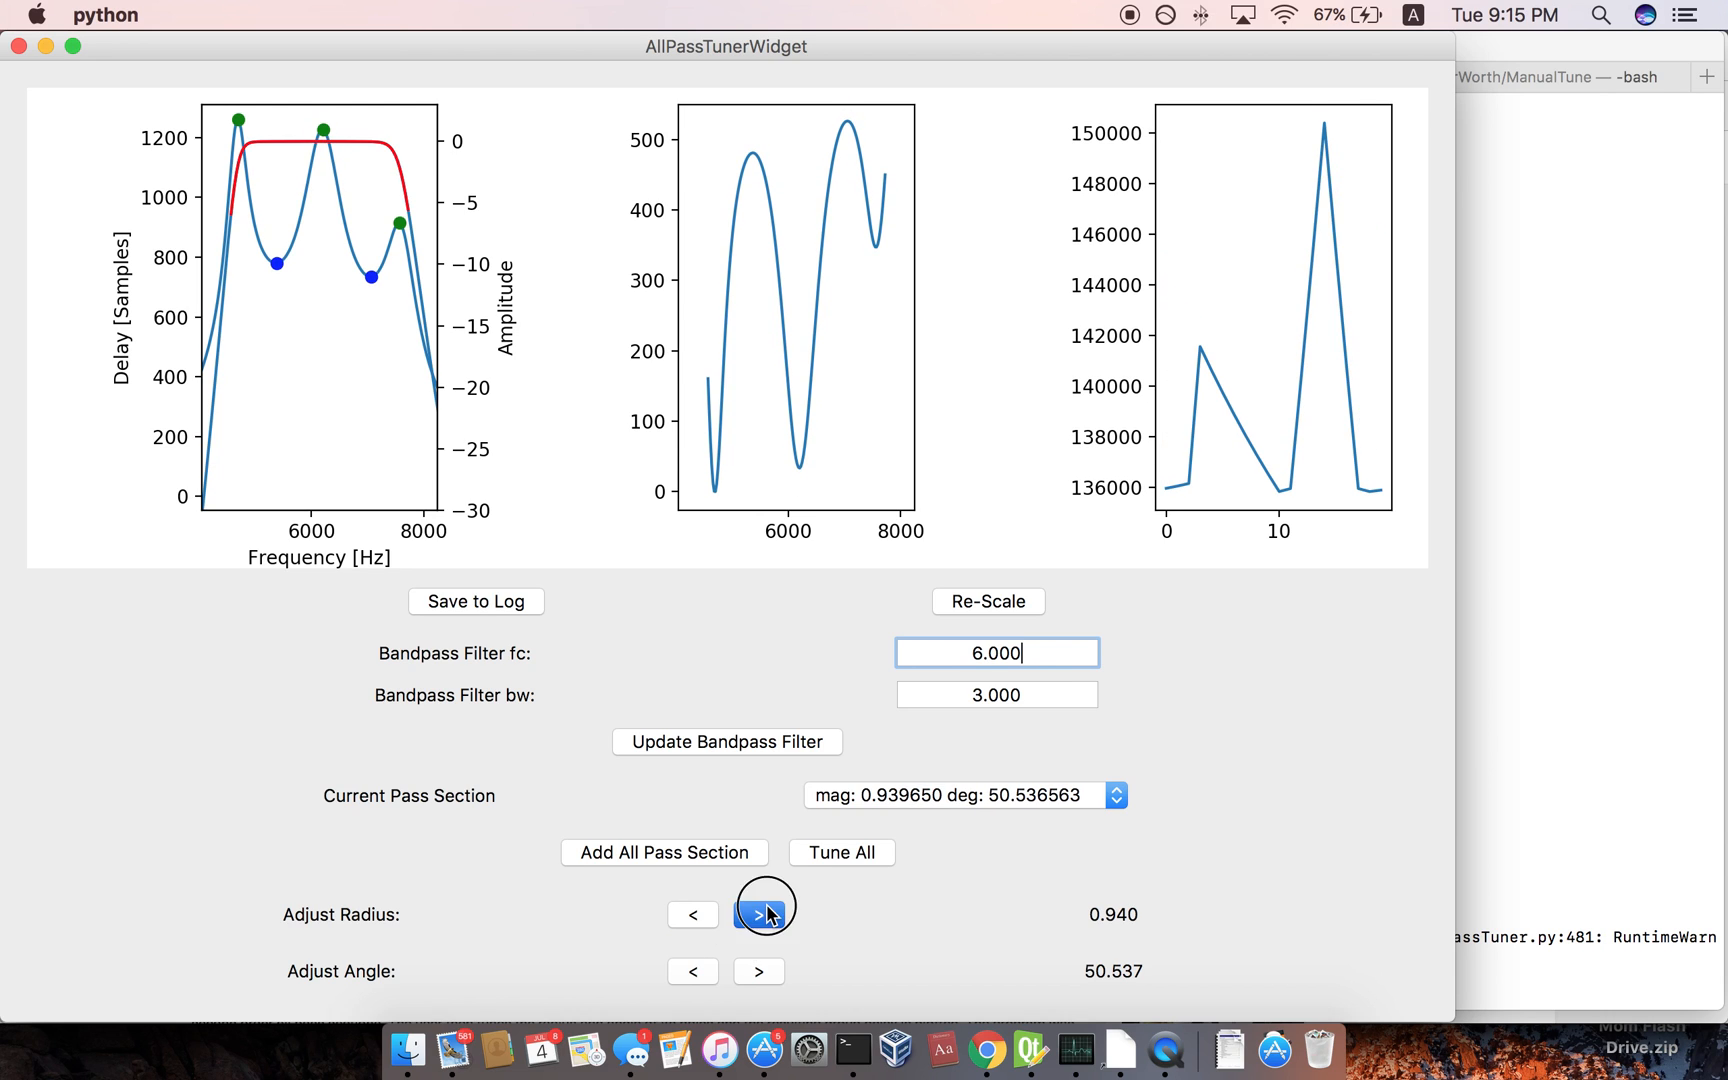
click(758, 914)
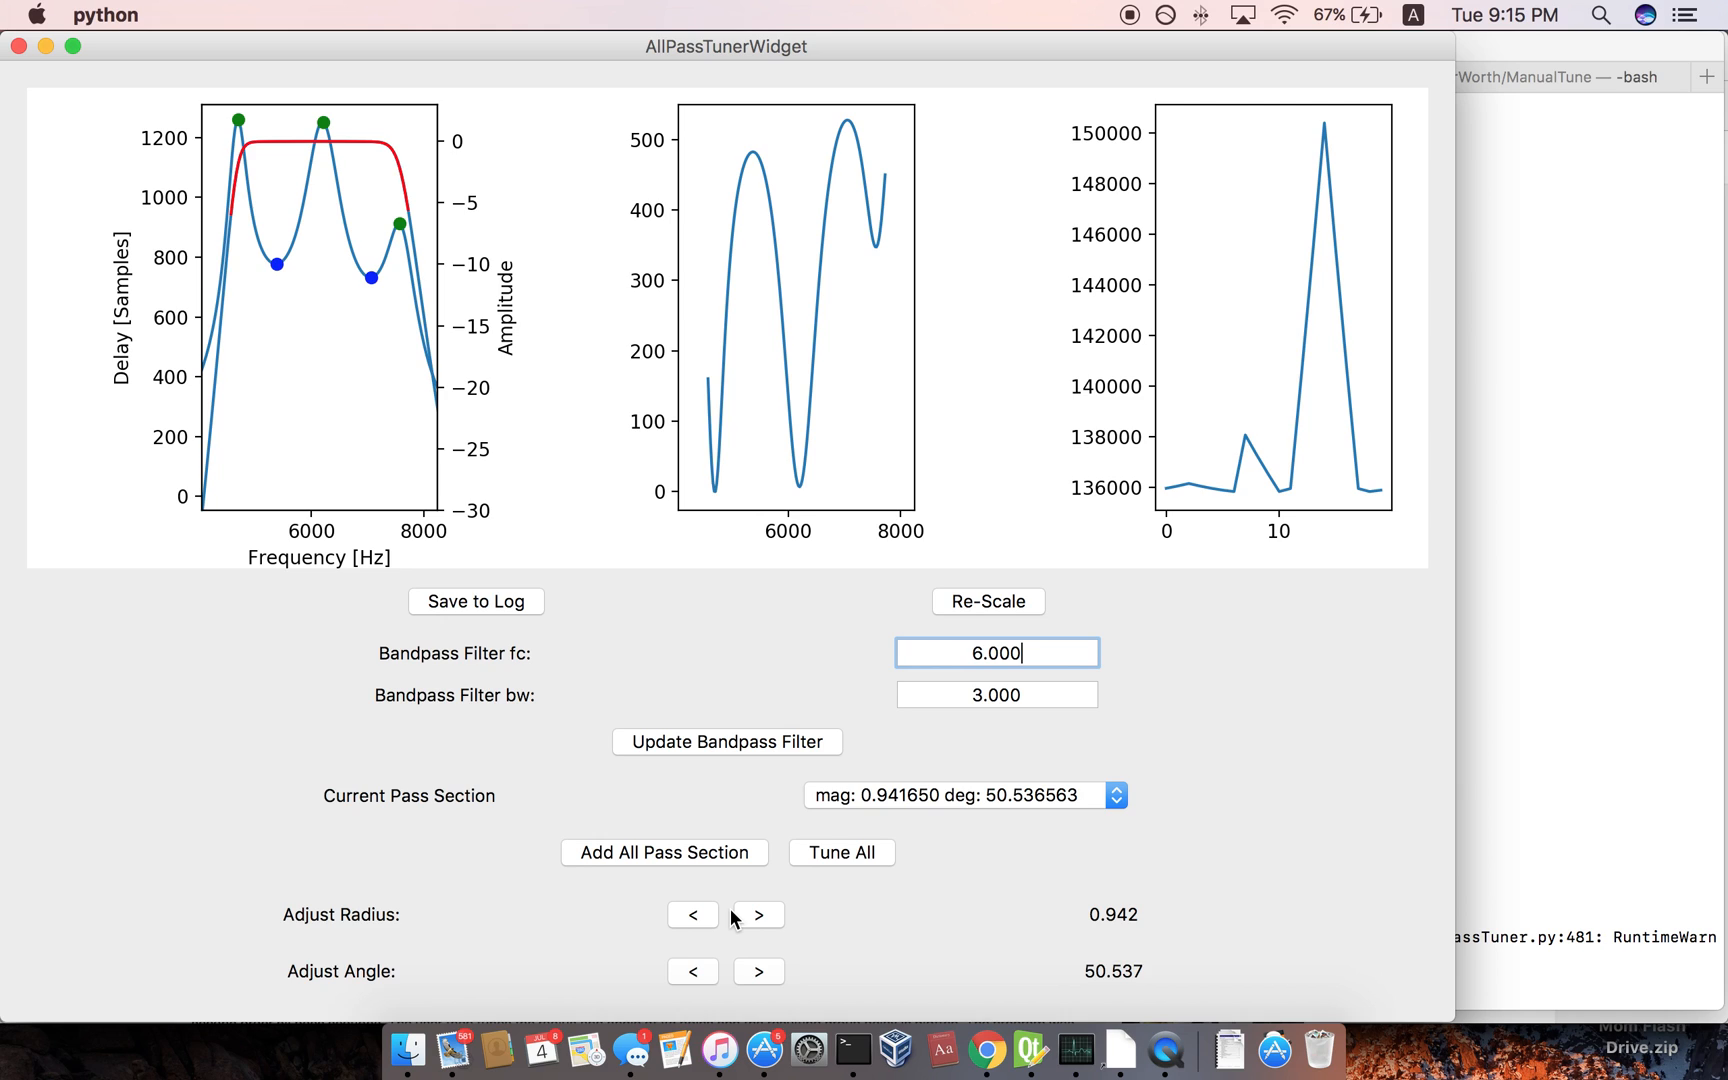
click(758, 916)
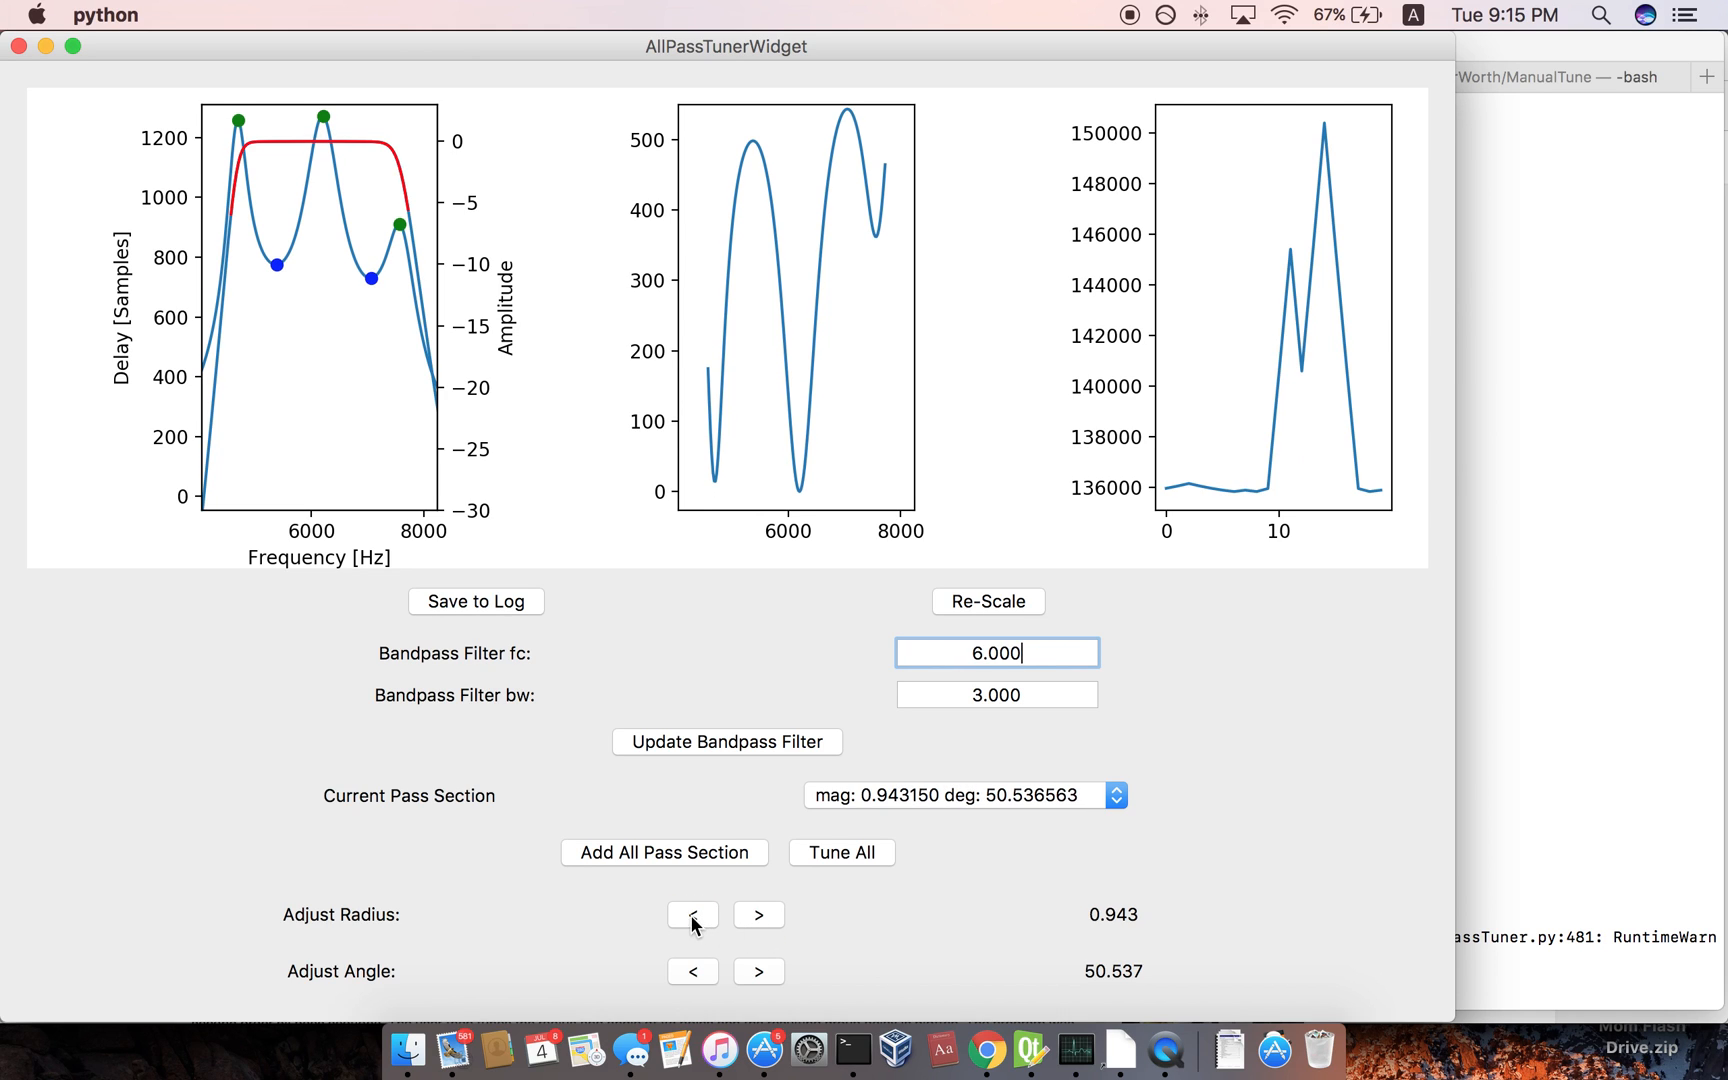
click(758, 916)
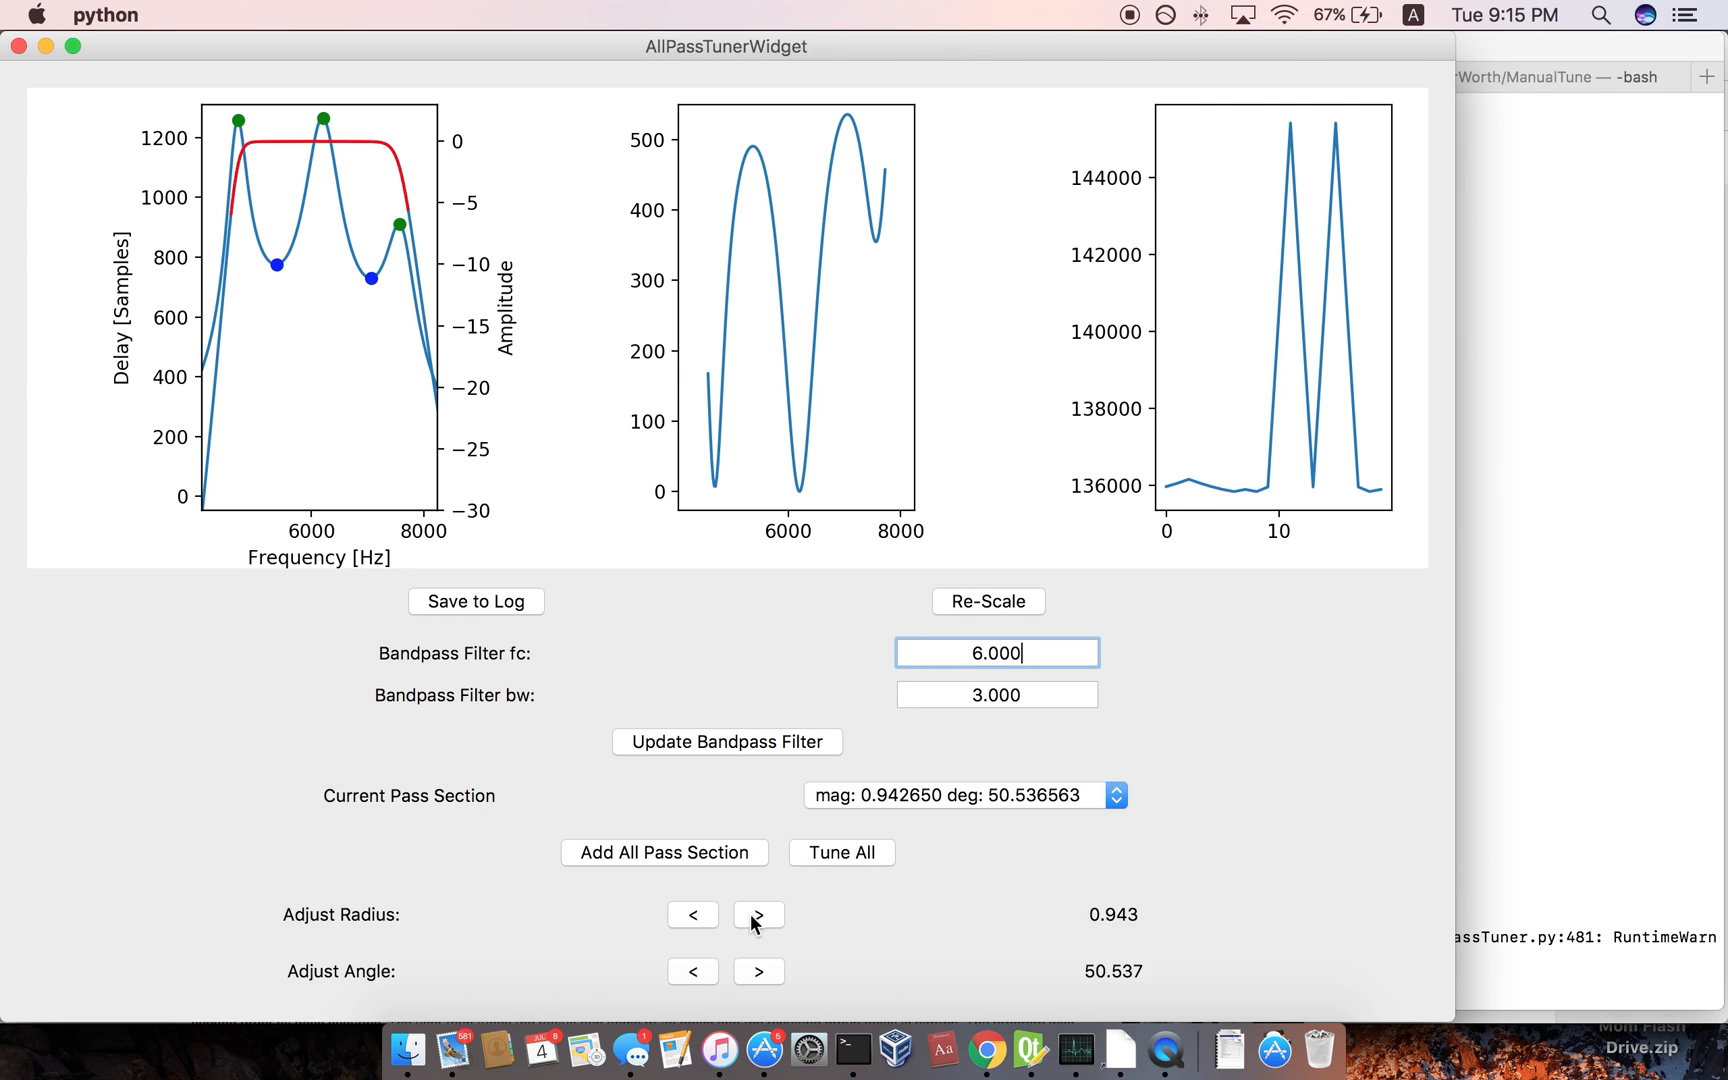
mouse_move(636, 866)
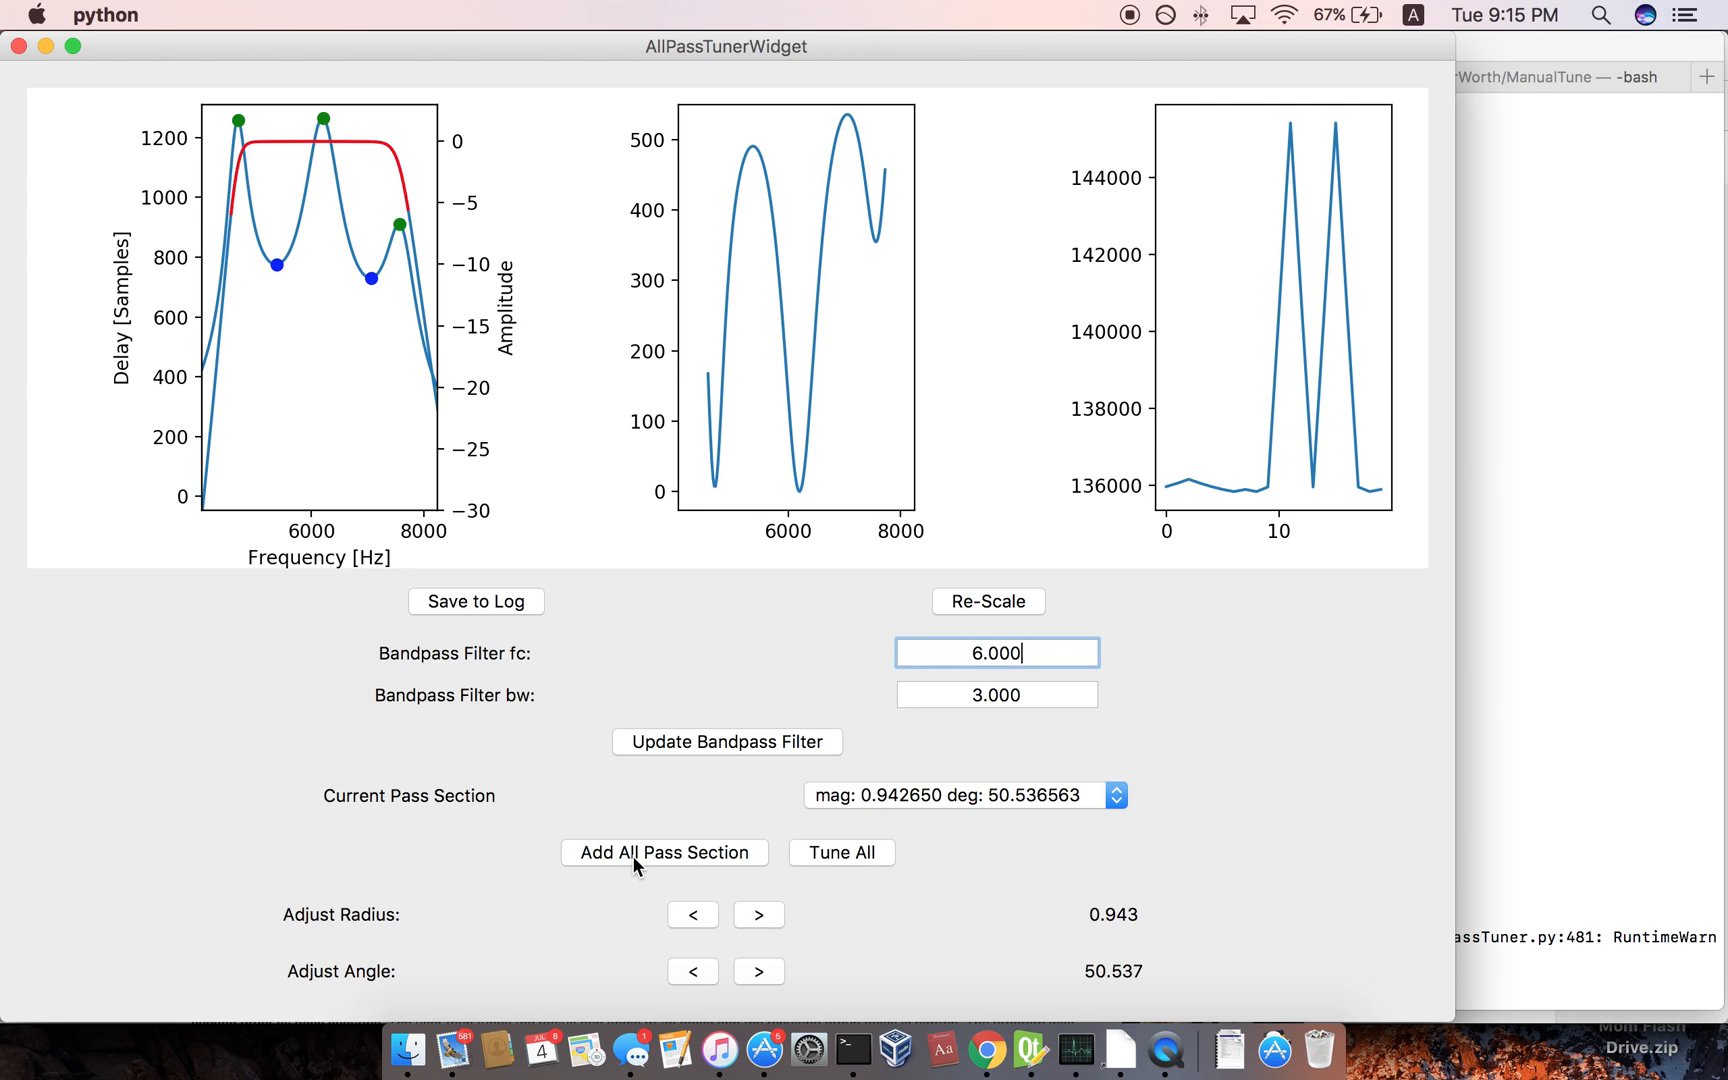
mouse_move(236, 526)
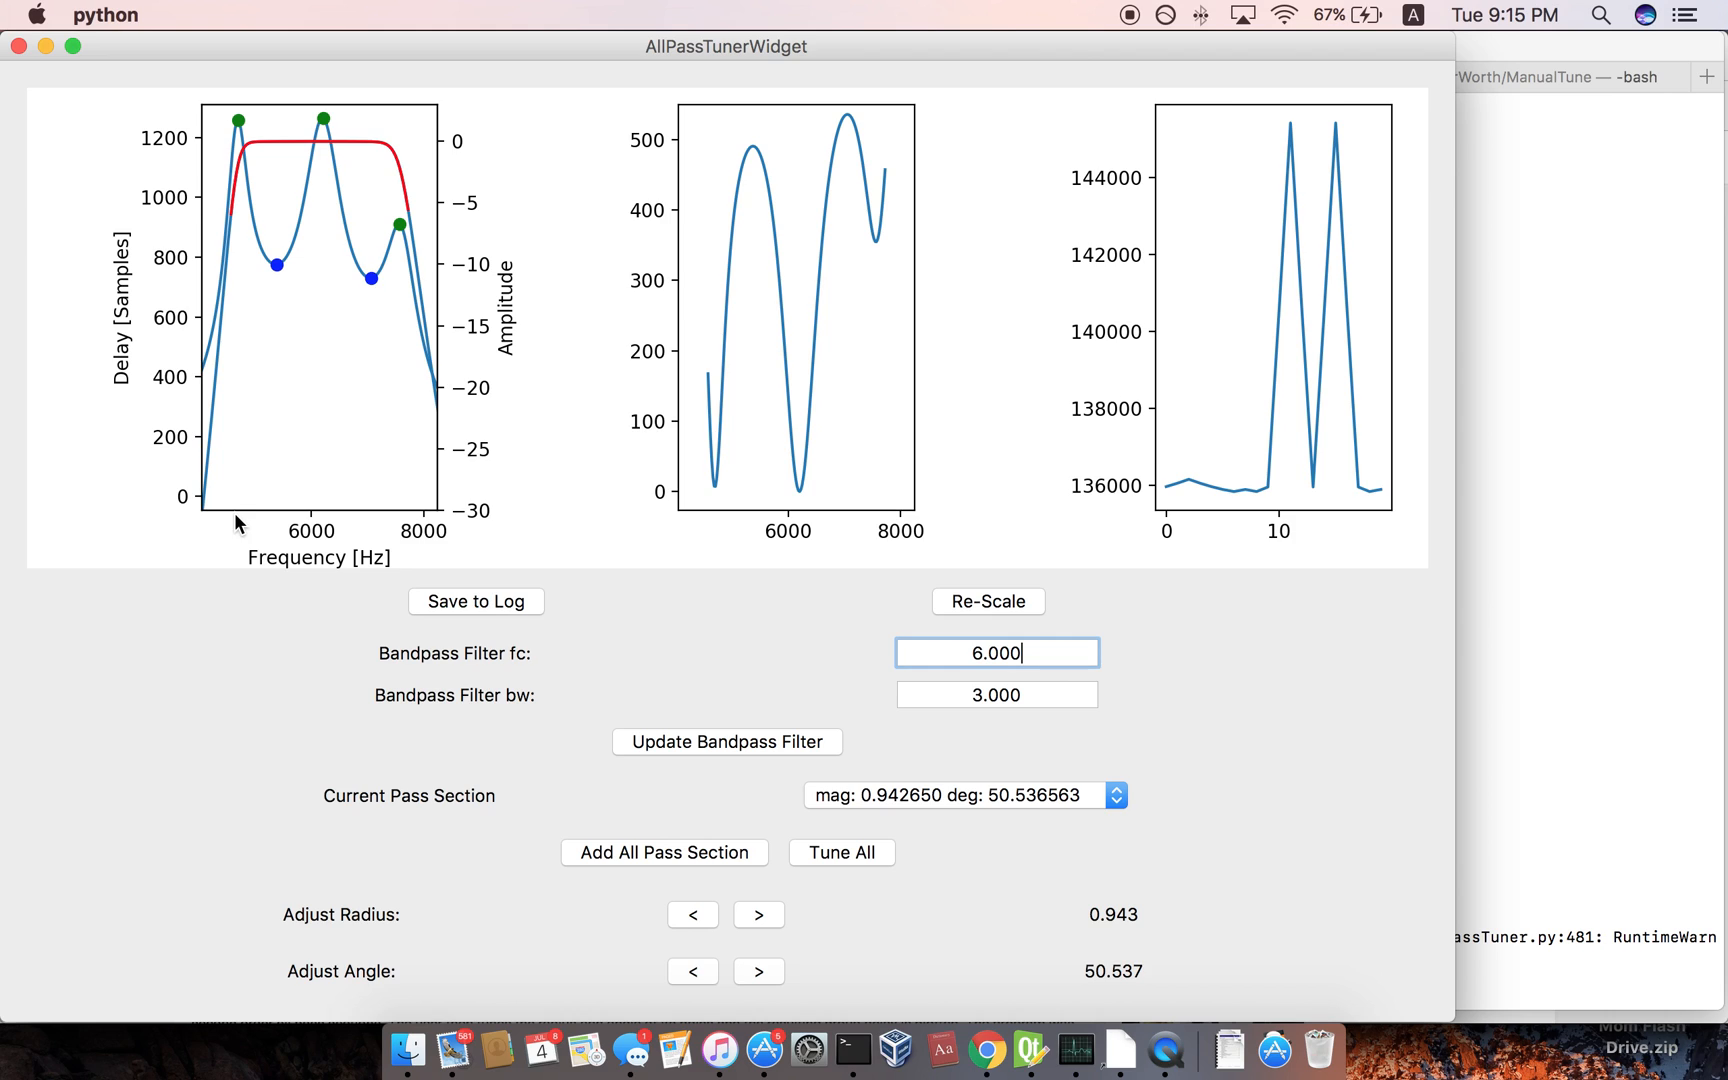
mouse_move(330, 512)
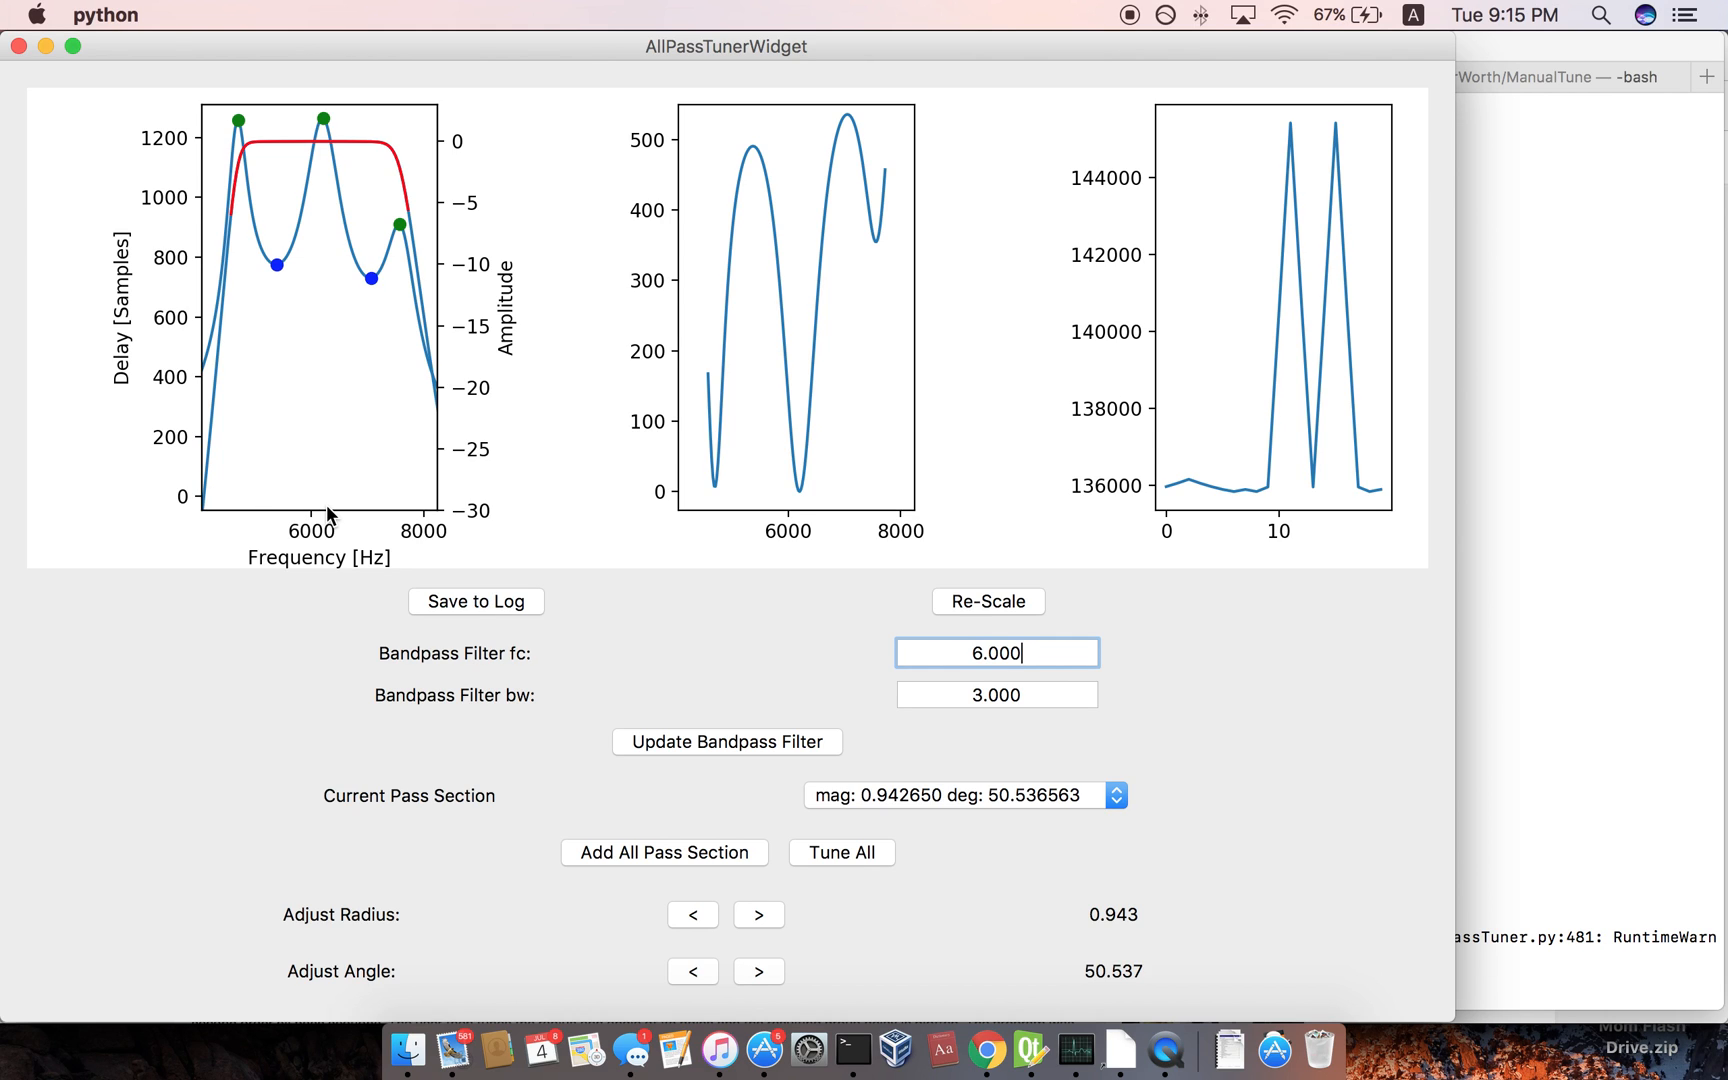
mouse_move(270, 542)
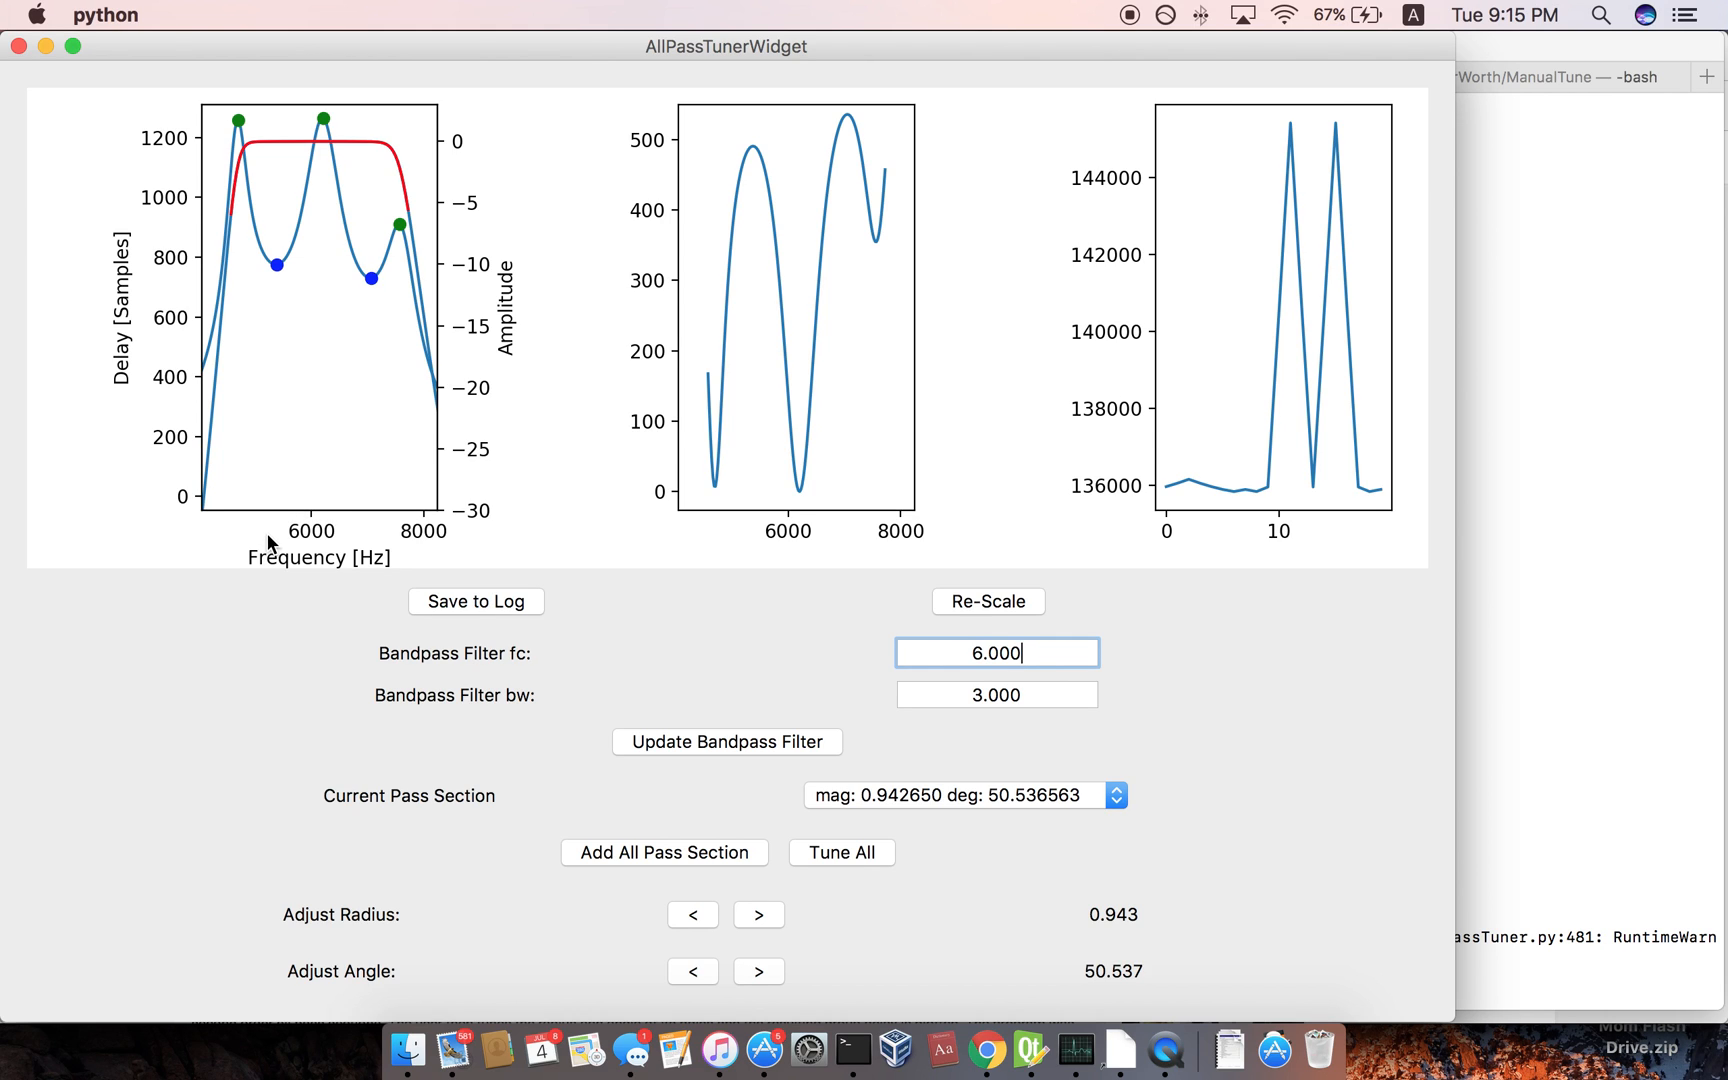
mouse_move(232, 520)
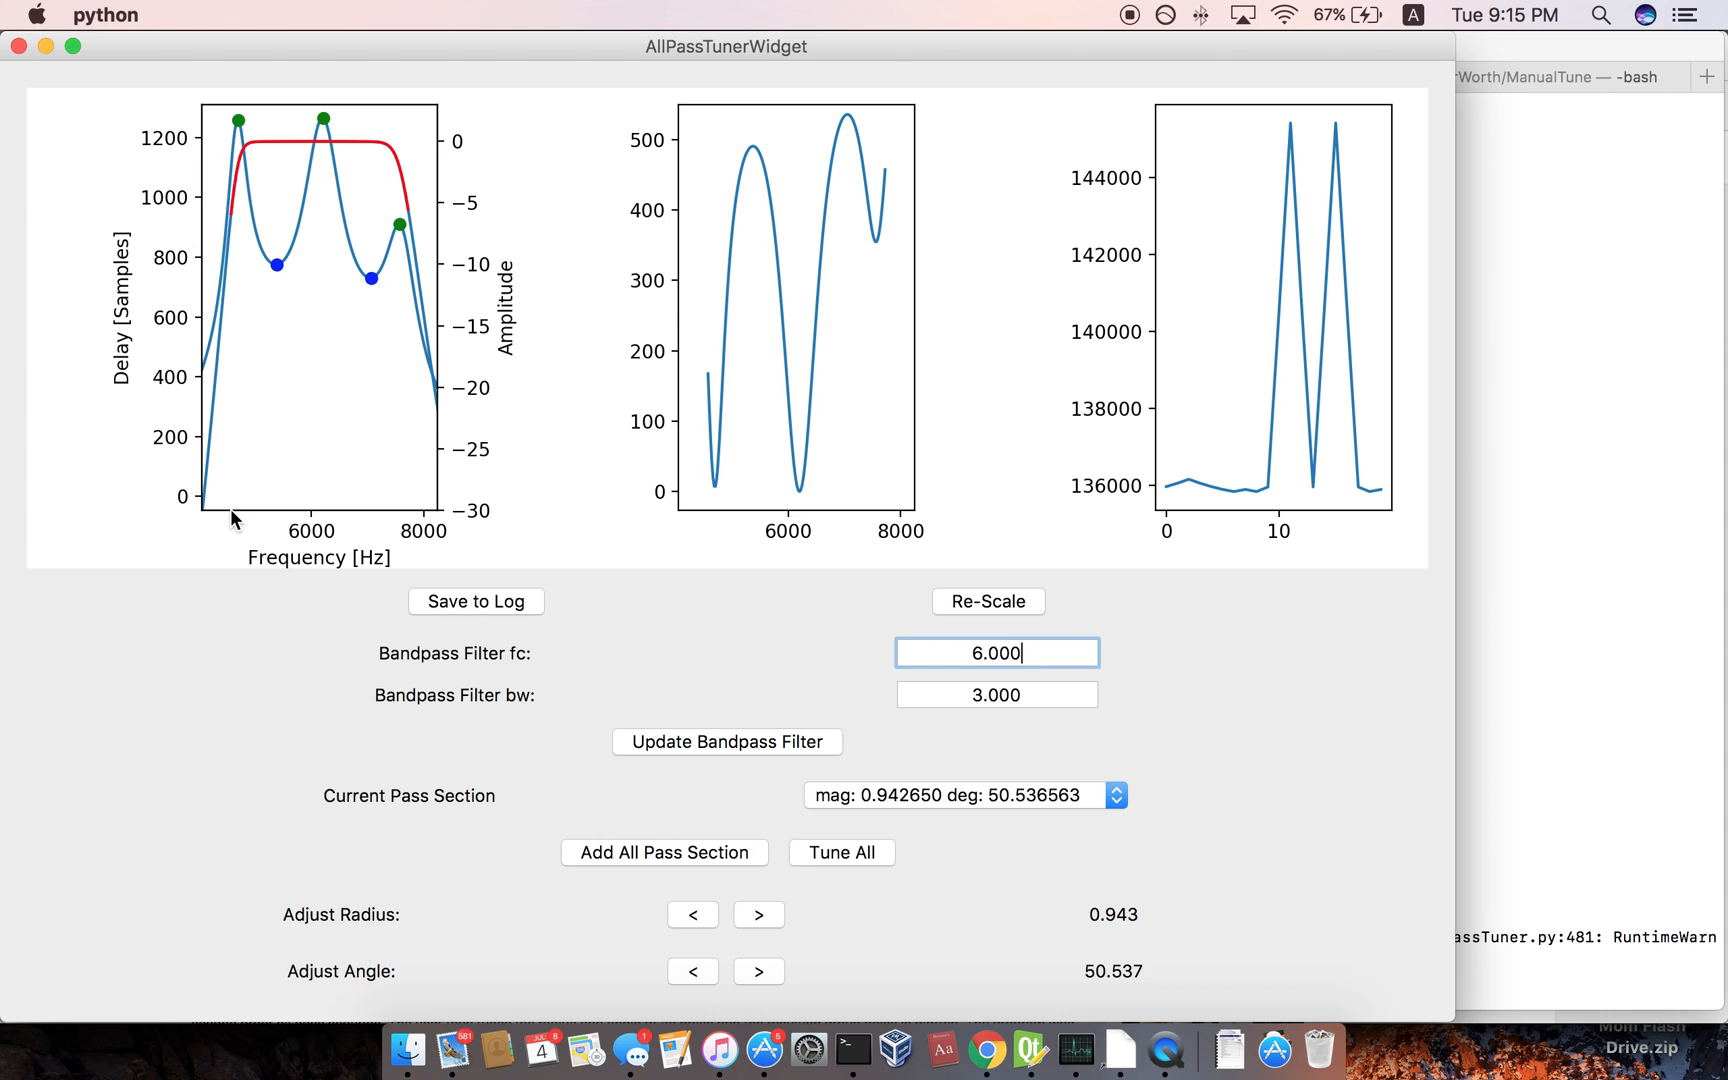
mouse_move(418, 502)
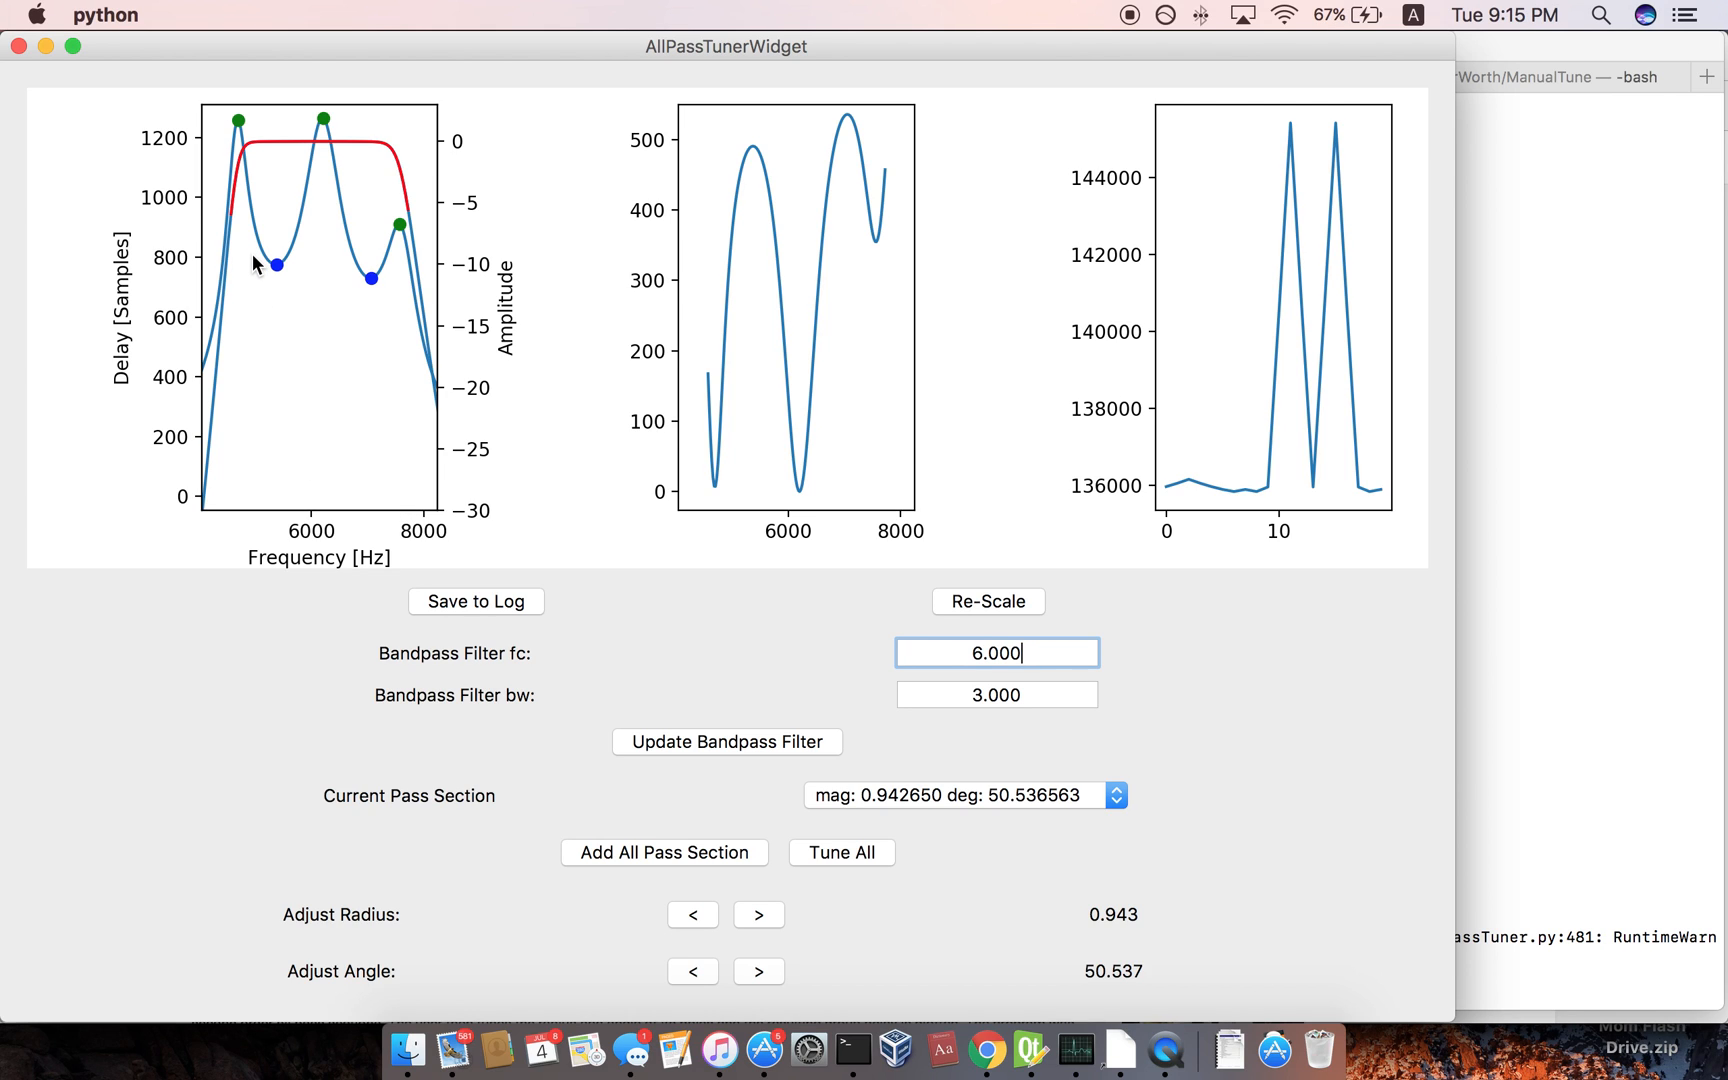
mouse_move(268, 258)
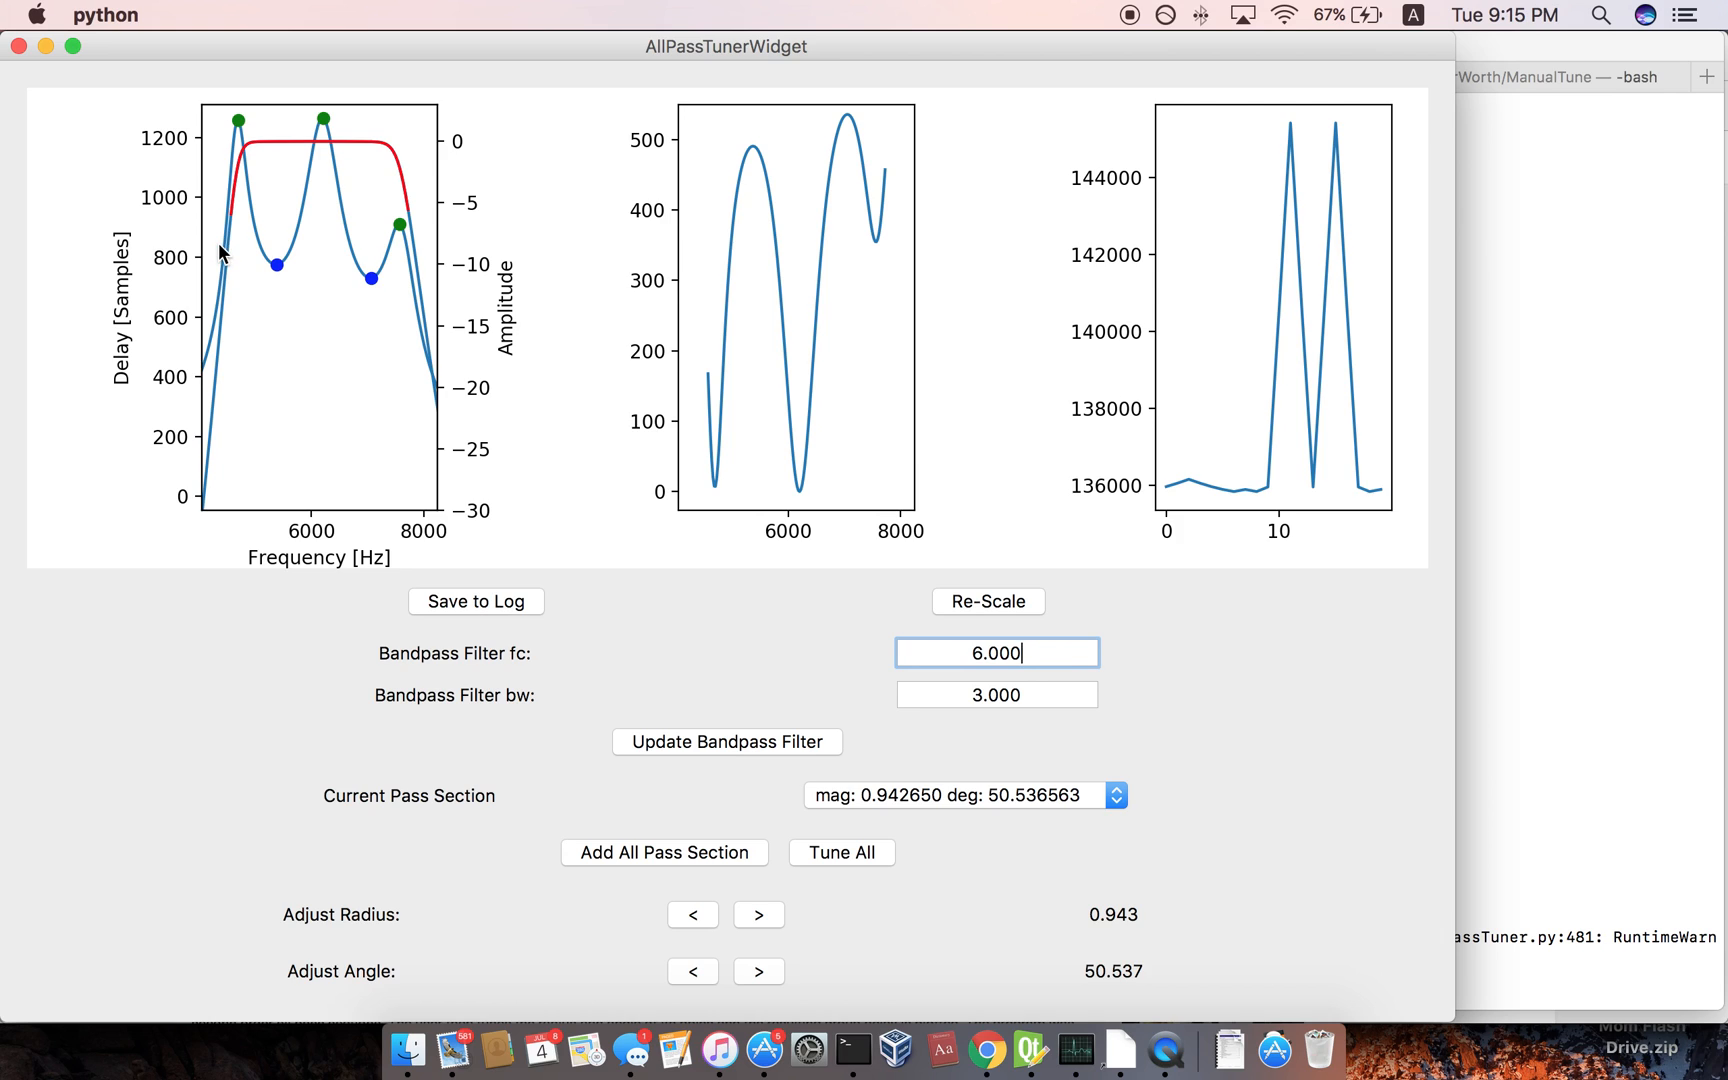
mouse_move(292, 164)
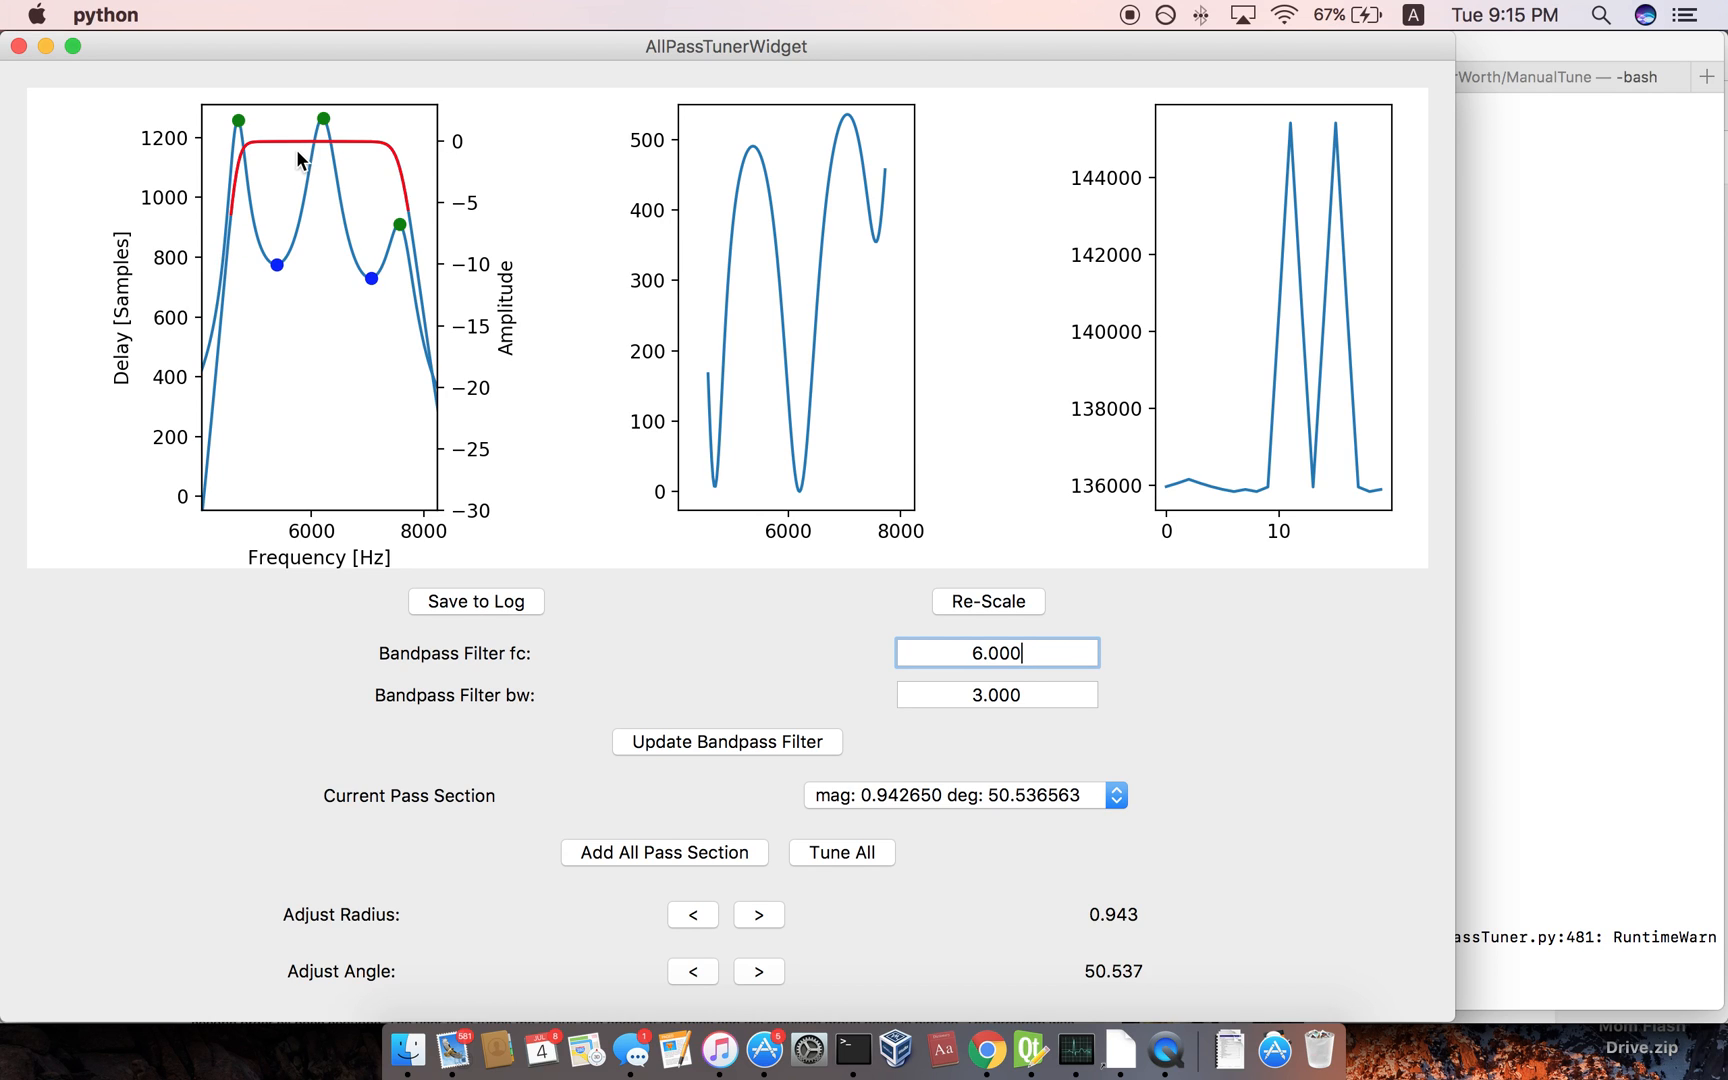
mouse_move(308, 138)
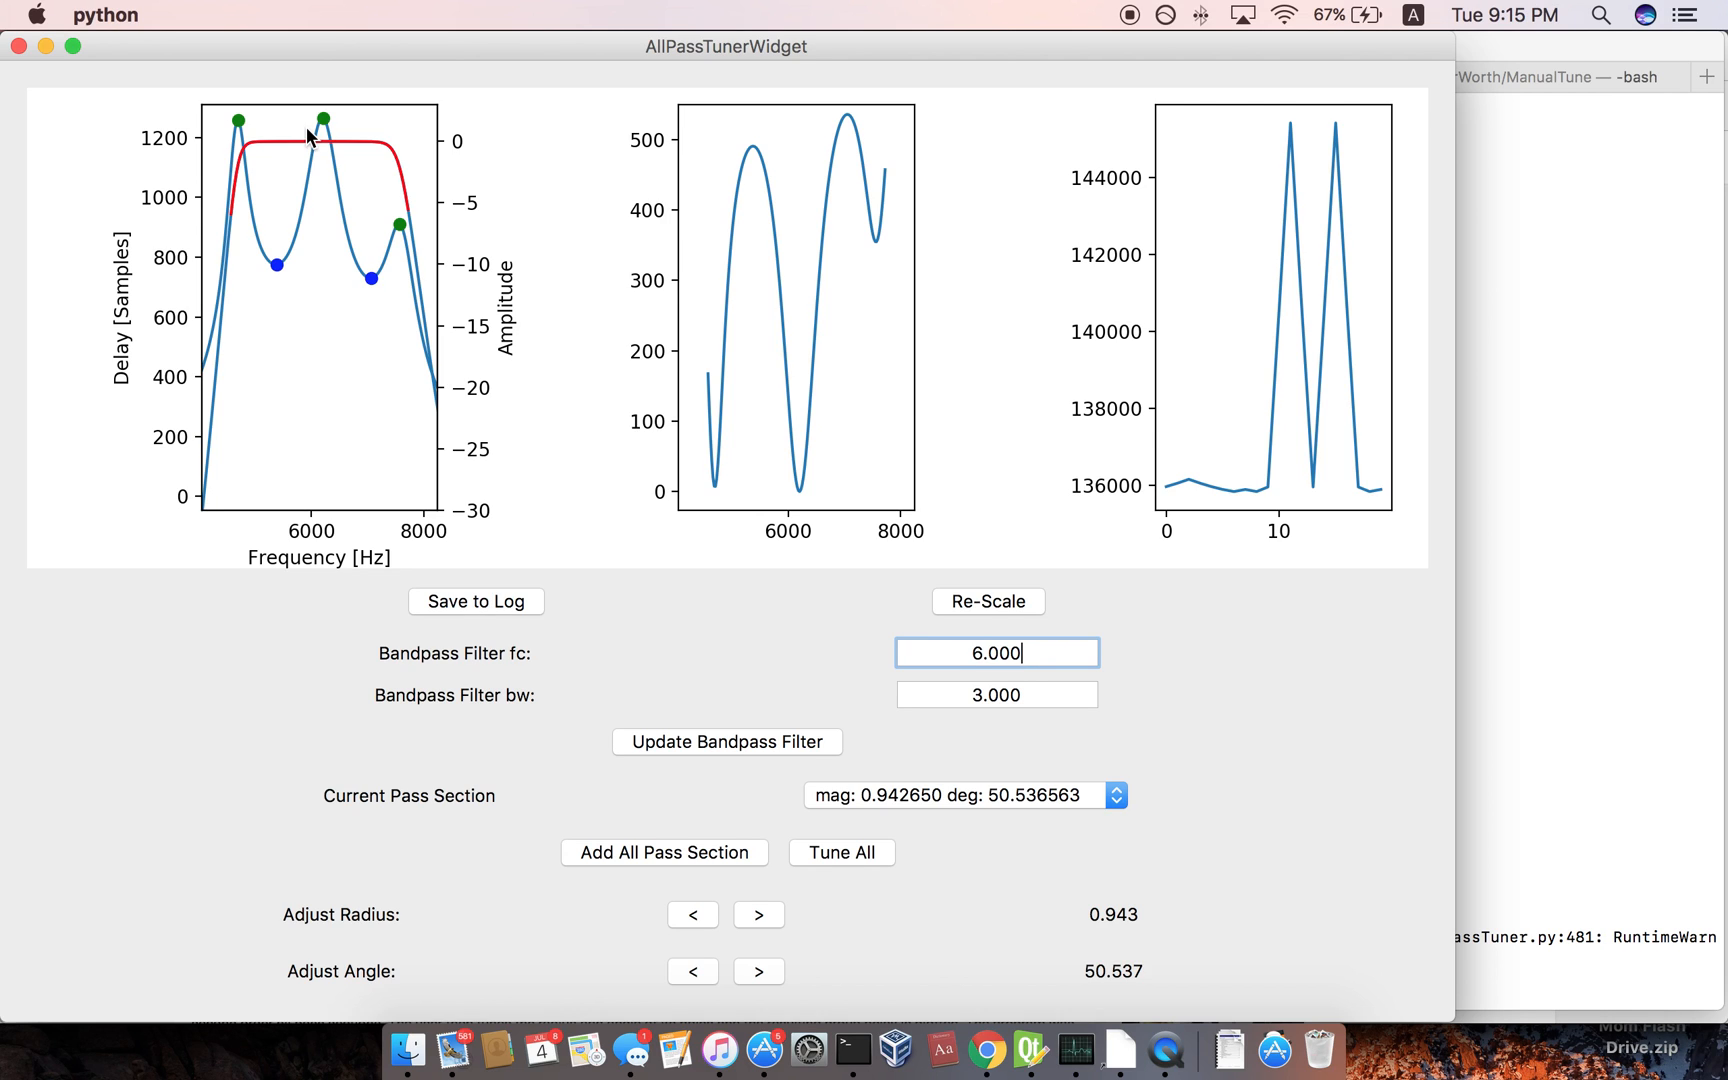
mouse_move(598, 504)
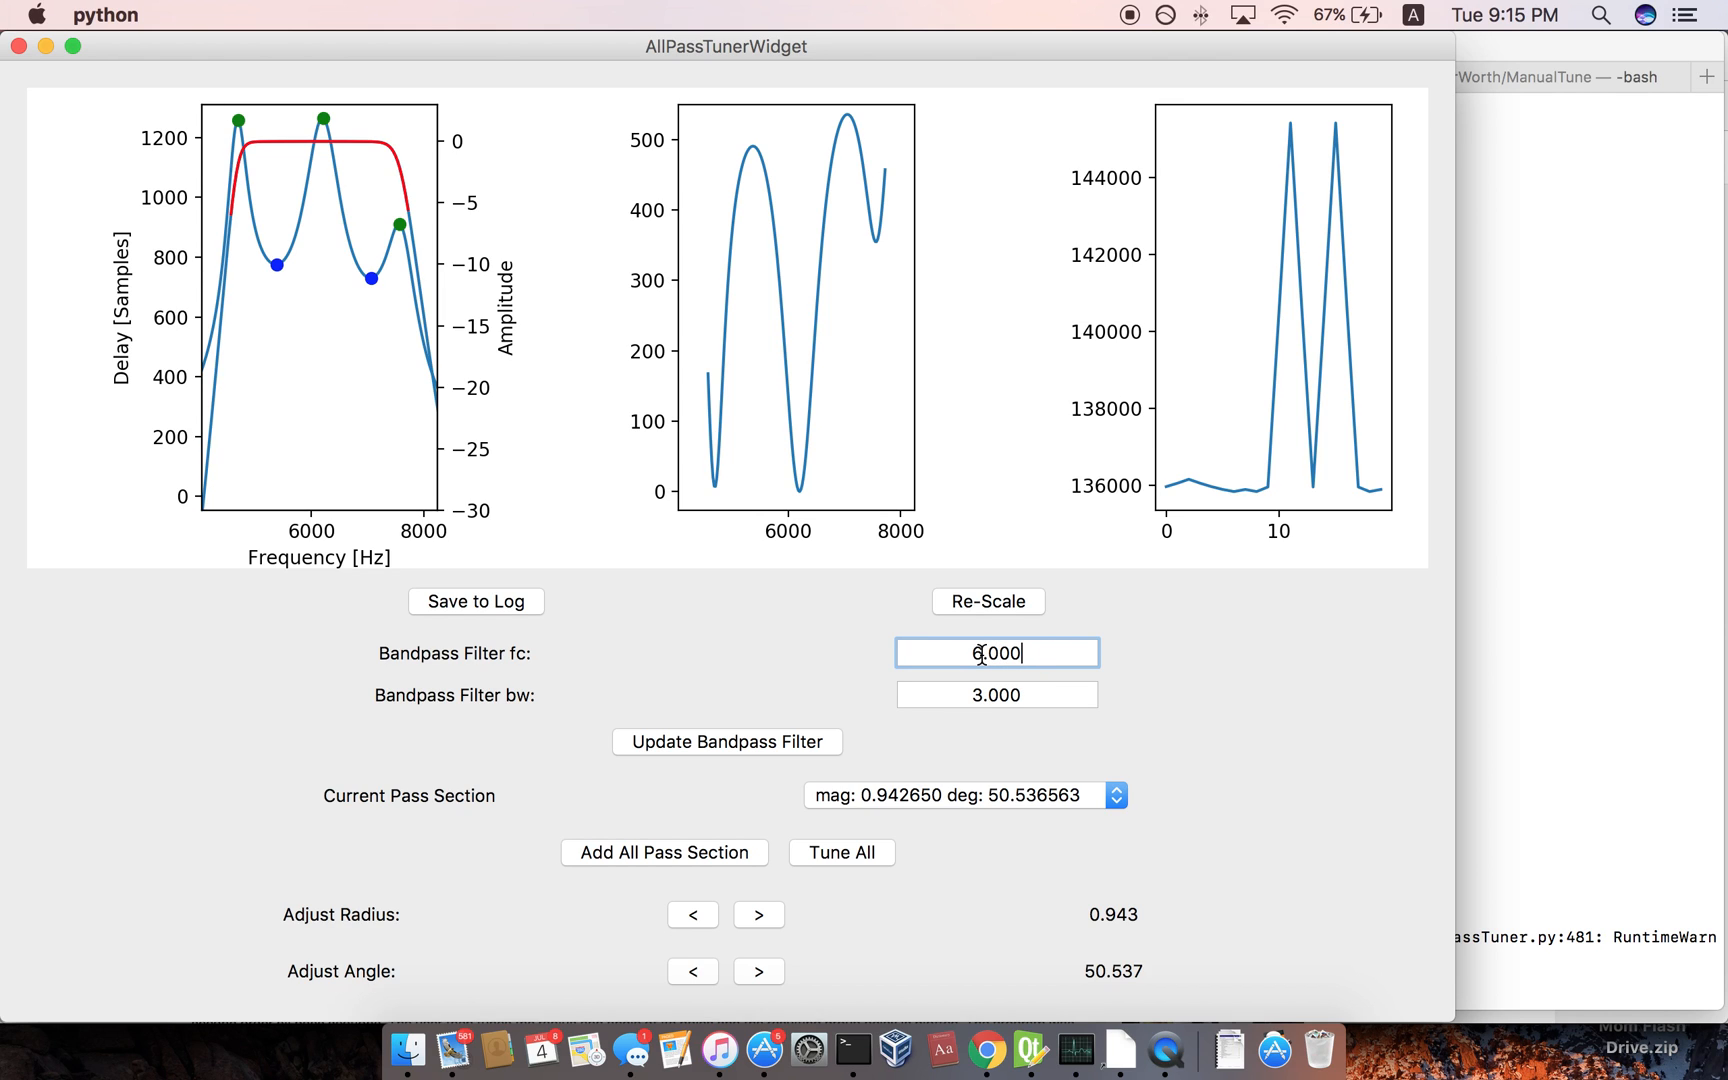
mouse_move(1020, 666)
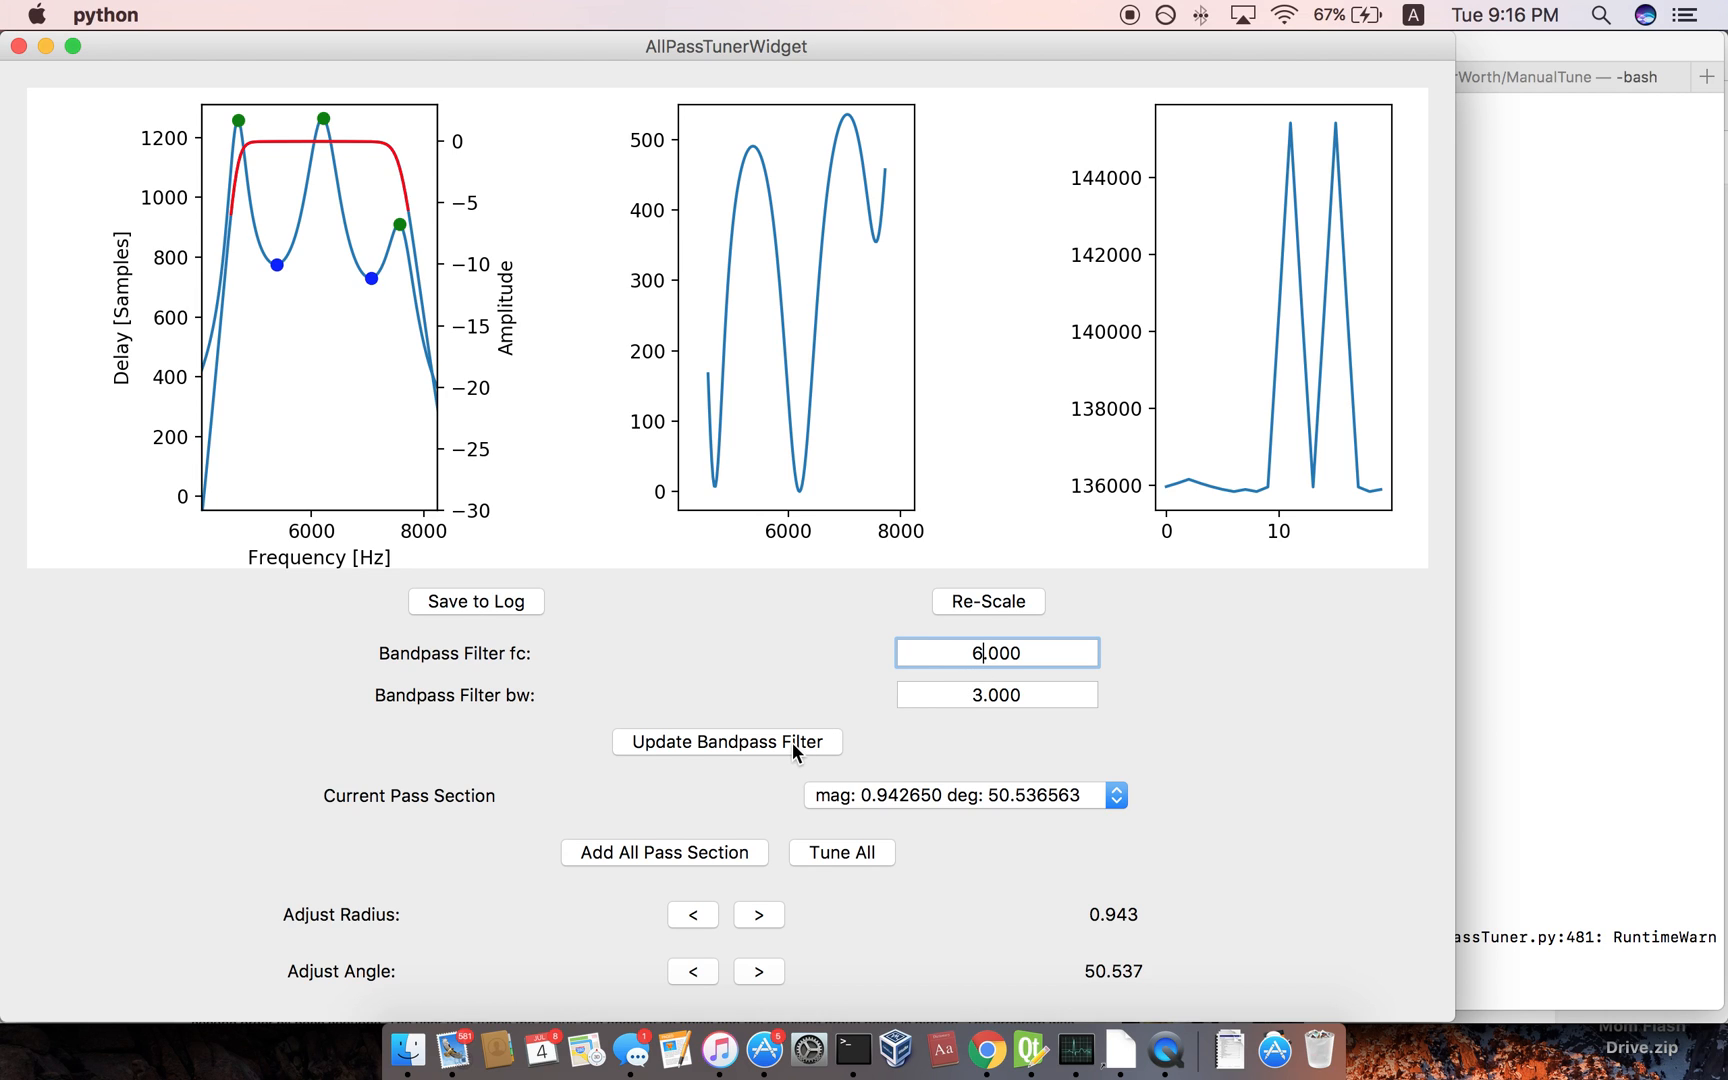
mouse_move(712, 864)
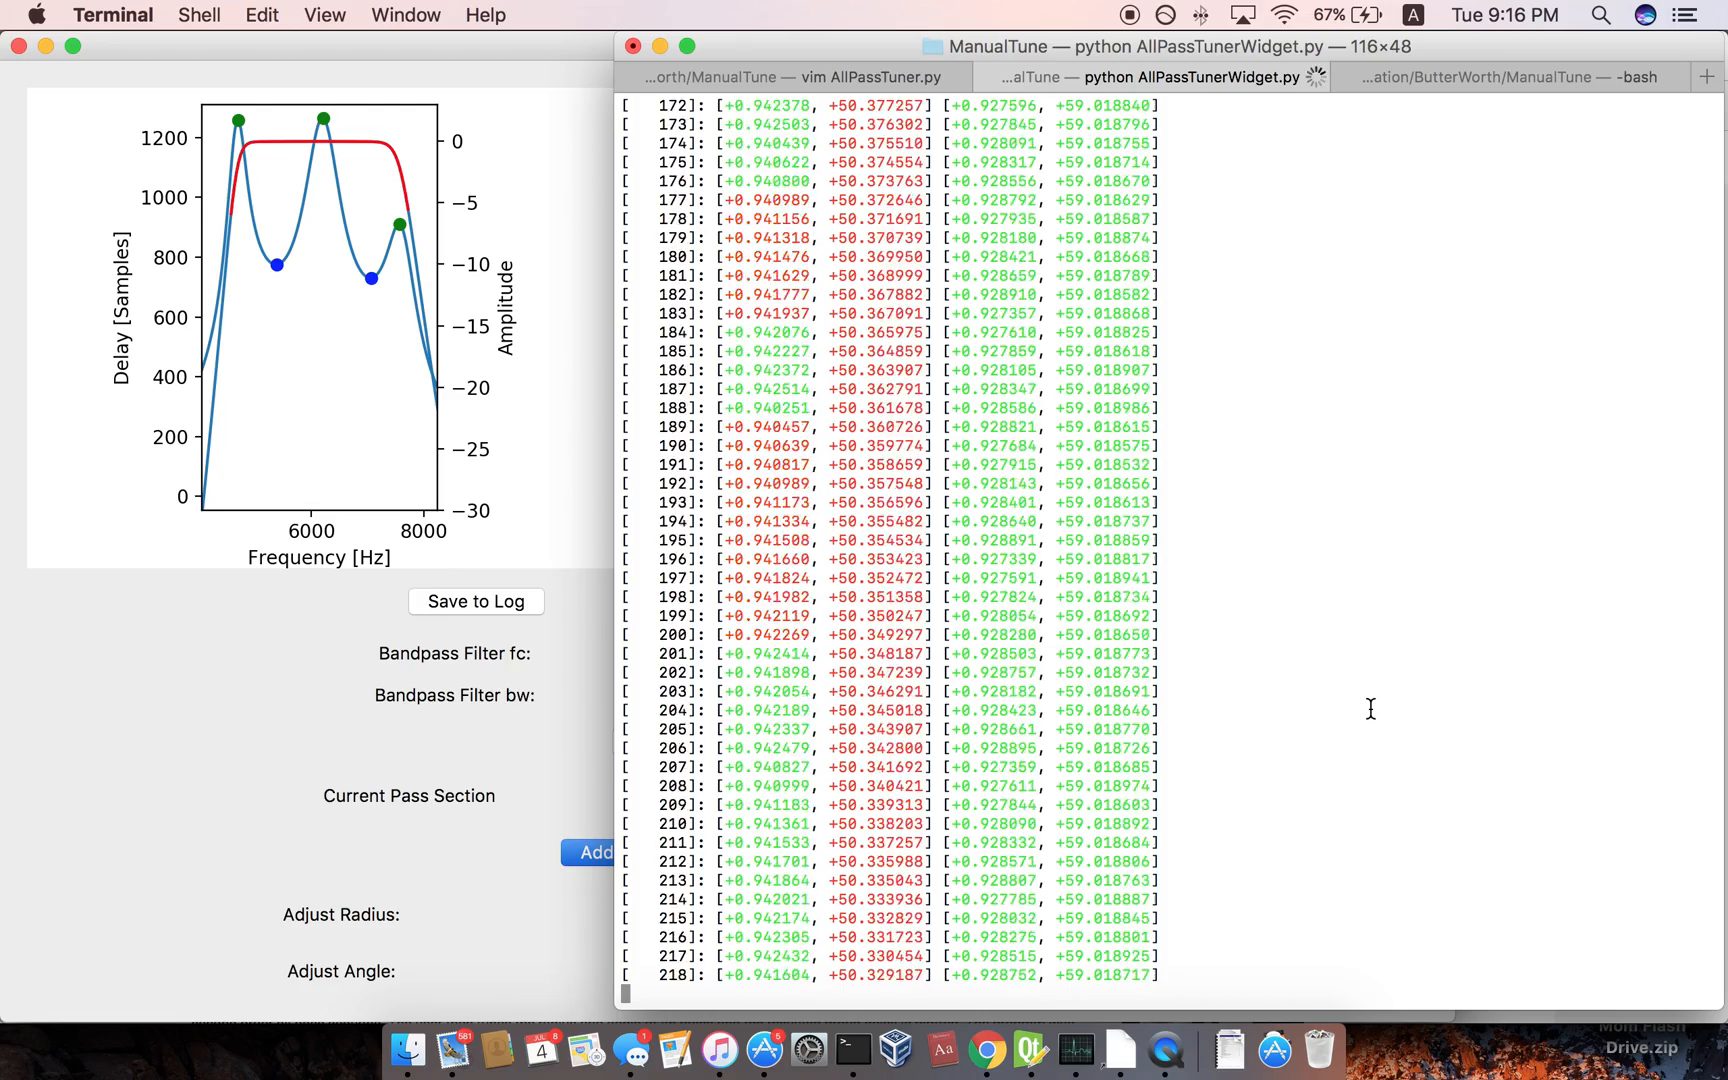
Scroll the Terminal tuning log until it reports 'lpf derivative criteria fulfilled' after about 3742 iterations.
scroll(down, 3)
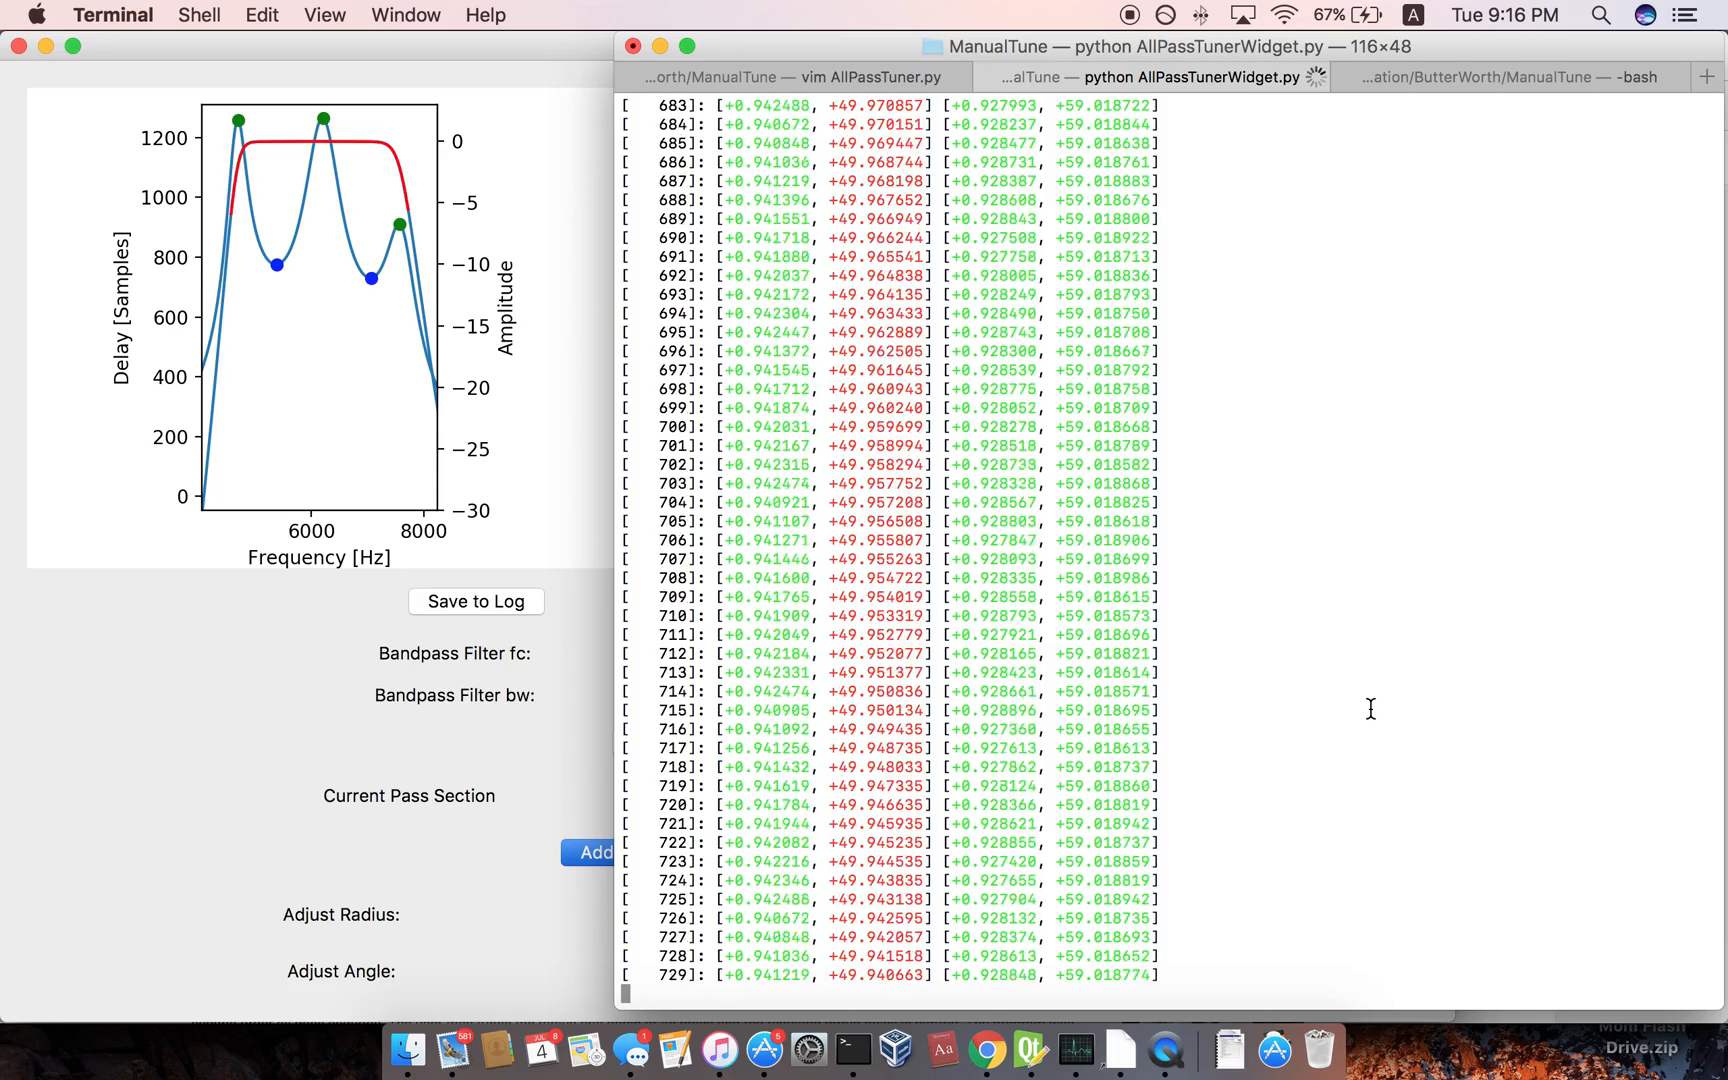
scroll(down, 3)
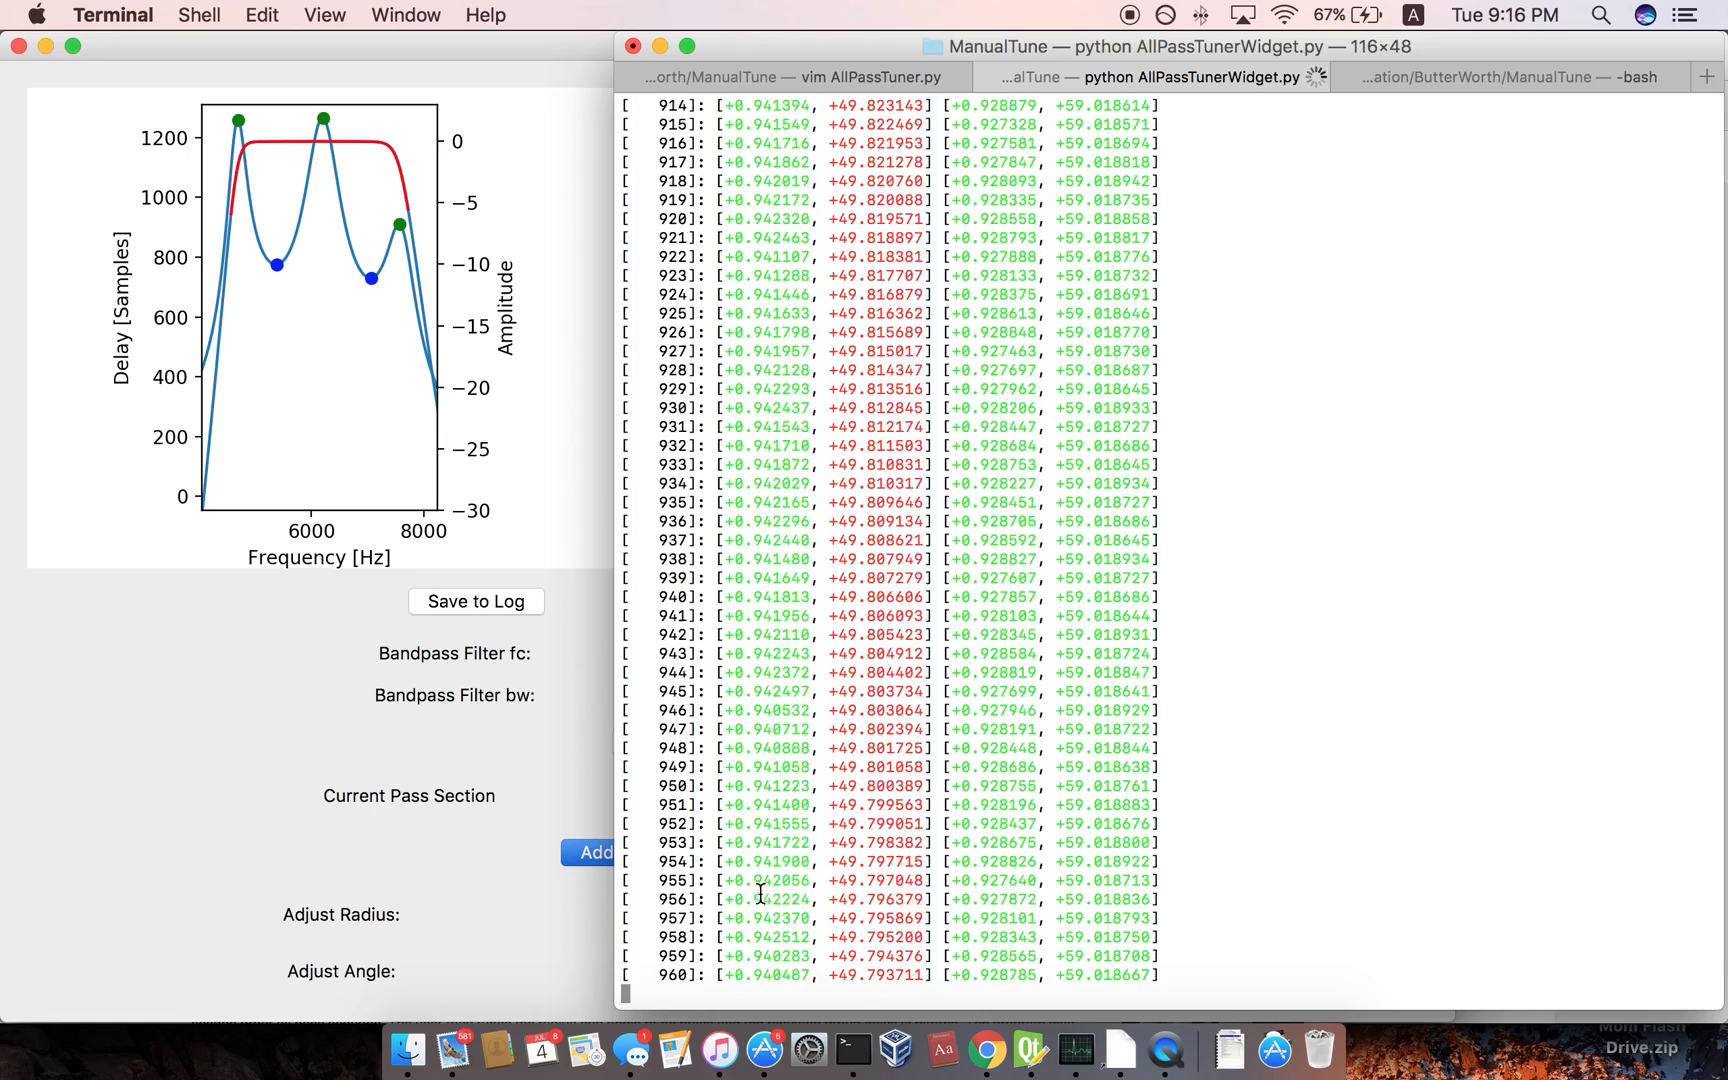
scroll(down, 3)
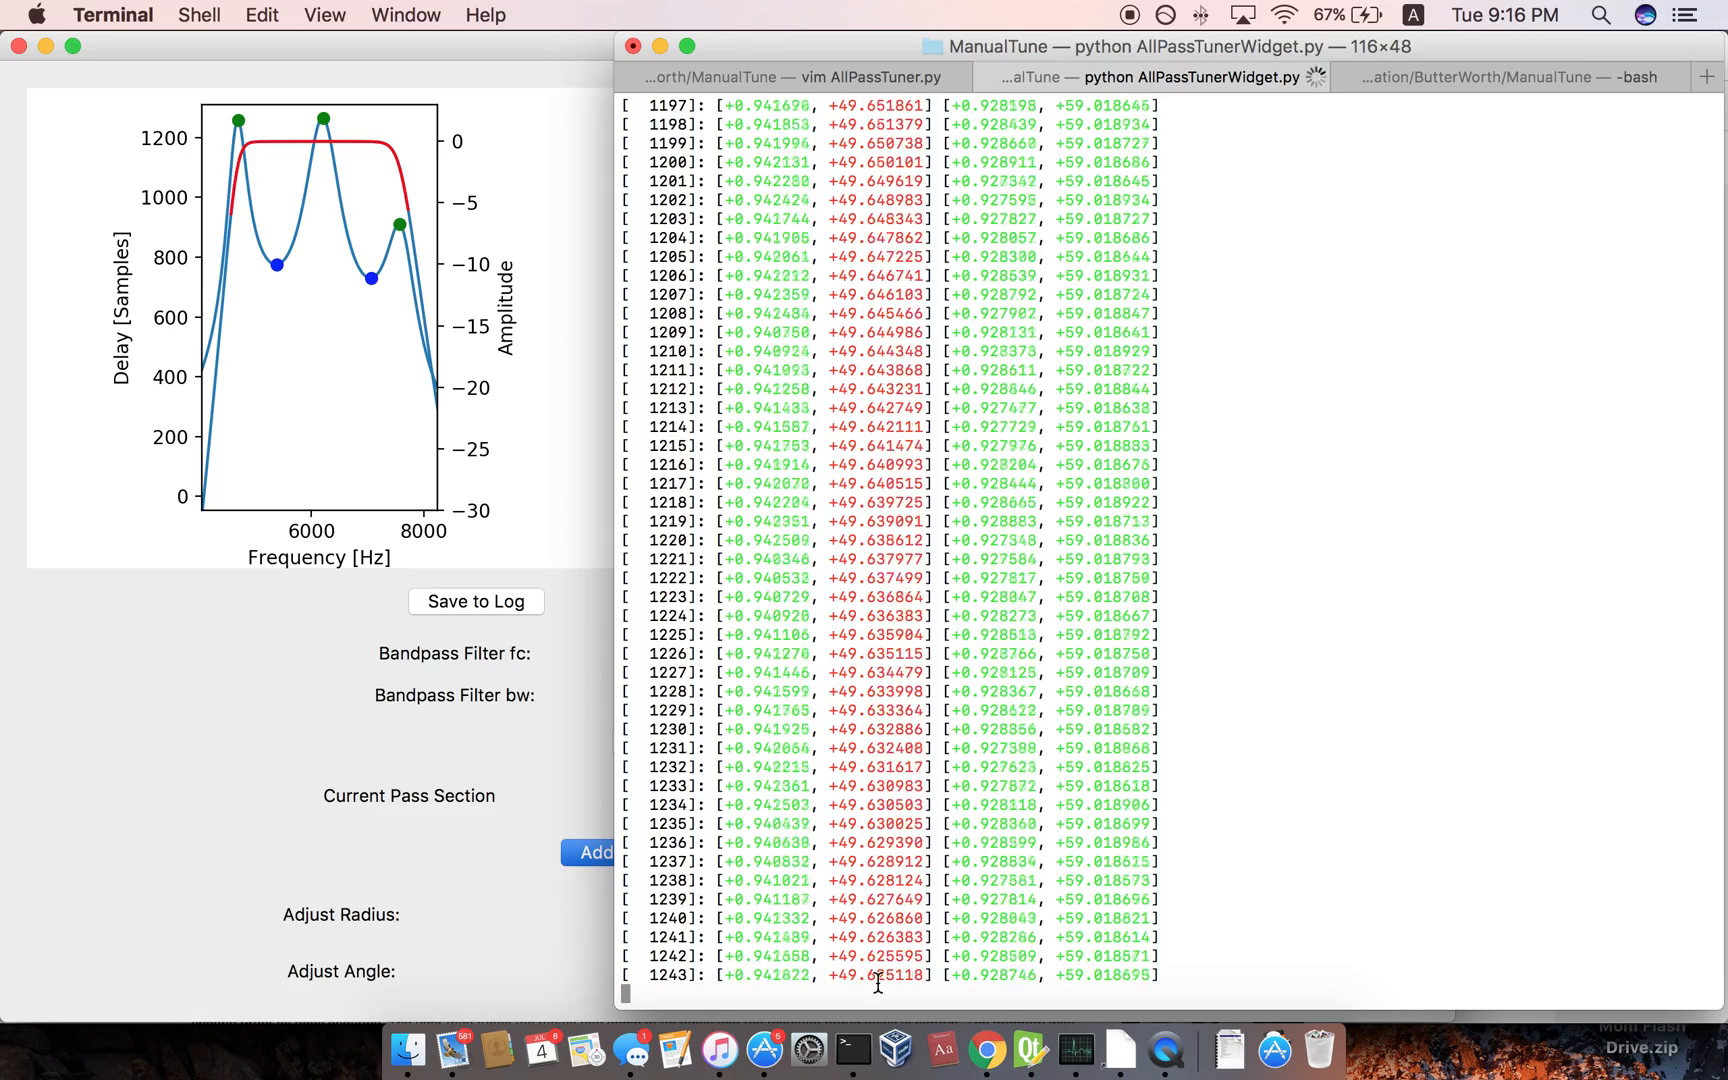
scroll(down, 3)
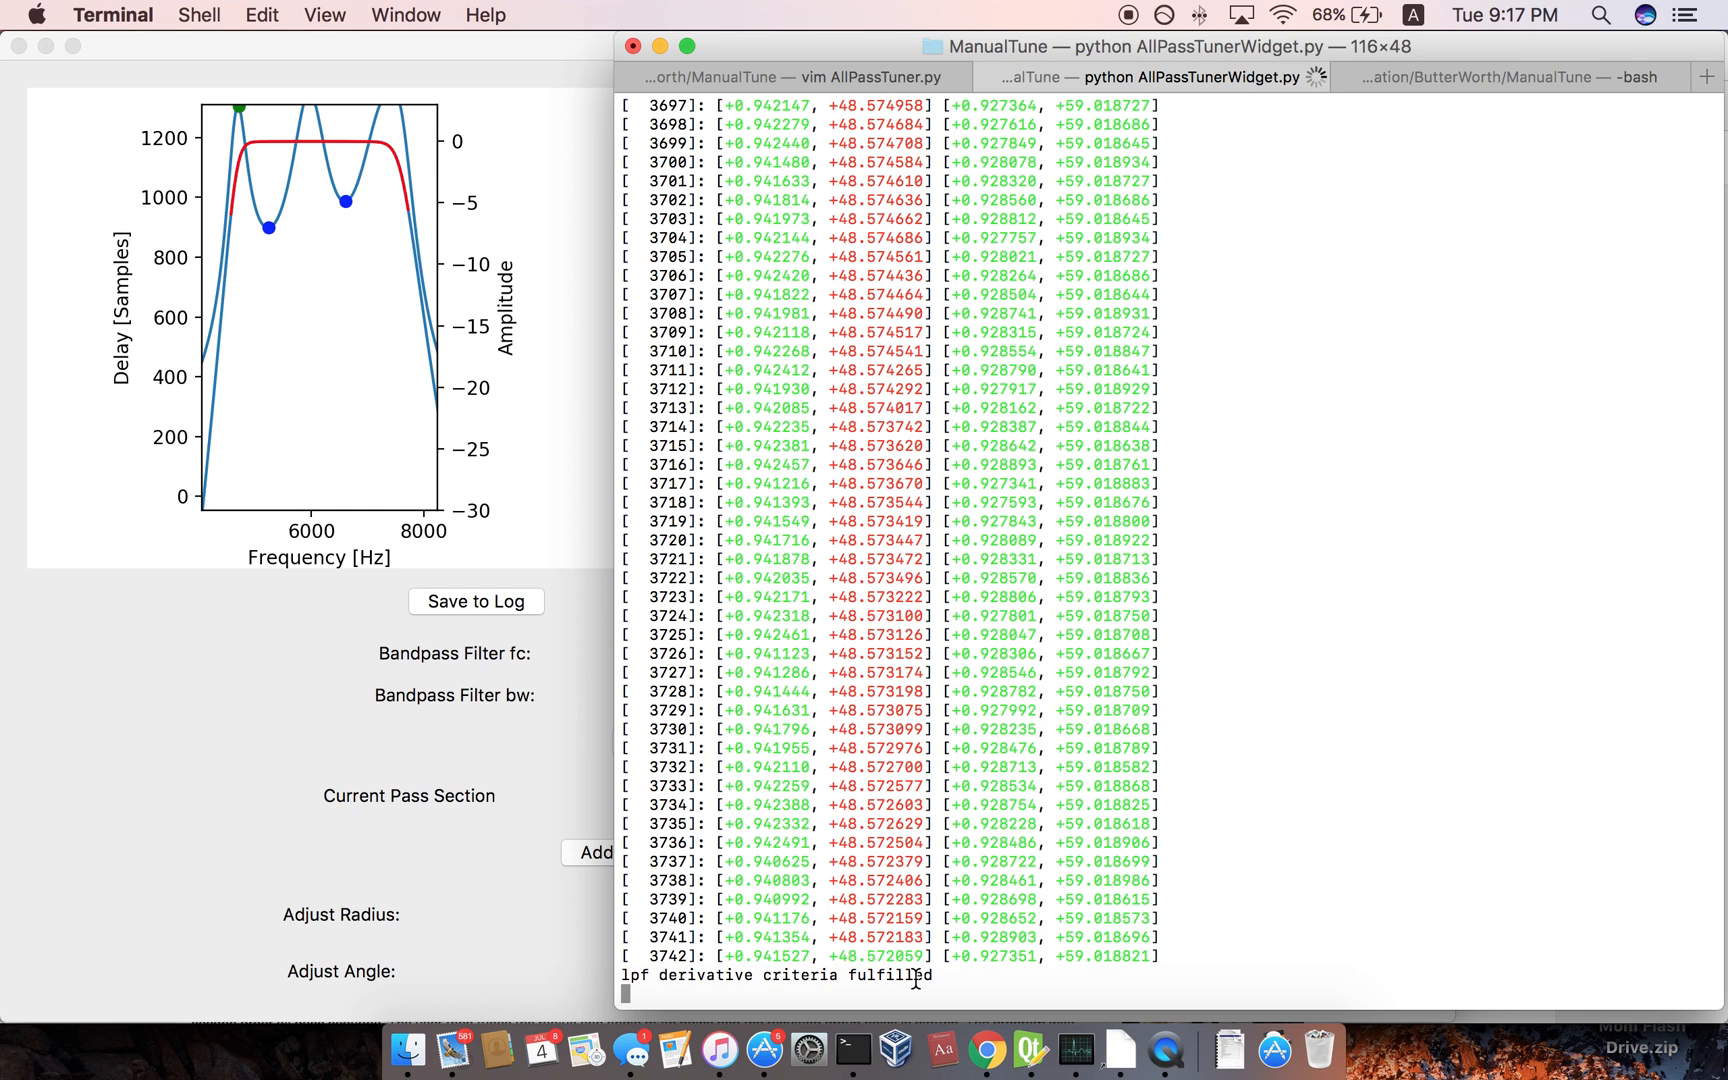
mouse_move(360, 690)
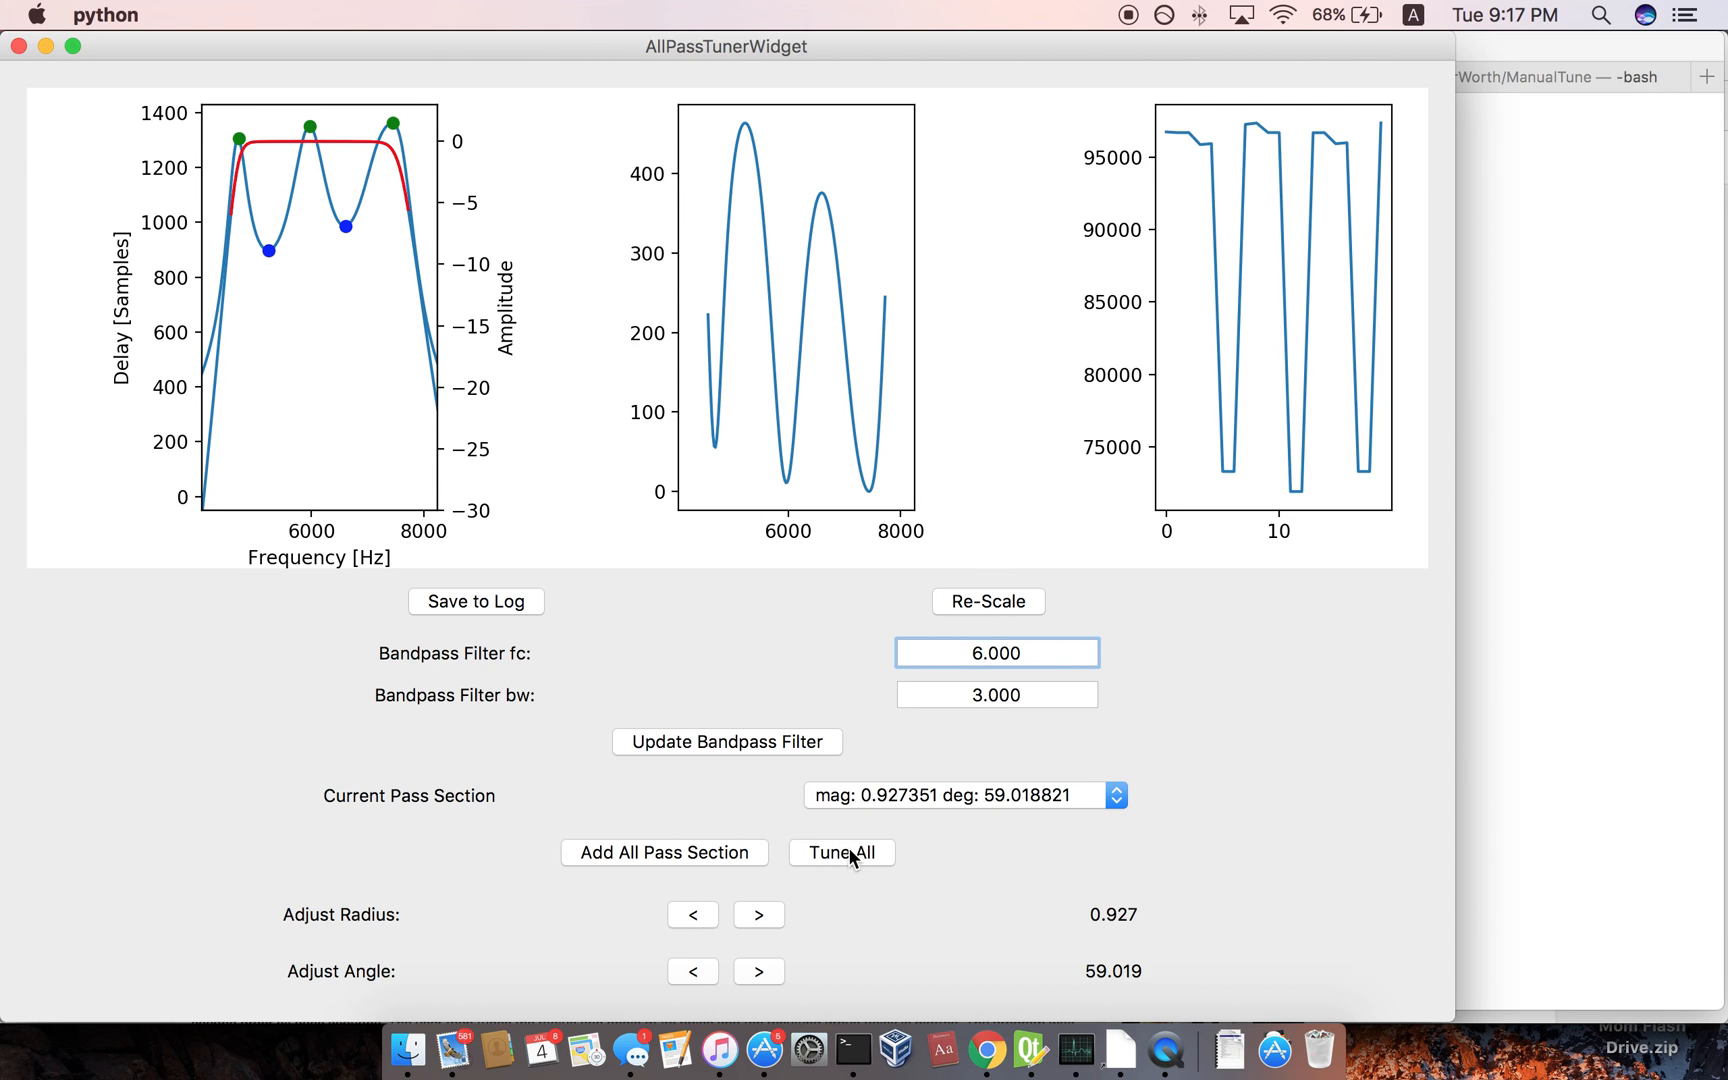
Run Tune All on every pass section and follow the first iterations in the Terminal log.
click(664, 852)
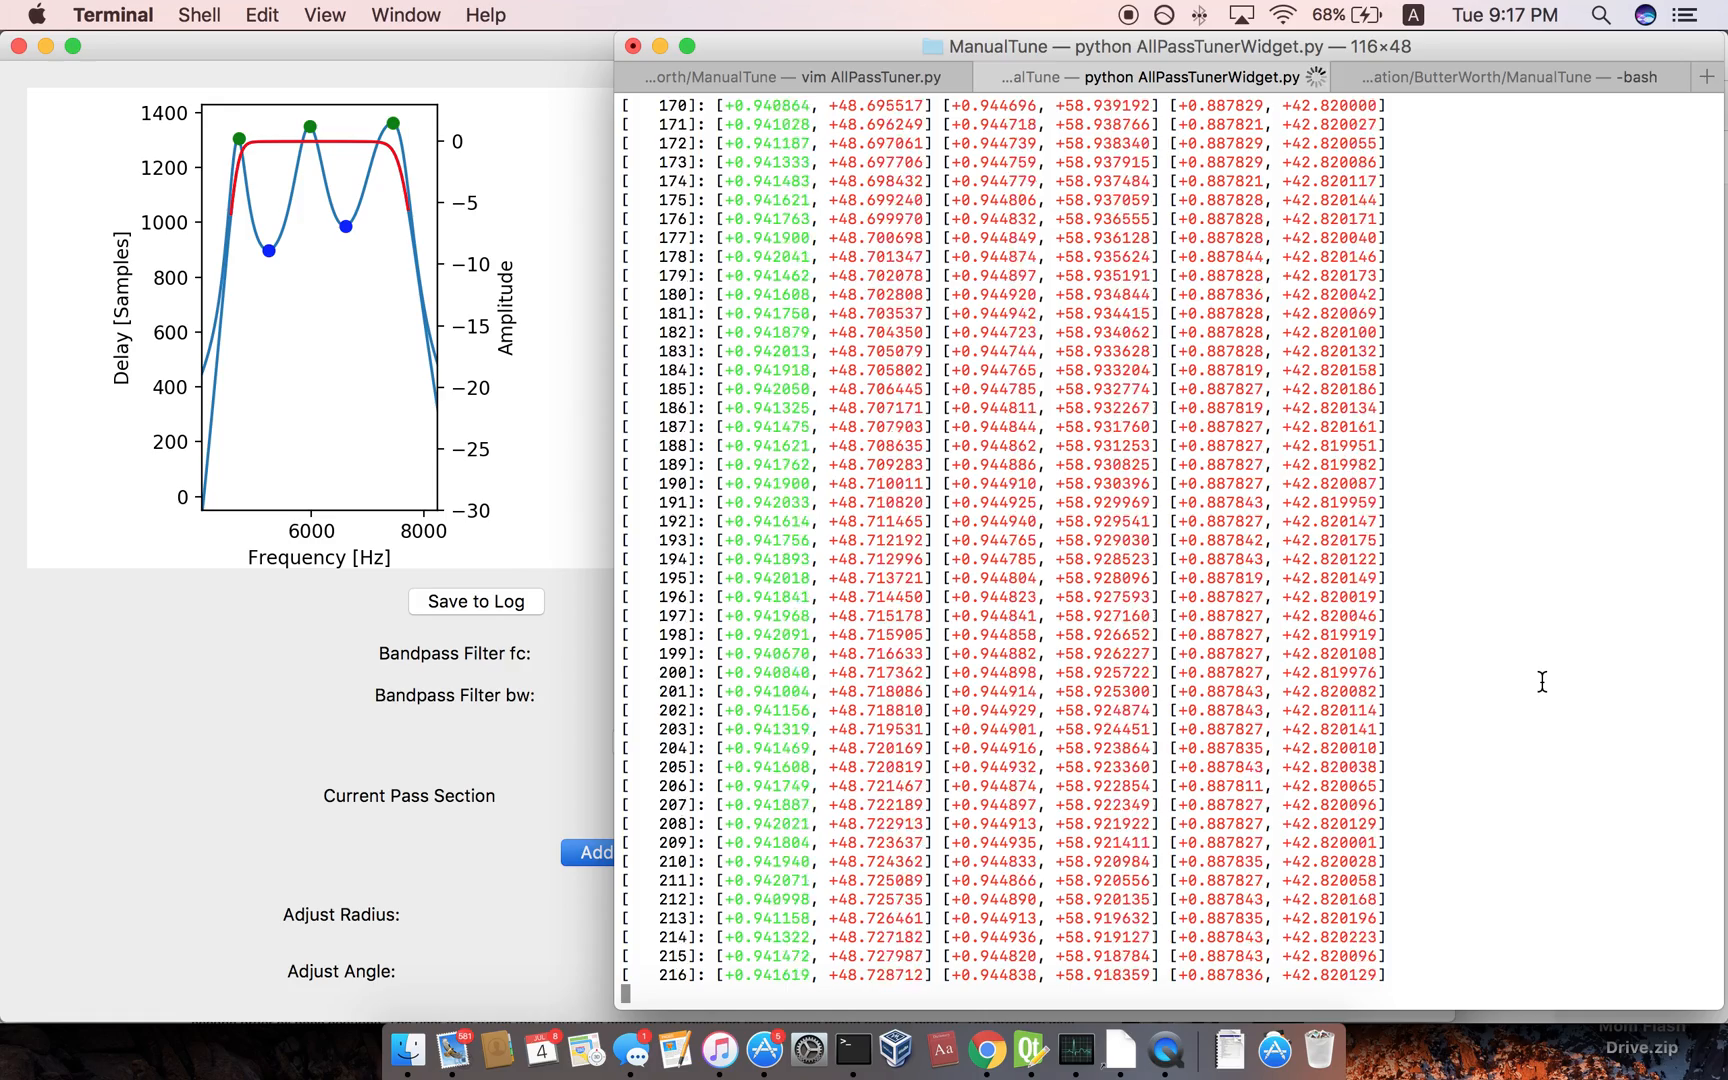
scroll(down, 3)
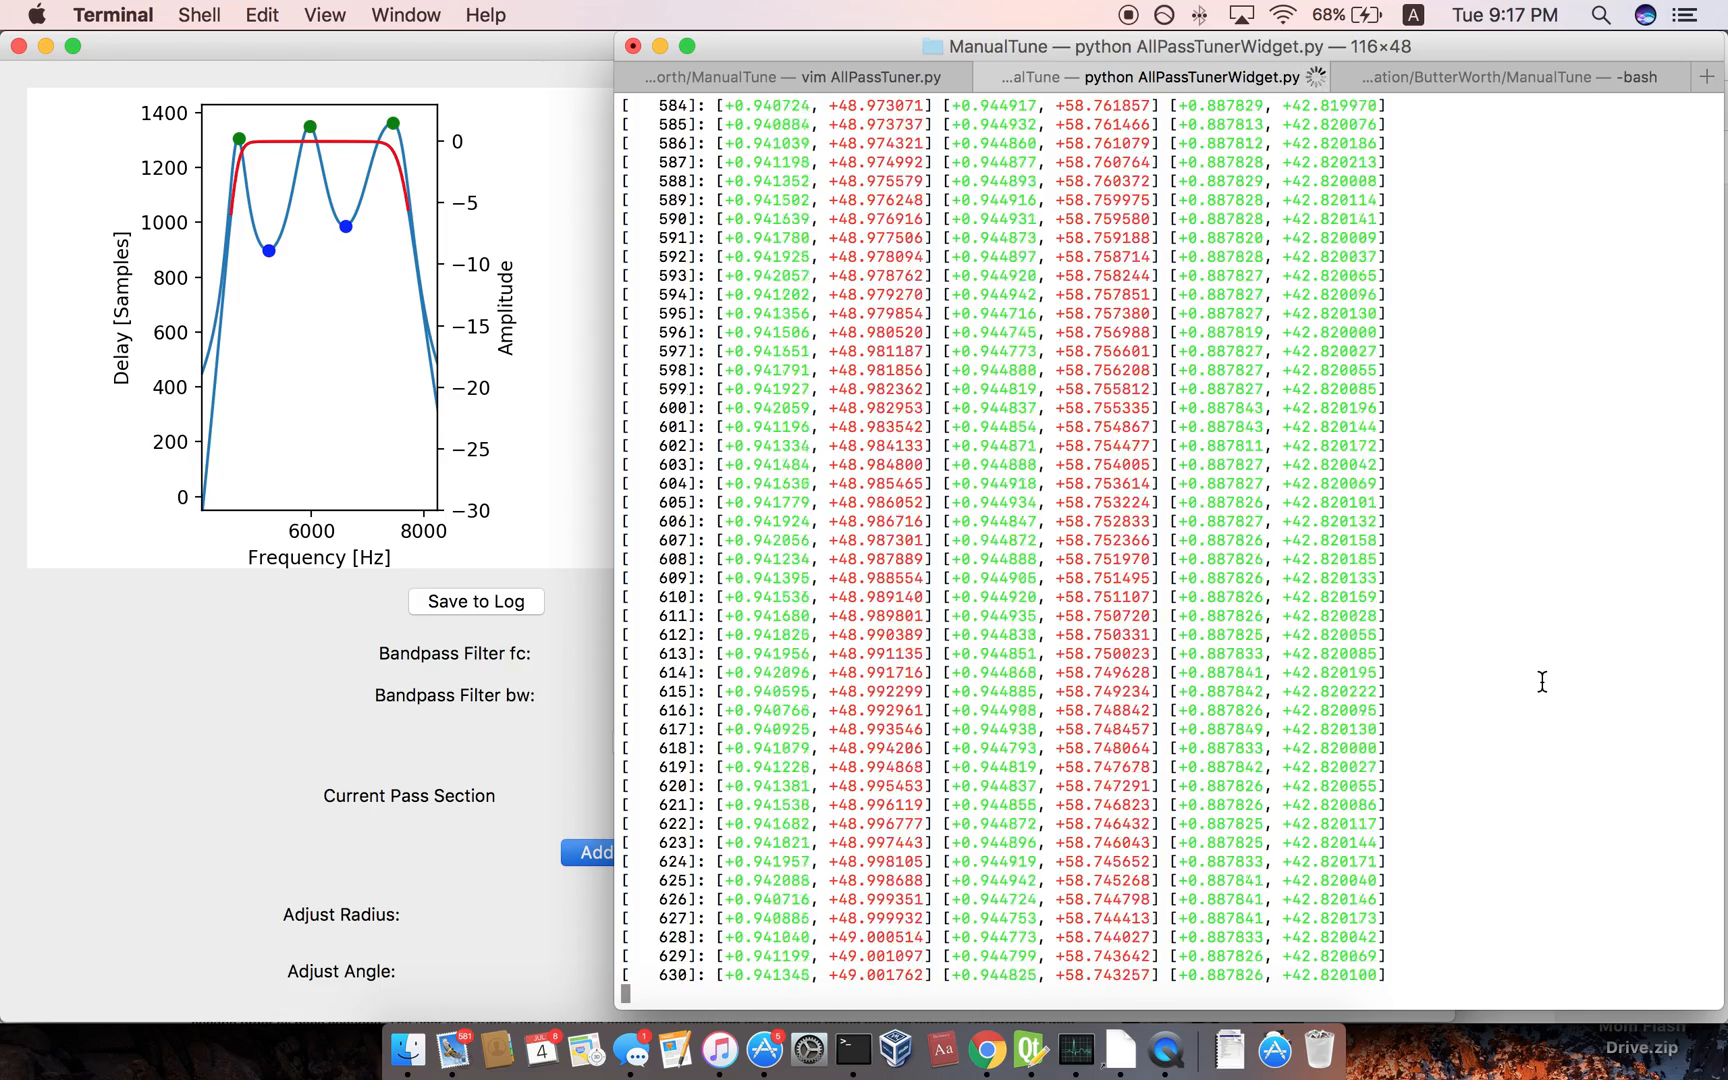
scroll(down, 3)
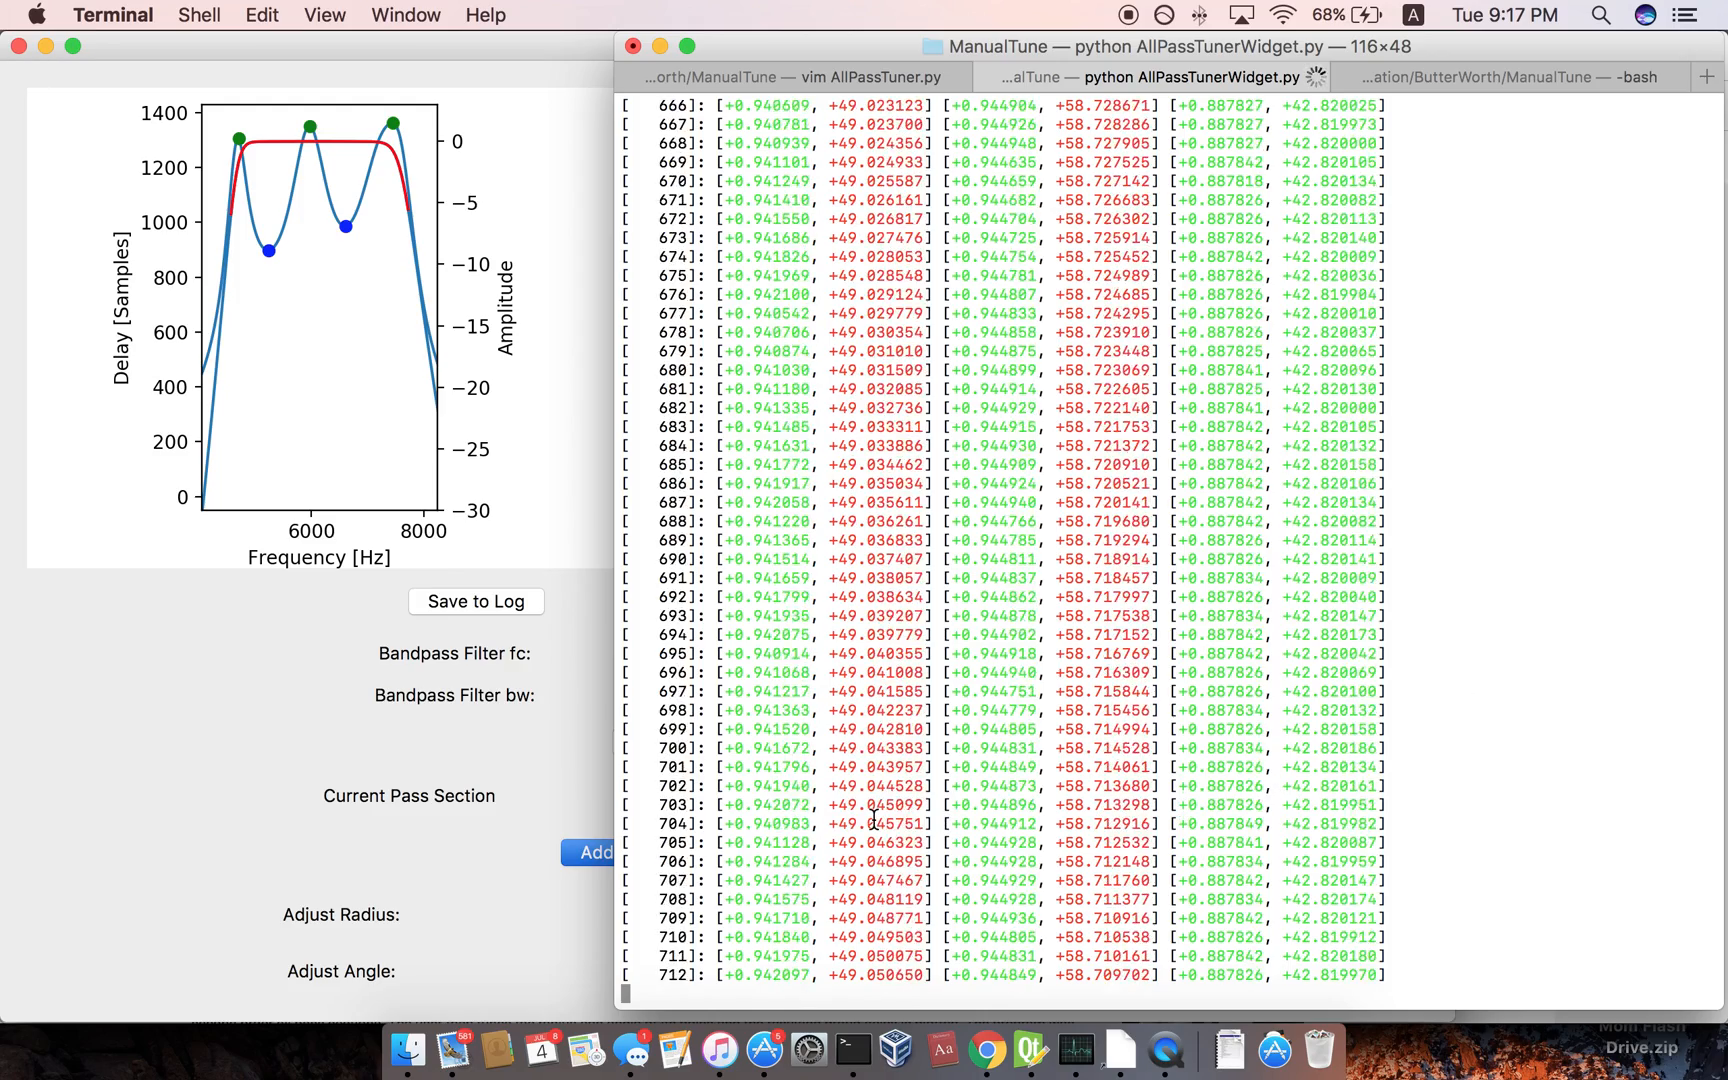
scroll(down, 3)
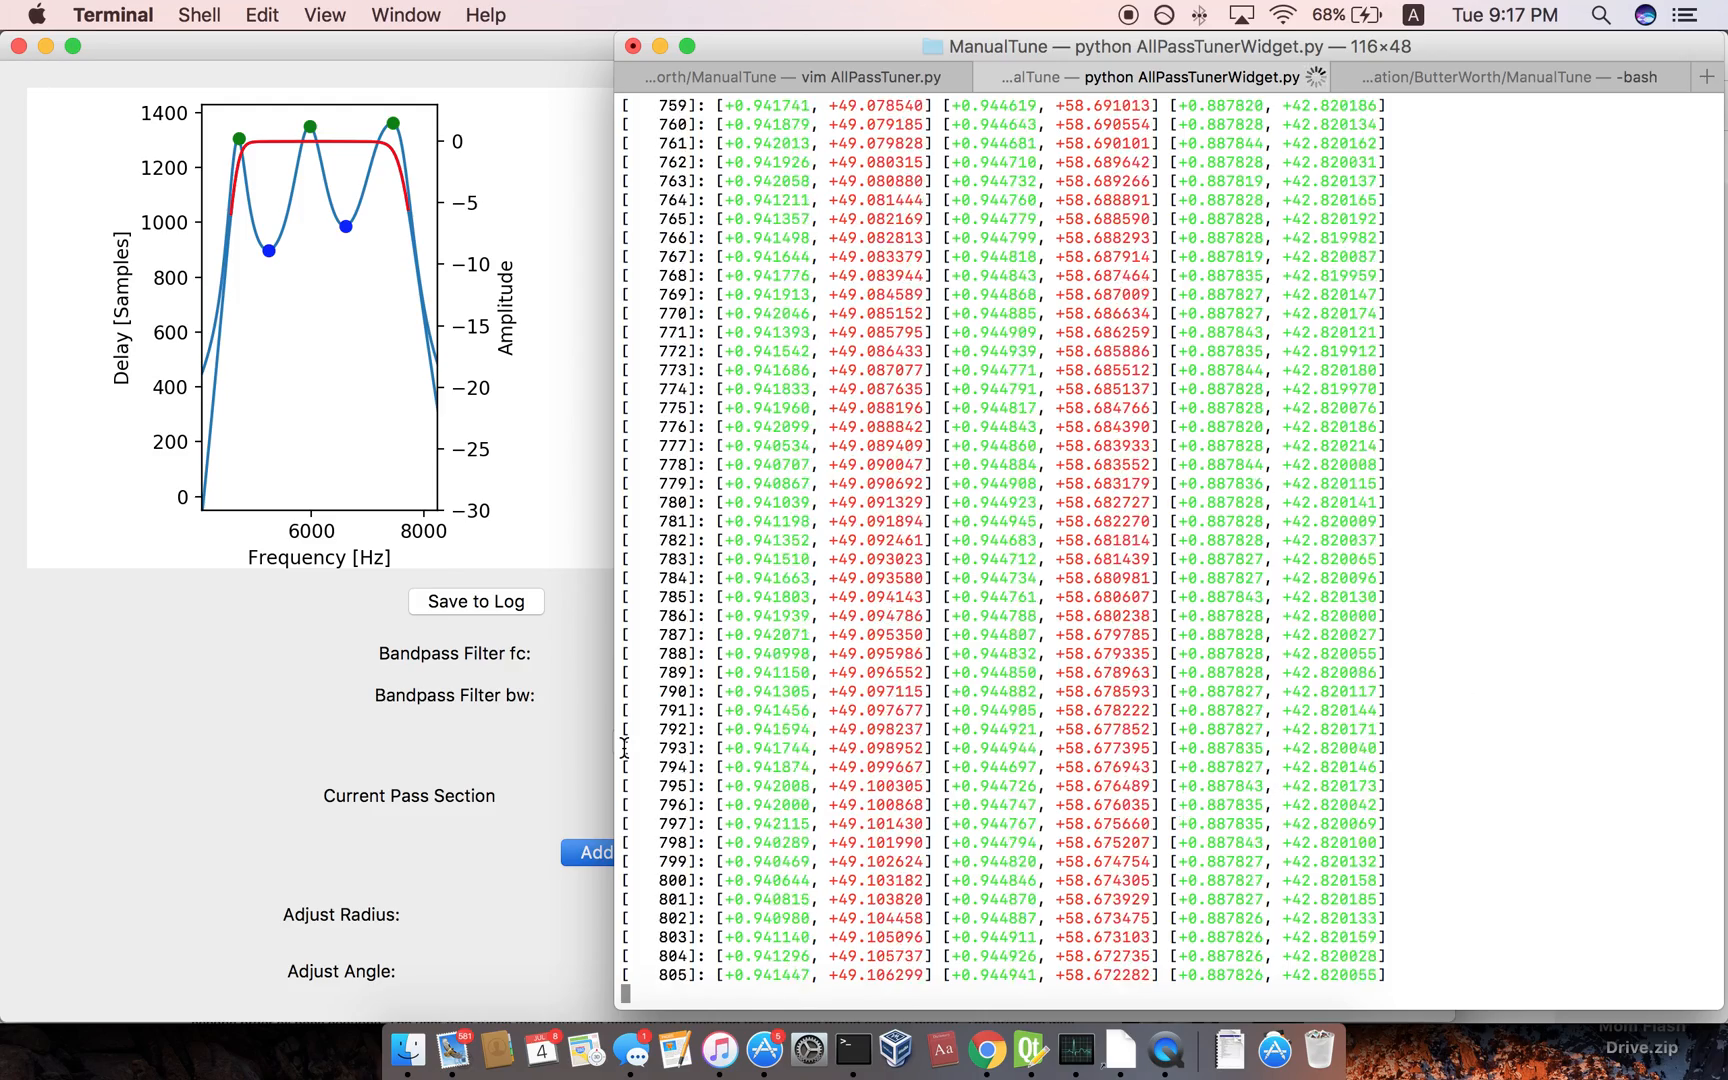
scroll(down, 3)
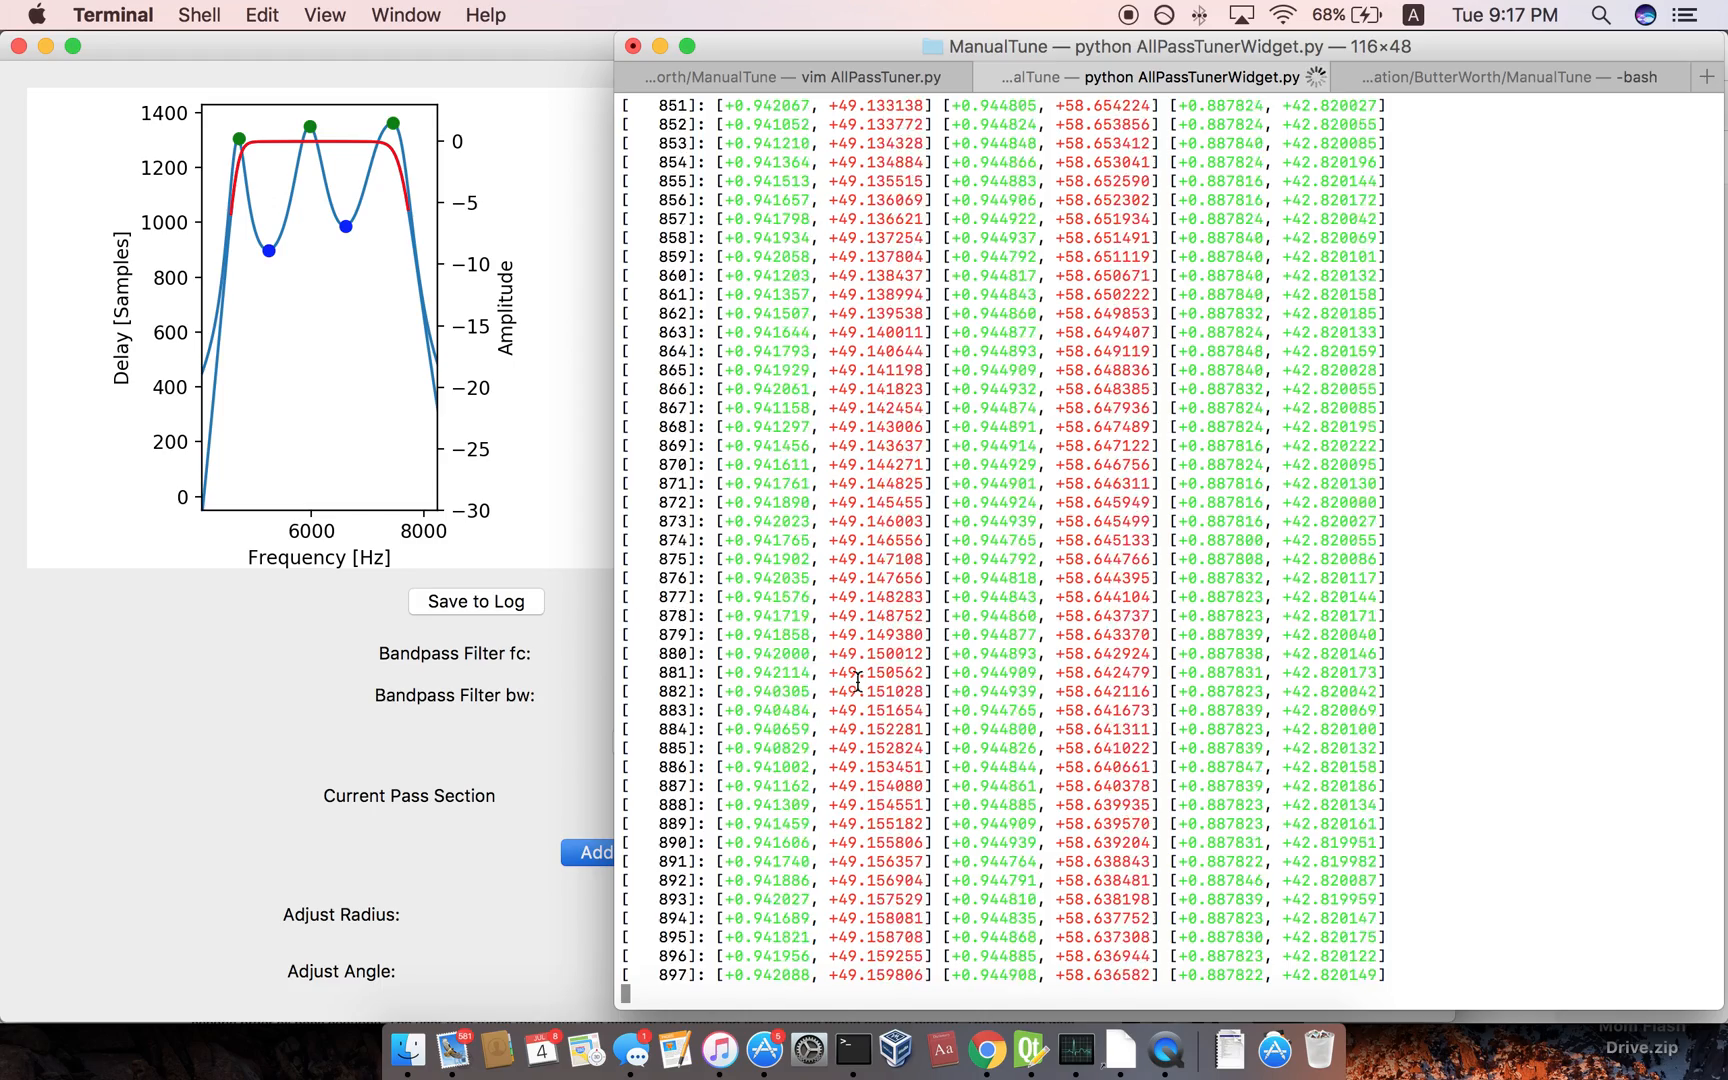
Scroll through thousands of iterations until the last section converges near magnitude 0.888 and 42.82 degrees.
scroll(down, 3)
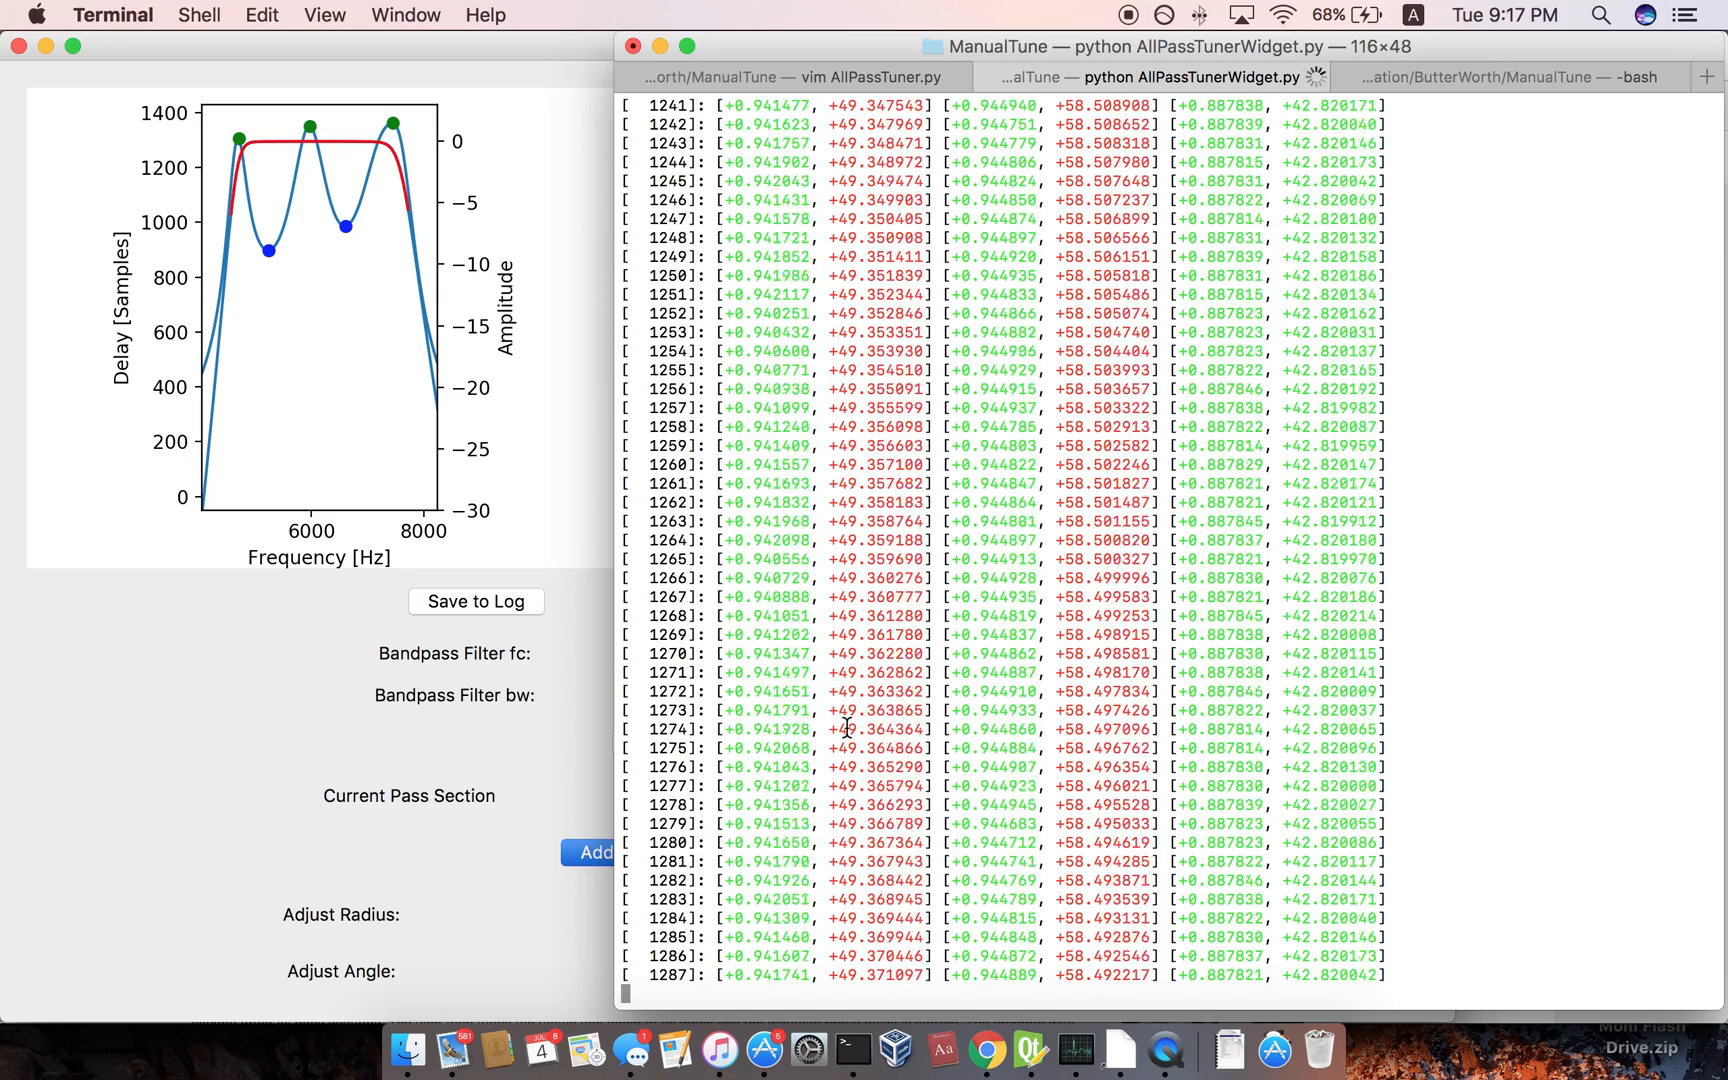
scroll(down, 3)
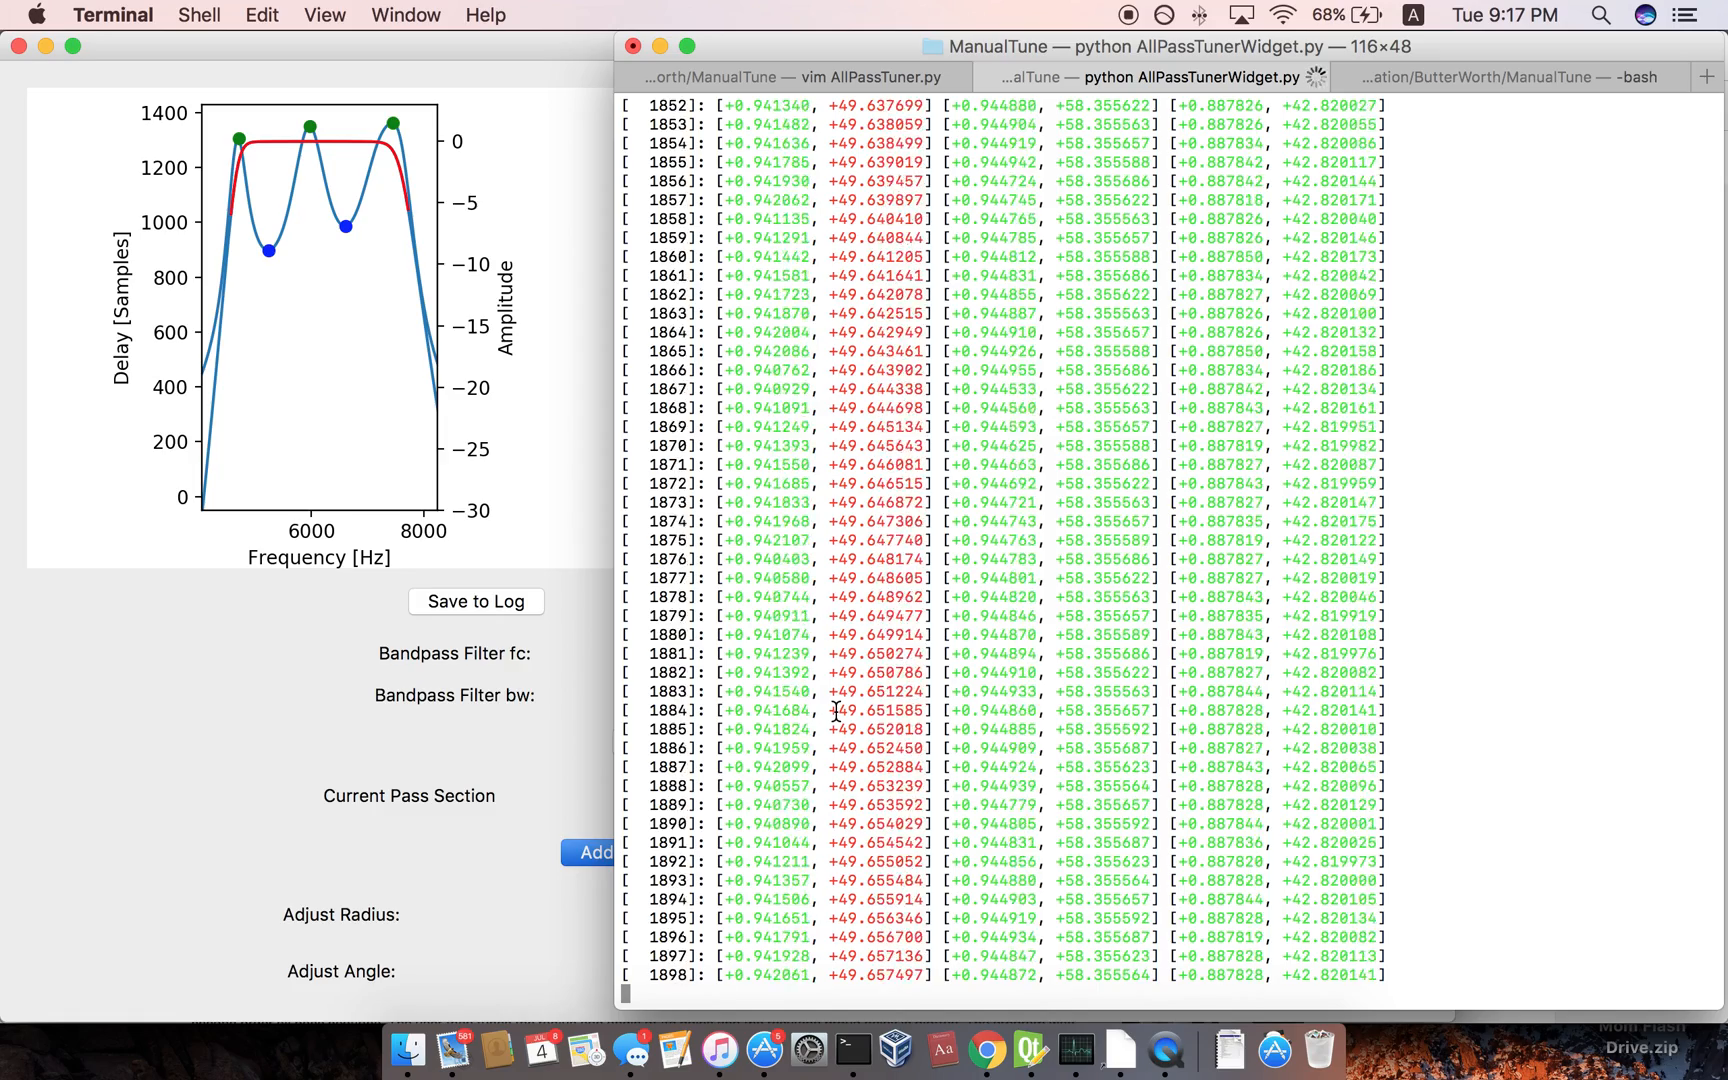
scroll(down, 3)
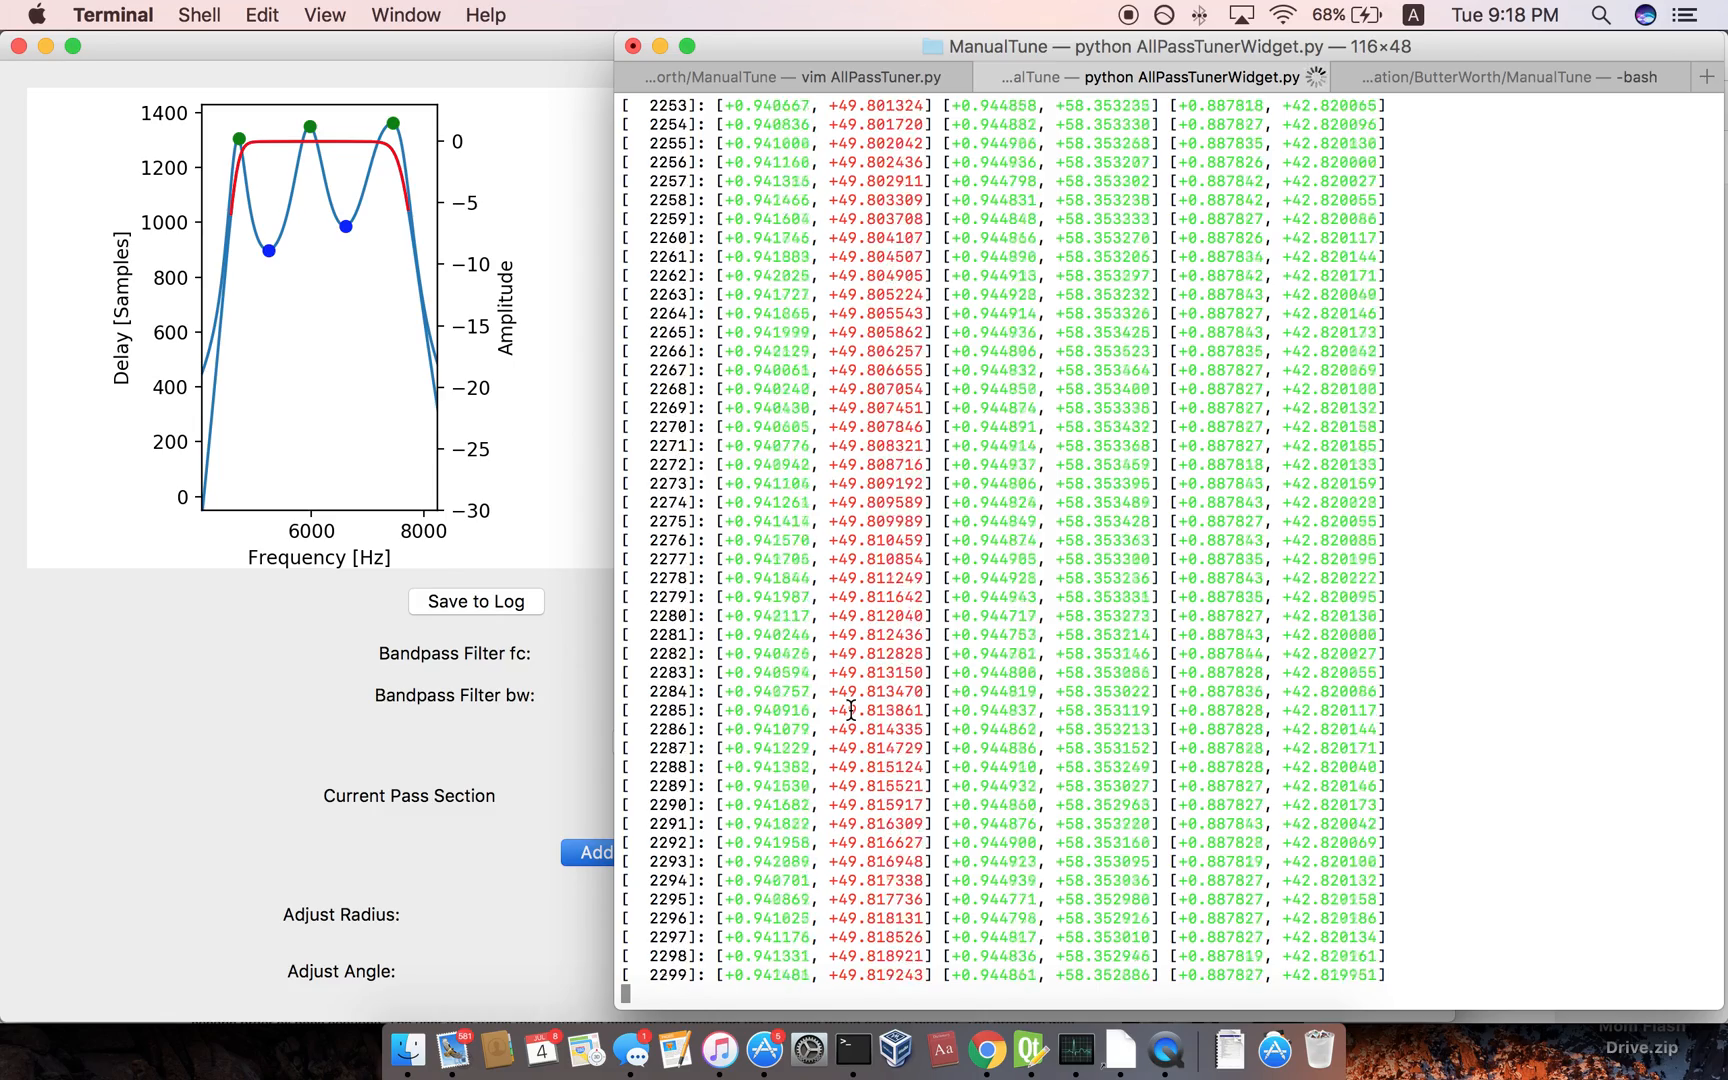
scroll(down, 3)
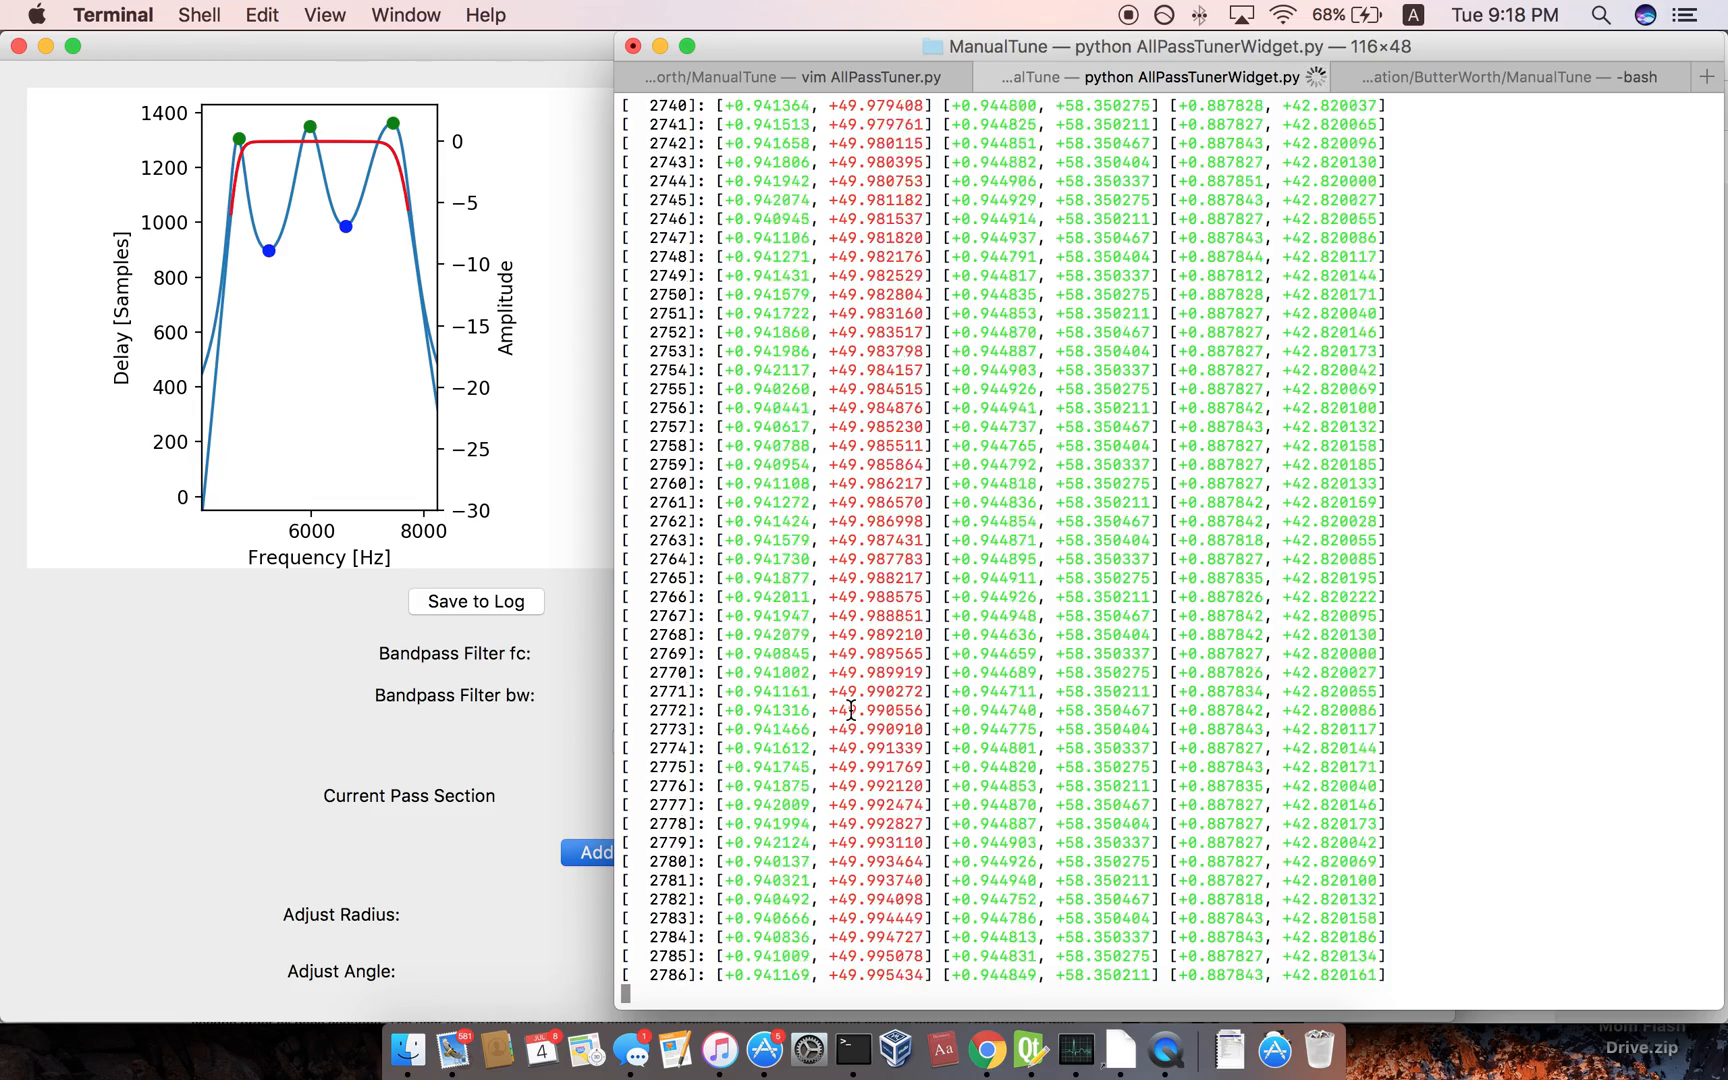
scroll(down, 3)
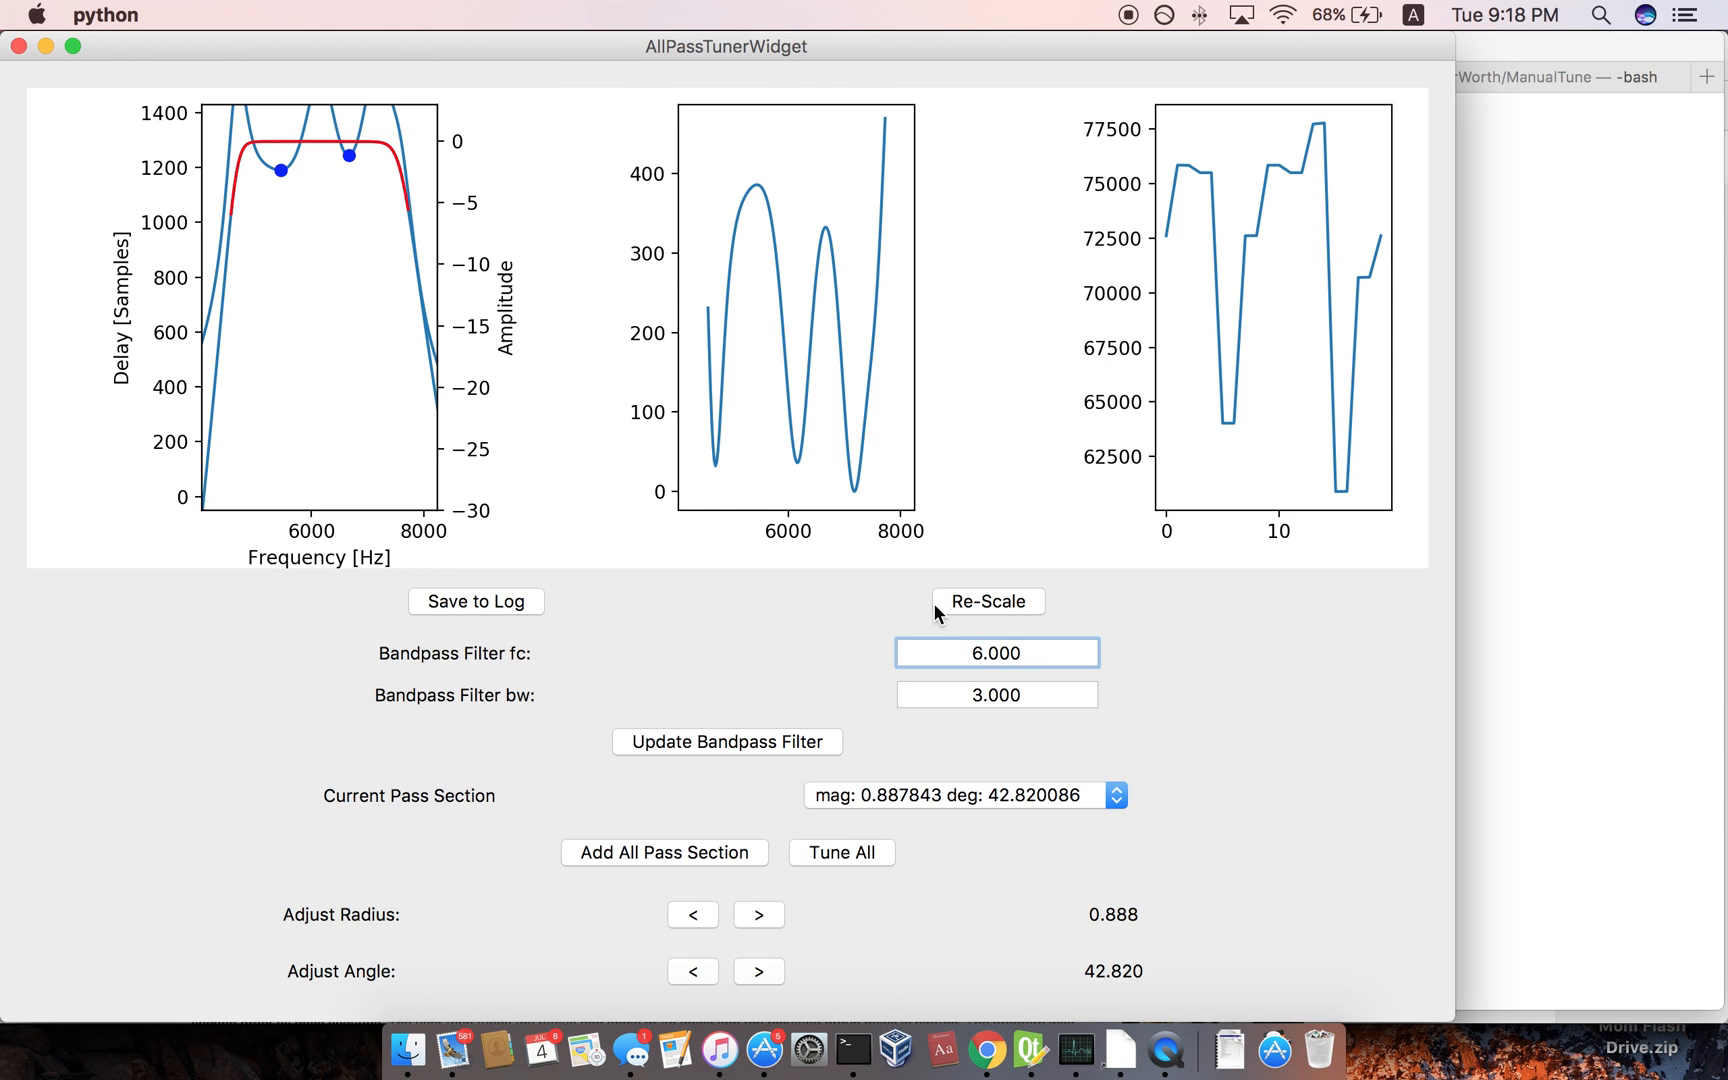
Rescale the delay plot, then raise the current section's radius step by step to about 0.920.
click(988, 602)
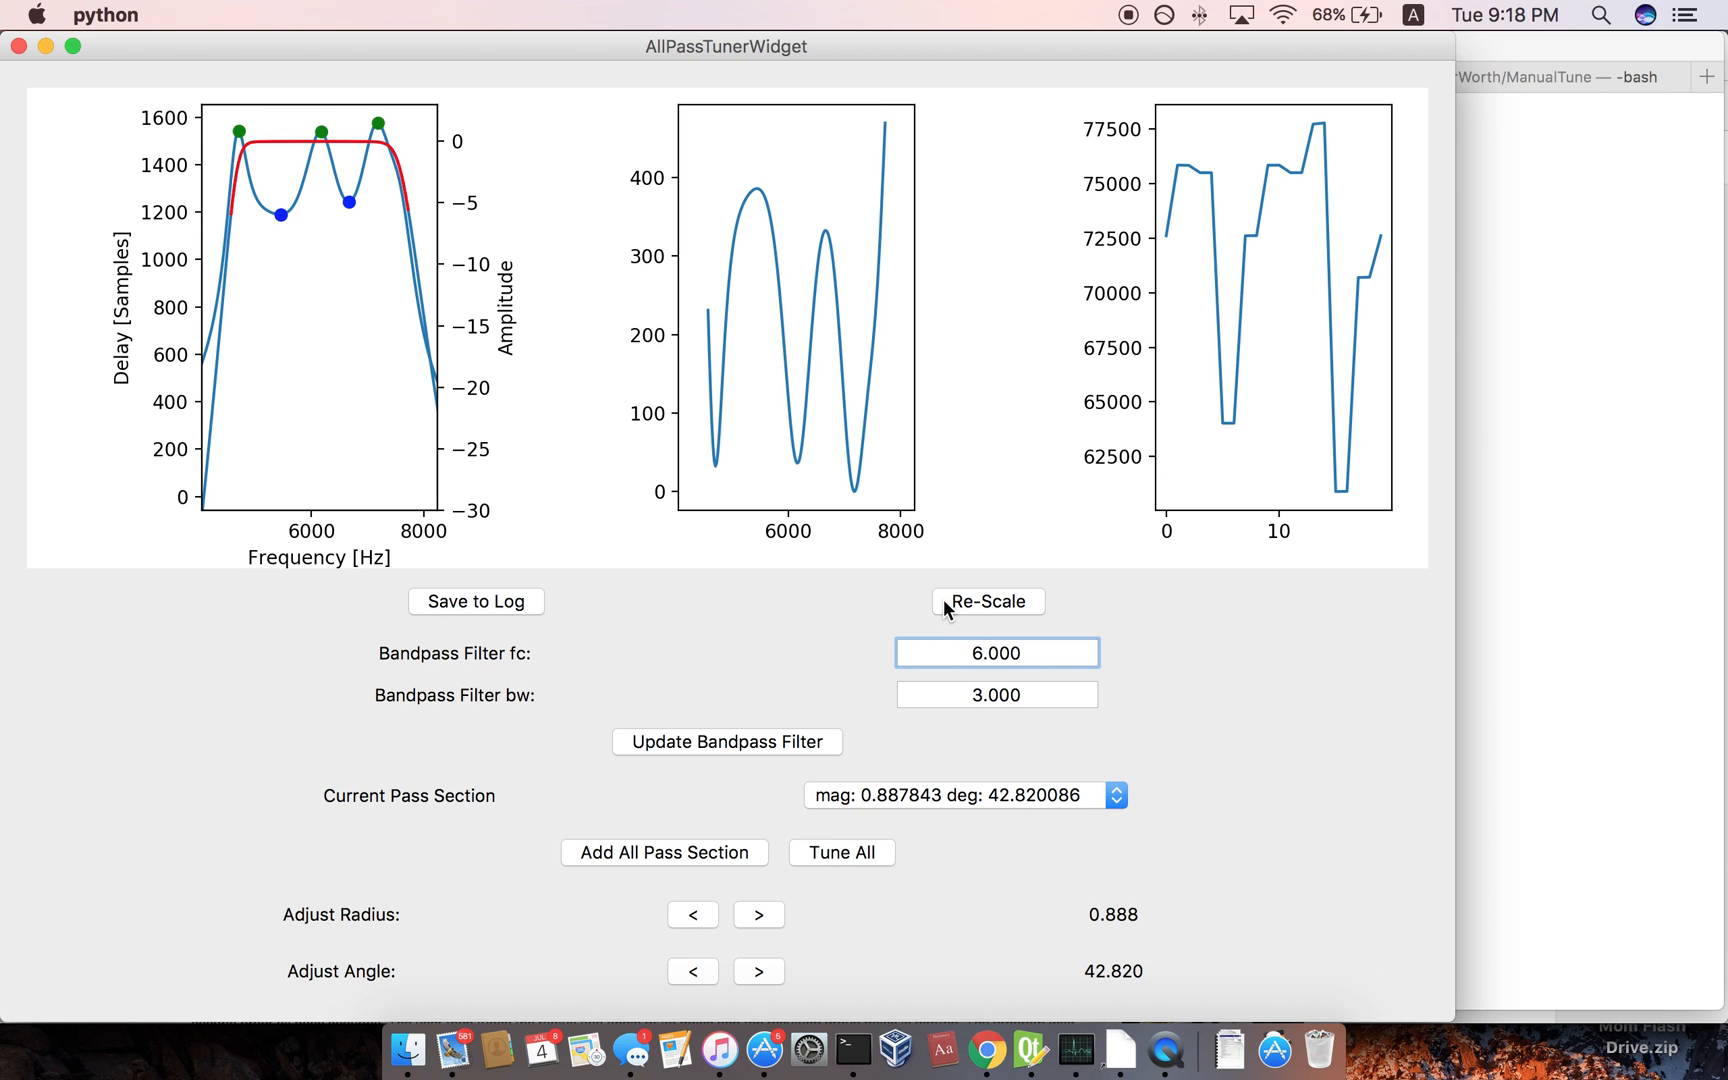
mouse_move(560, 704)
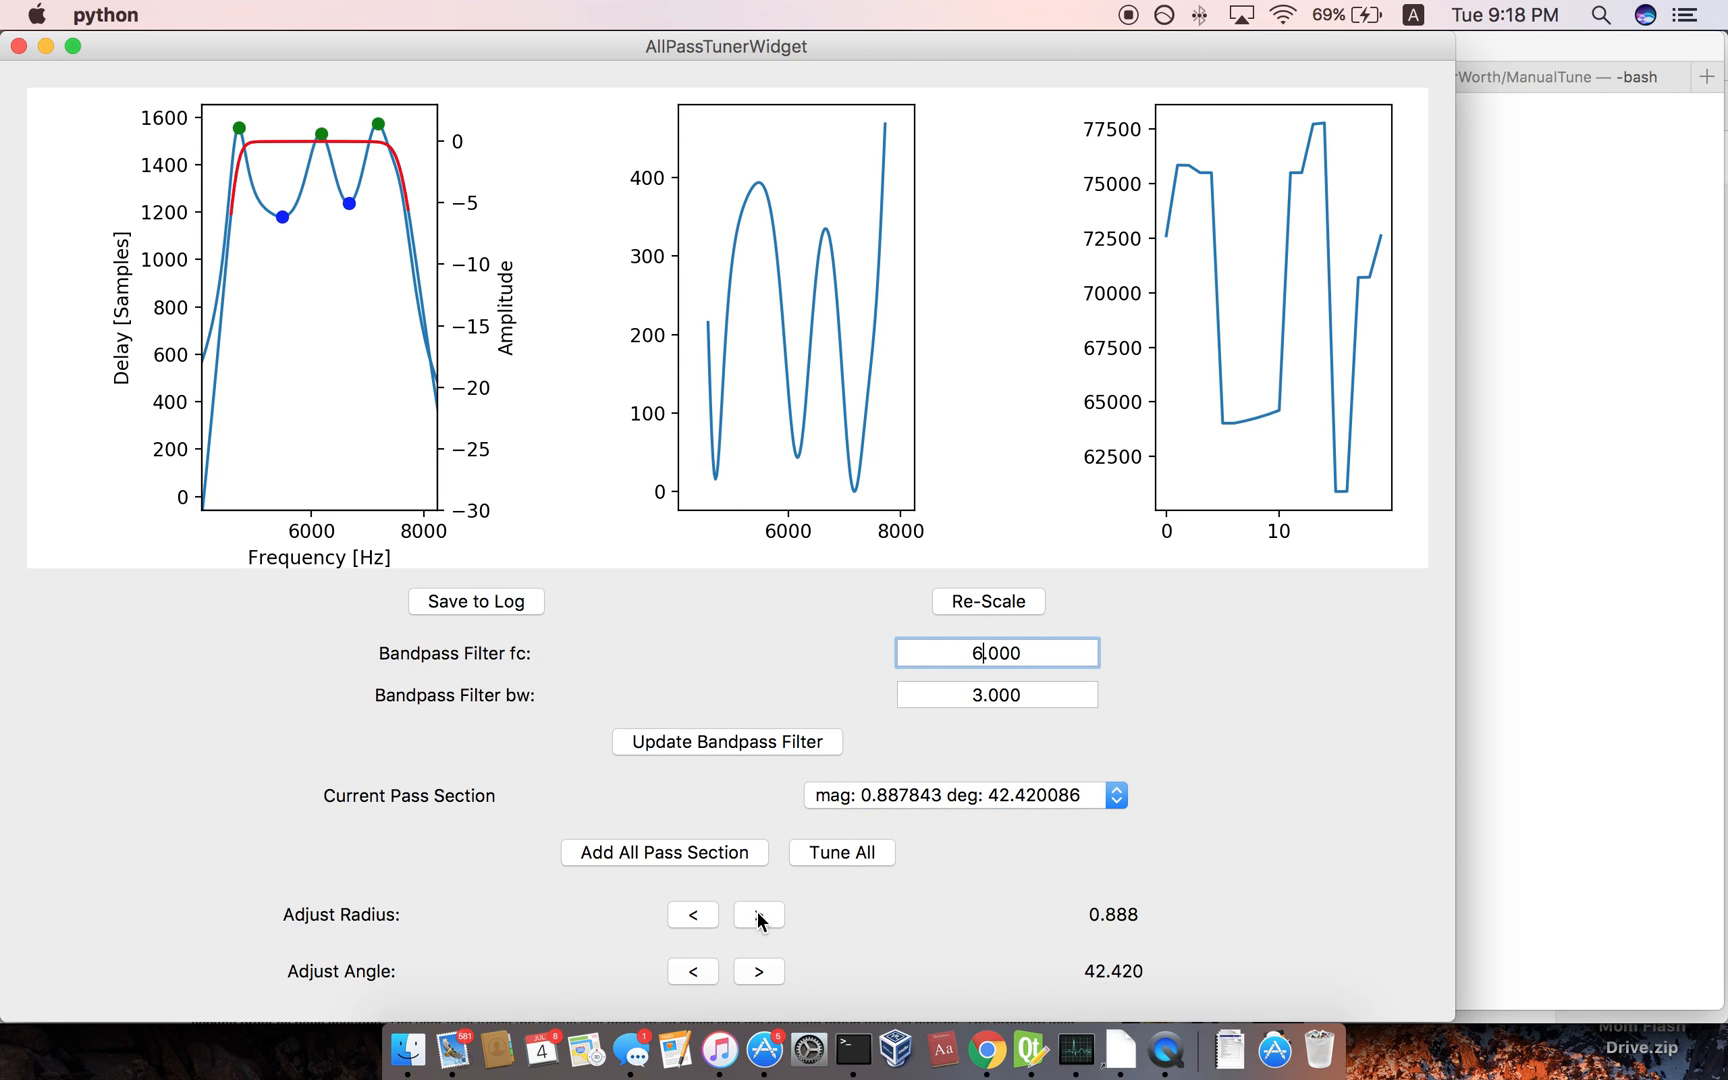
click(758, 916)
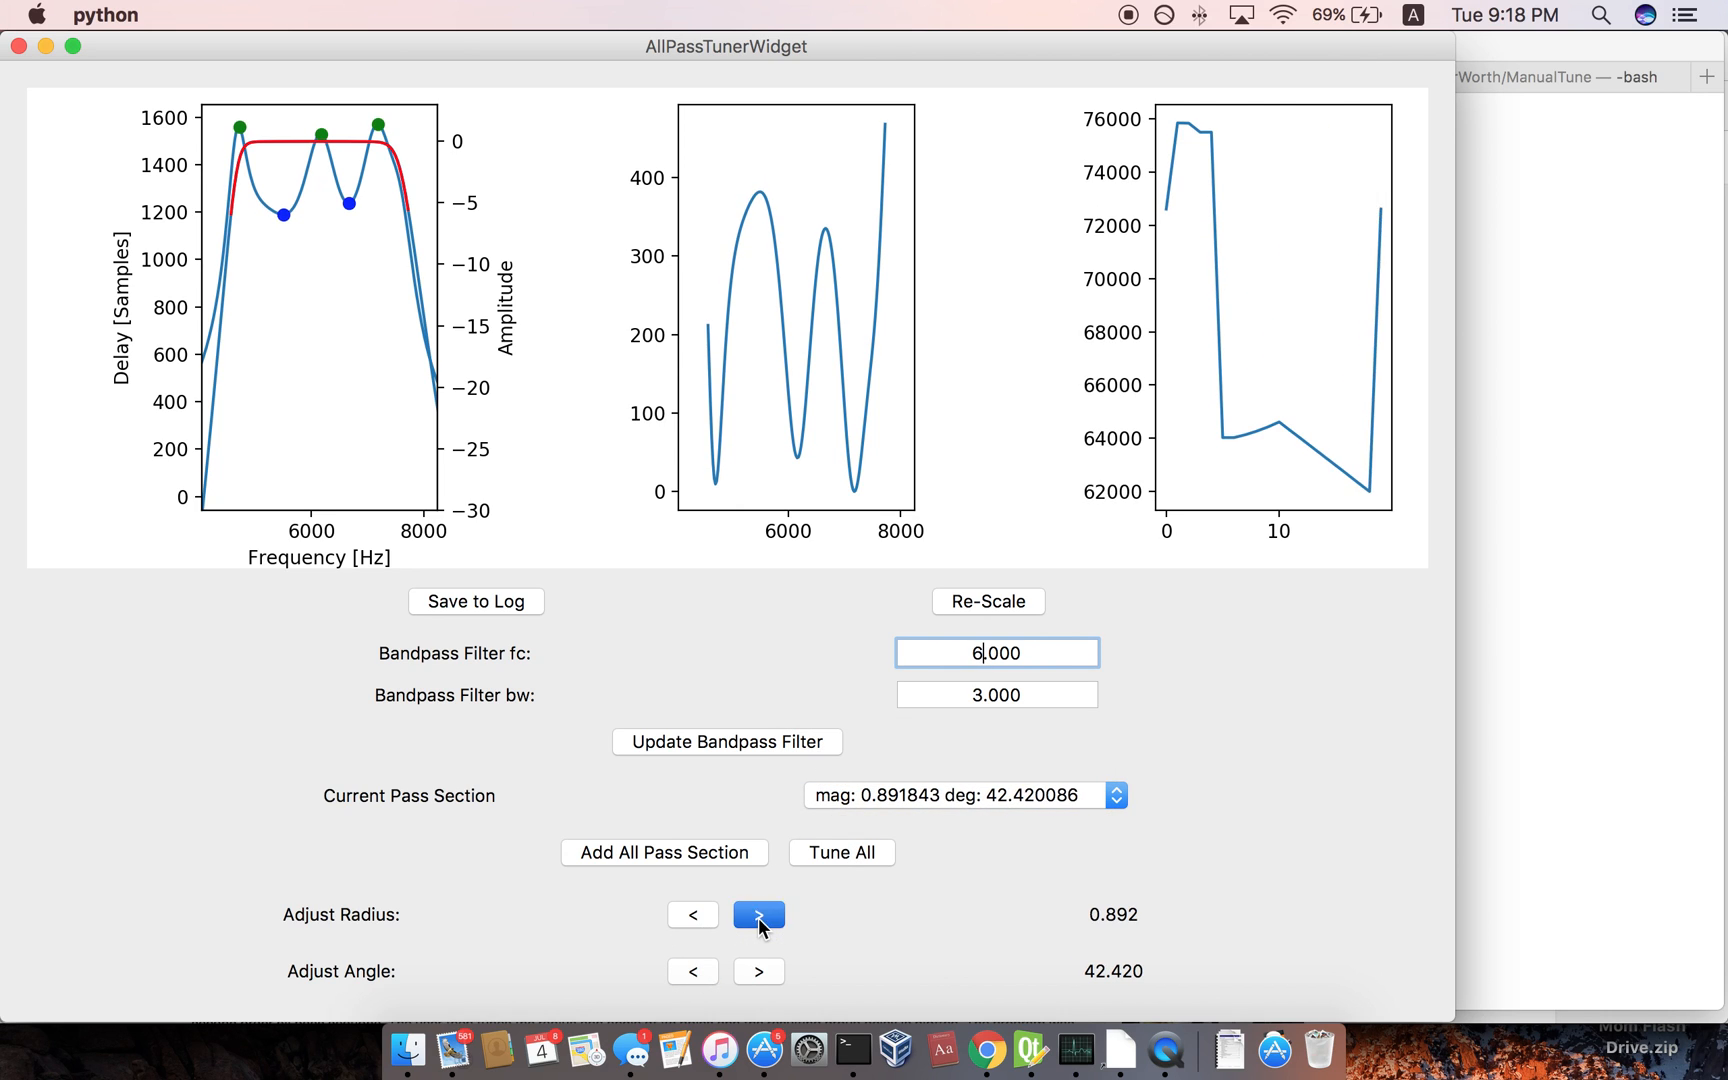
click(758, 916)
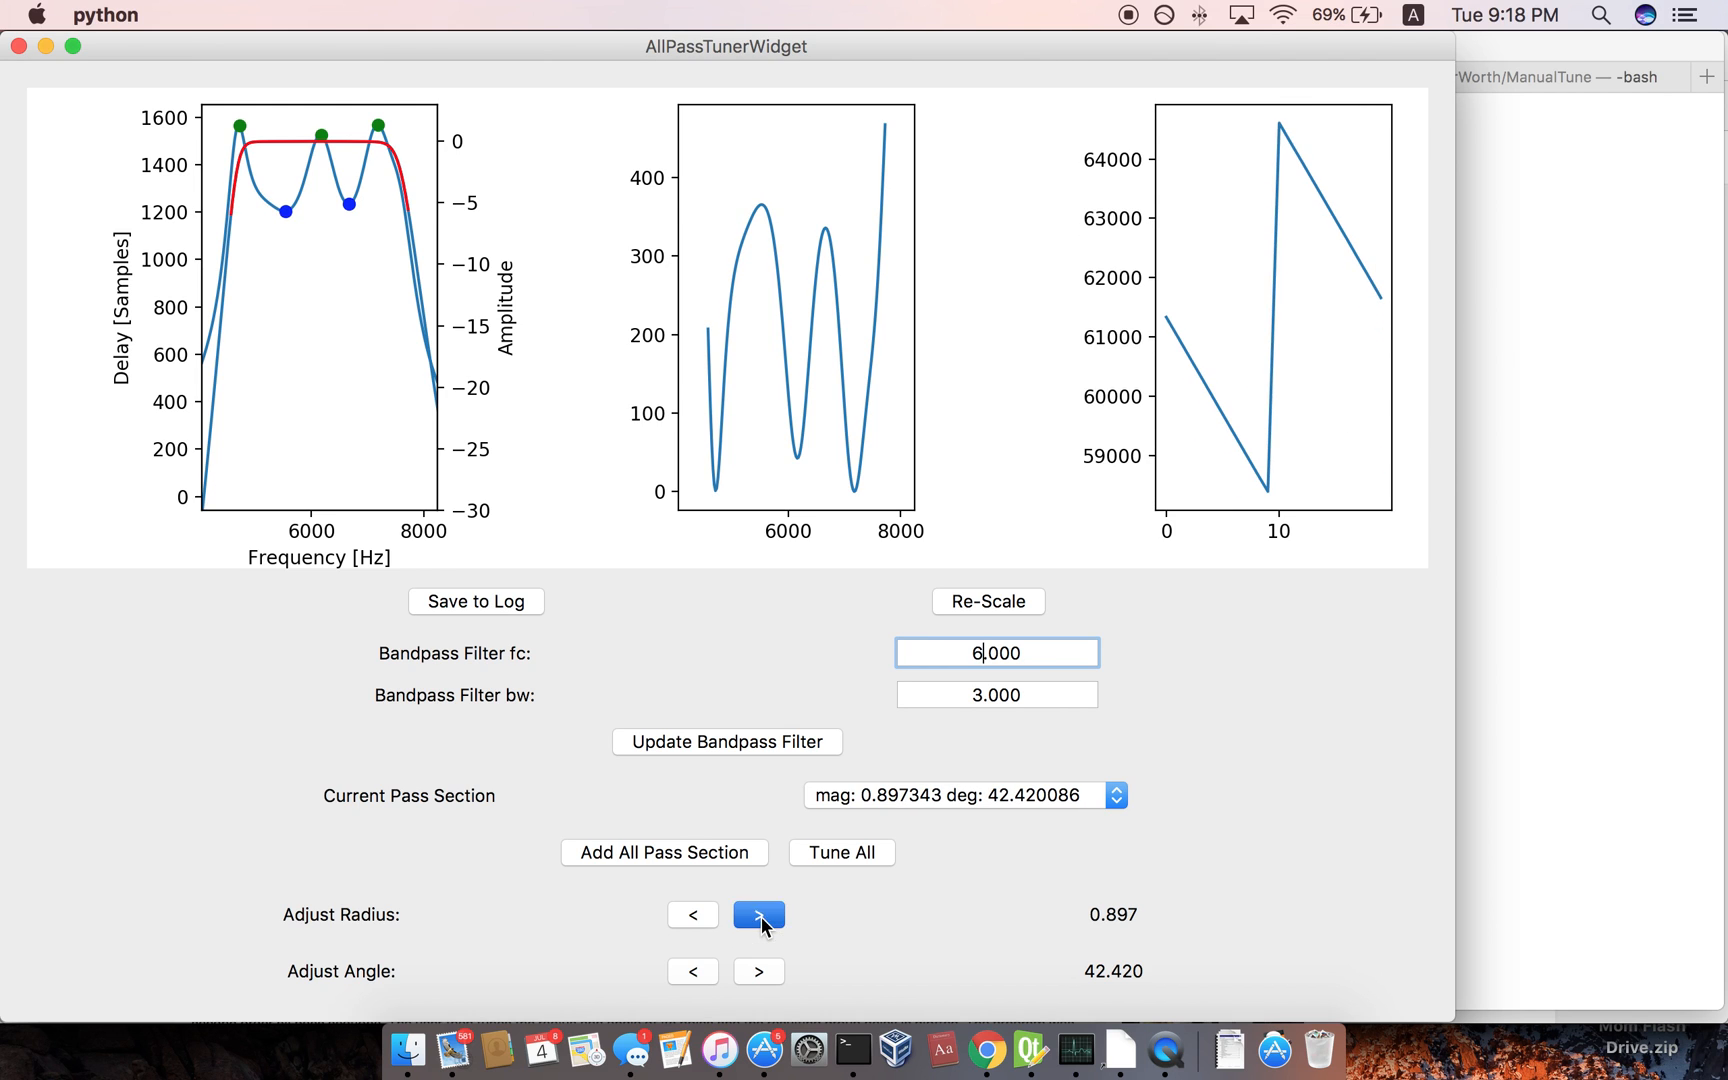
click(760, 916)
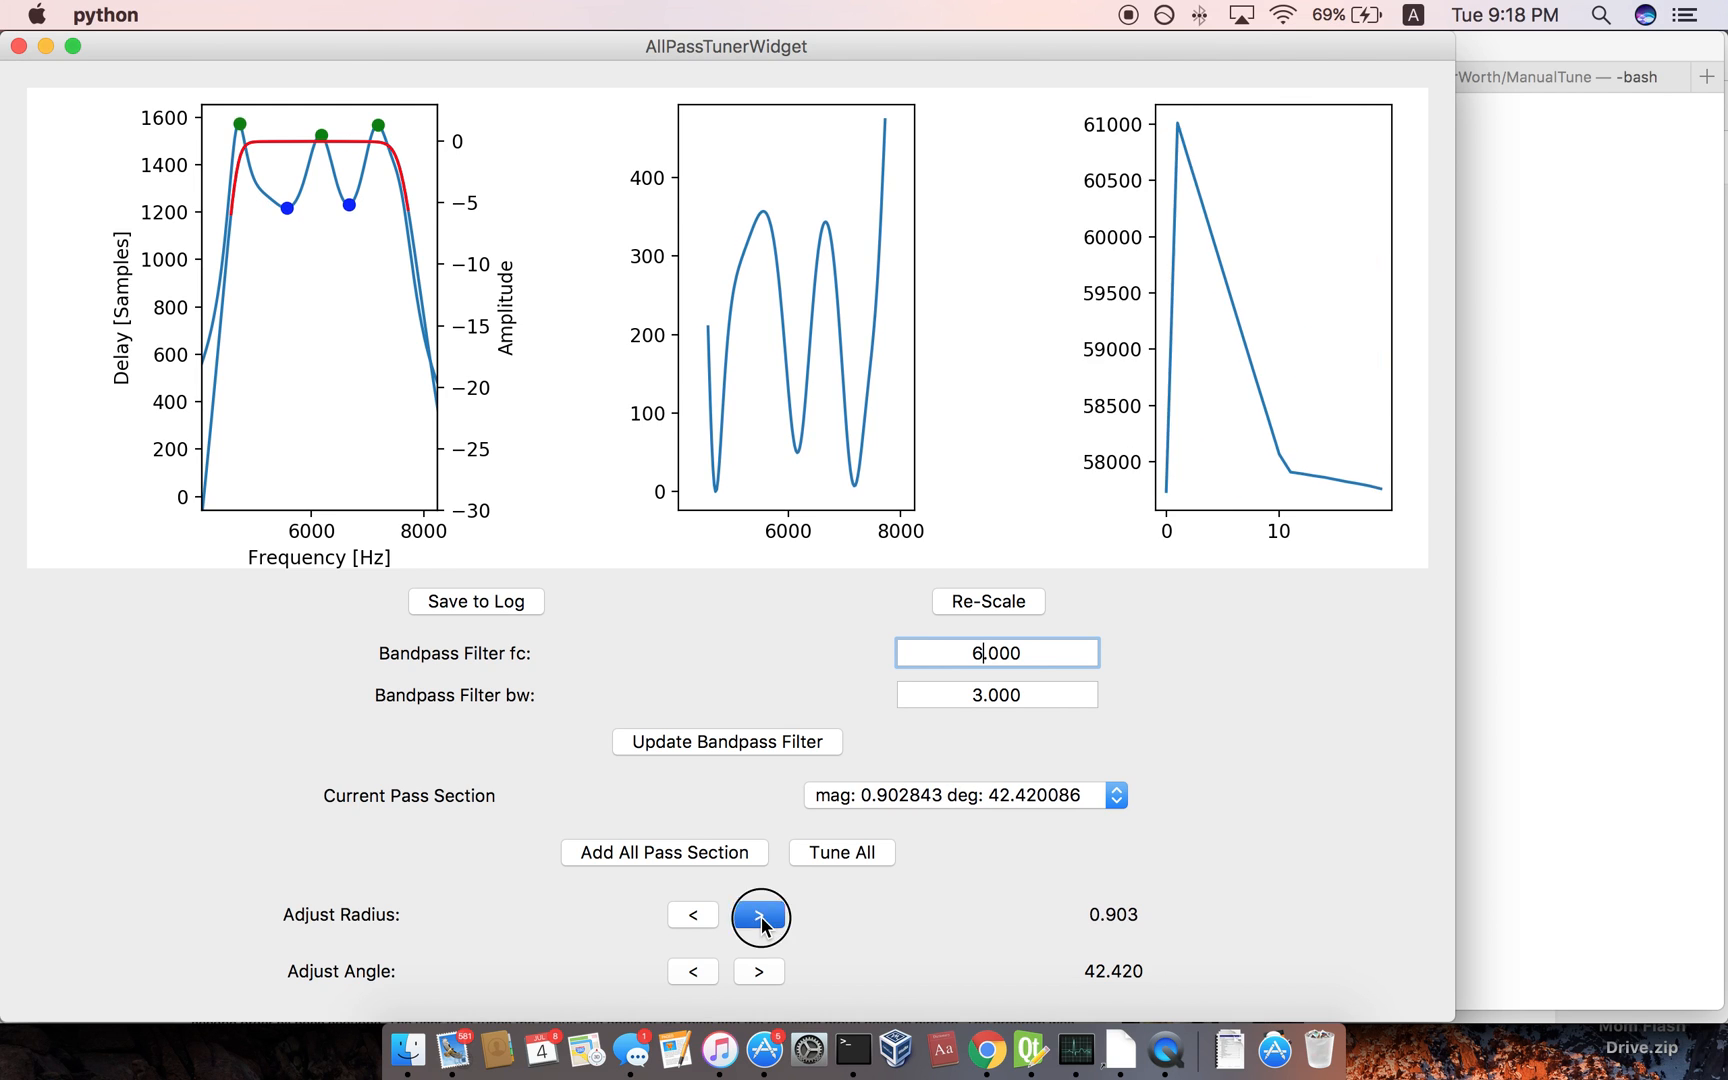
click(760, 916)
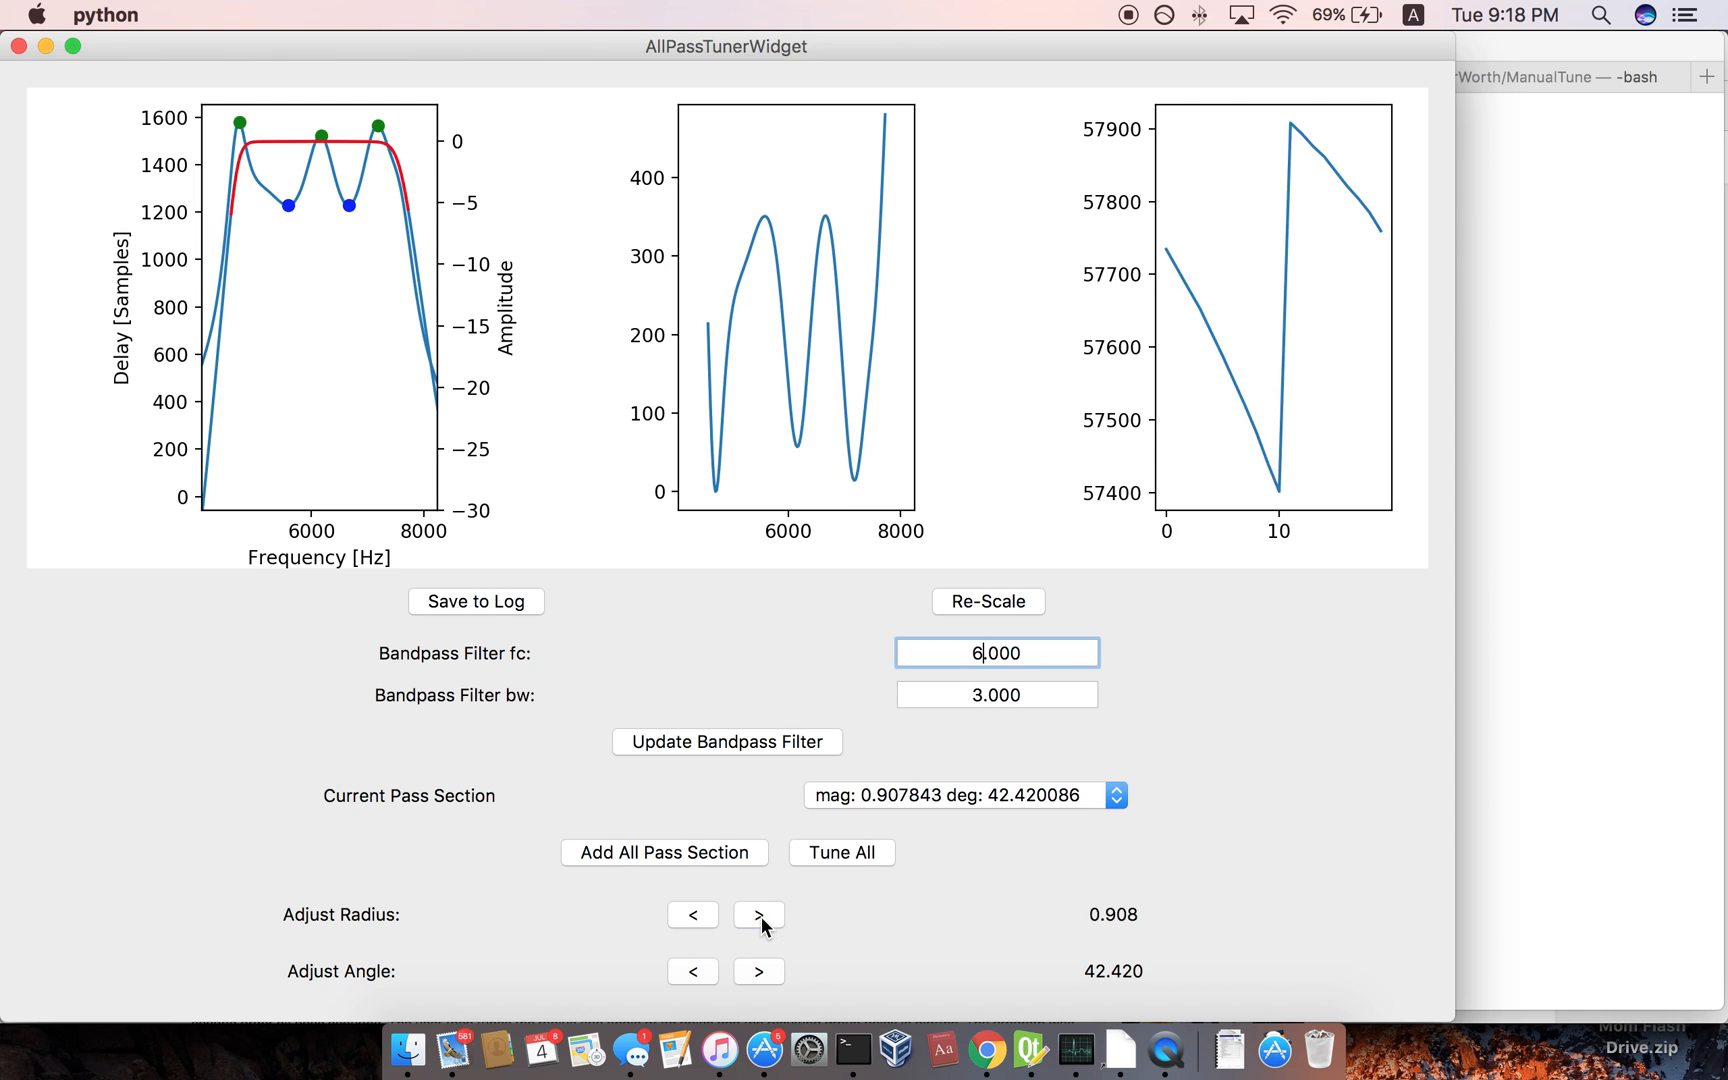
click(758, 916)
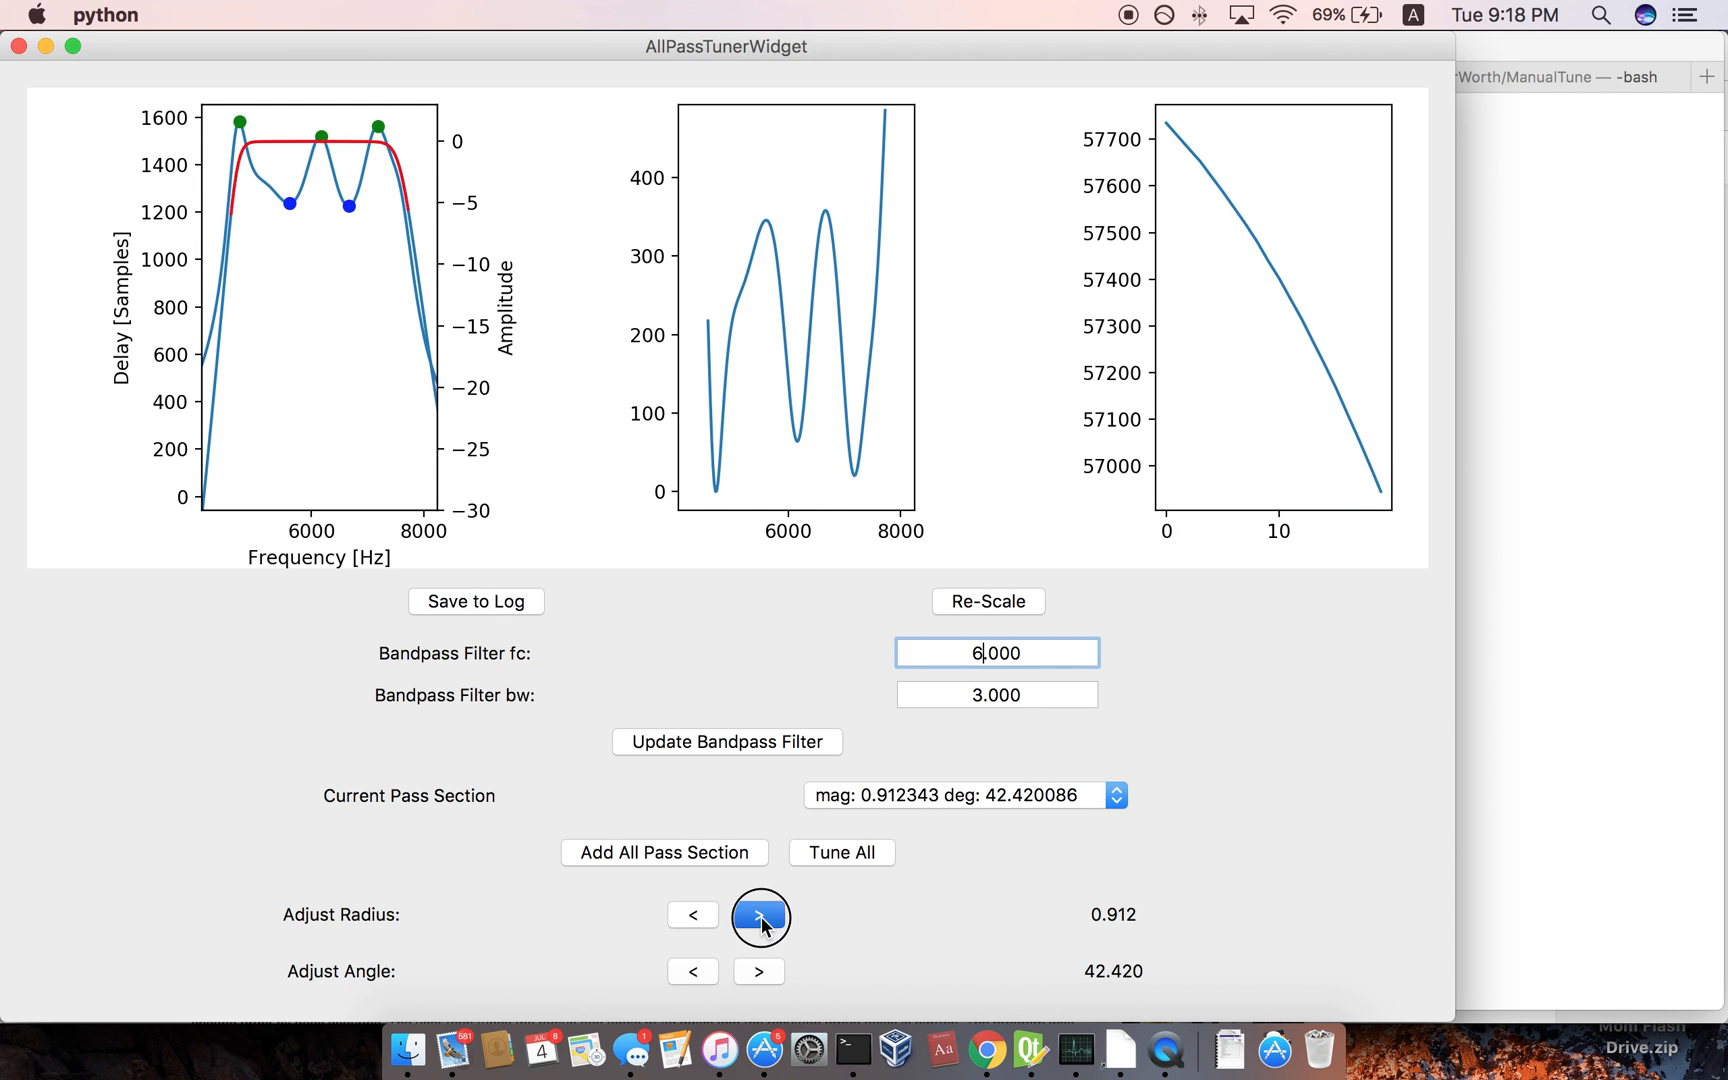
click(760, 916)
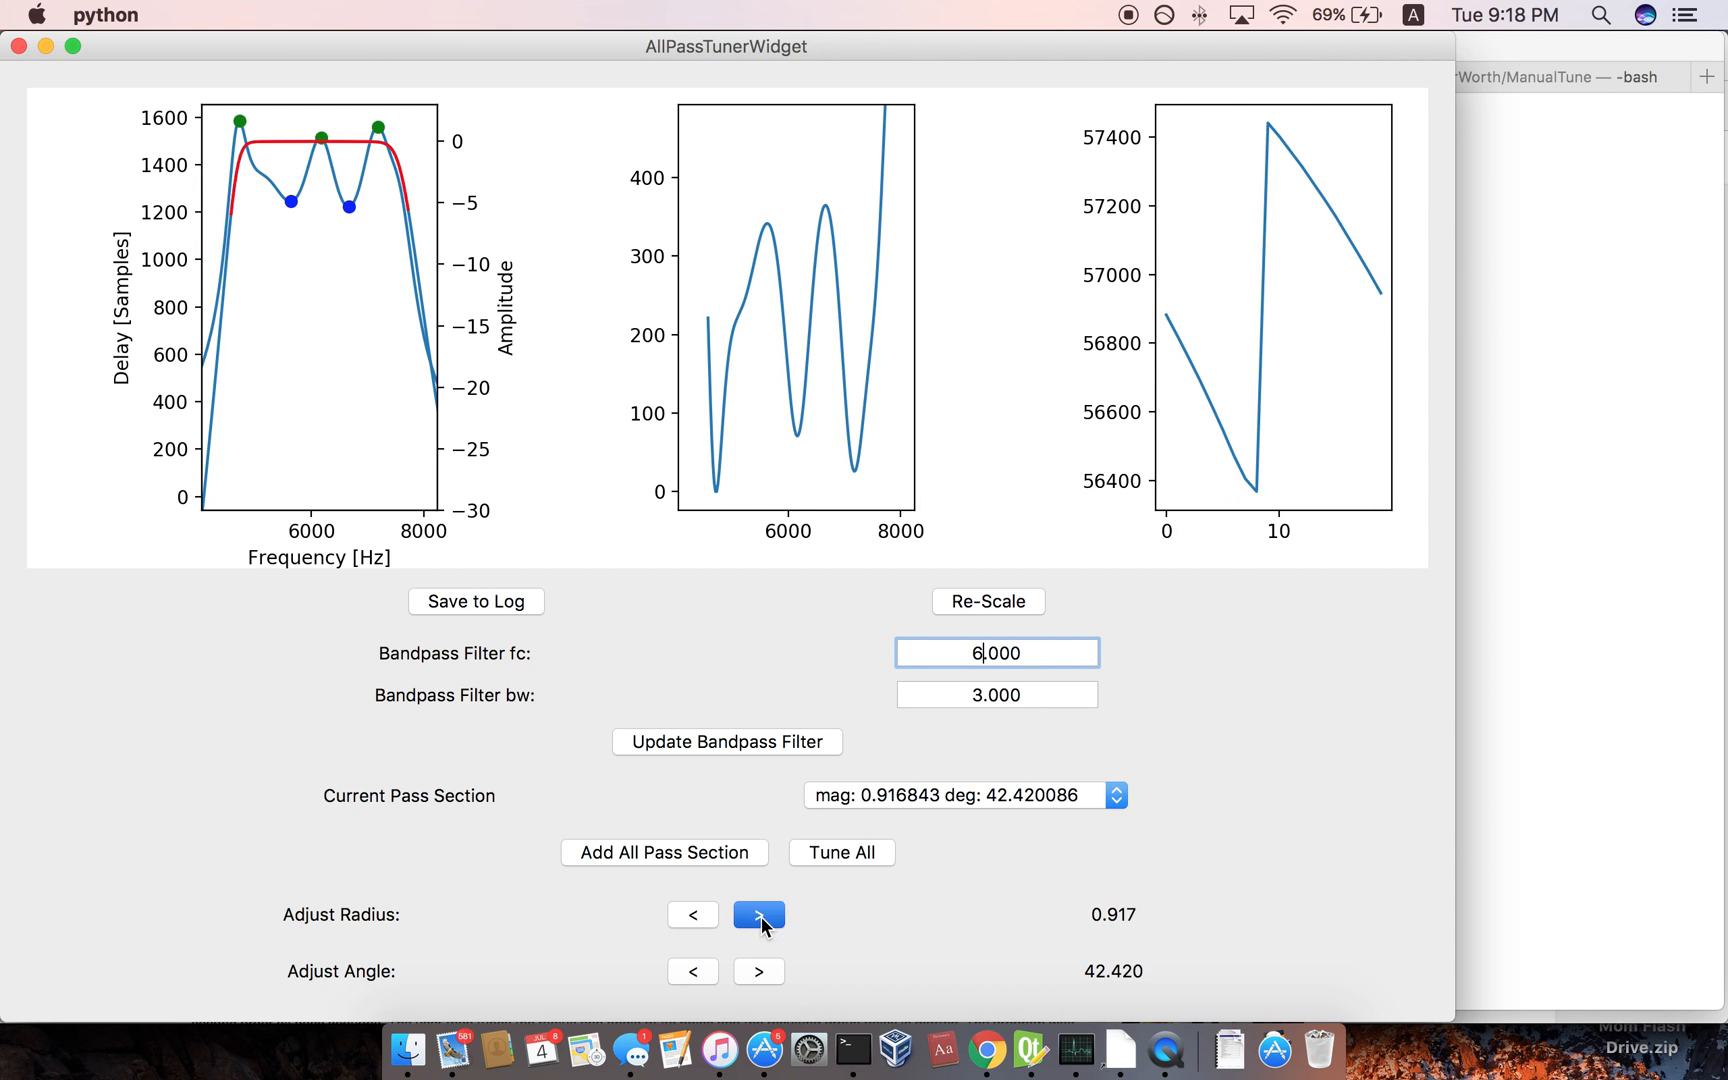
click(758, 916)
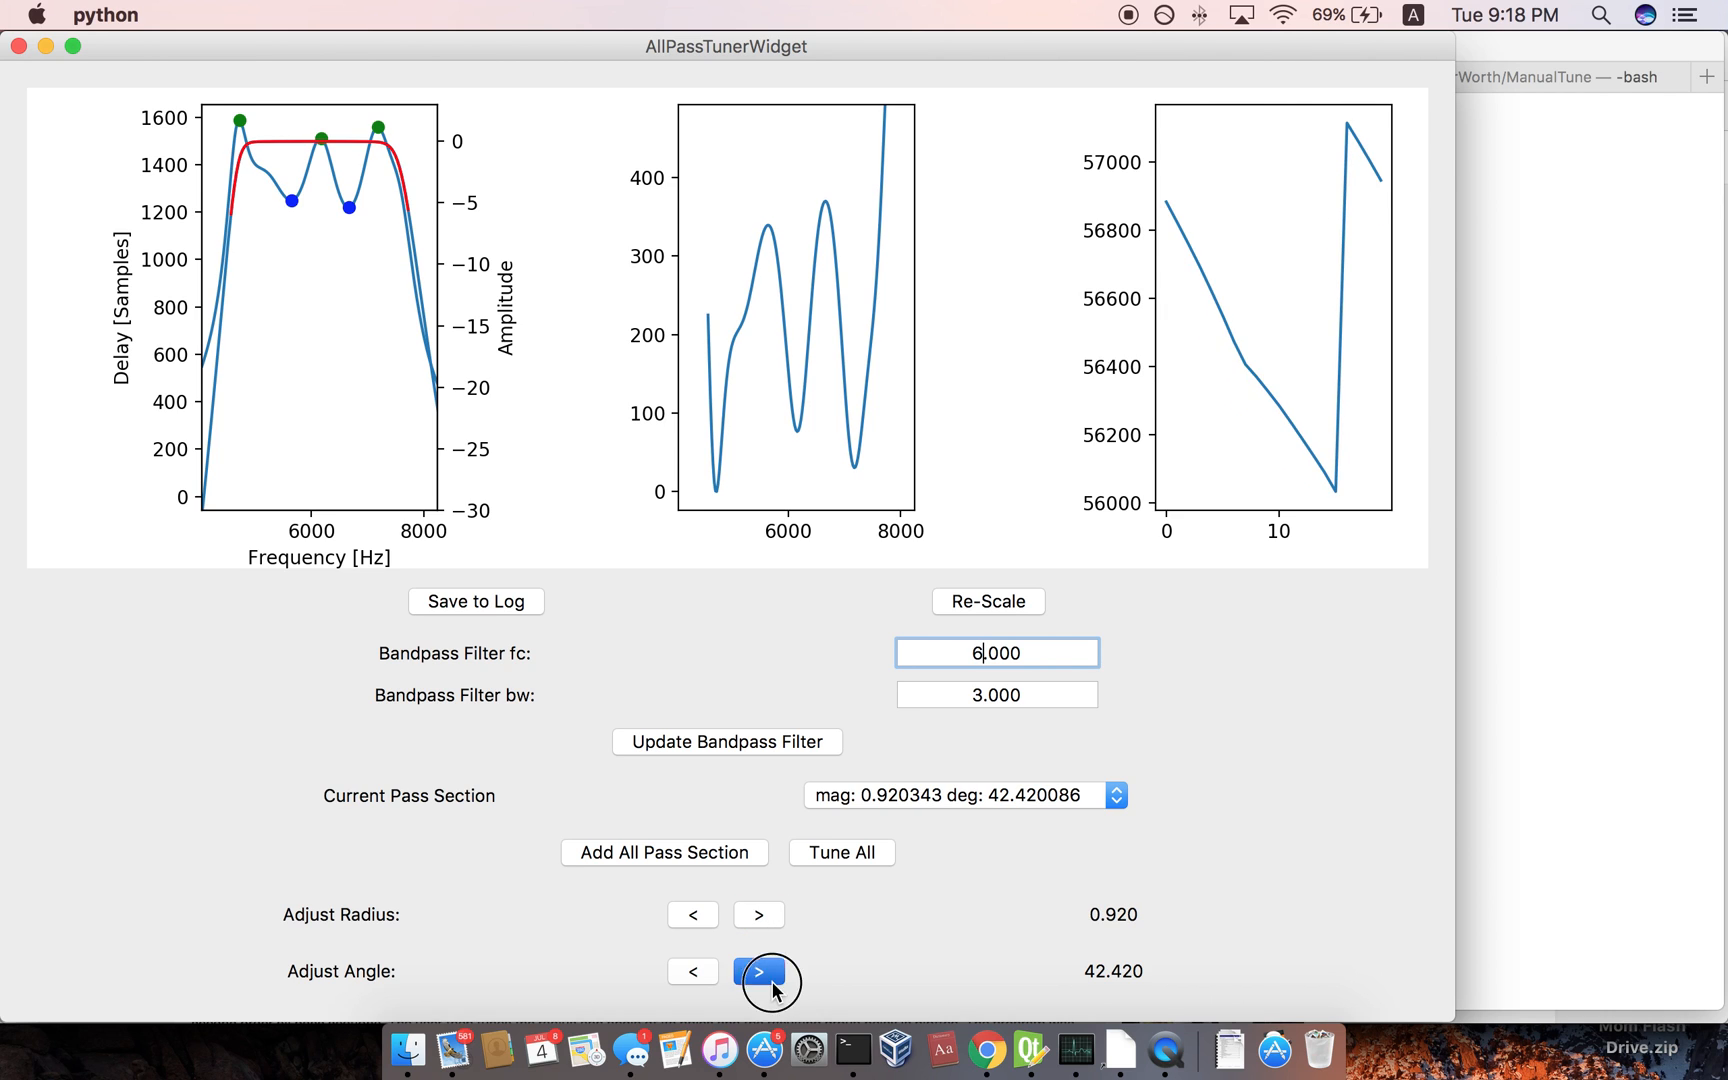
Bump the angle one degree and keep raising the radius to about 0.939.
click(758, 972)
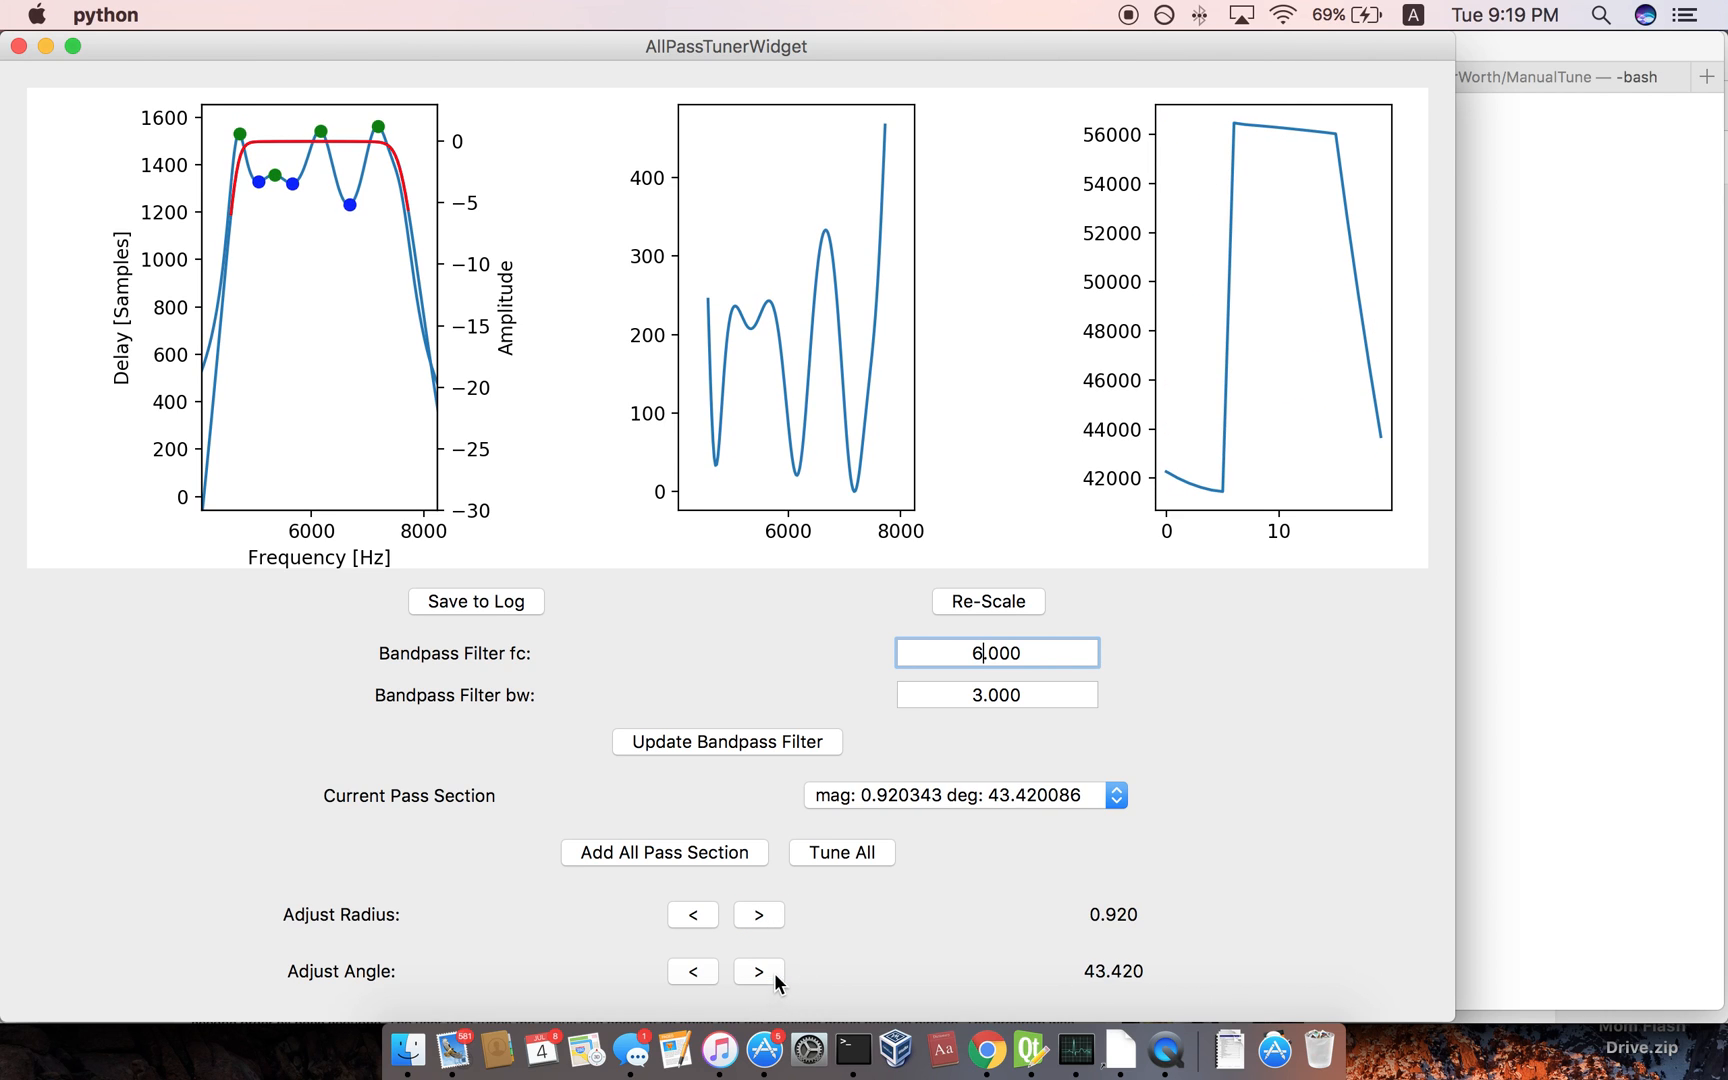
click(758, 916)
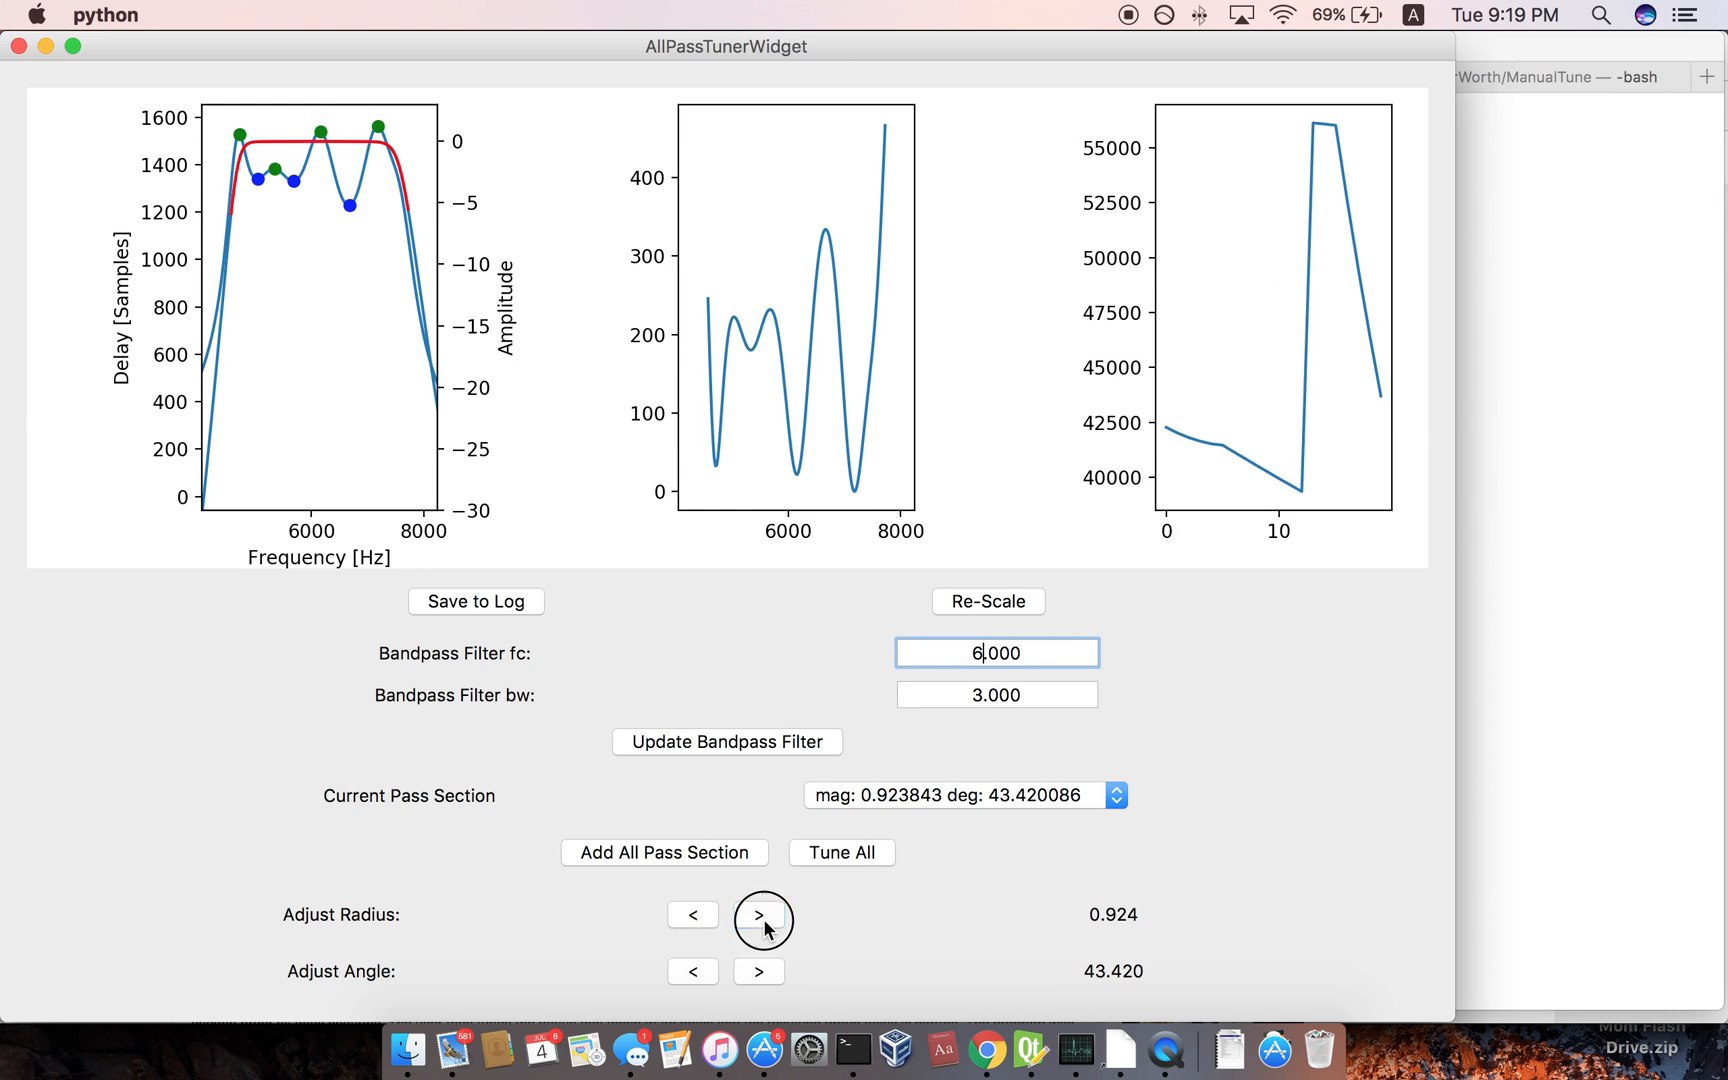
click(758, 916)
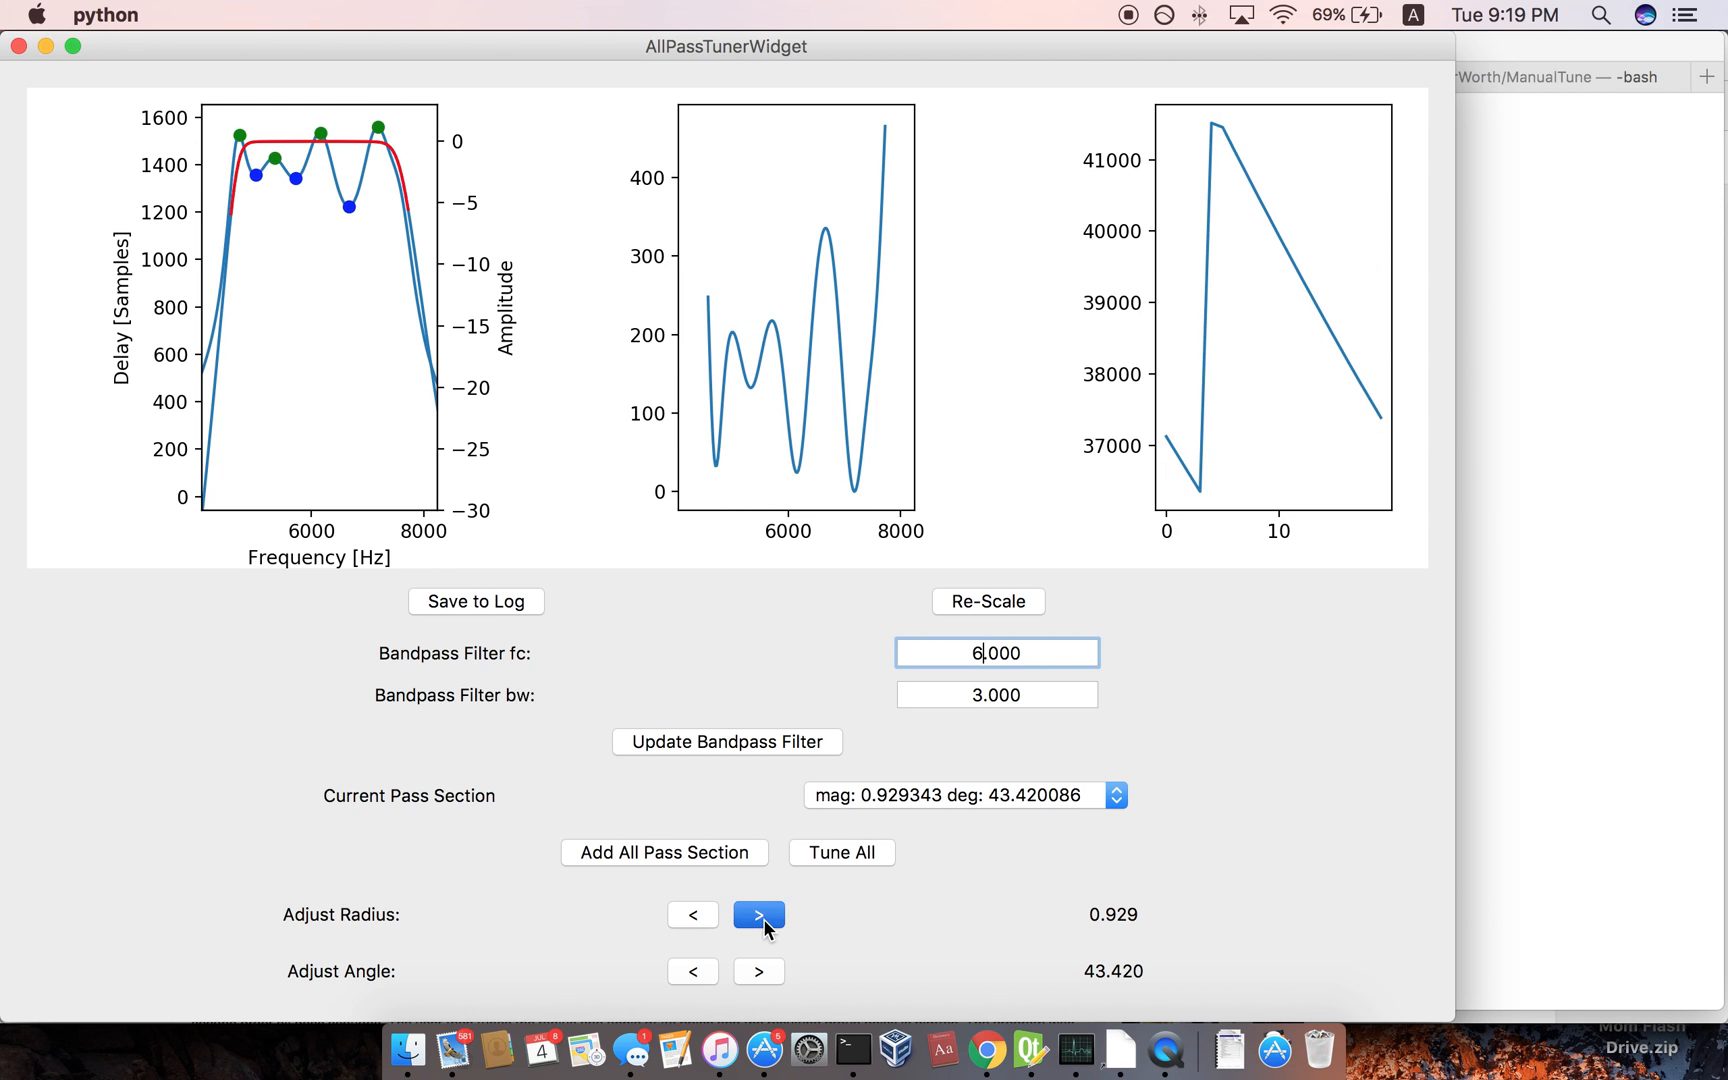
click(758, 916)
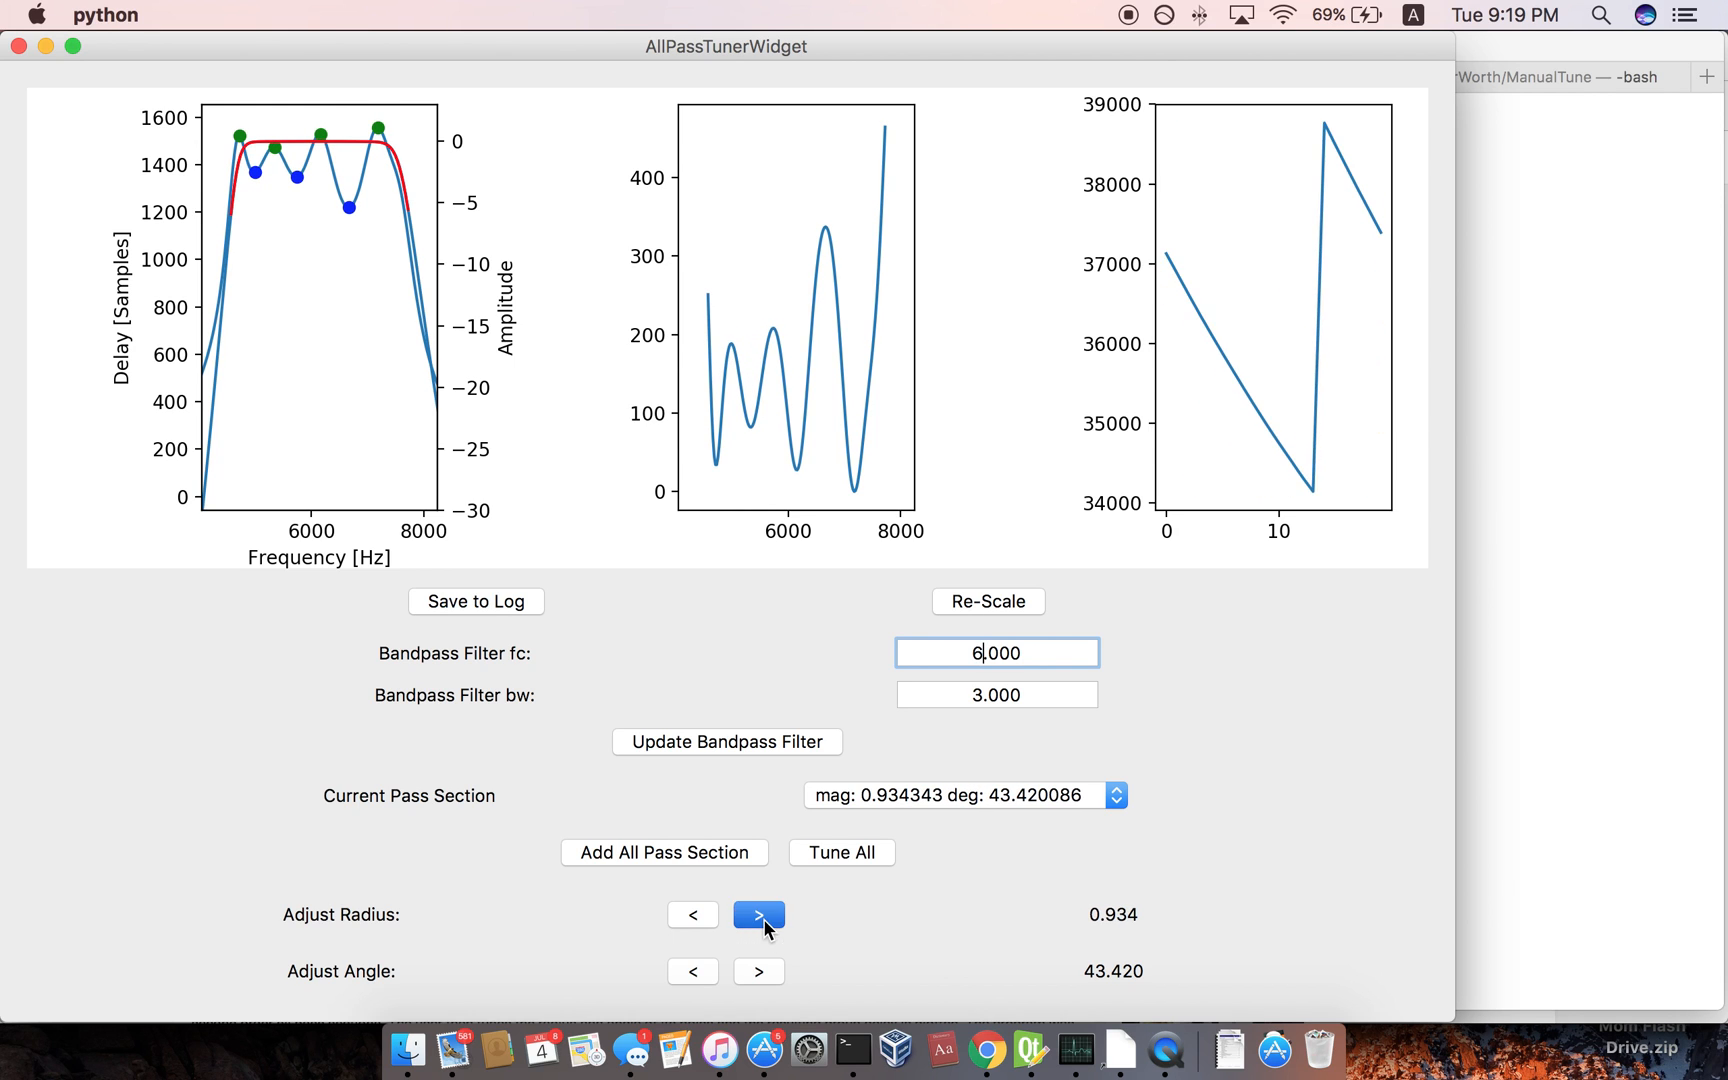
click(758, 916)
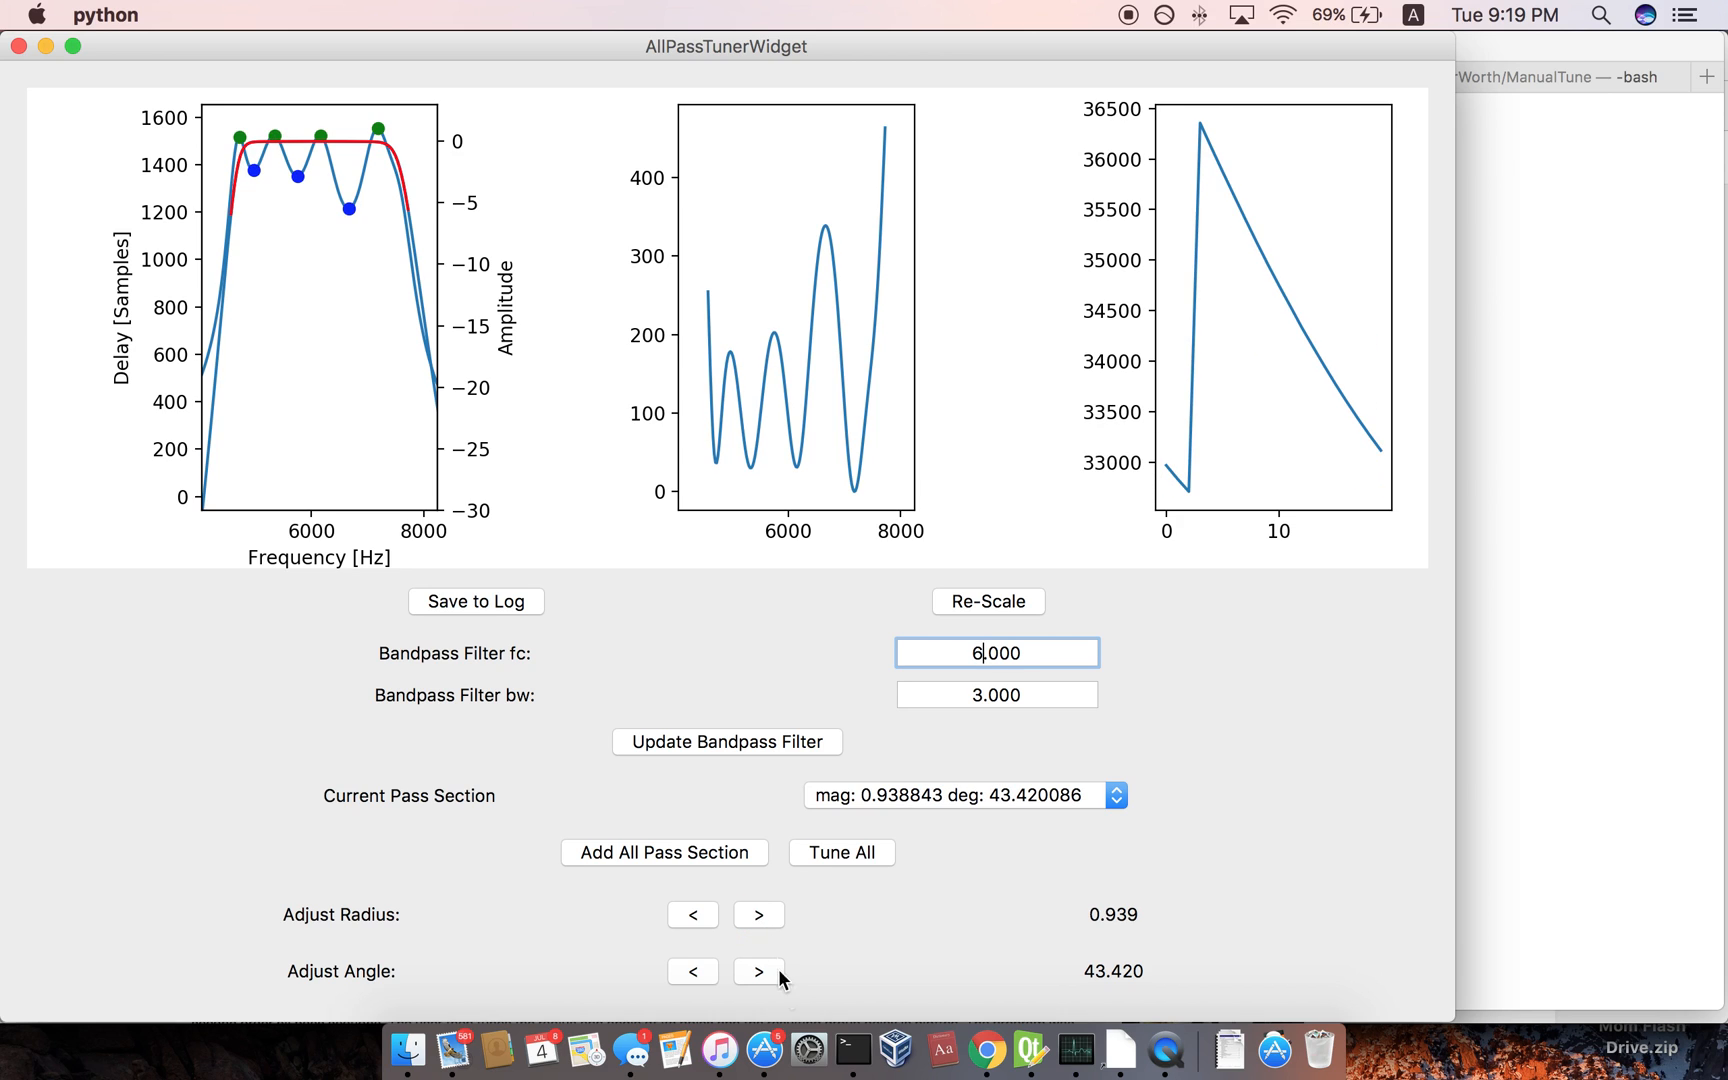
click(758, 972)
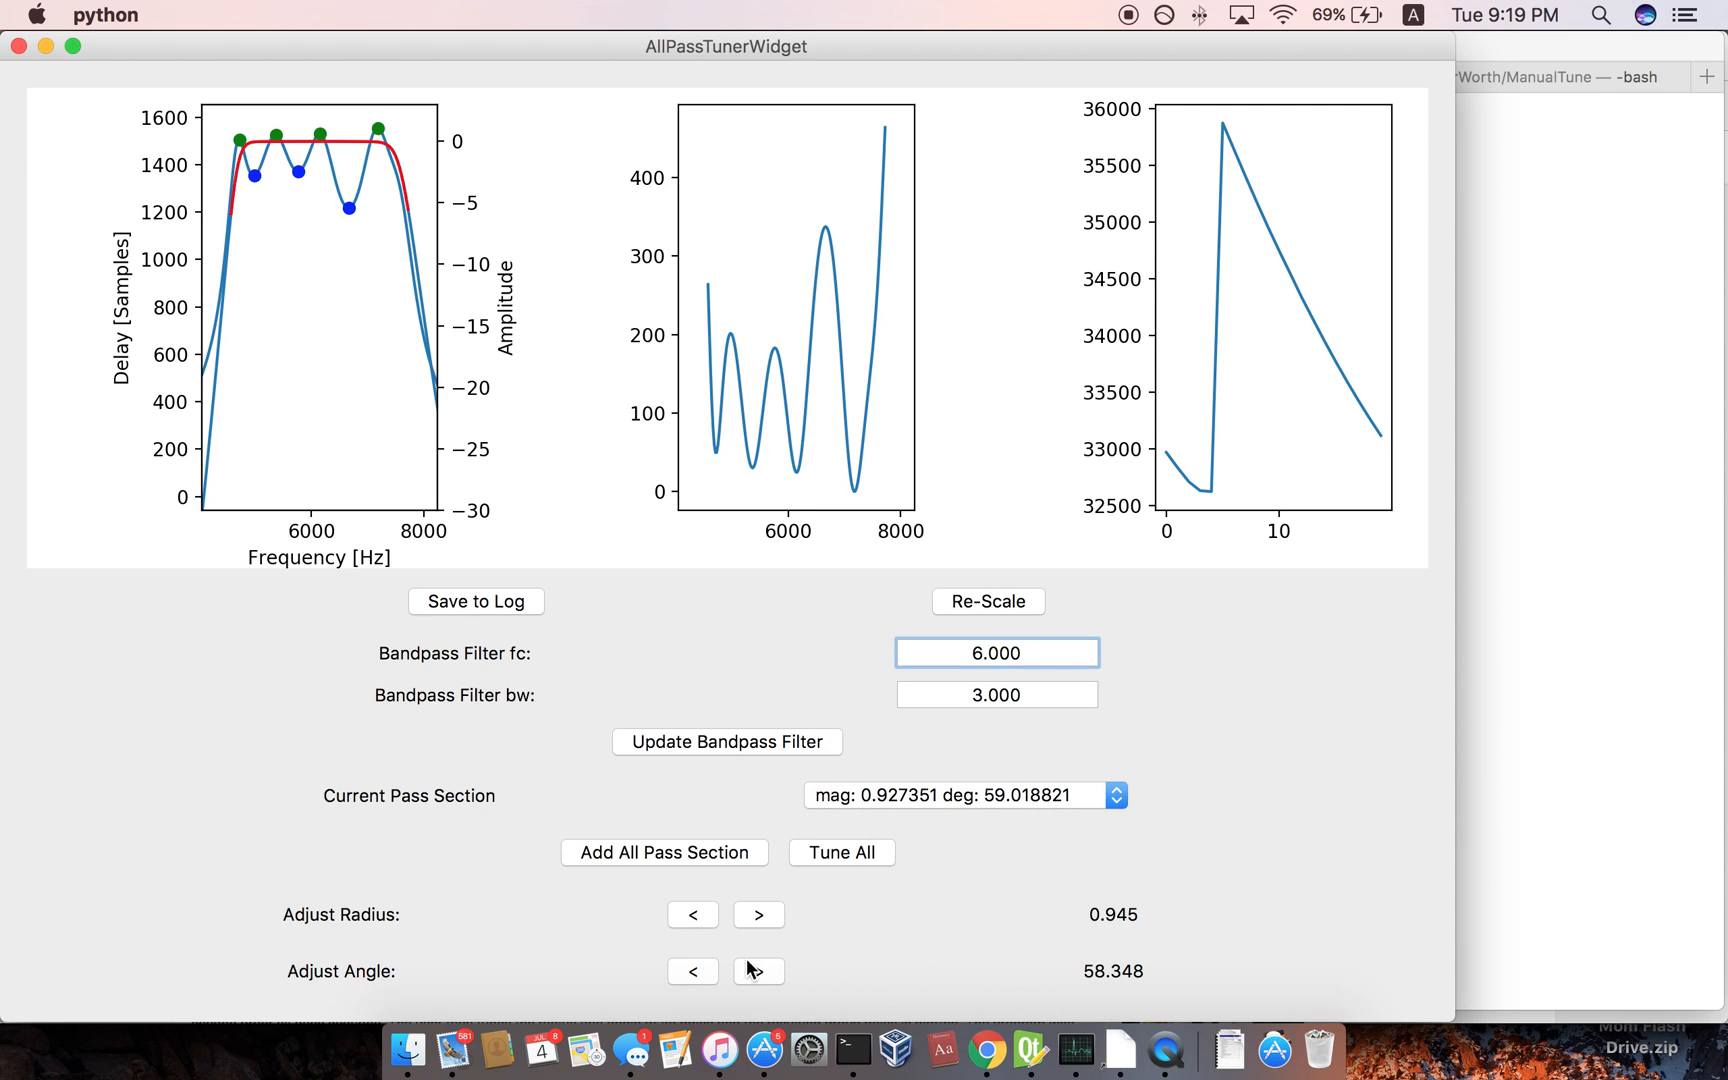
Lower the angle twice and trim the radius, leaving the section at magnitude 0.944258 and 58.548 degrees.
click(692, 972)
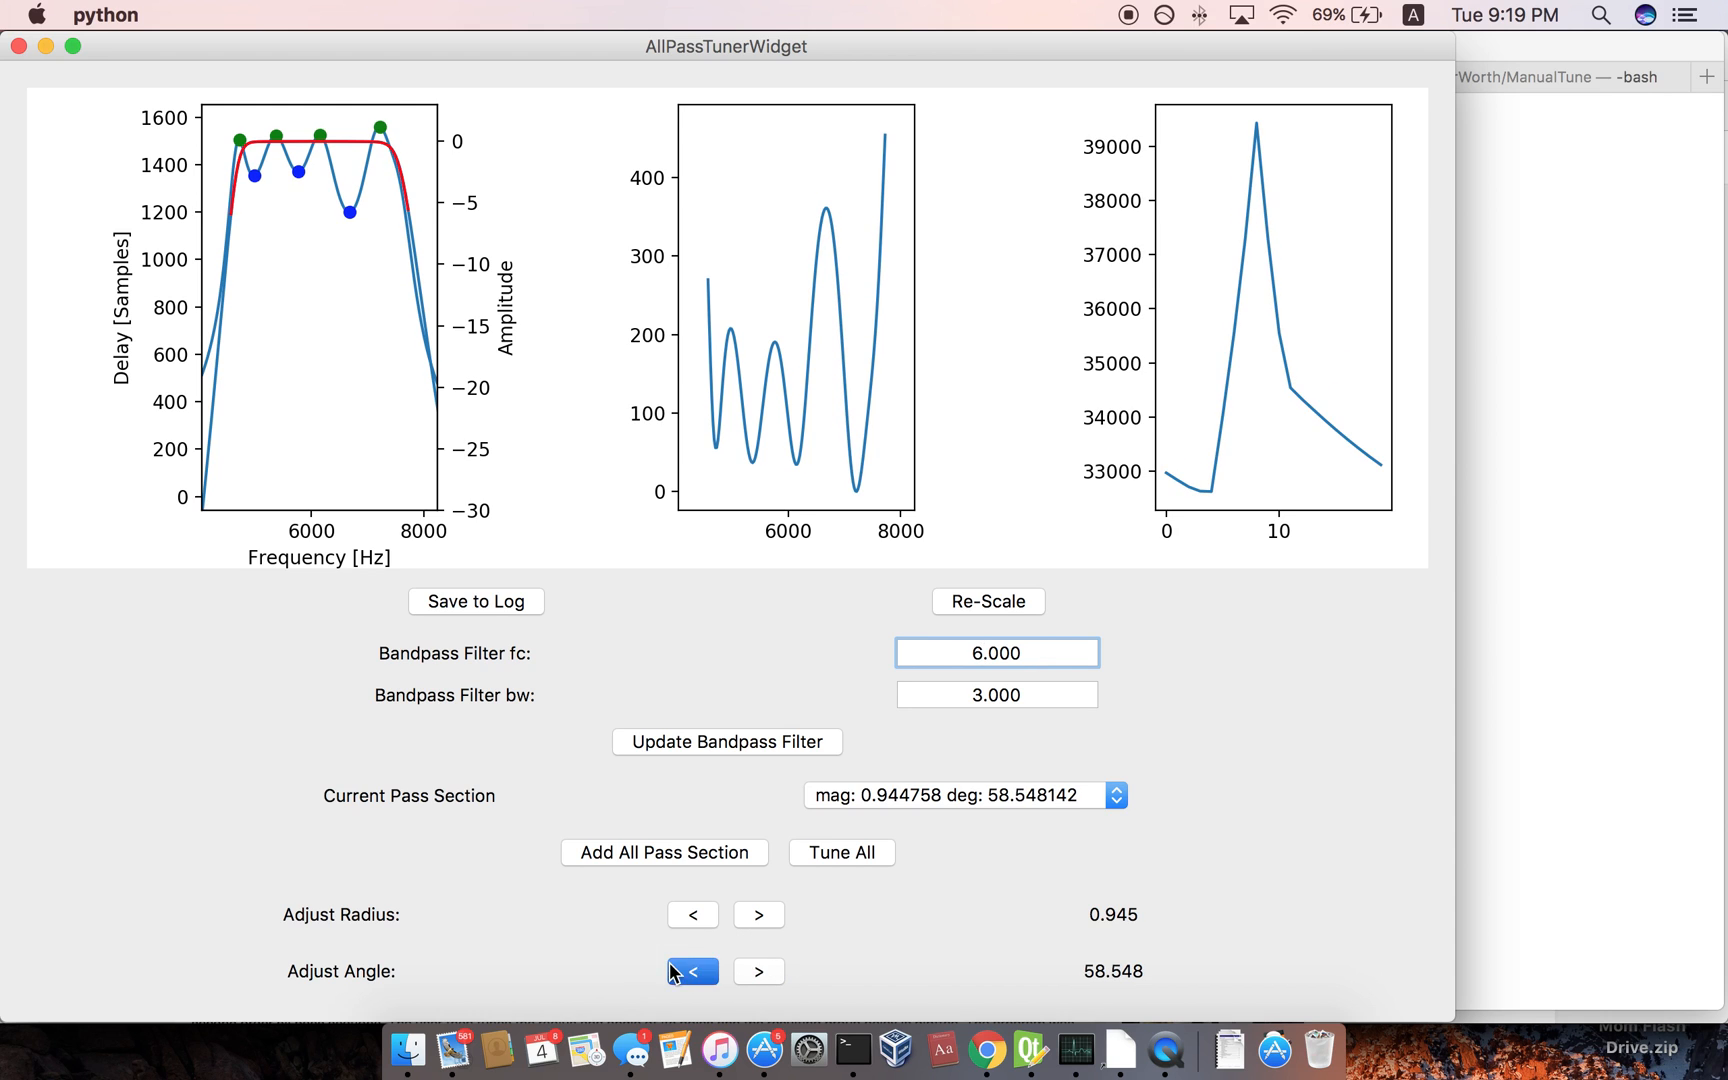
click(692, 972)
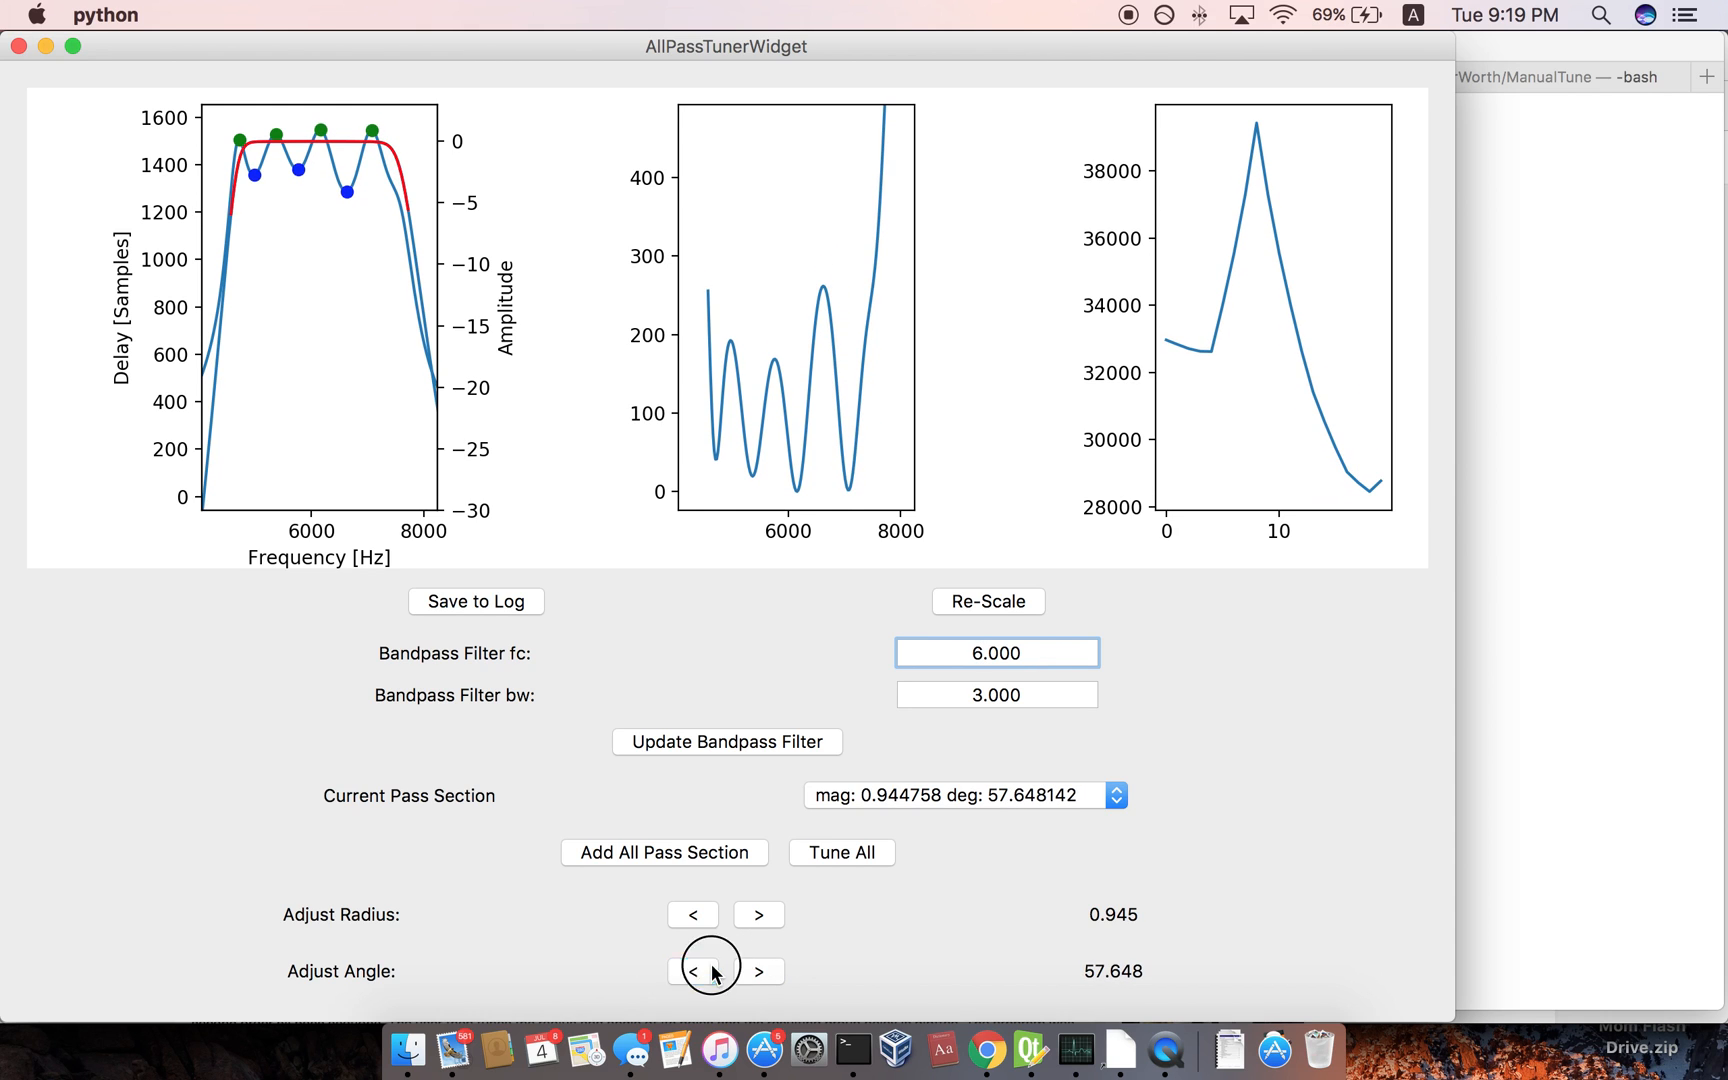
click(758, 972)
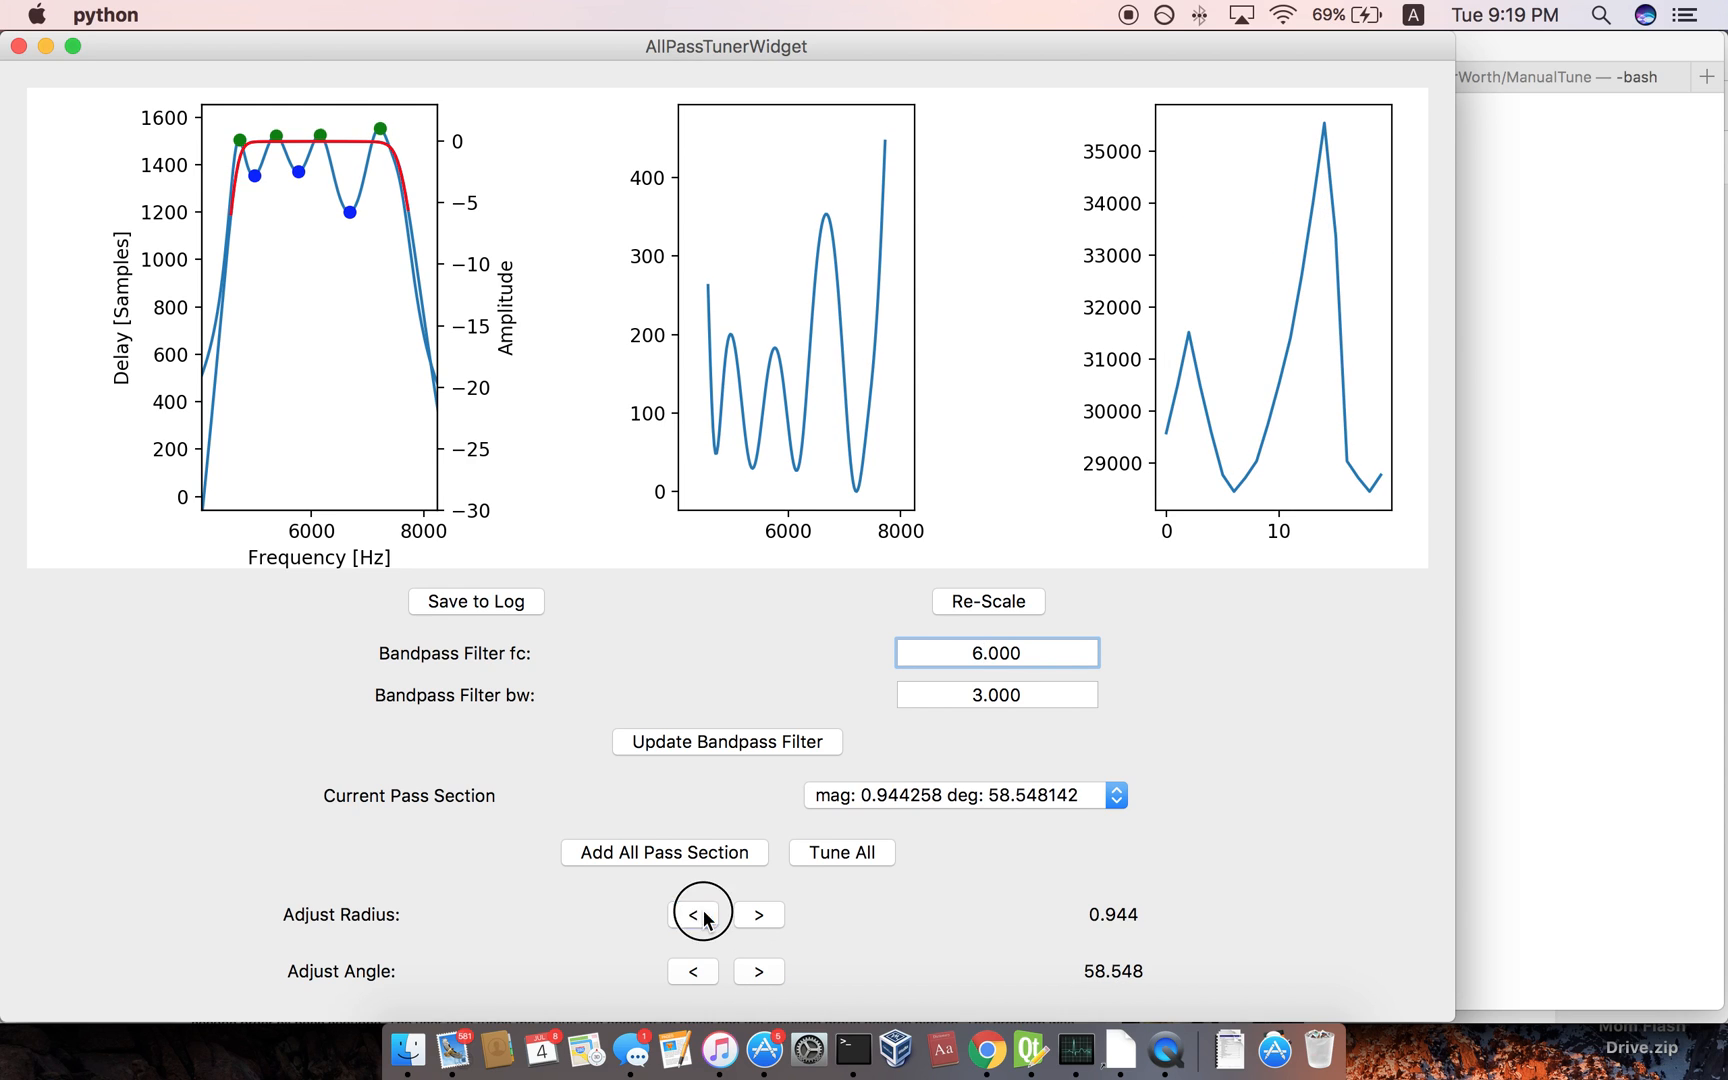
Select the 50.54-degree section, raise its angle to about 51.17 degrees, and start Tune All.
click(966, 796)
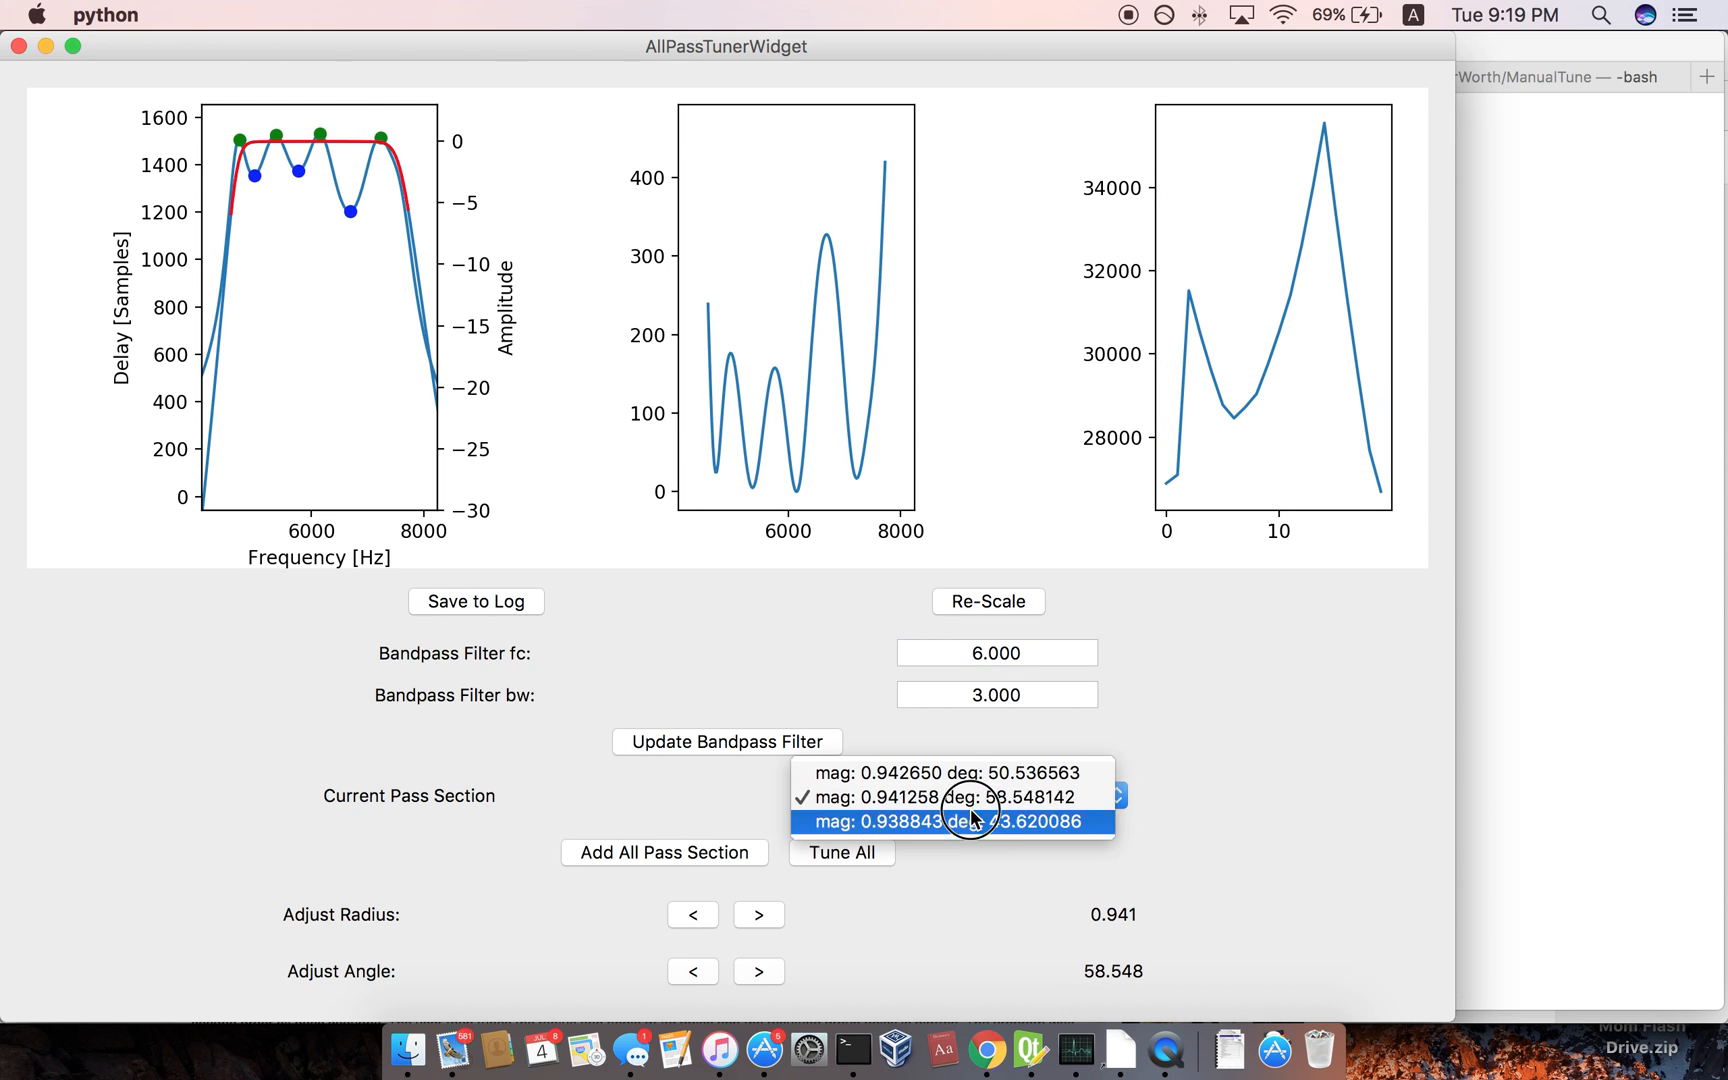
click(970, 822)
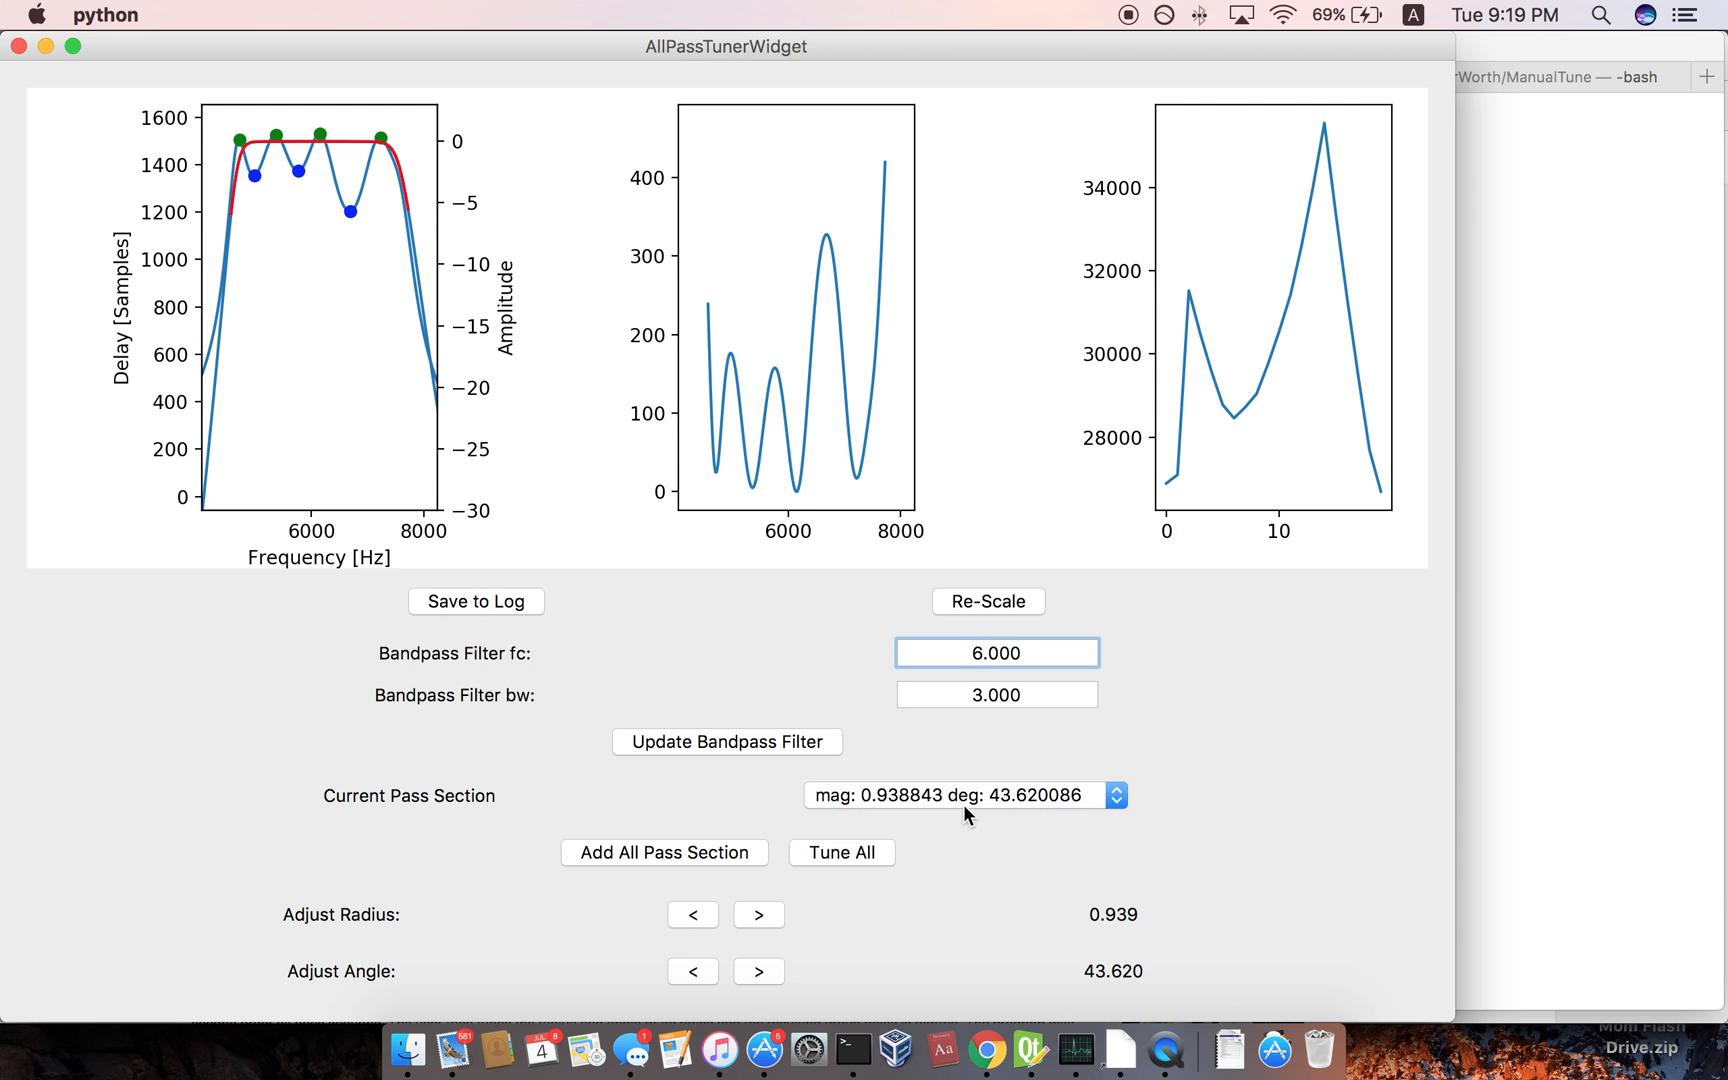
click(758, 972)
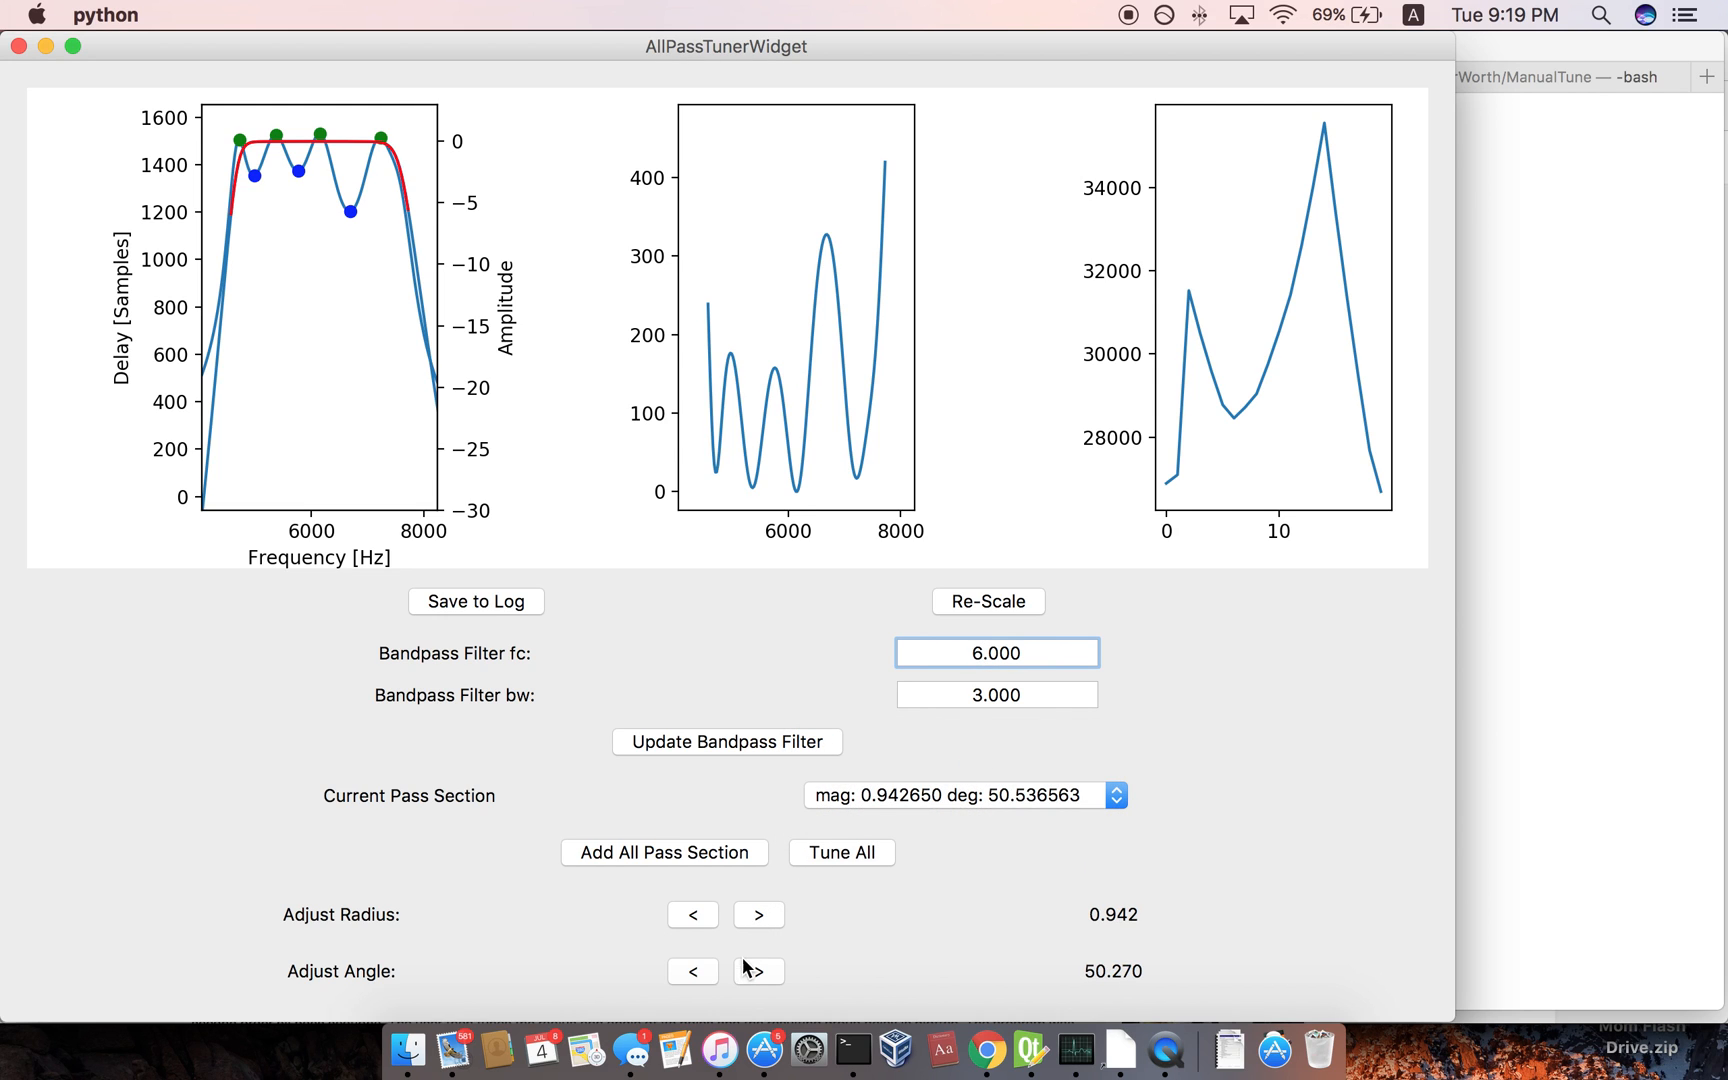
click(758, 972)
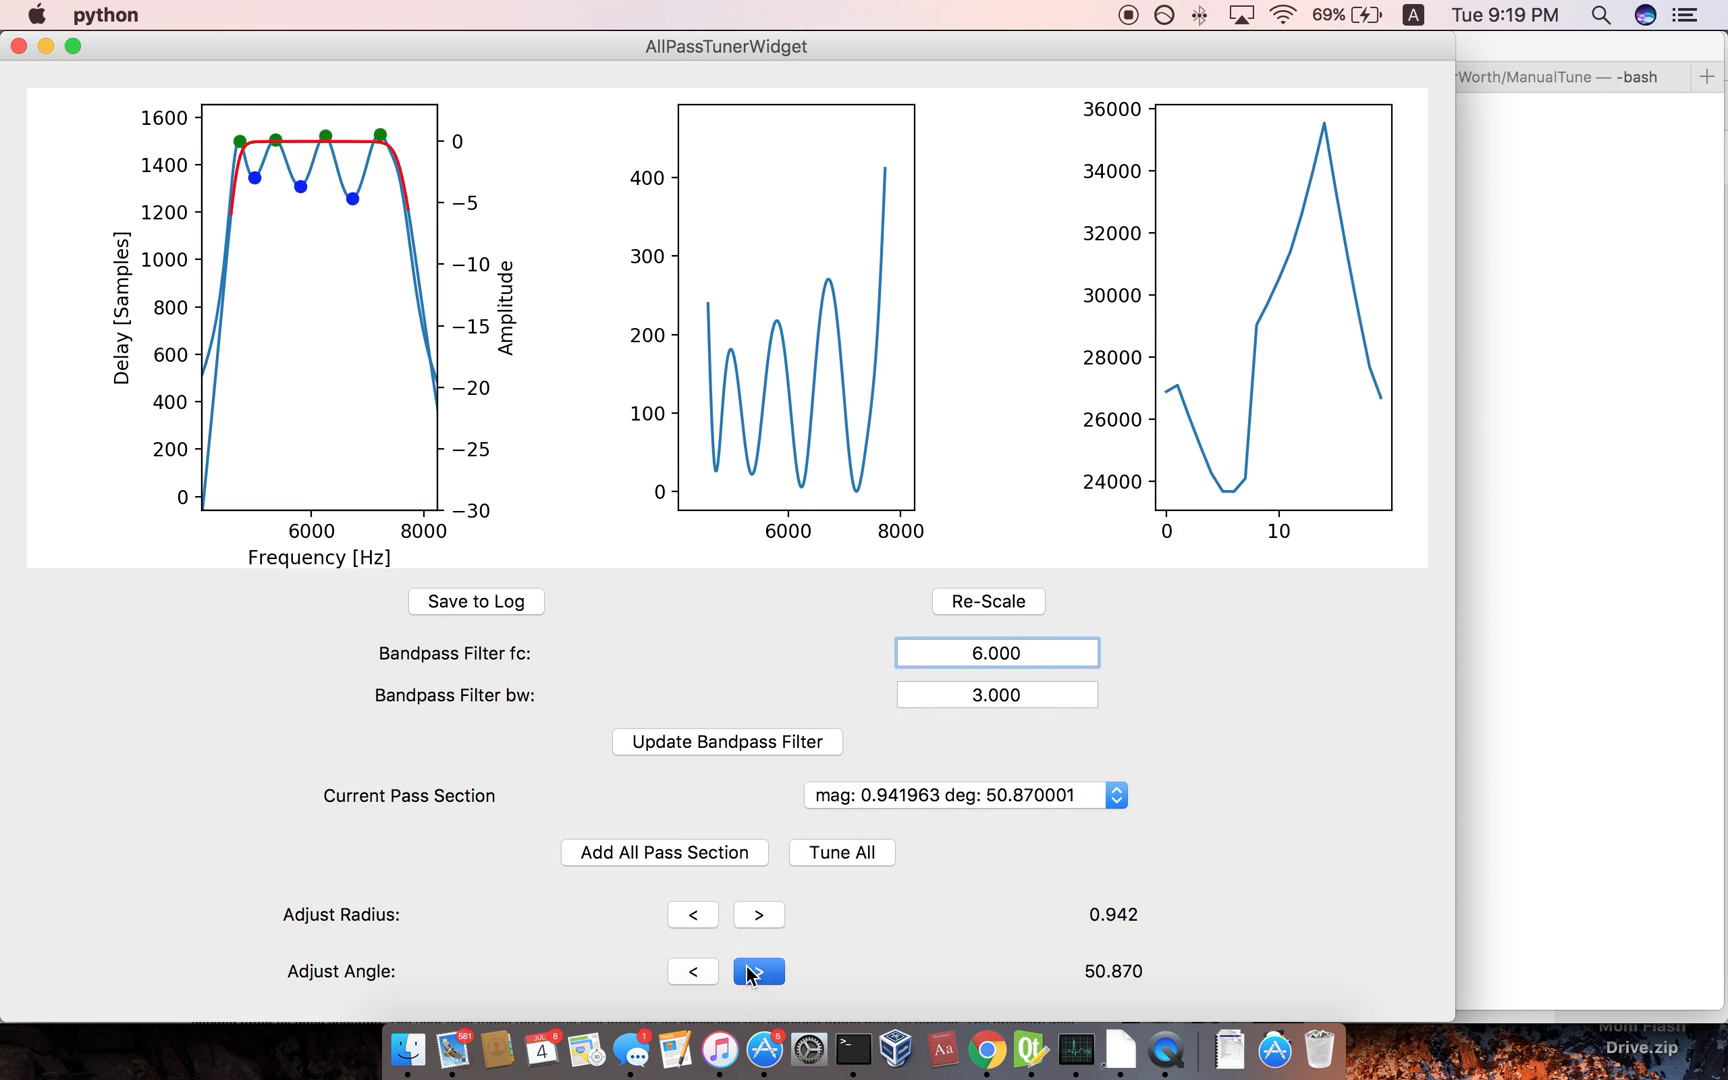
click(758, 972)
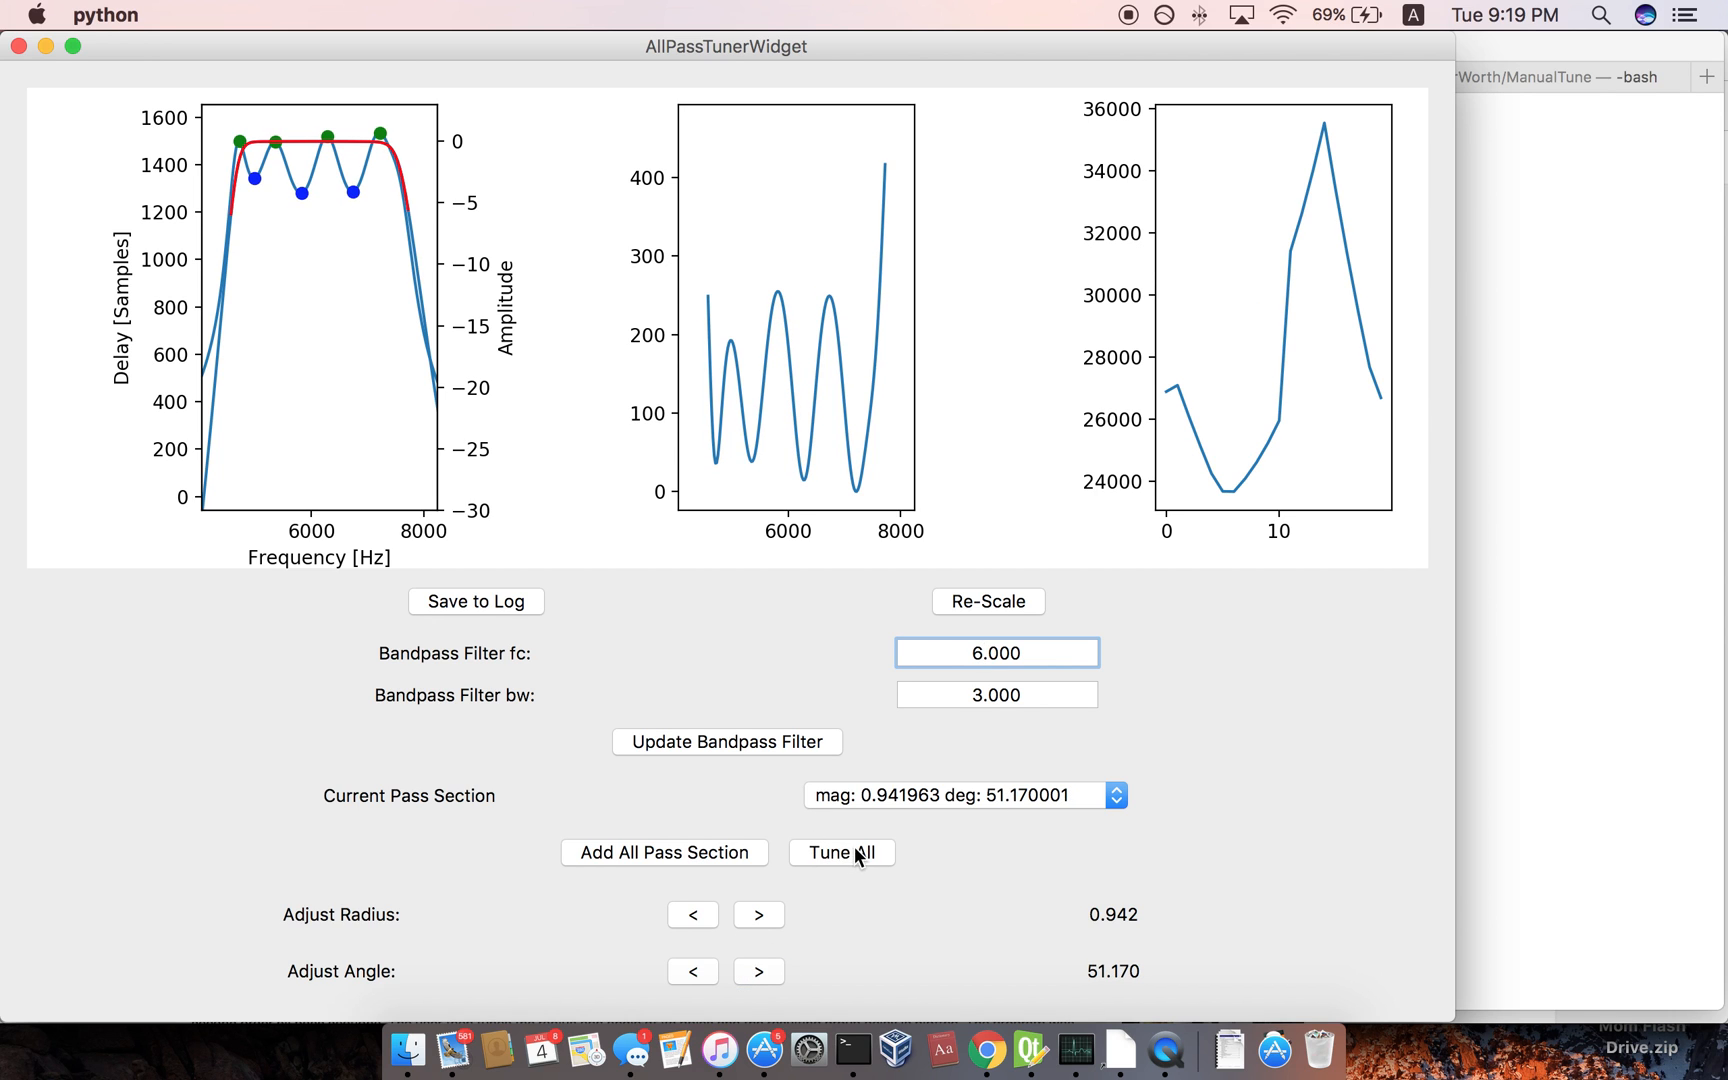
click(842, 852)
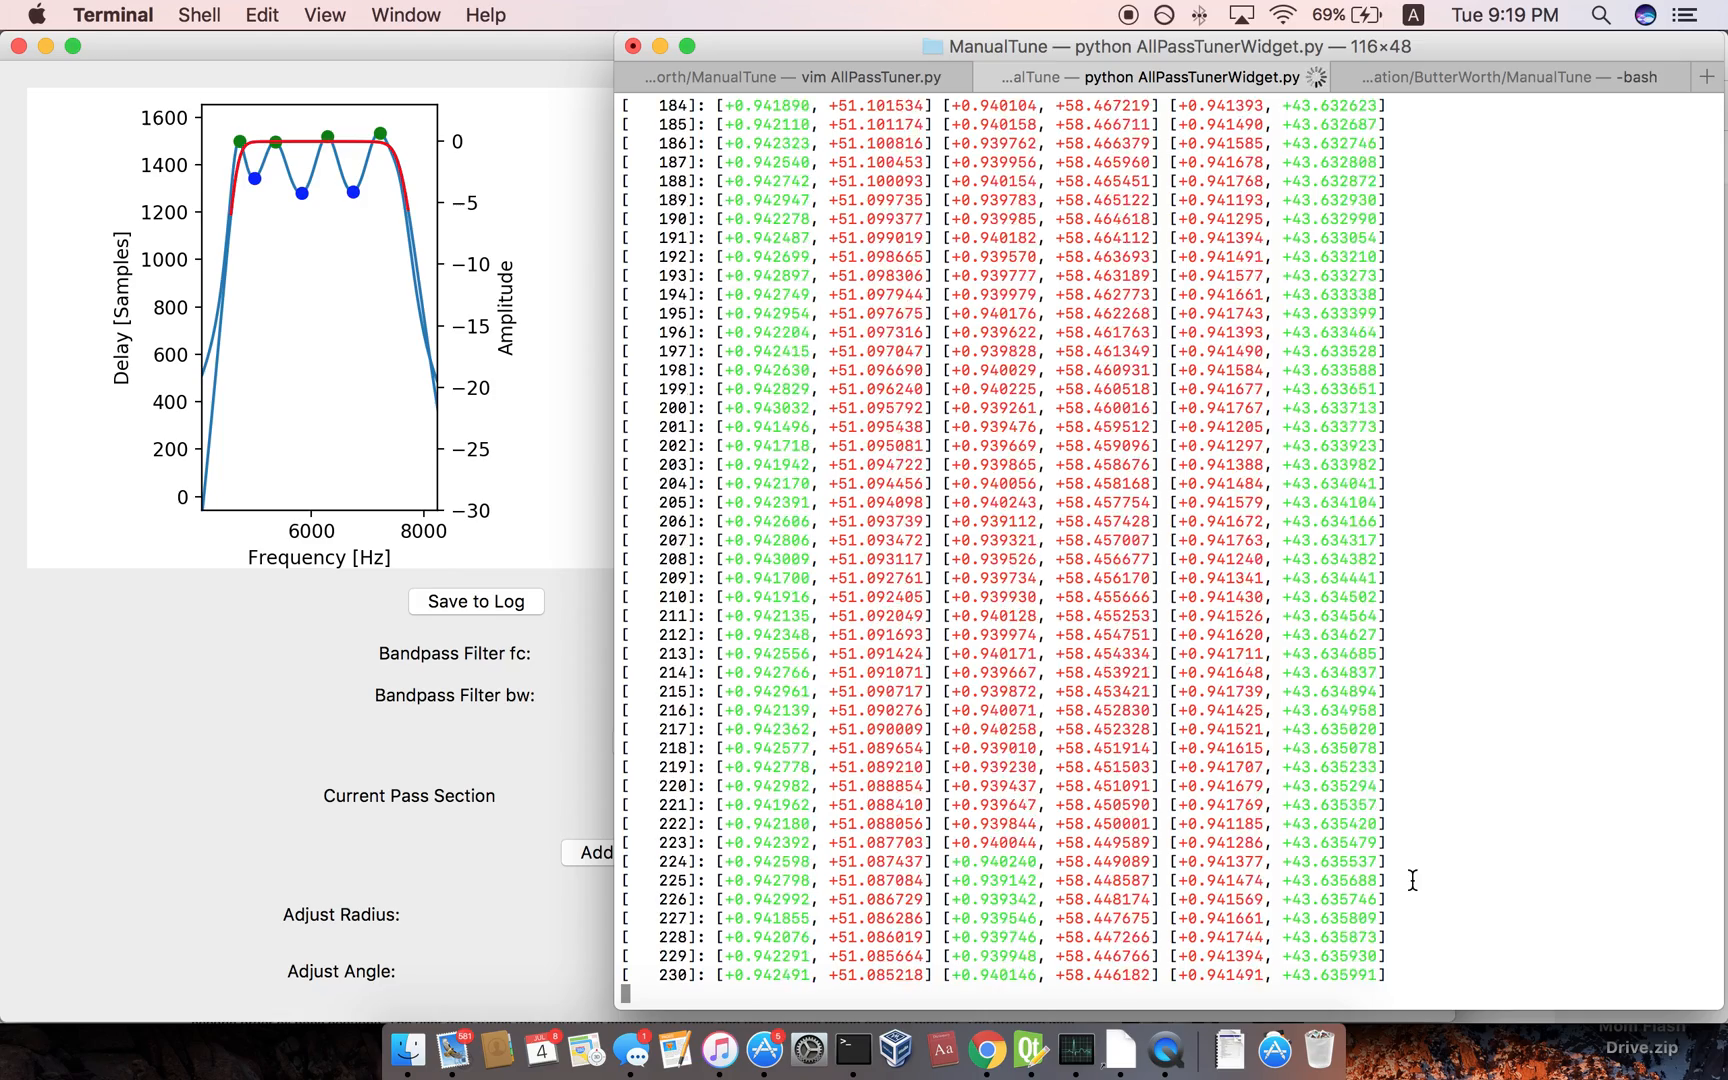
Scroll the Terminal iteration log of section magnitudes and angles past iteration 665.
scroll(down, 3)
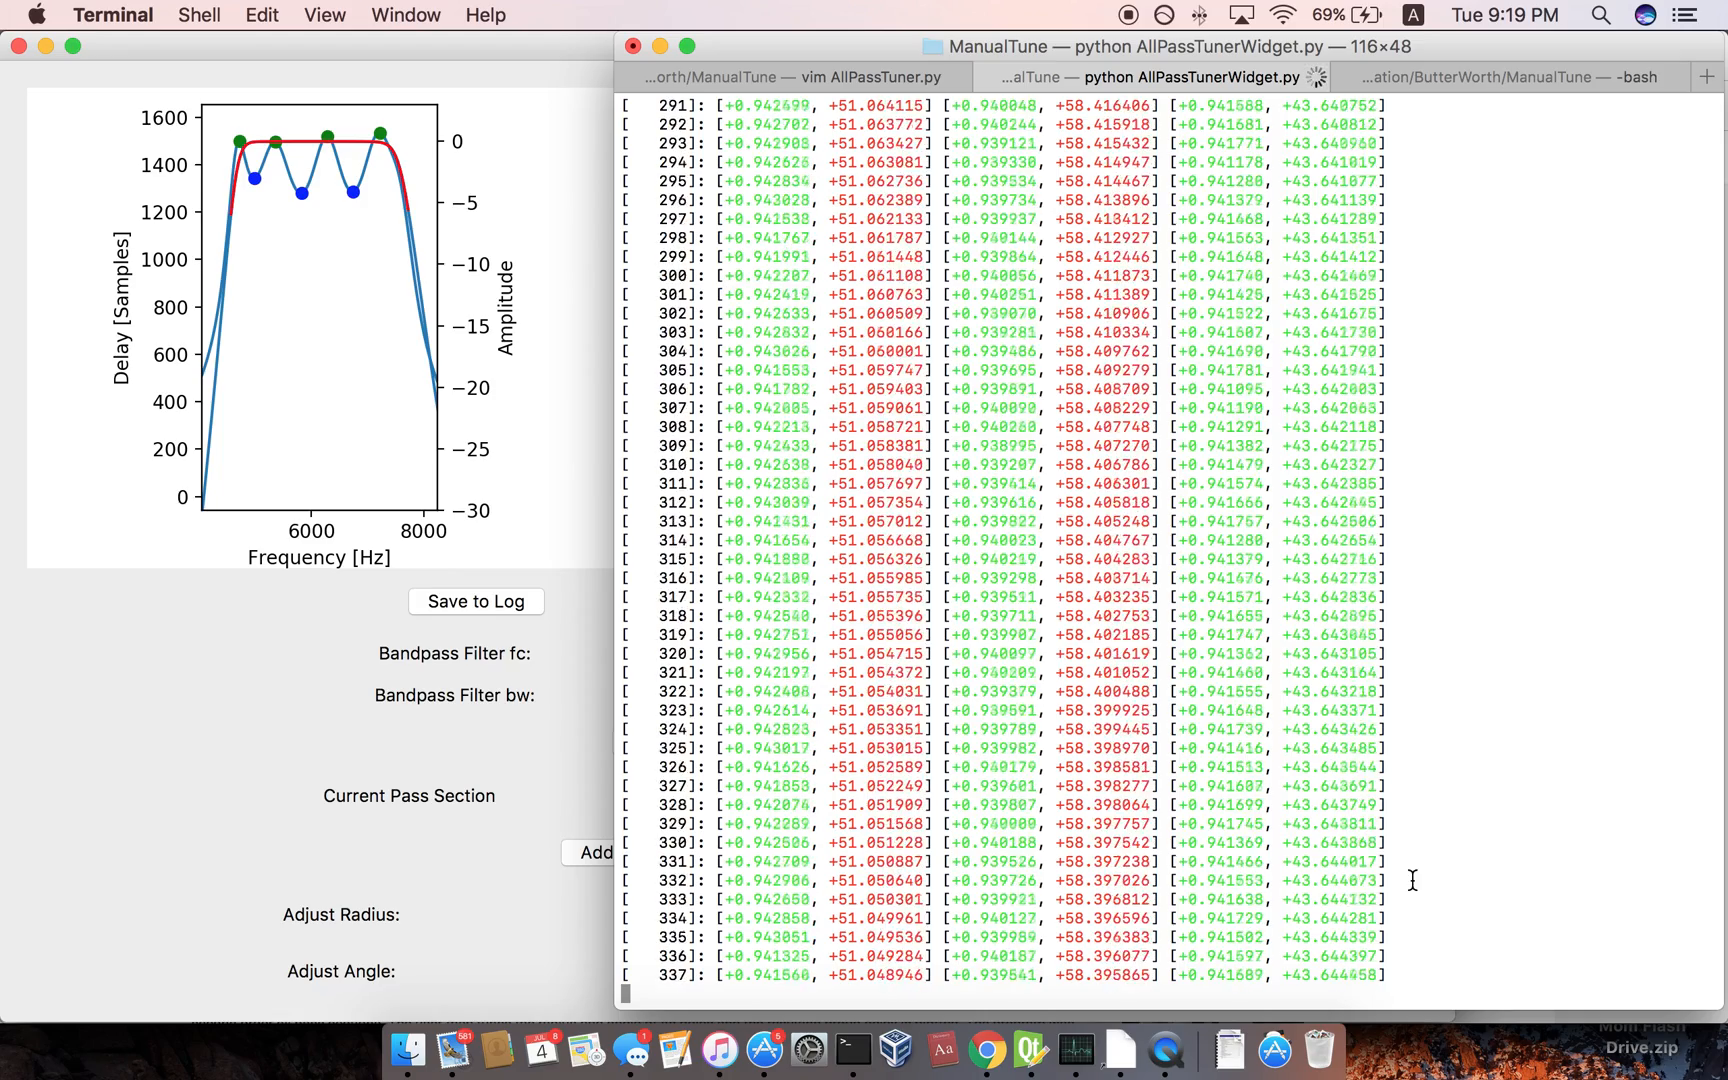
scroll(down, 3)
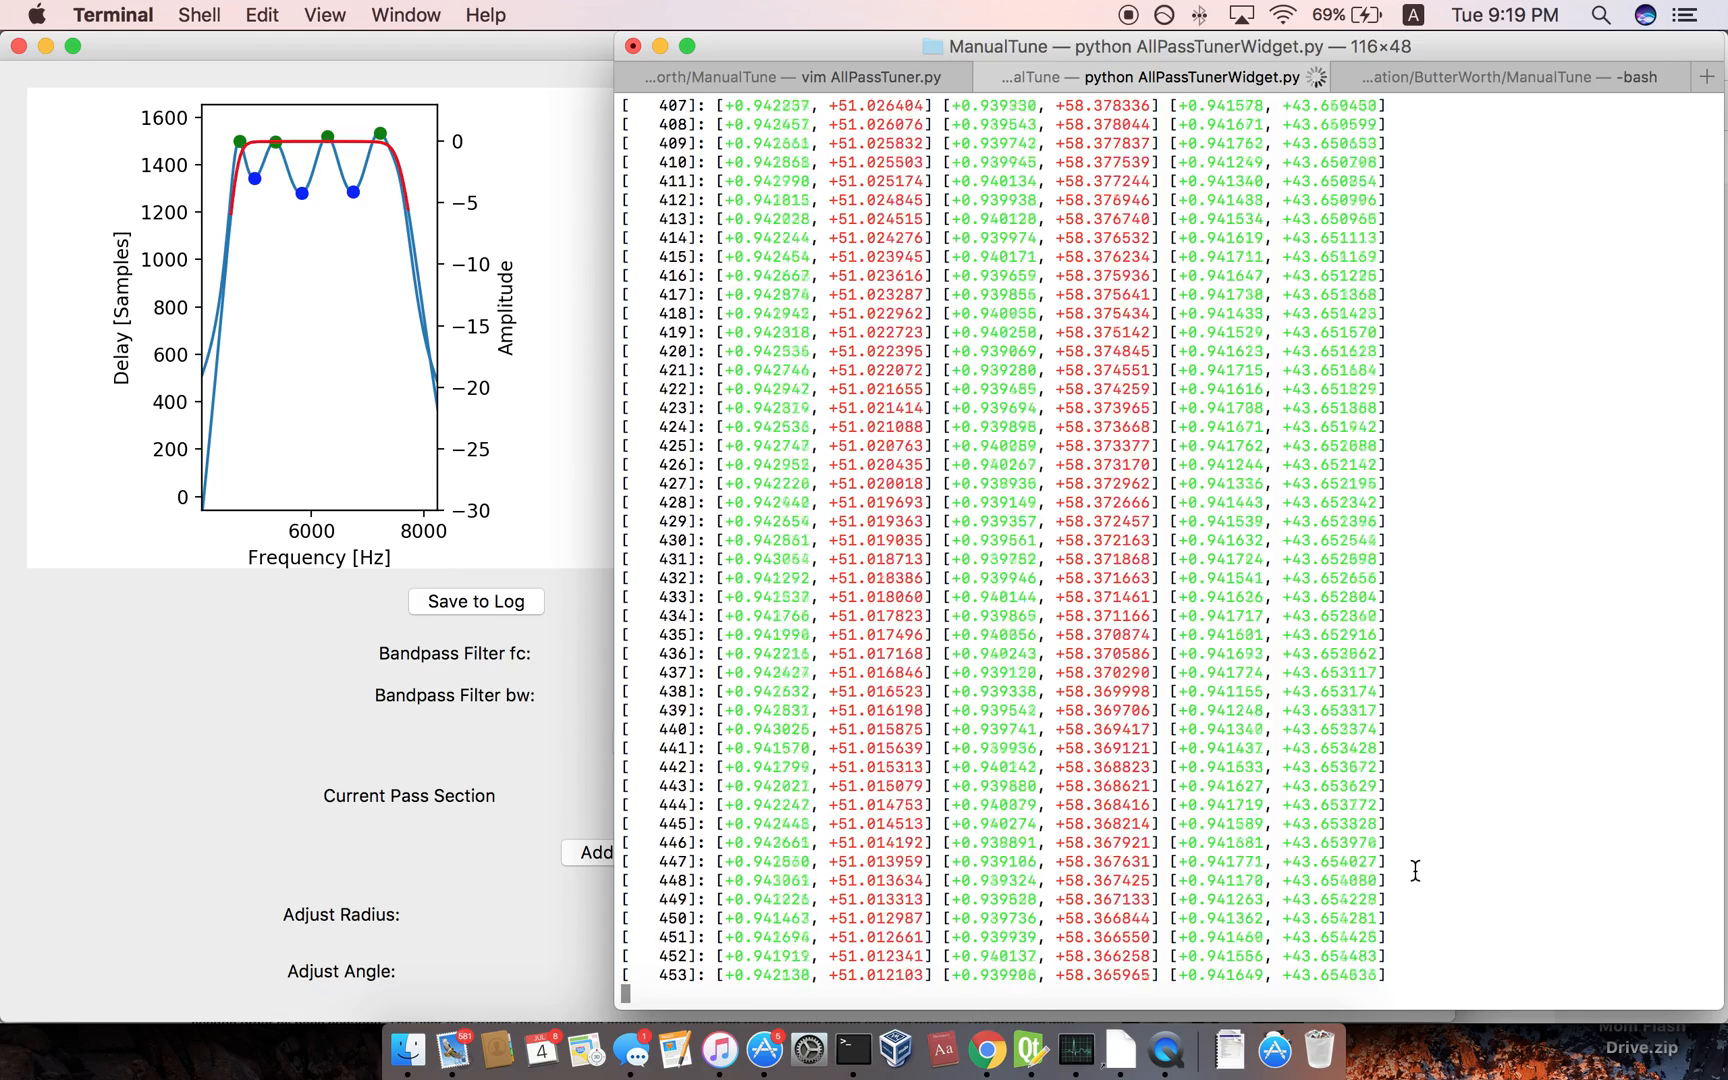
scroll(down, 3)
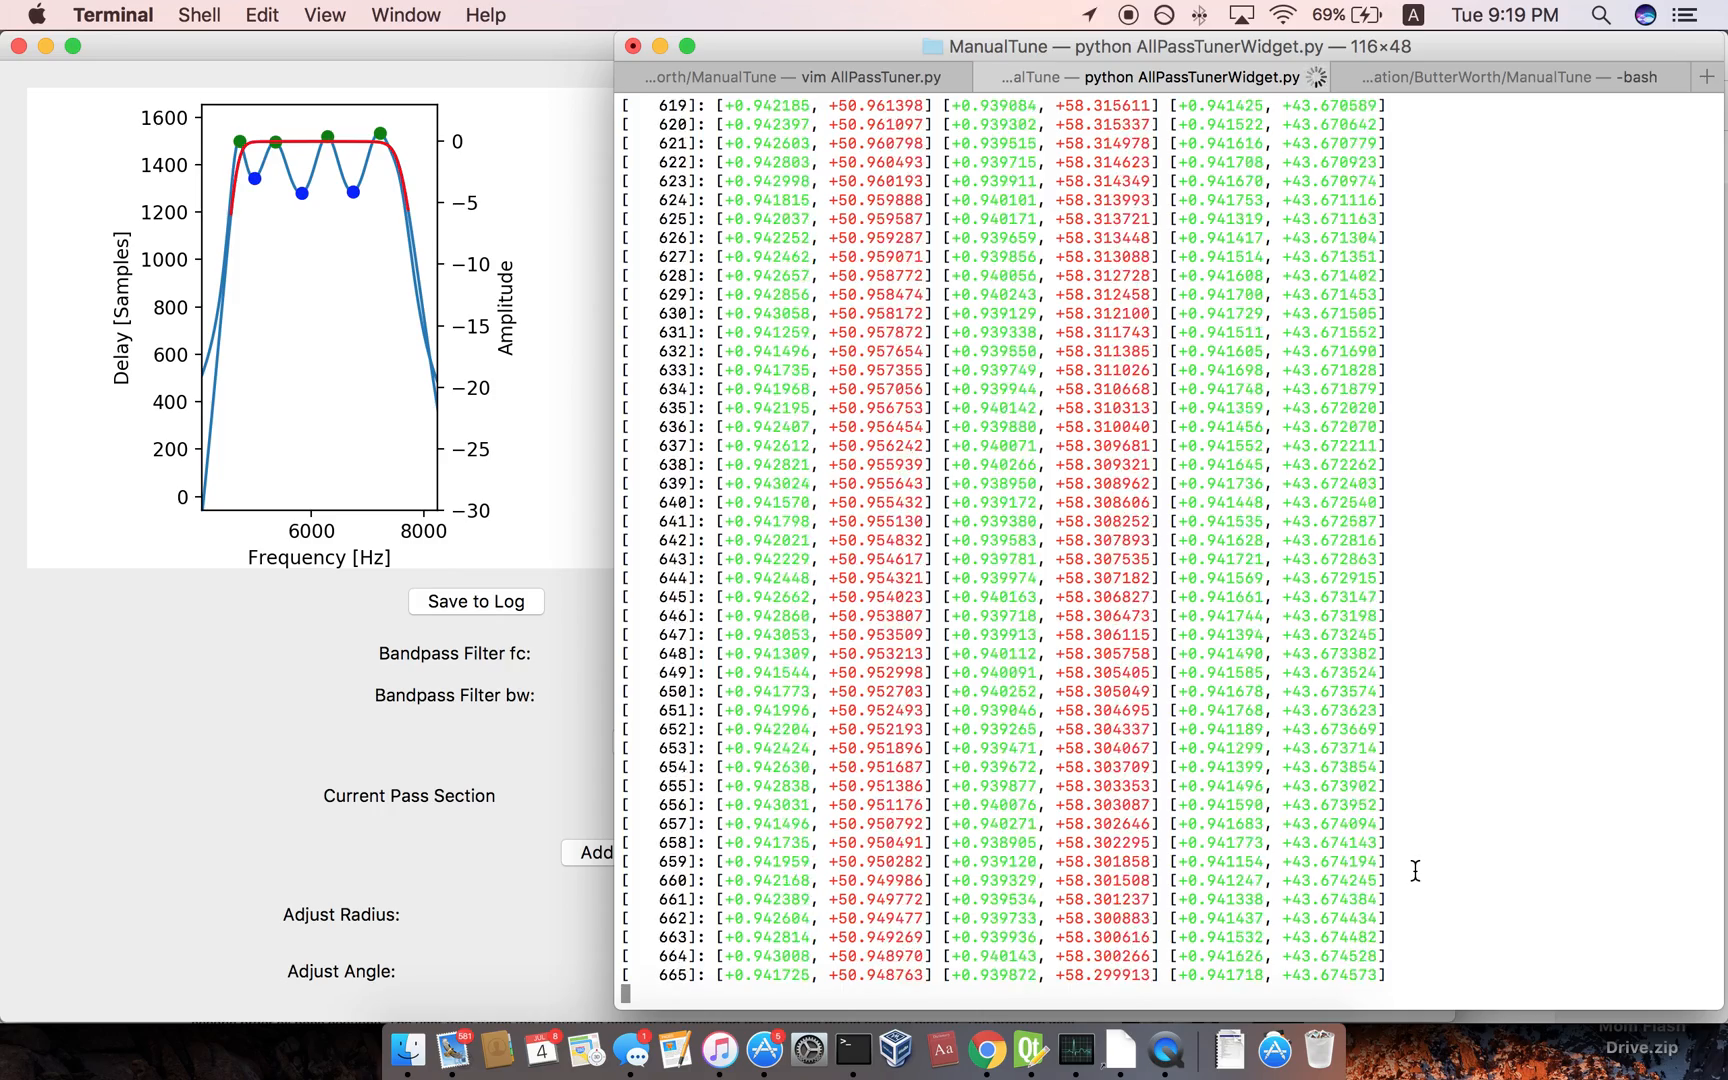
scroll(down, 3)
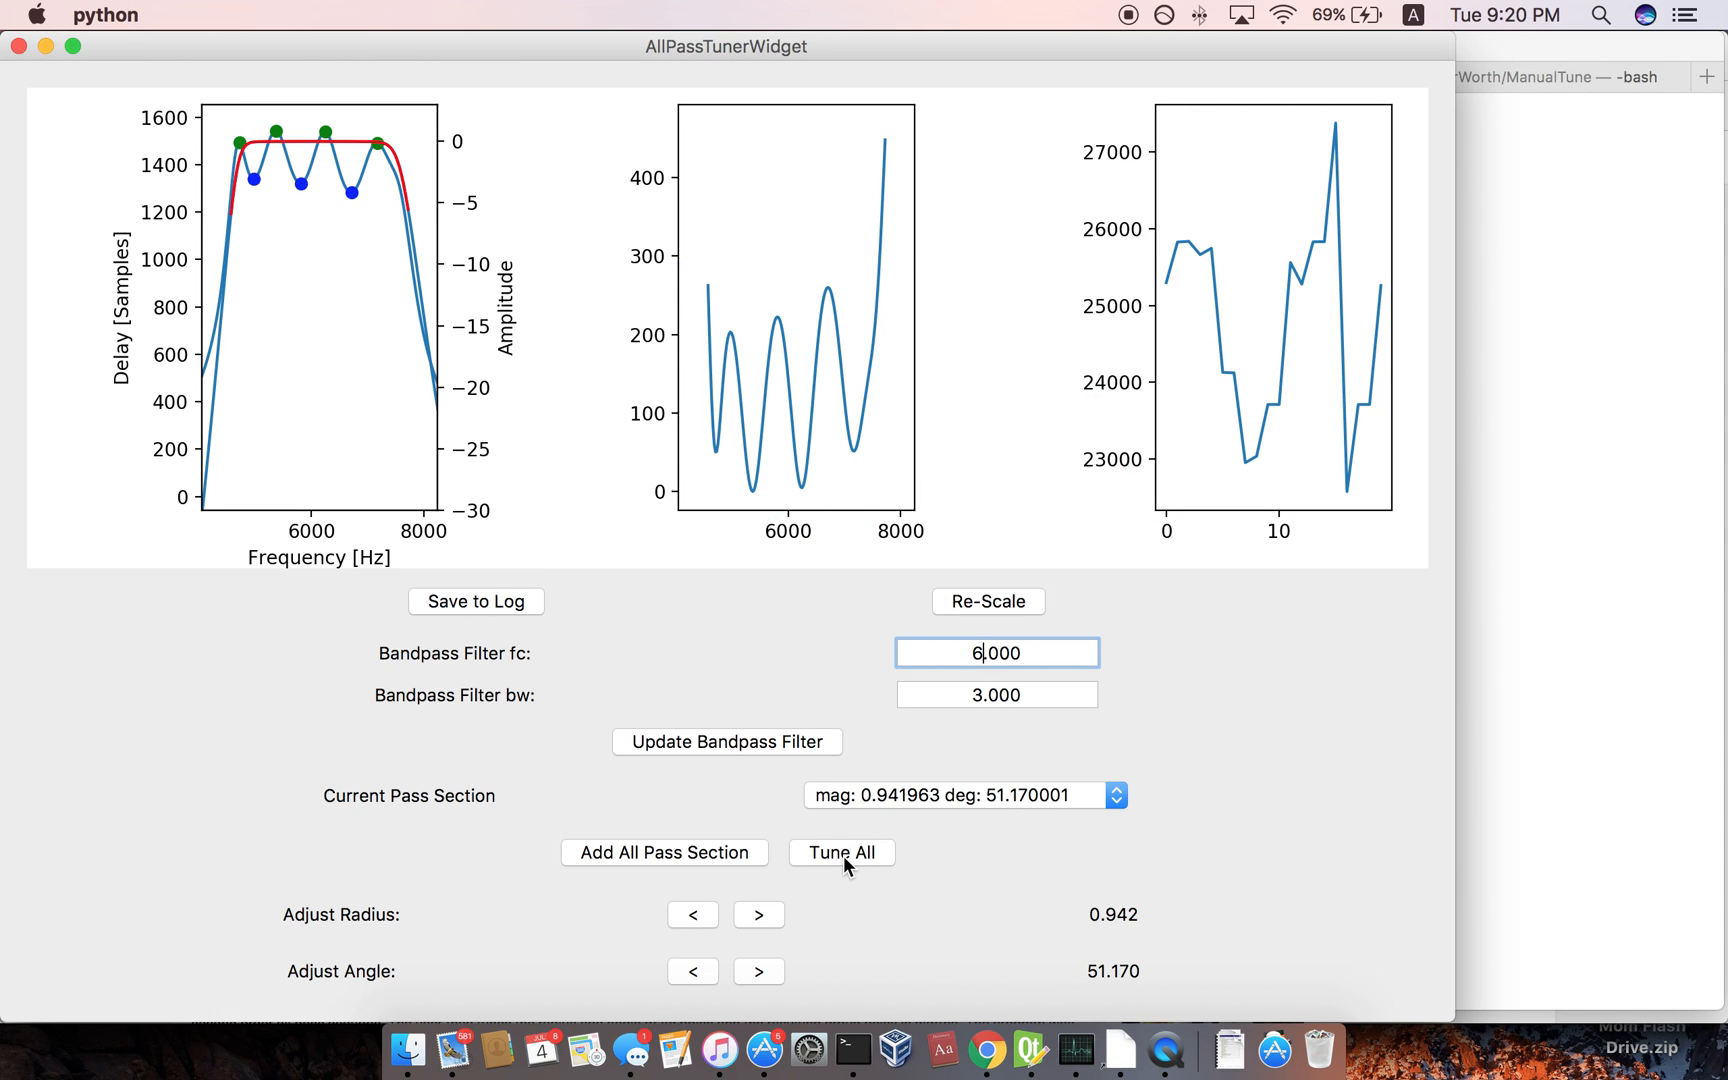
List output.txt in the bash tab and select the new 6000,3000 three-section entry.
click(840, 852)
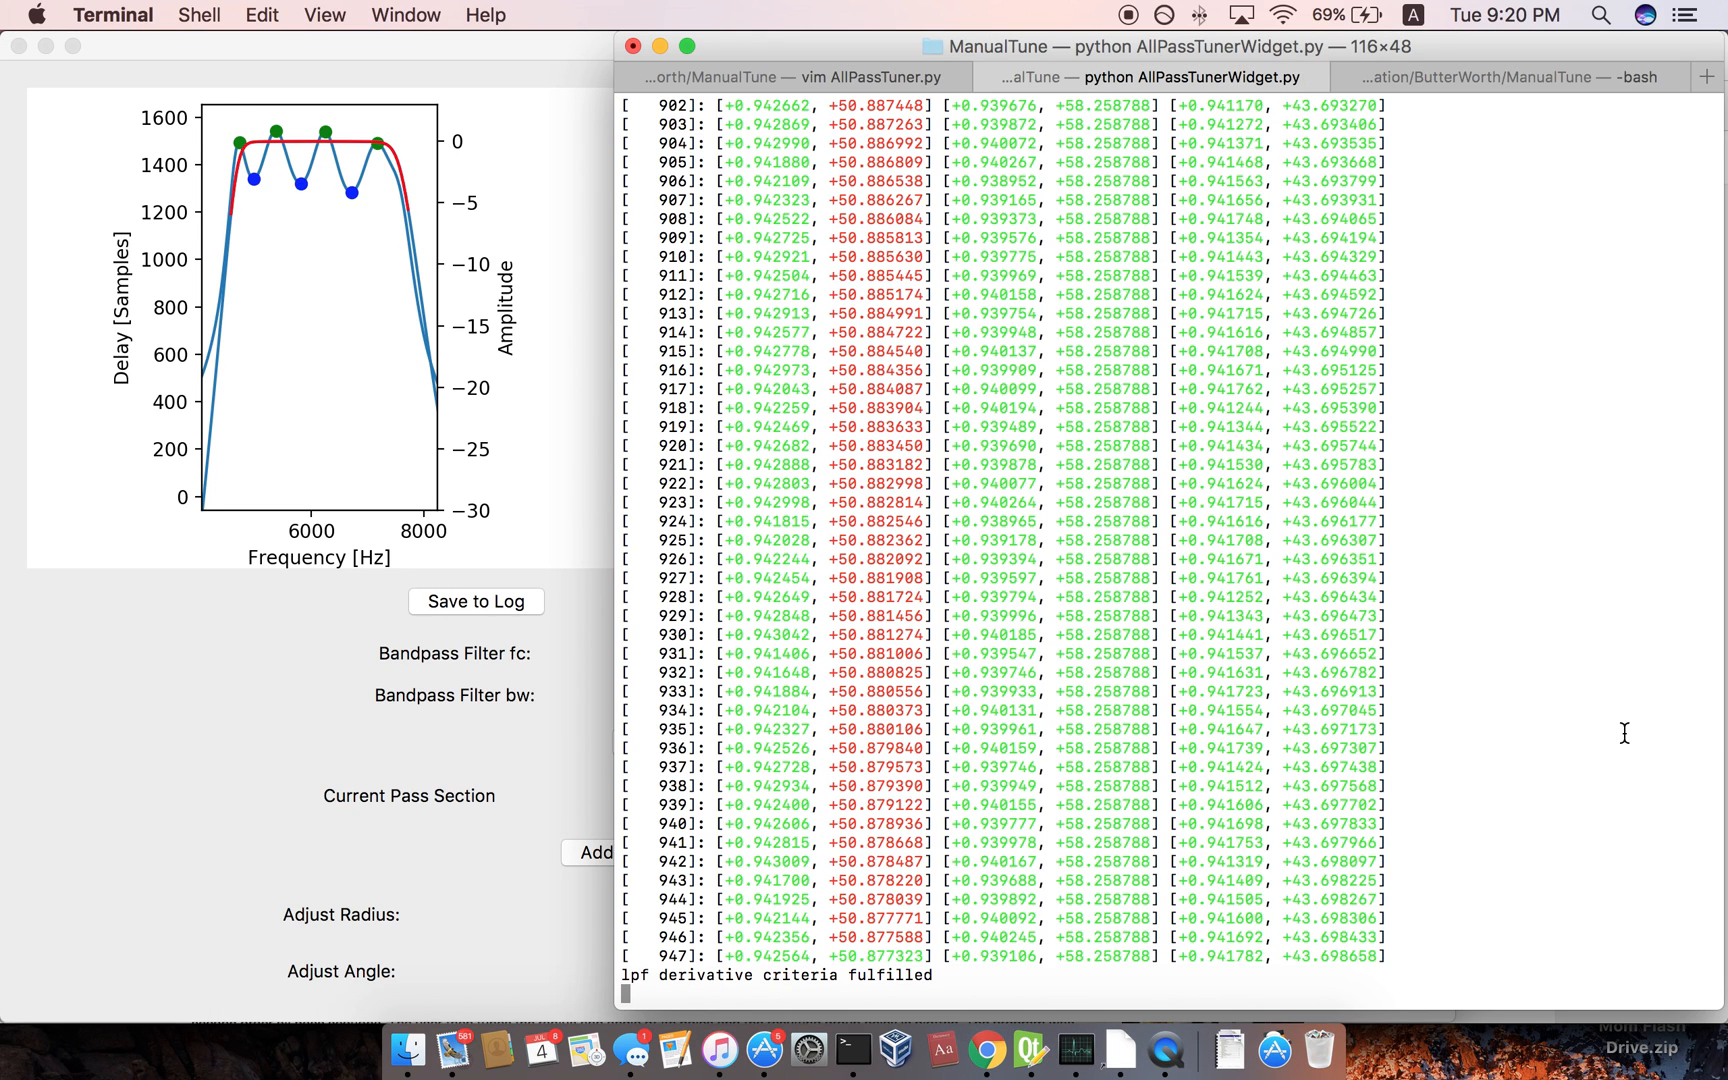
mouse_move(720, 560)
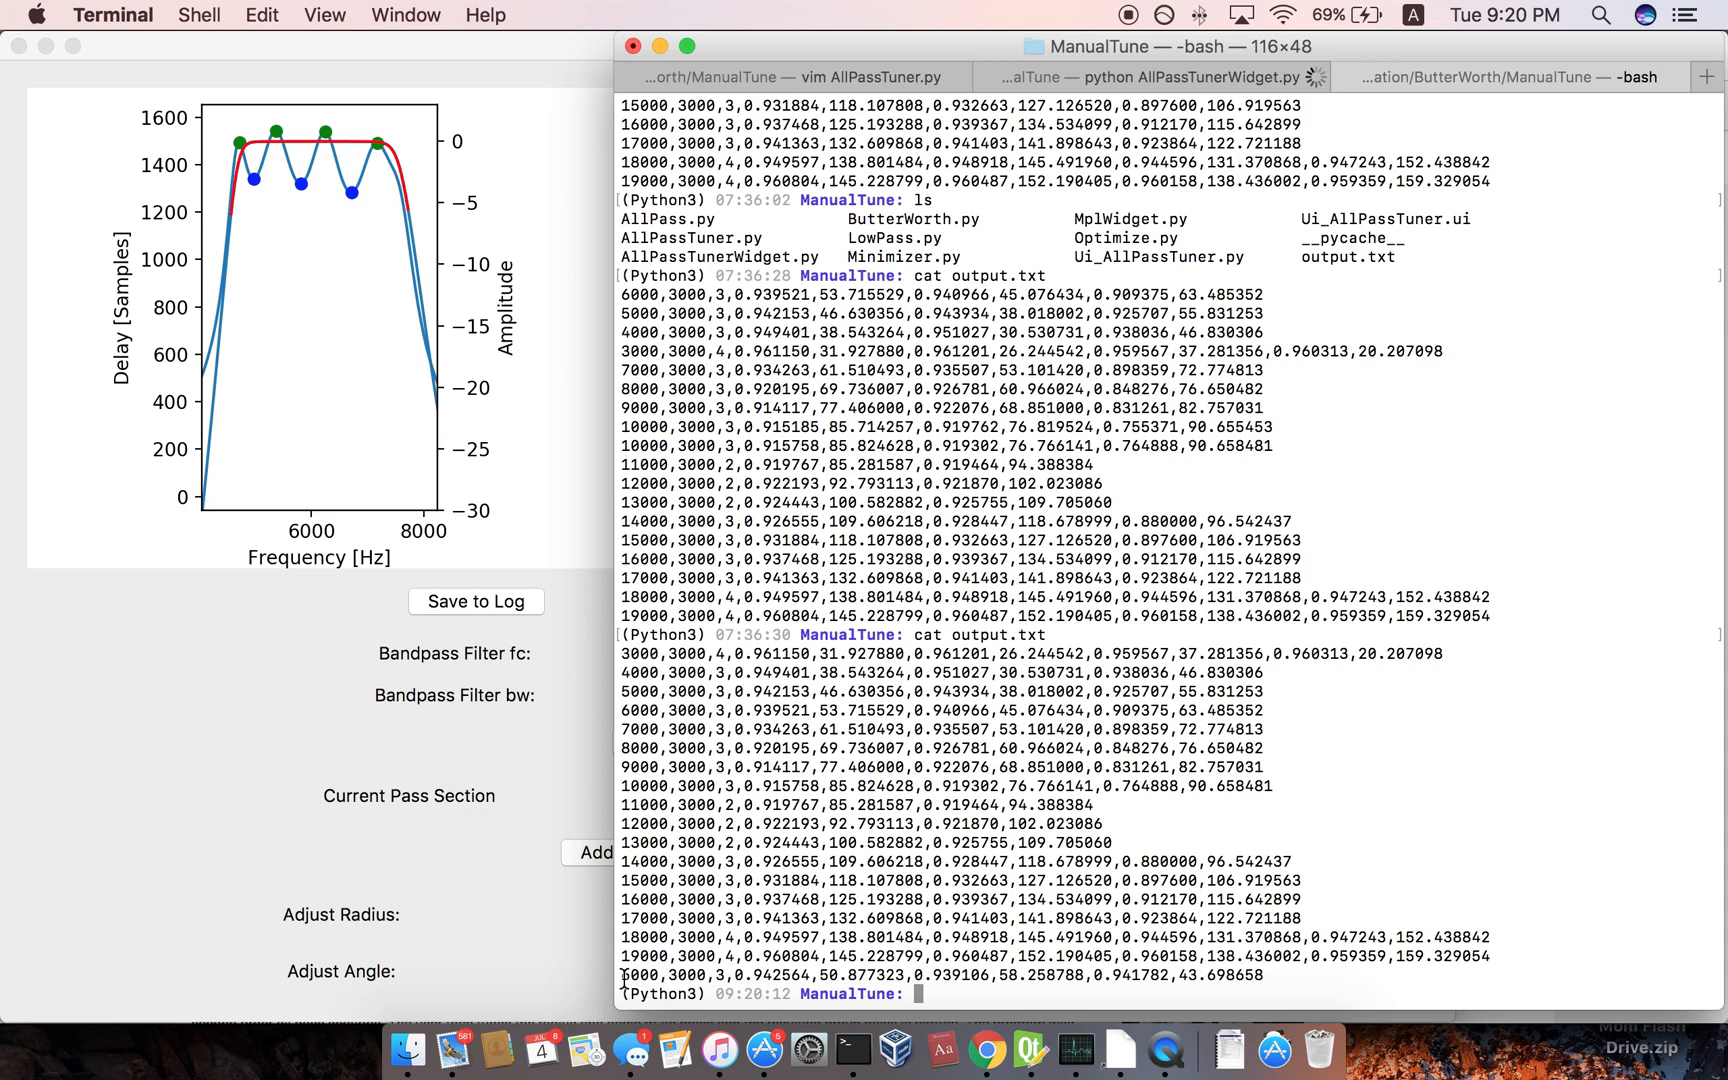
double_click(712, 972)
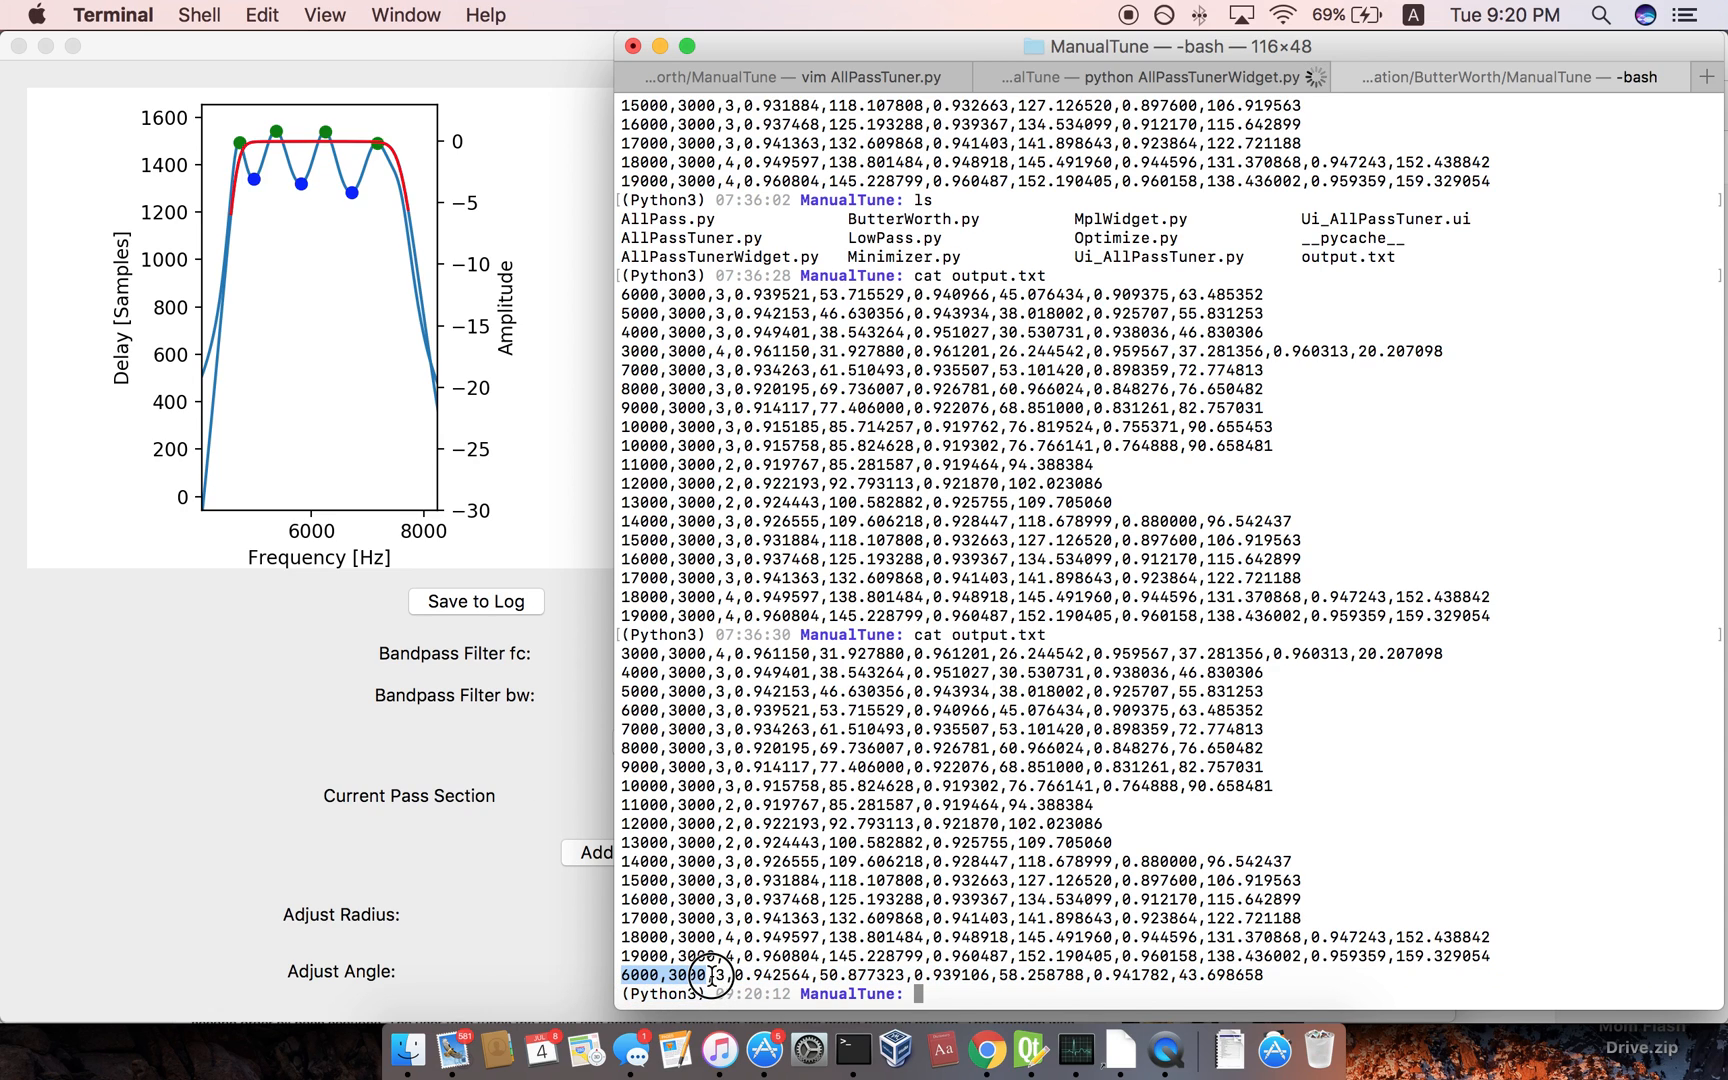
mouse_move(712, 976)
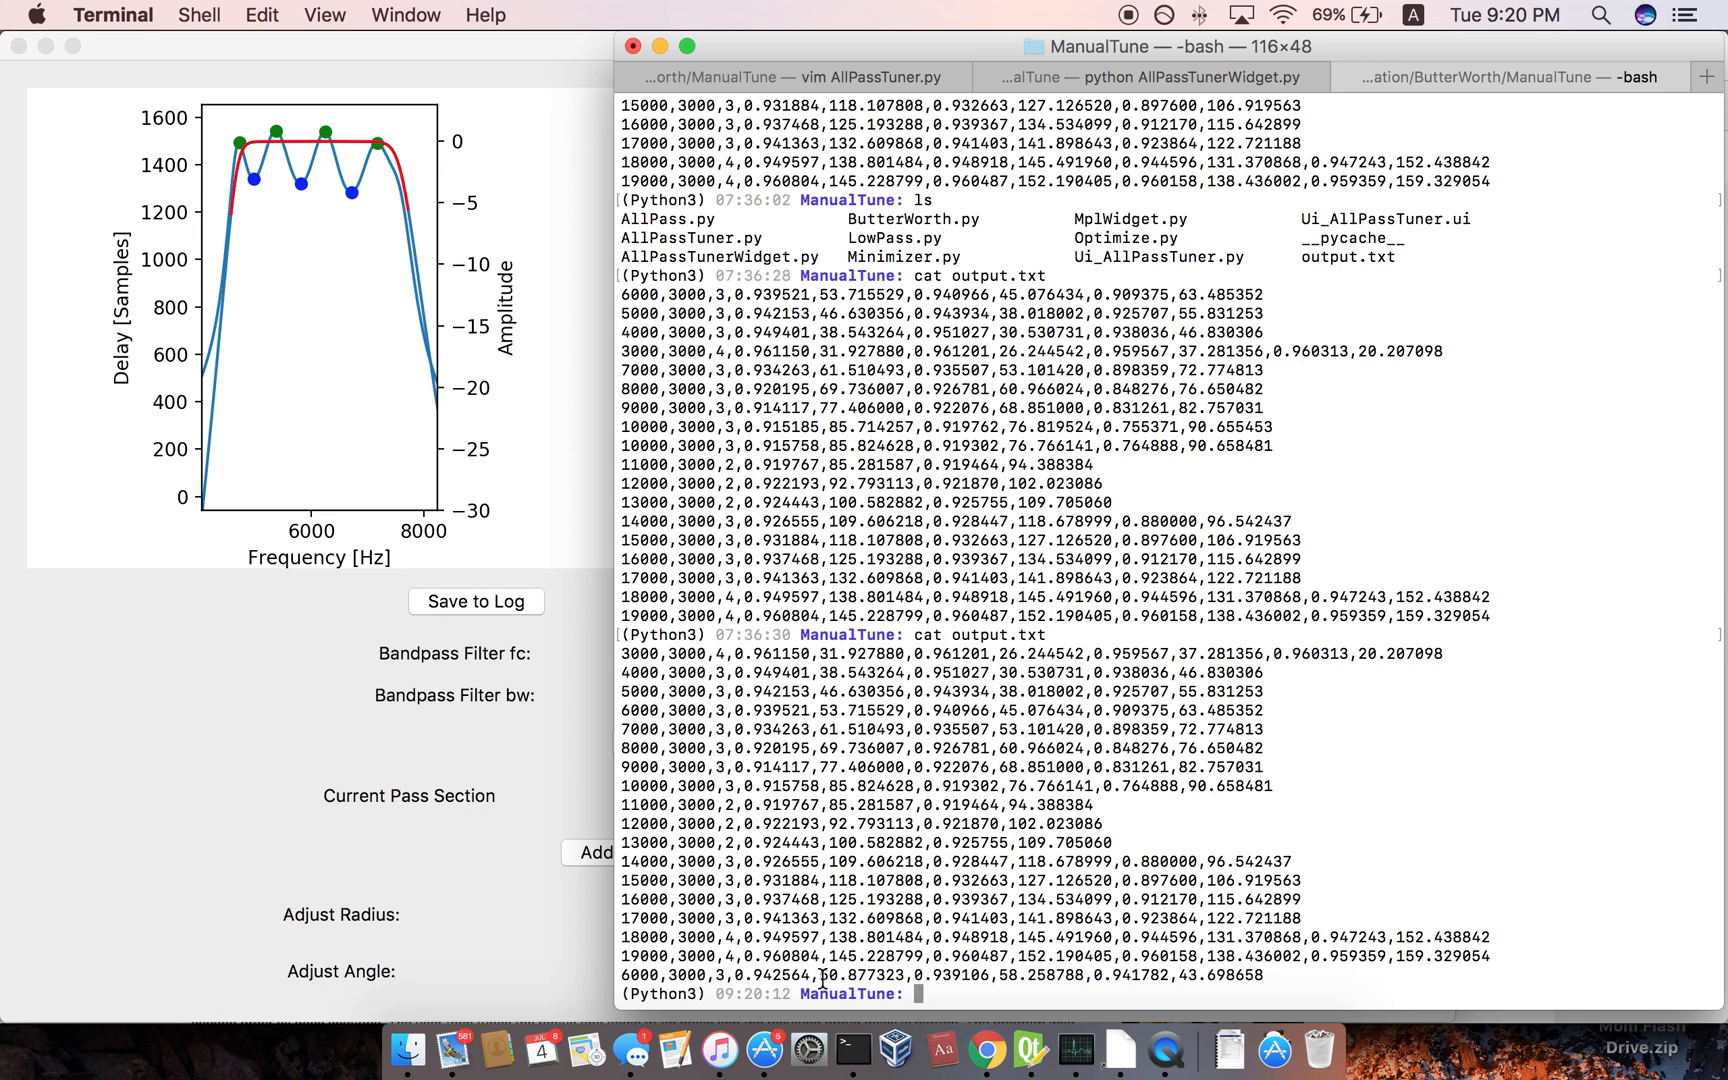
mouse_move(860, 976)
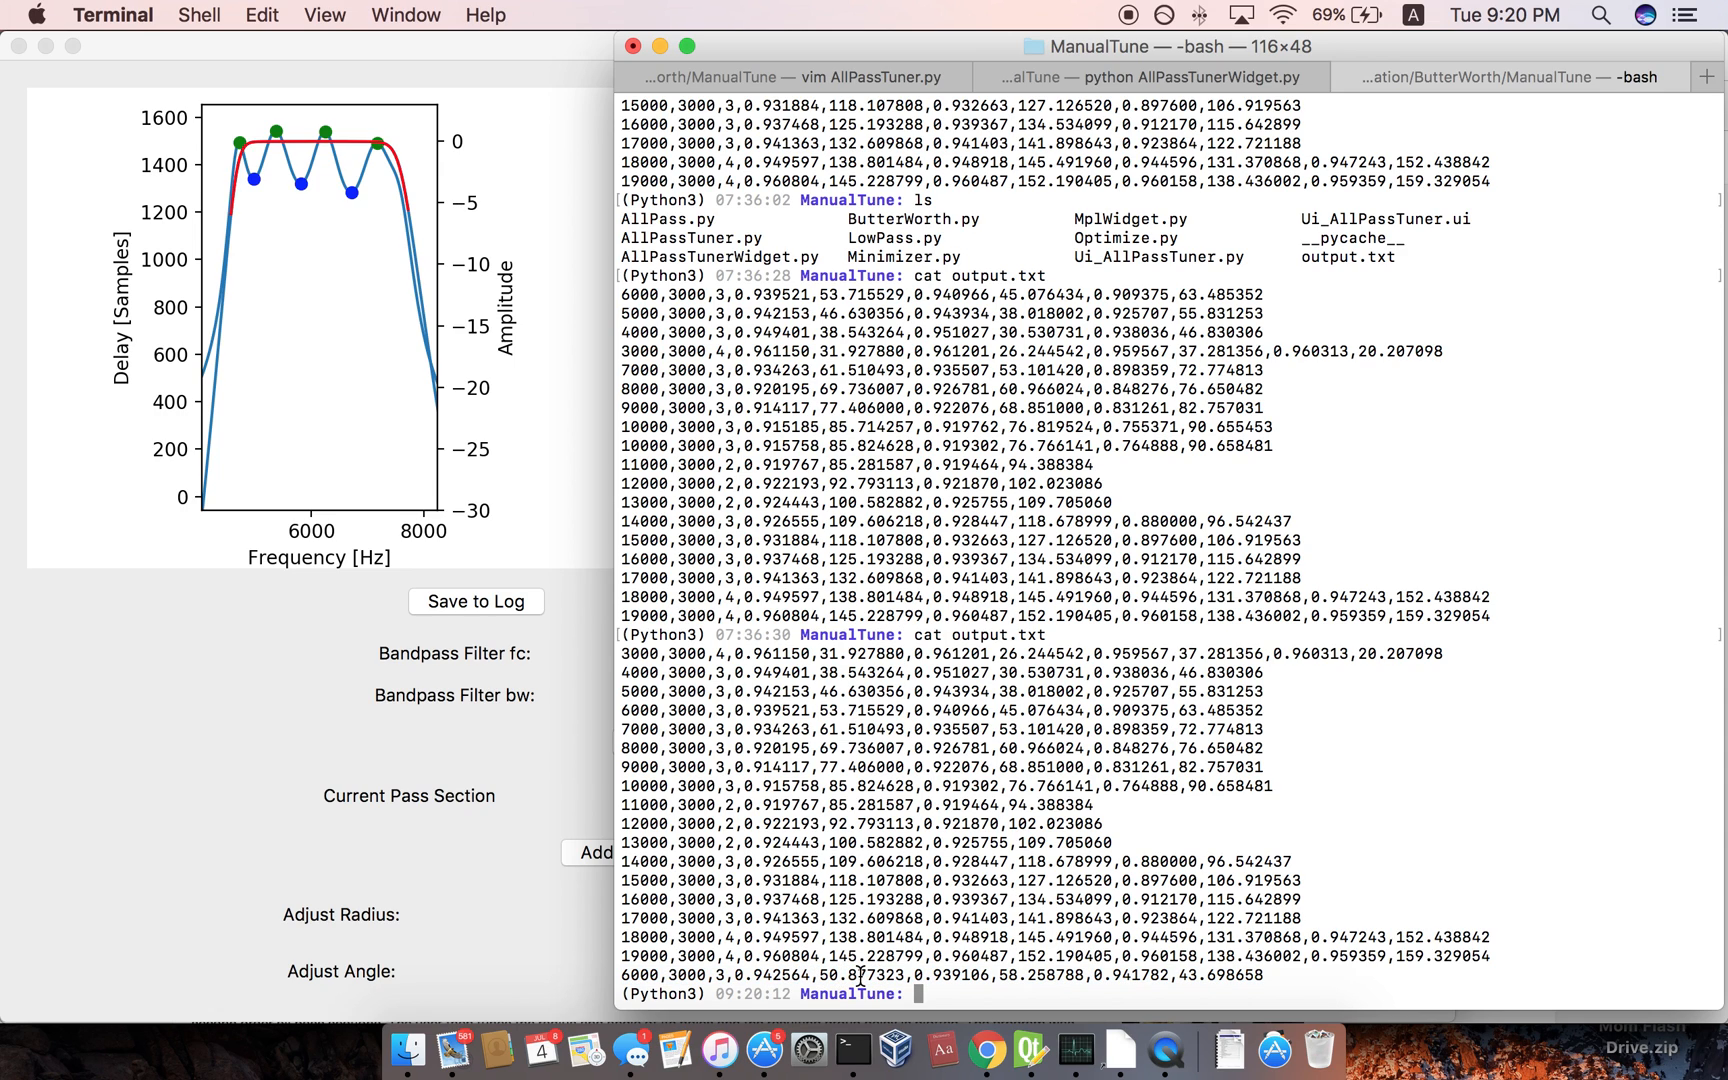
mouse_move(1196, 974)
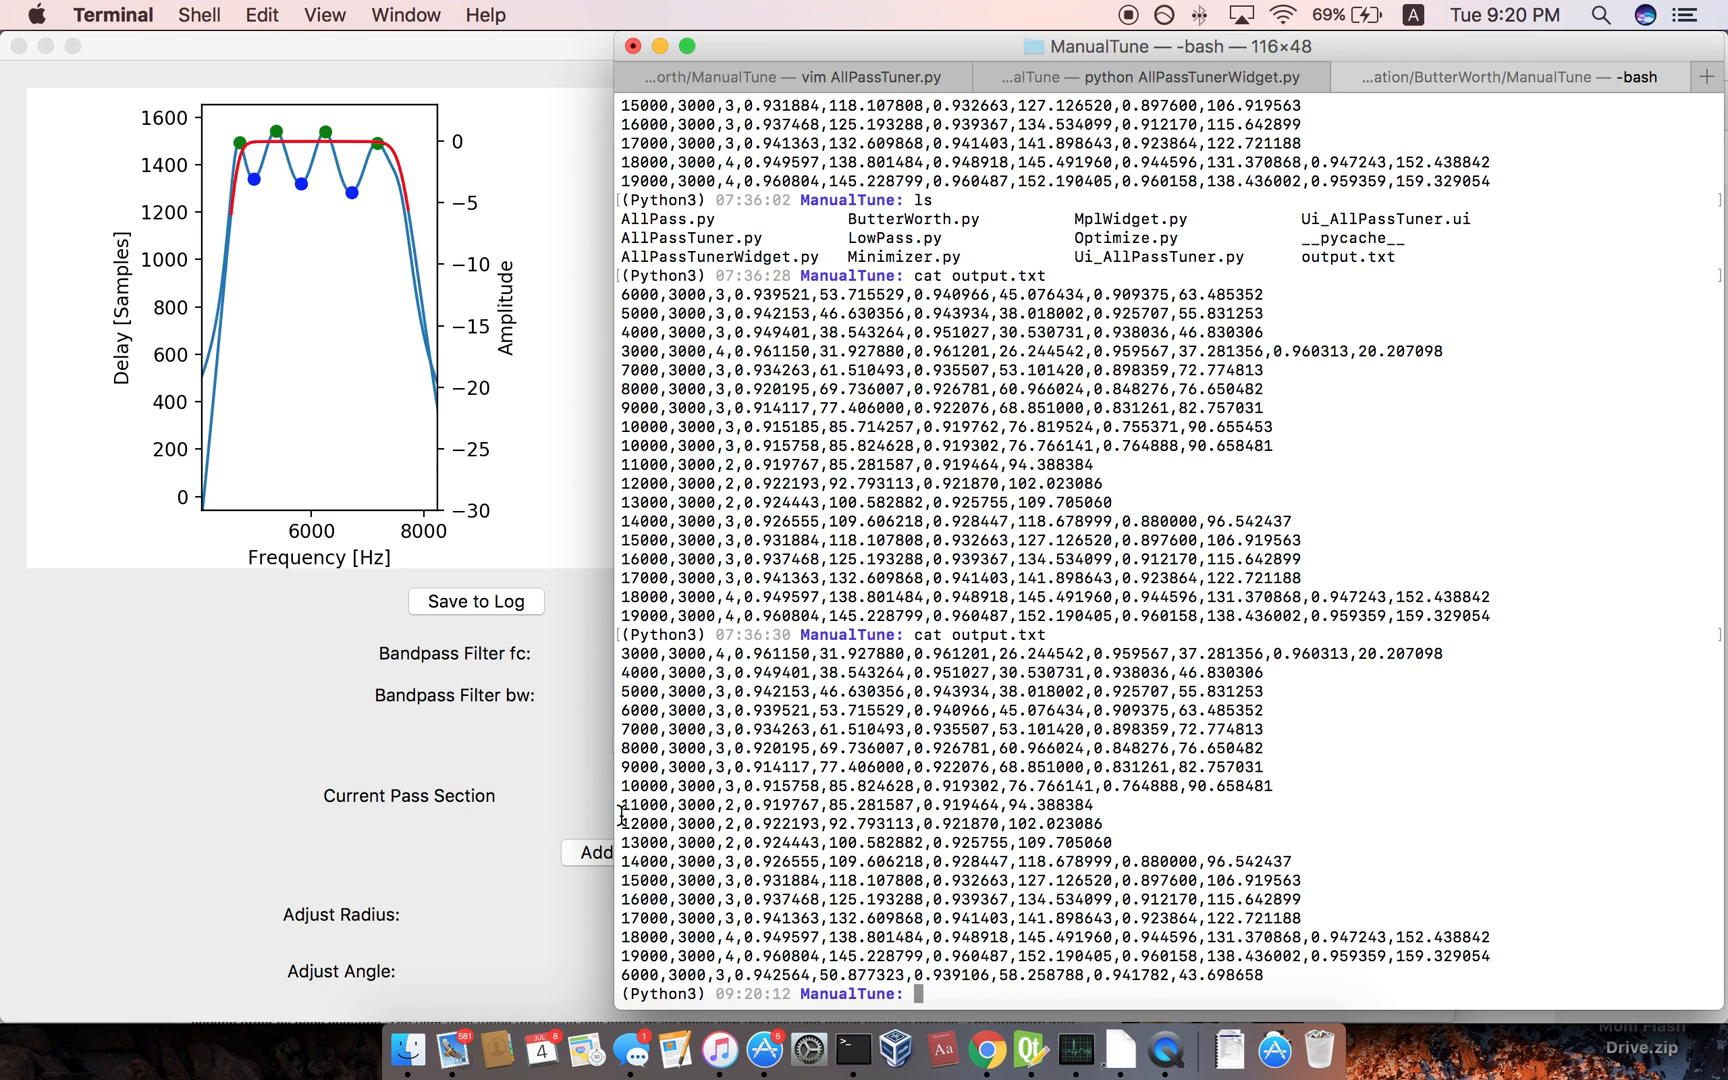
mouse_move(686, 834)
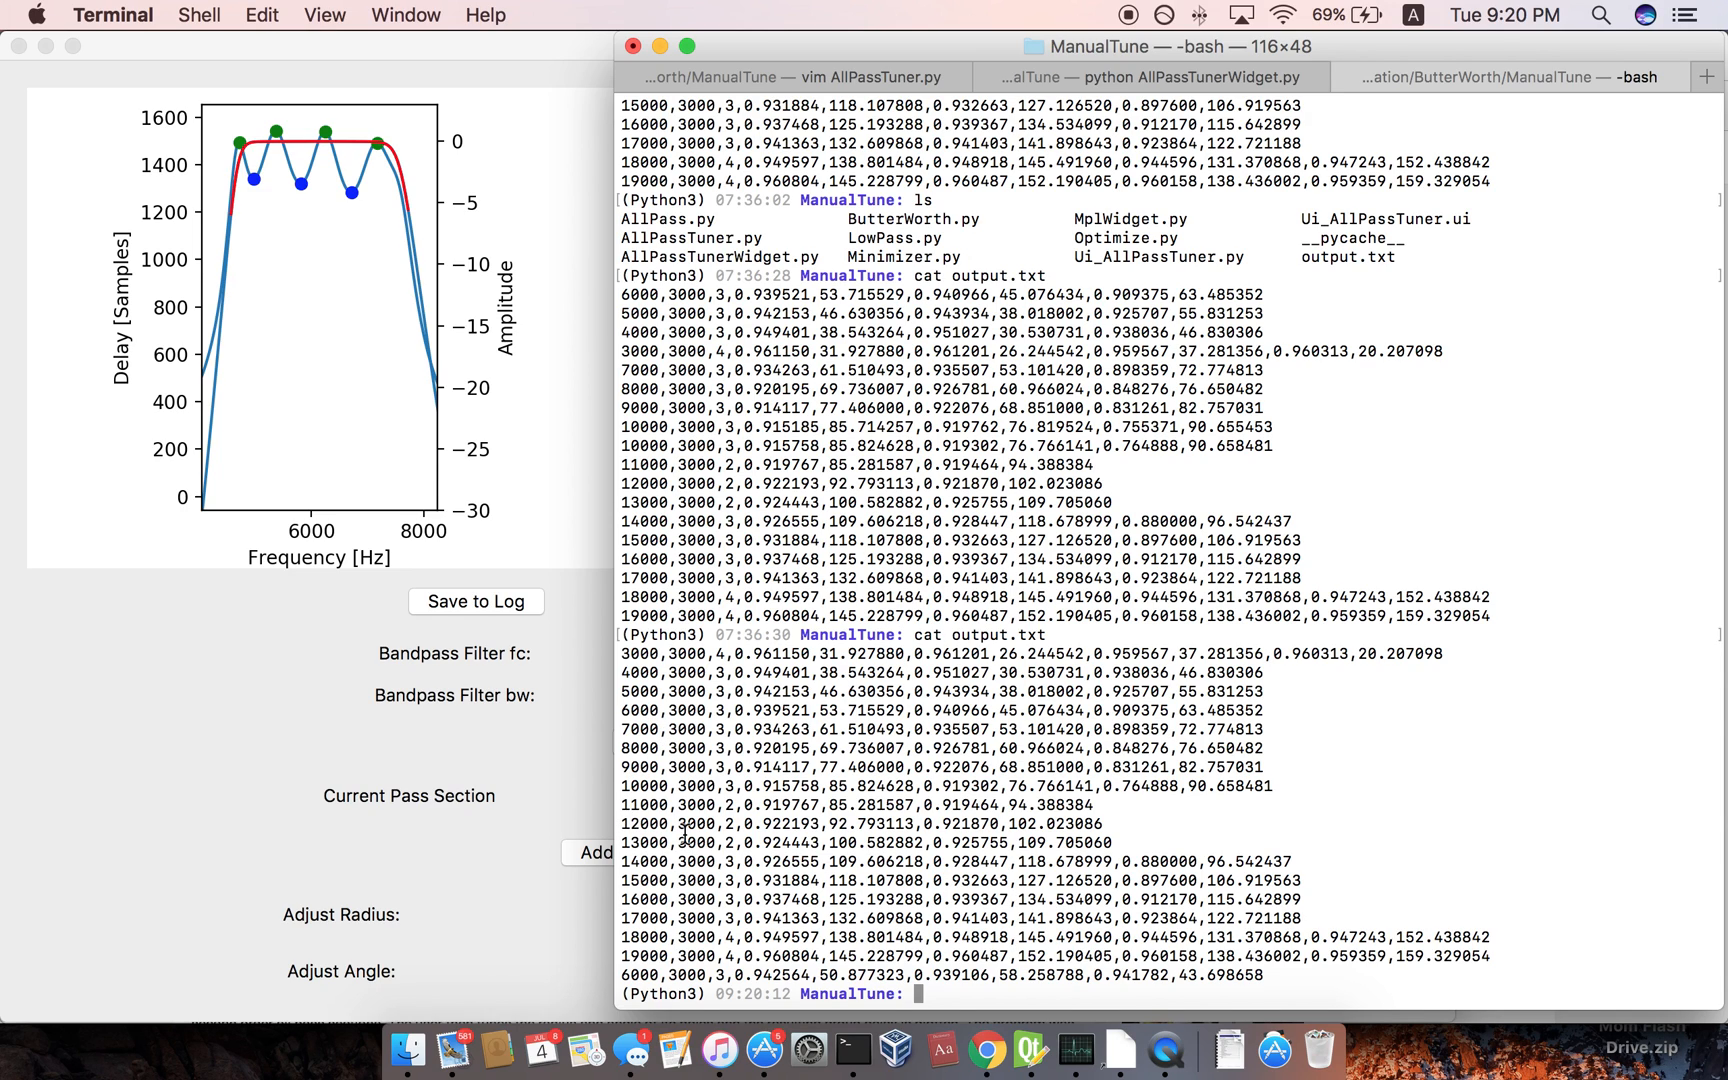
mouse_move(416, 746)
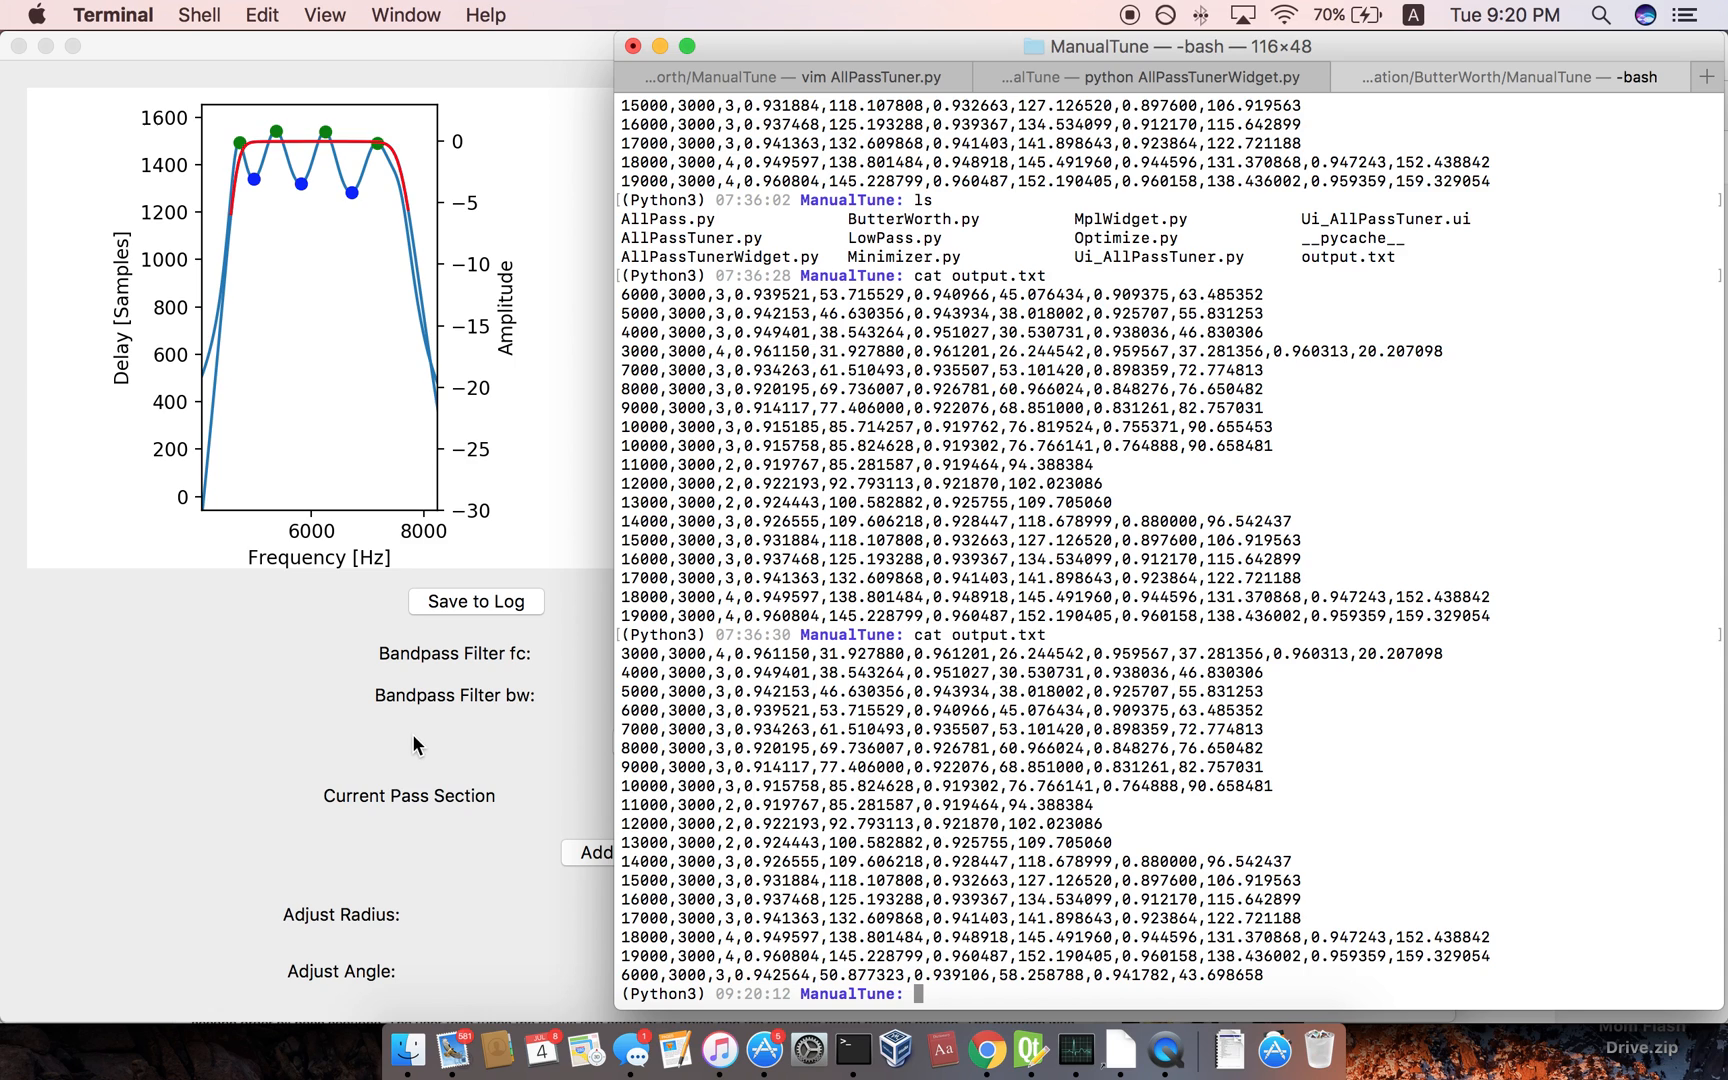
Stop the QuickTime screen recording and start naming the file 'AllPa' in the save prompt.
click(1166, 1050)
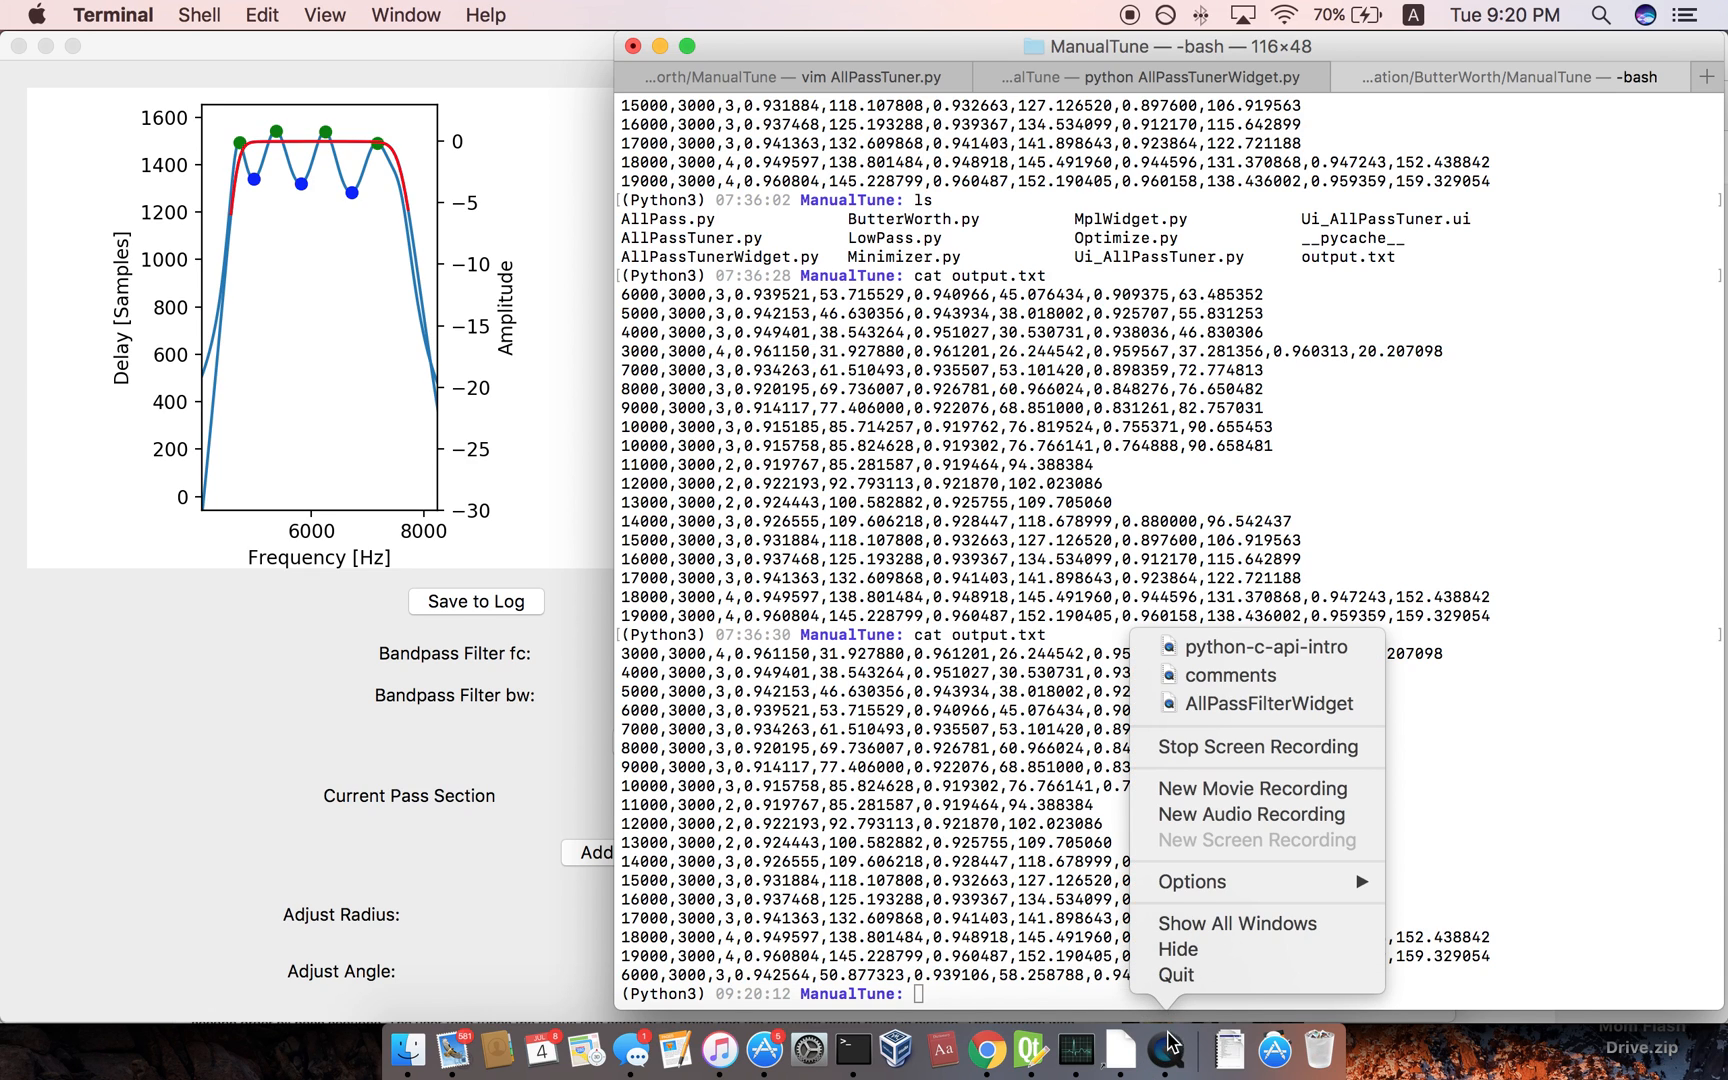
click(1258, 746)
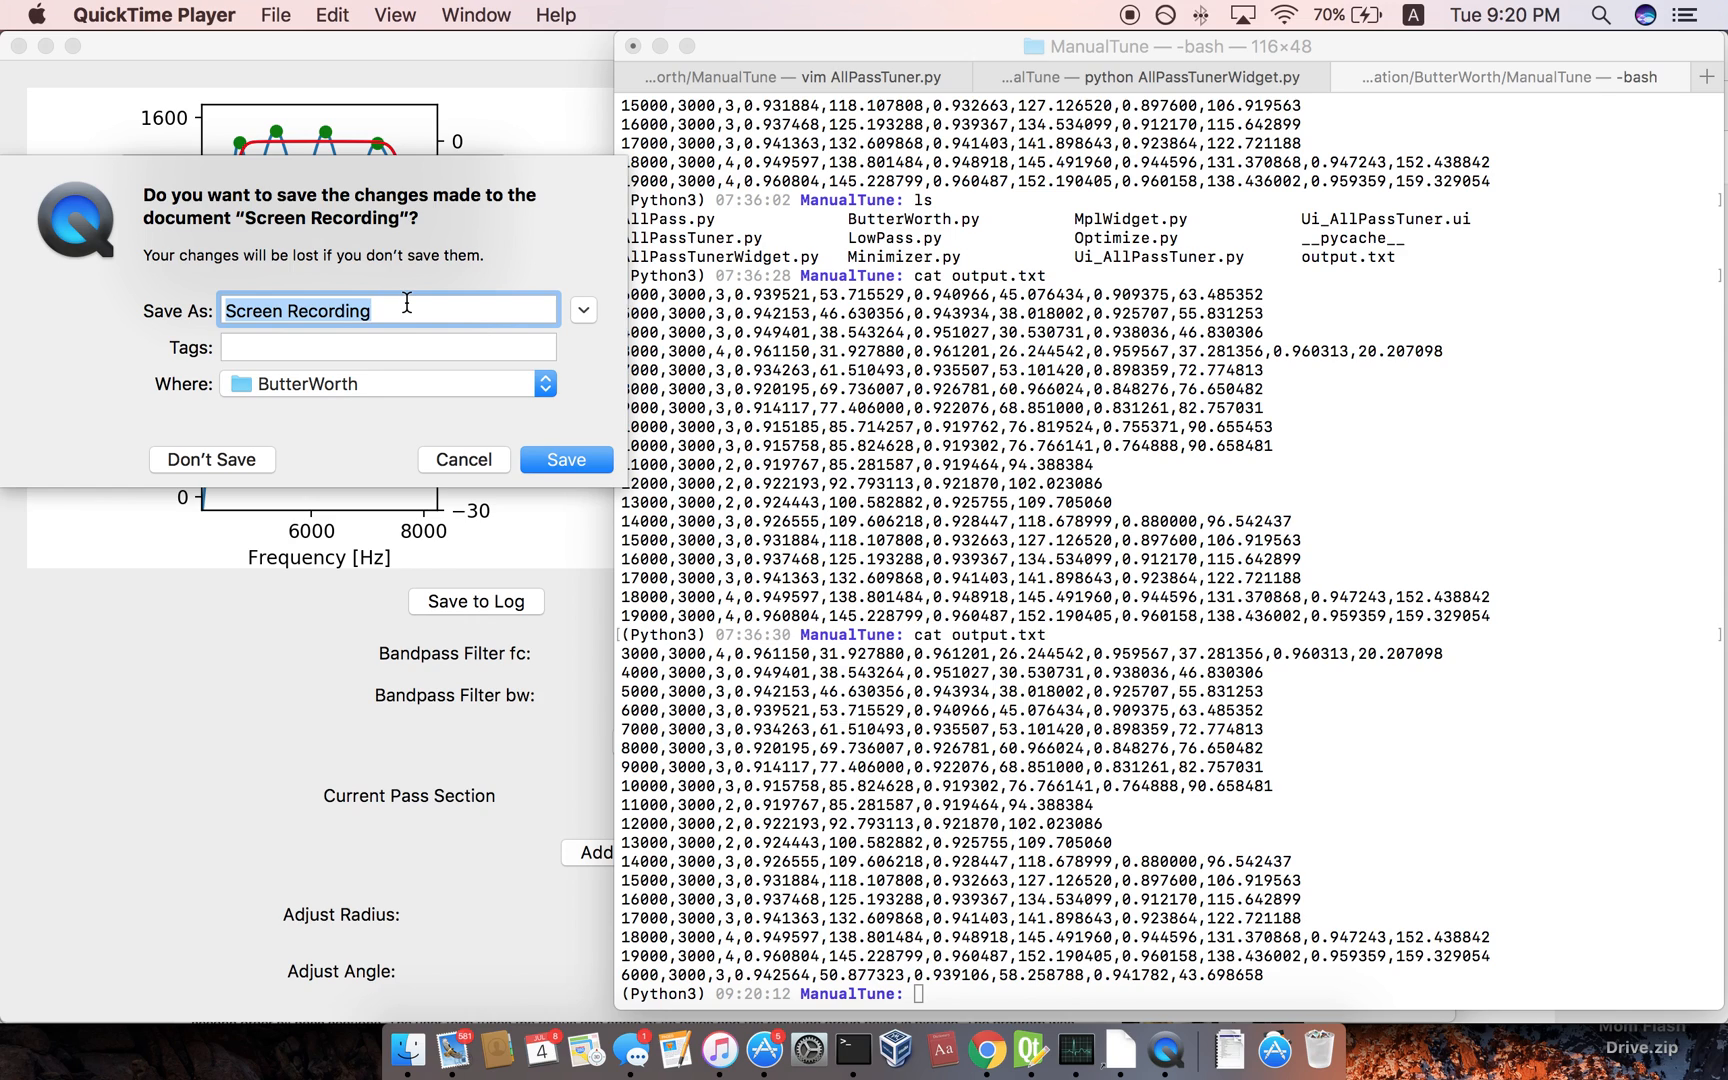
text(AllPa)
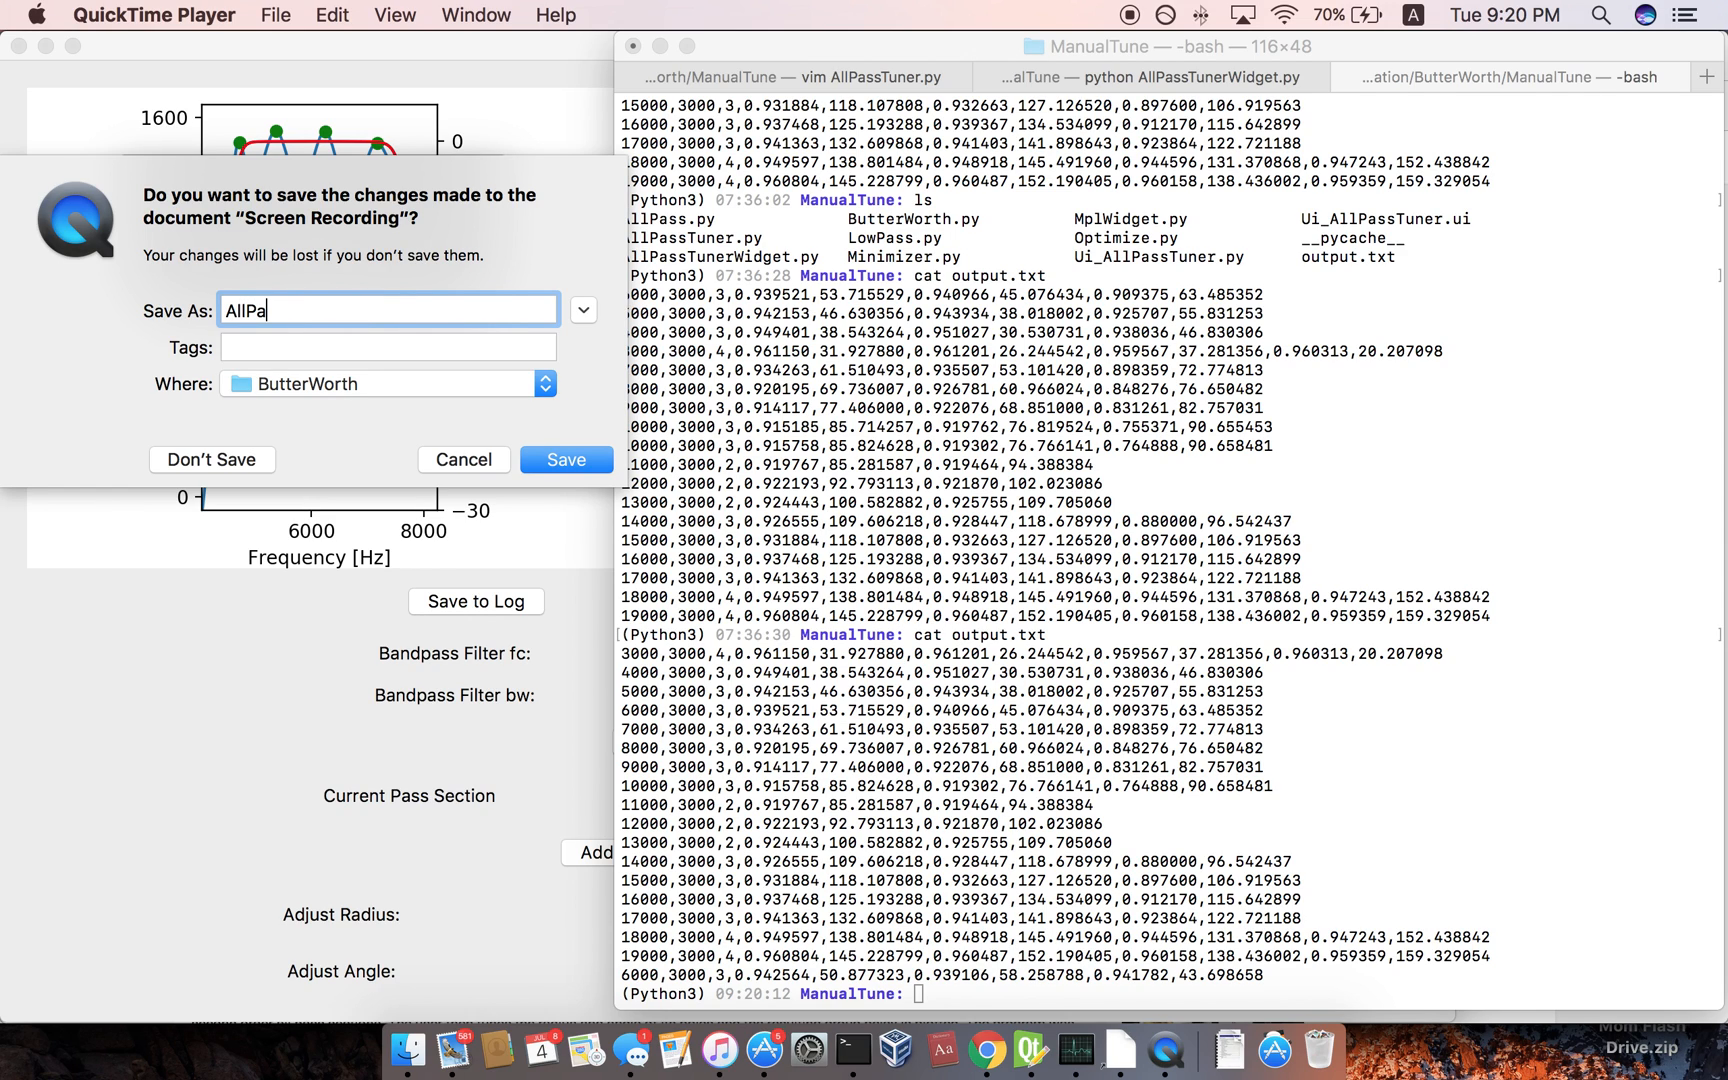